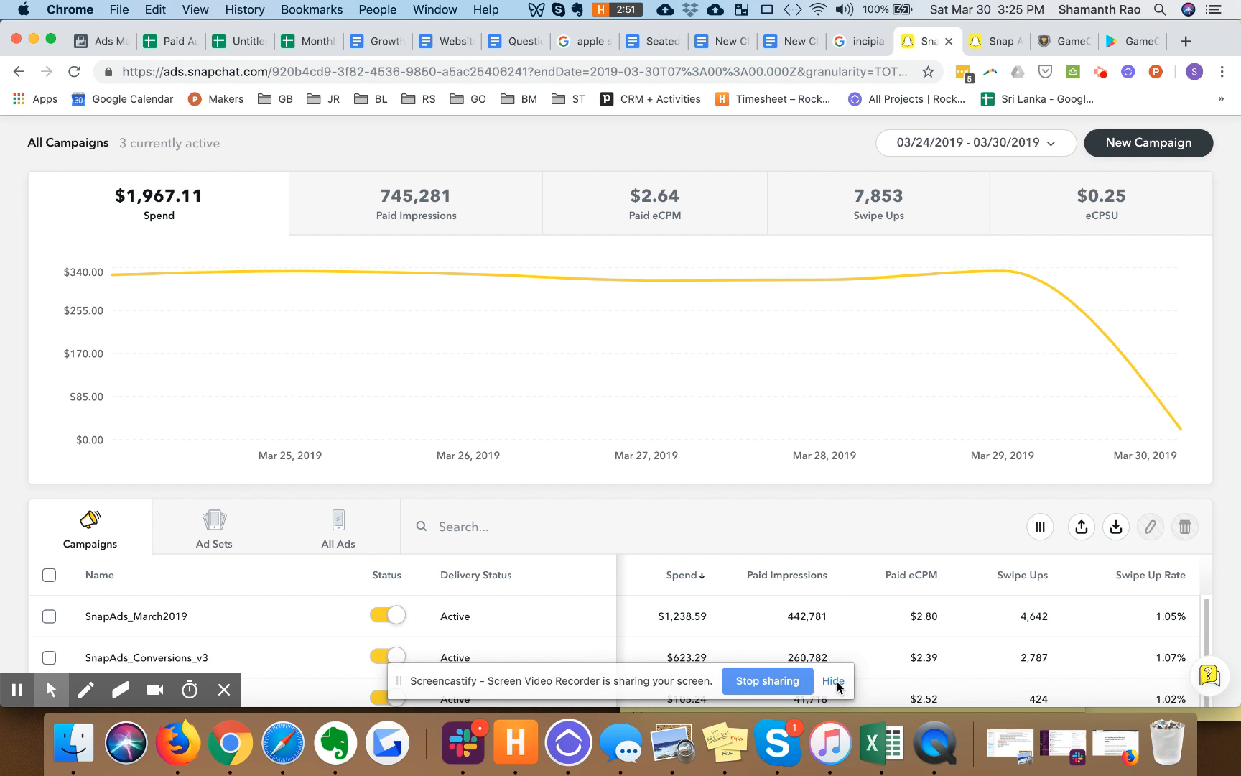
Step: Start a New Campaign and choose Advanced Create with full control over multiple ad sets
{"action": "left_click", "coordinate": [834, 681]}
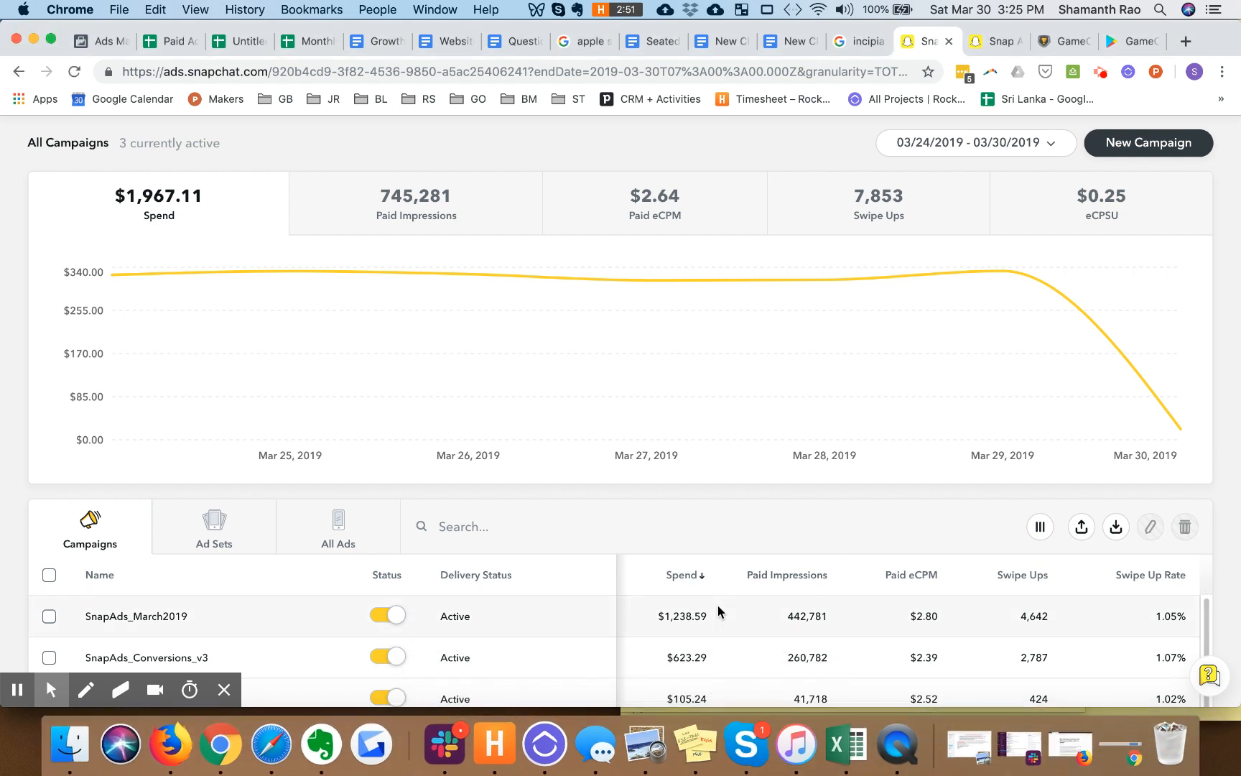
{"action": "mouse_move", "coordinate": [691, 220]}
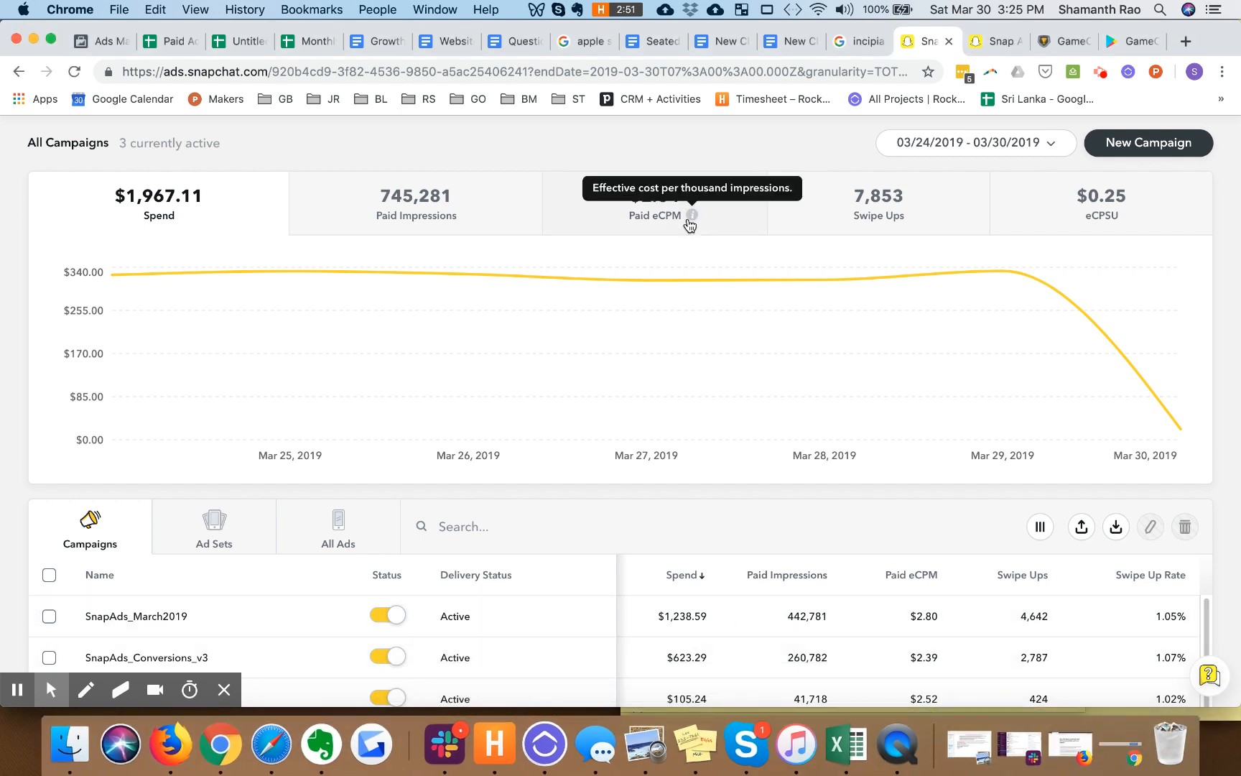
{"action": "mouse_move", "coordinate": [733, 238]}
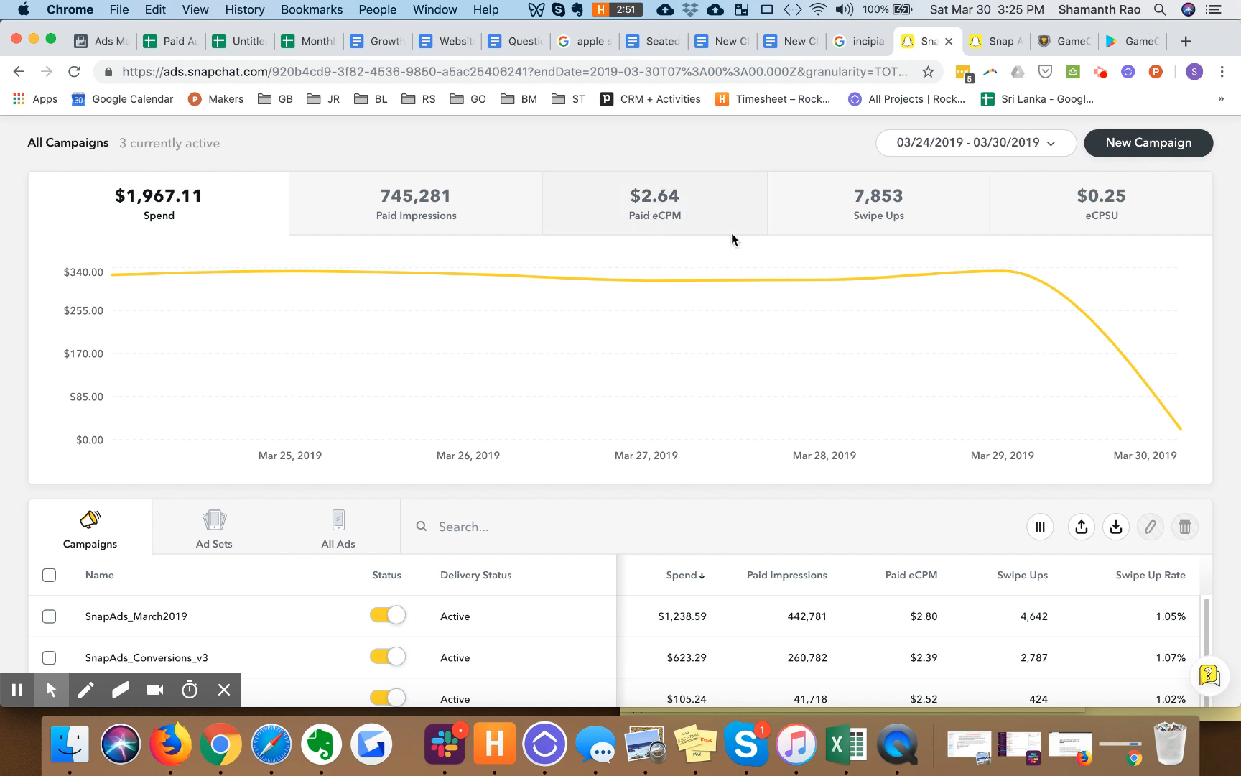
{"action": "mouse_move", "coordinate": [647, 280]}
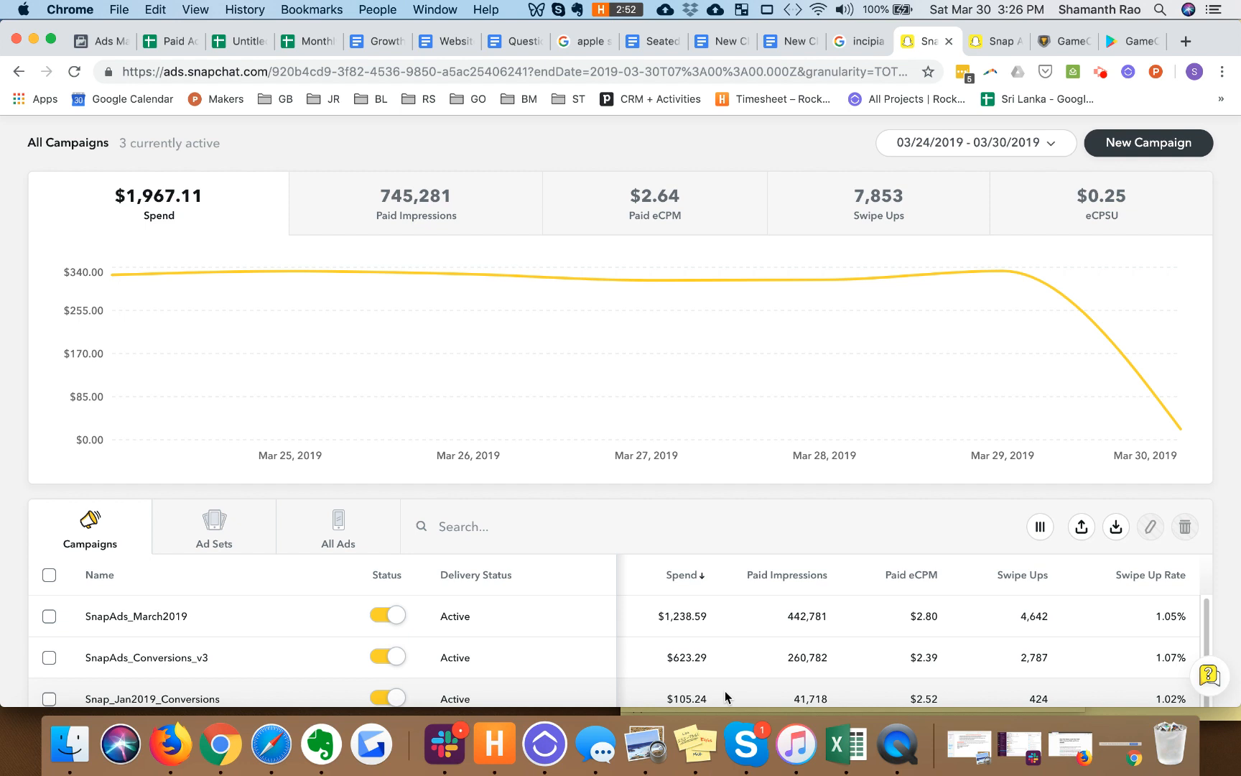
{"action": "mouse_move", "coordinate": [747, 744]}
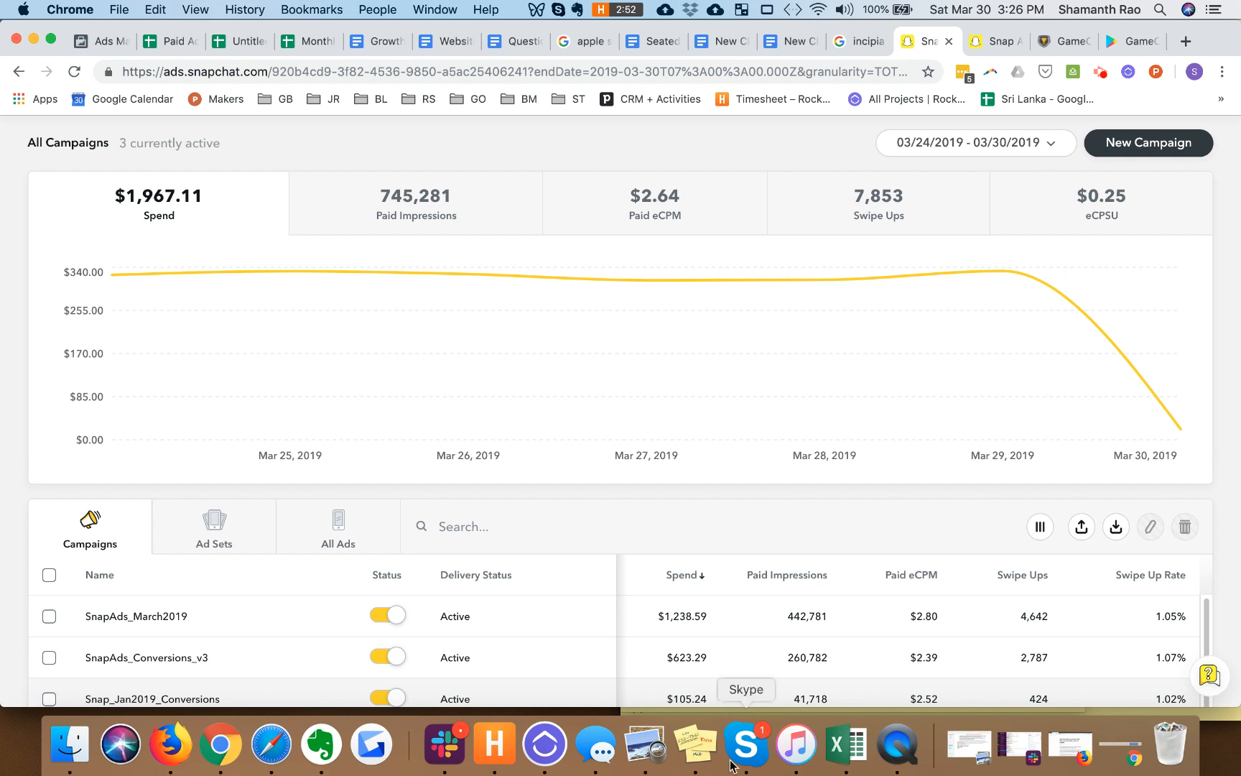
{"action": "mouse_move", "coordinate": [728, 602]}
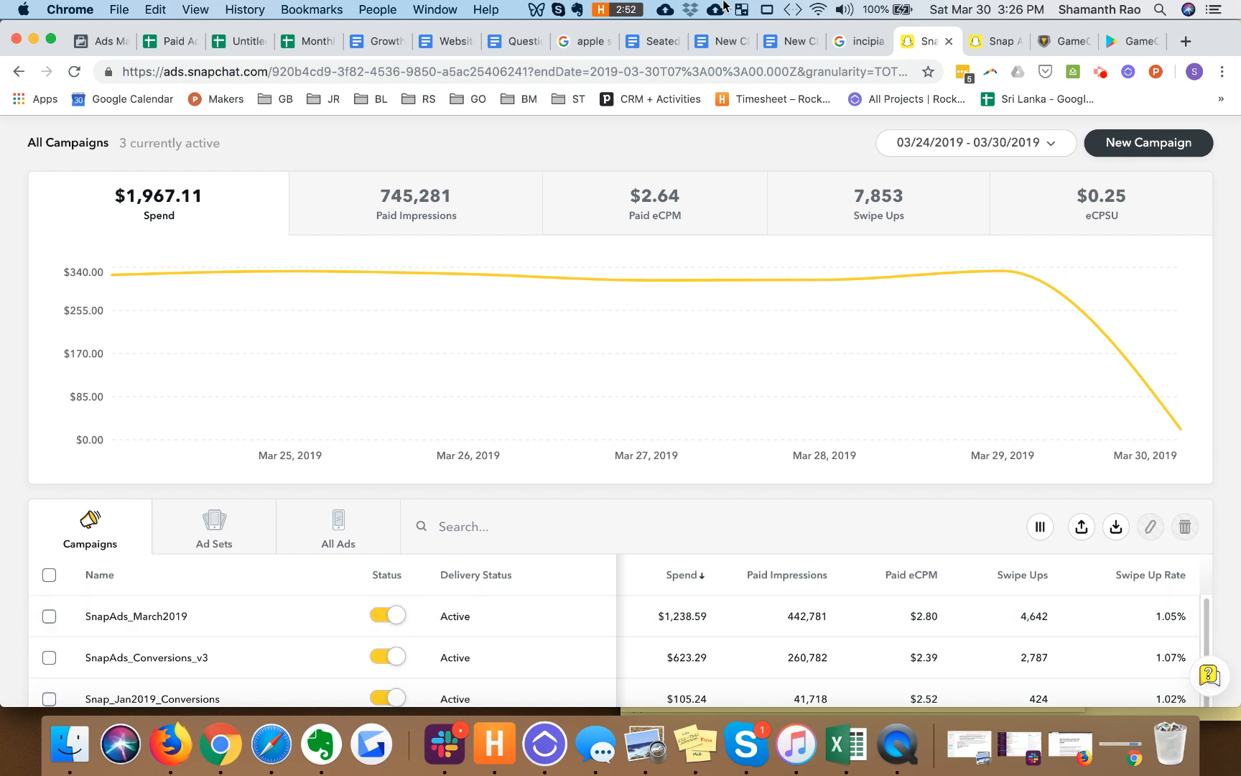
{"action": "mouse_move", "coordinate": [594, 473]}
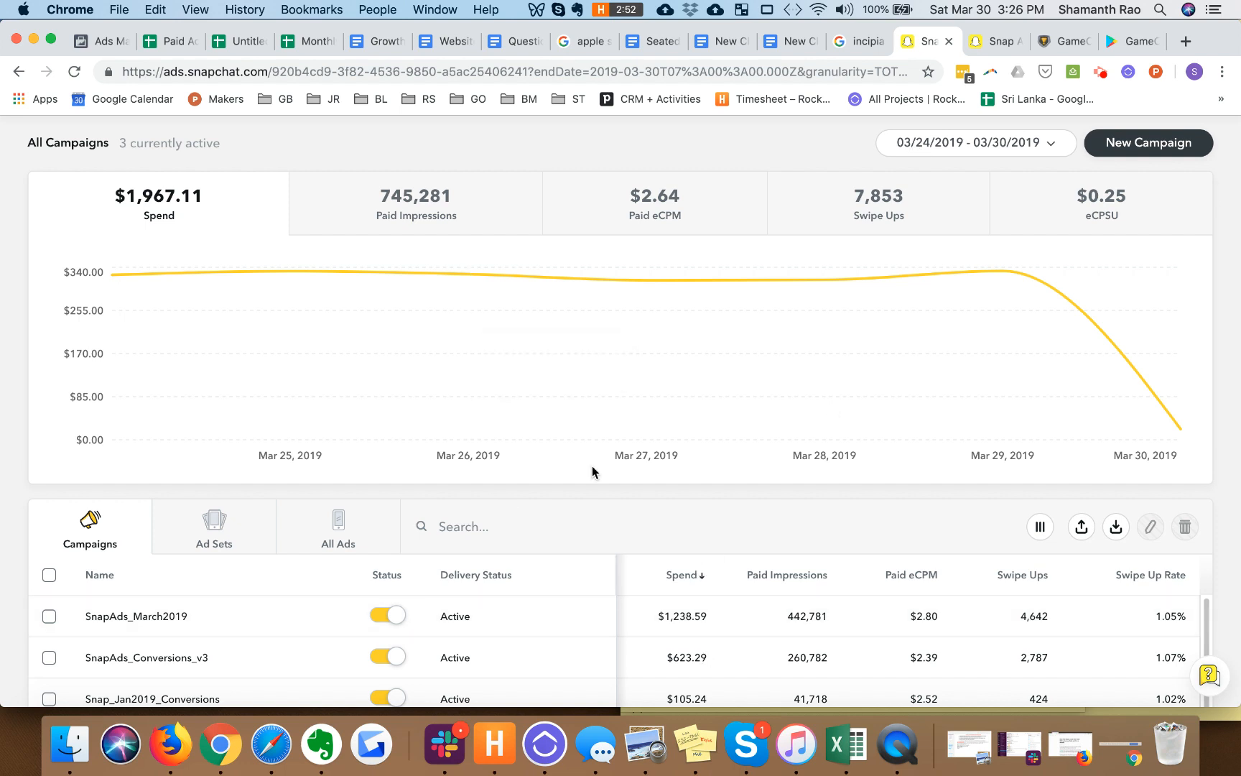
{"action": "mouse_move", "coordinate": [770, 613]}
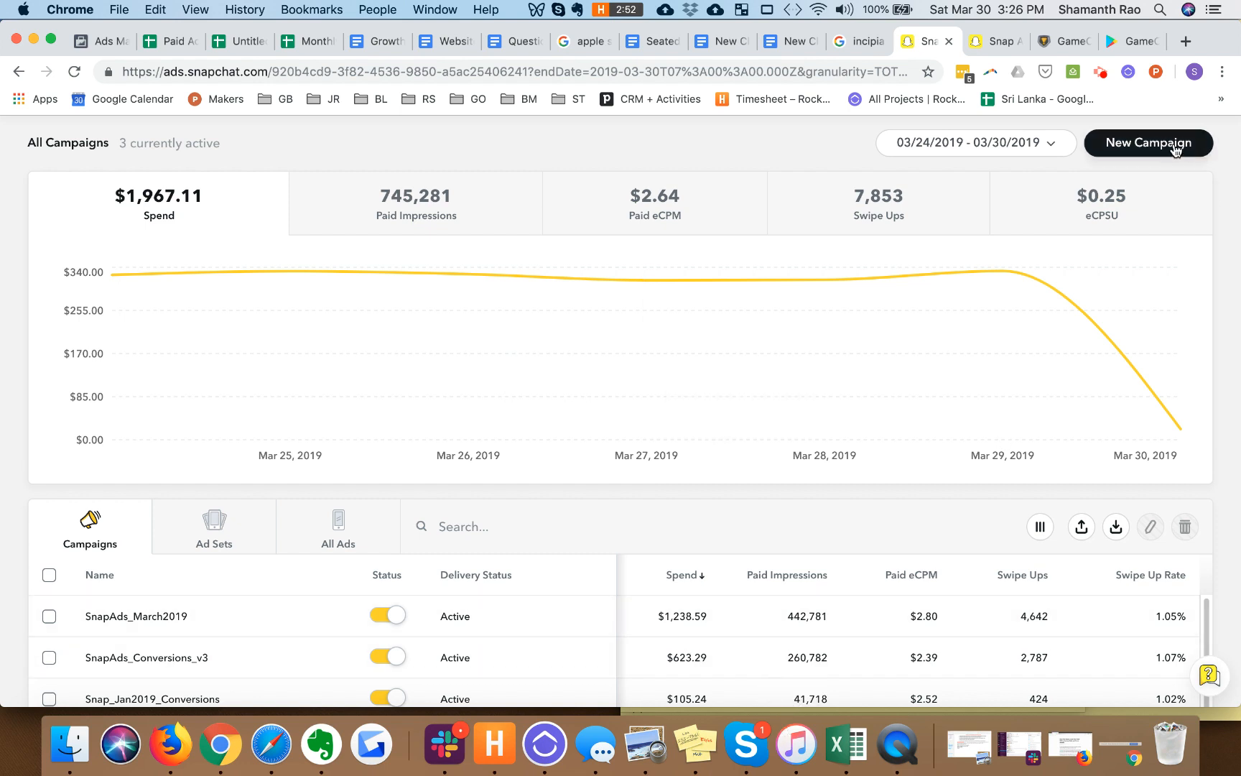
{"action": "left_click", "coordinate": [1175, 147]}
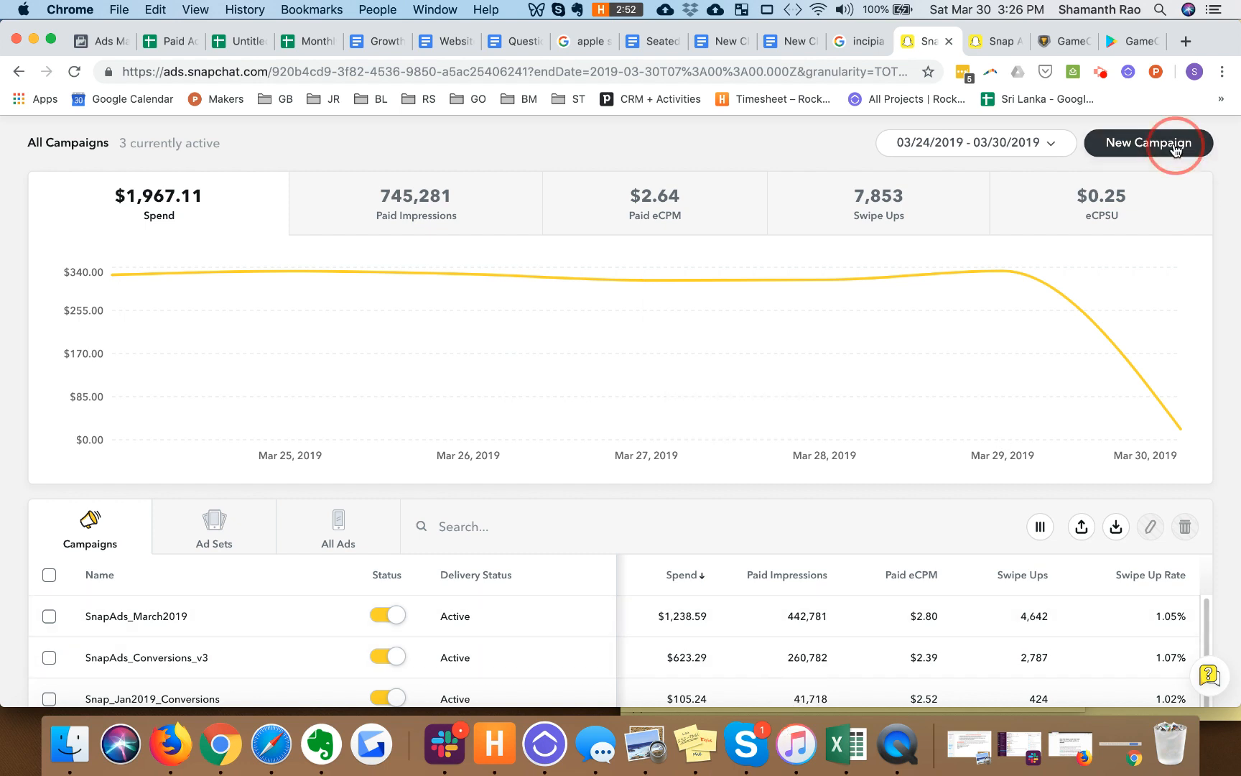
{"action": "left_click", "coordinate": [1148, 143]}
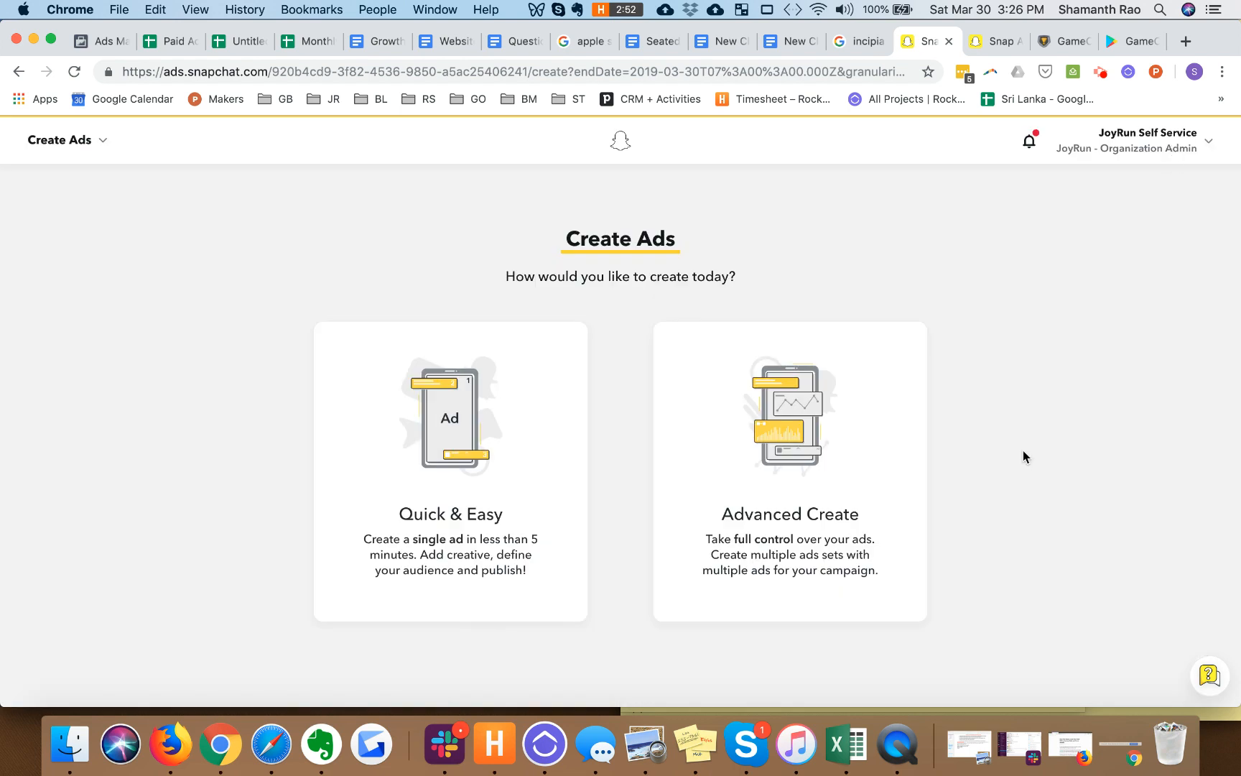
{"action": "mouse_move", "coordinate": [819, 494]}
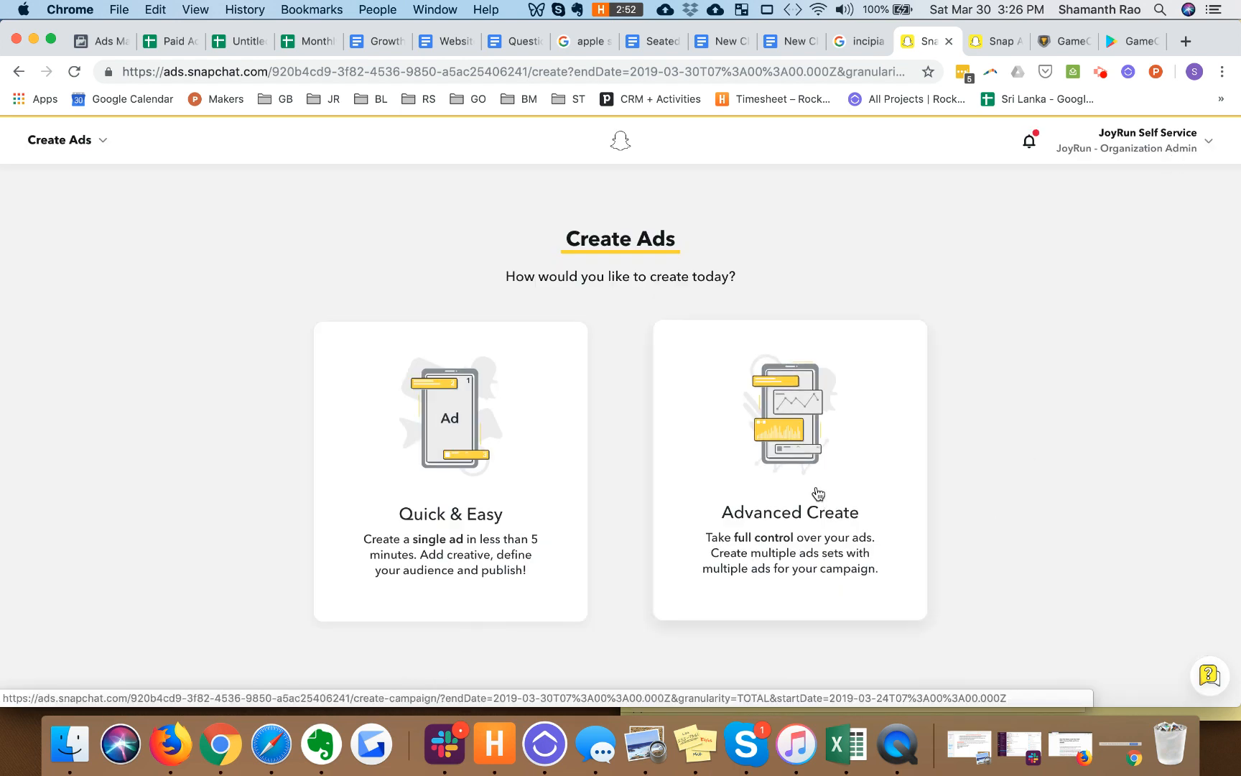
{"action": "left_click", "coordinate": [807, 518]}
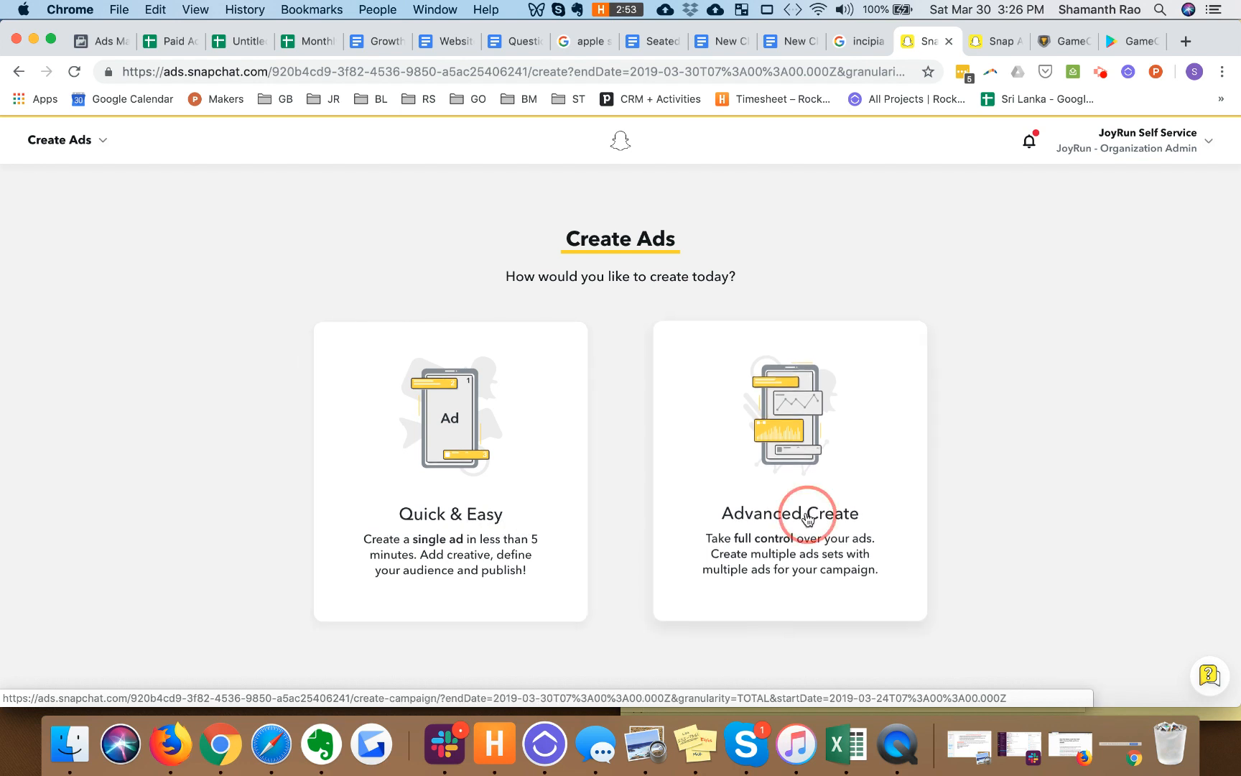
{"action": "left_click", "coordinate": [807, 517]}
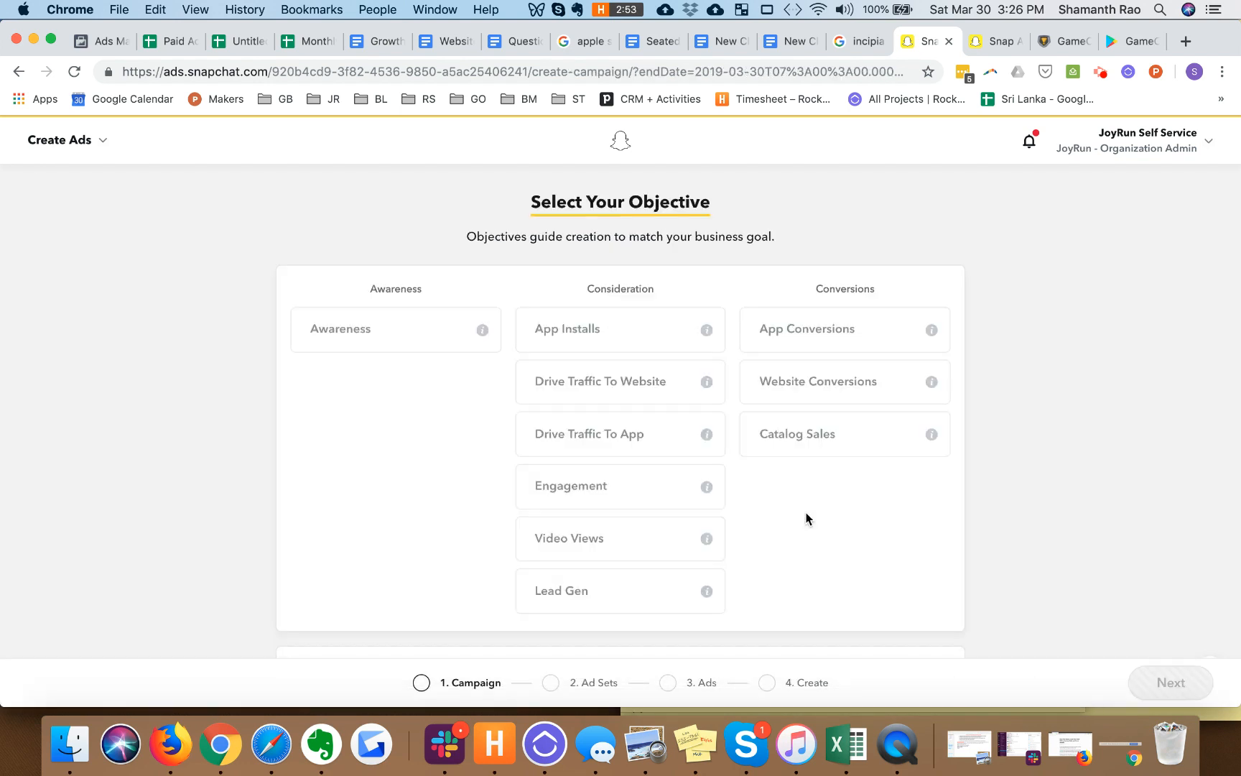
{"action": "scroll", "scroll_direction": "down", "scroll_amount": 3}
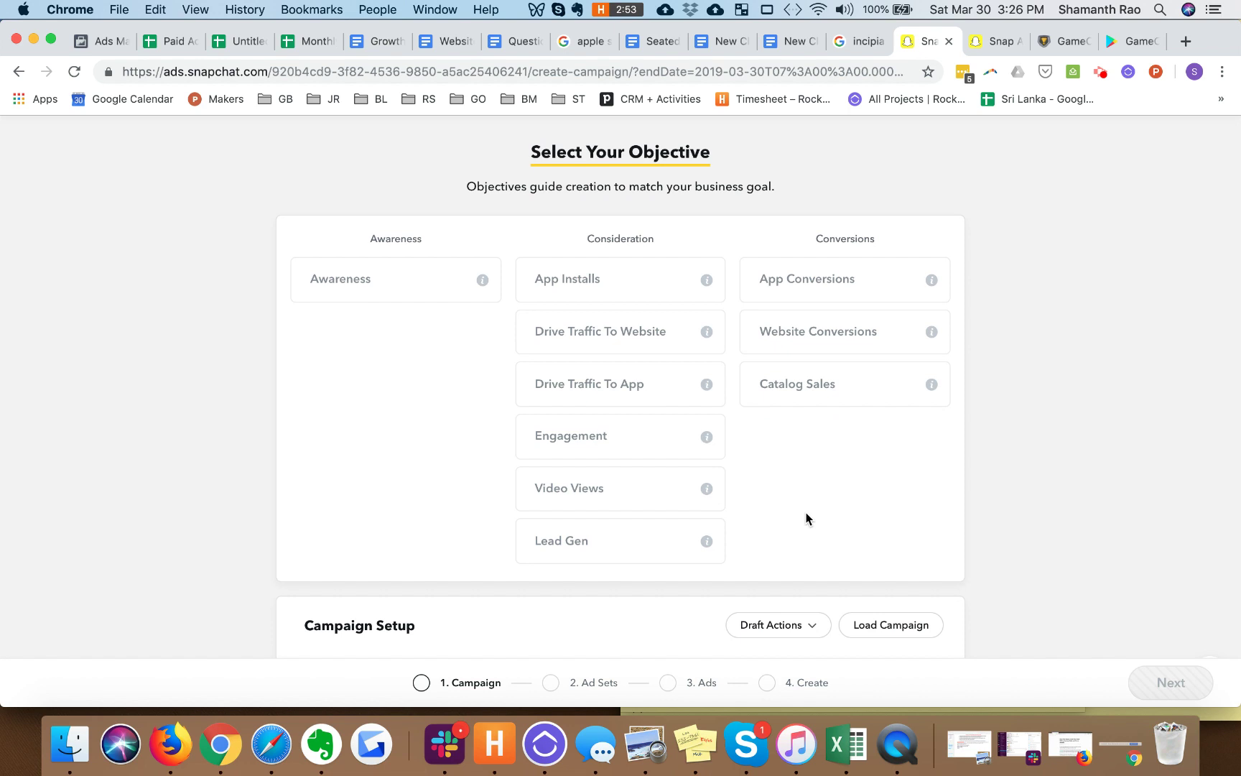
{"action": "mouse_move", "coordinate": [654, 285]}
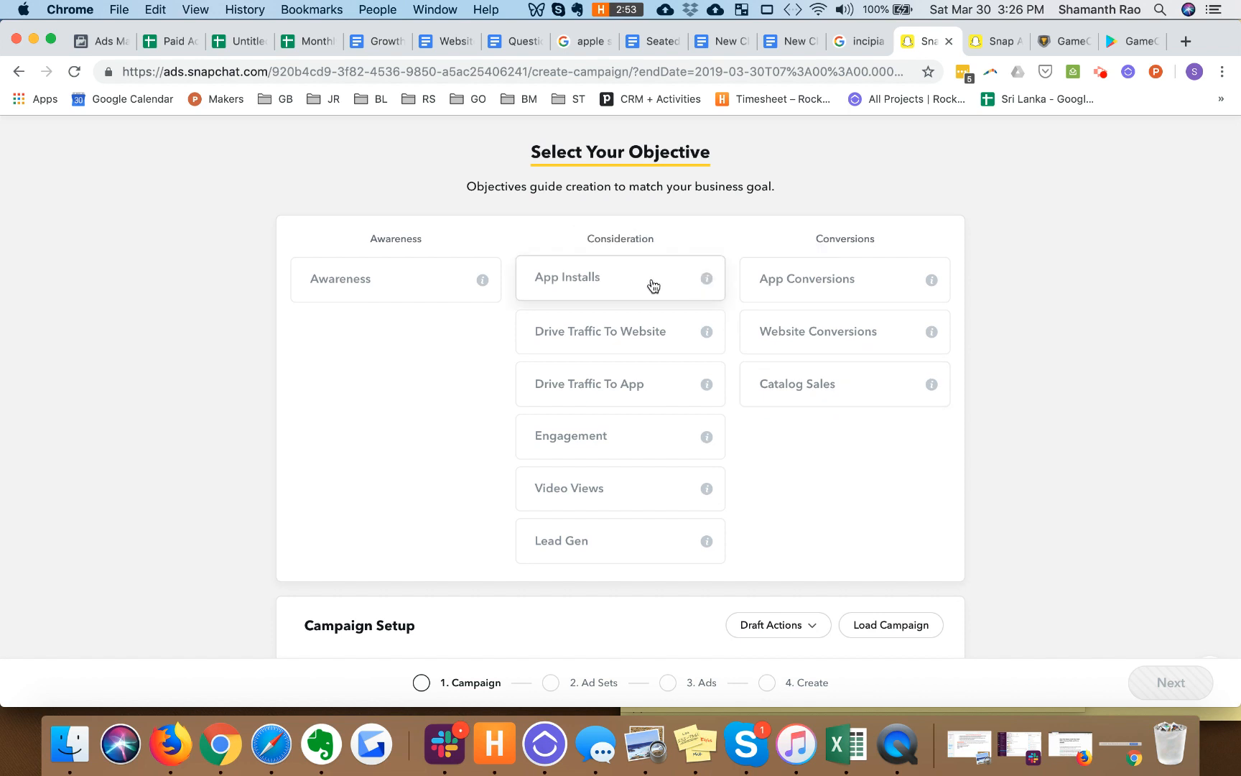
{"action": "mouse_move", "coordinate": [933, 279]}
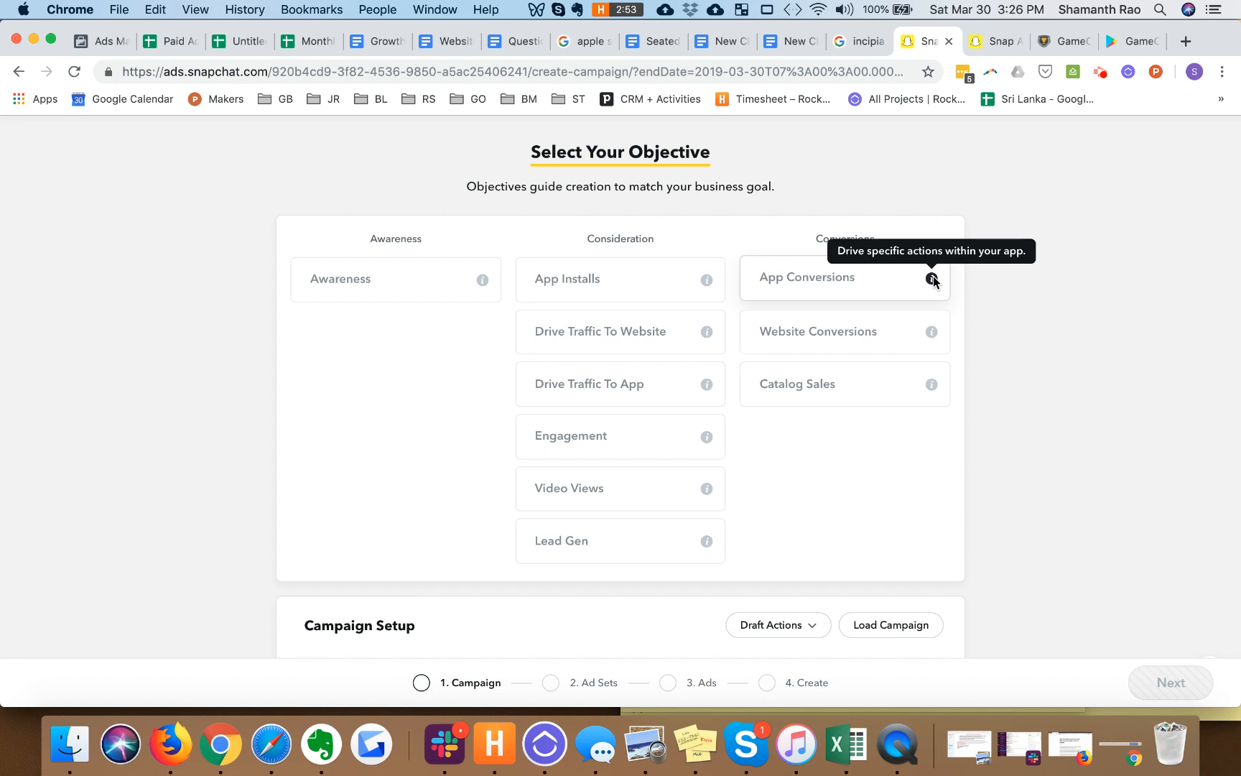
{"action": "mouse_move", "coordinate": [618, 299]}
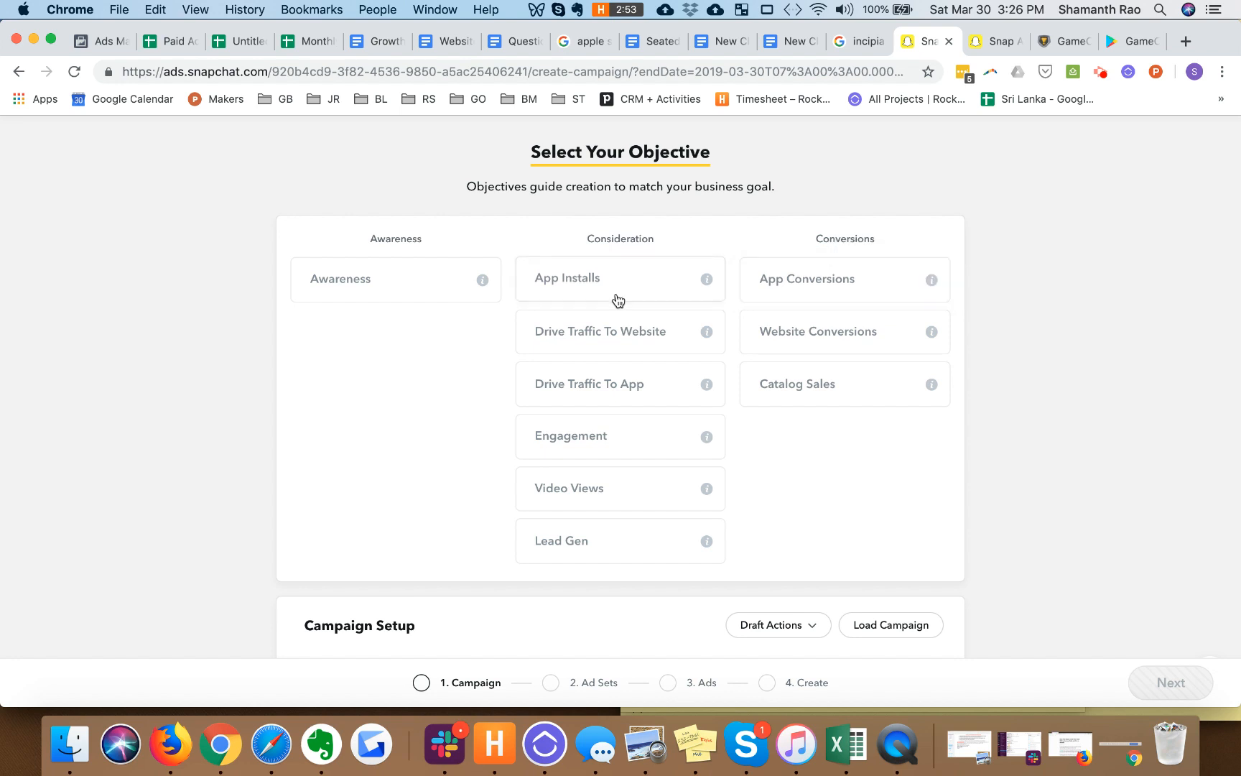
{"action": "mouse_move", "coordinate": [780, 296]}
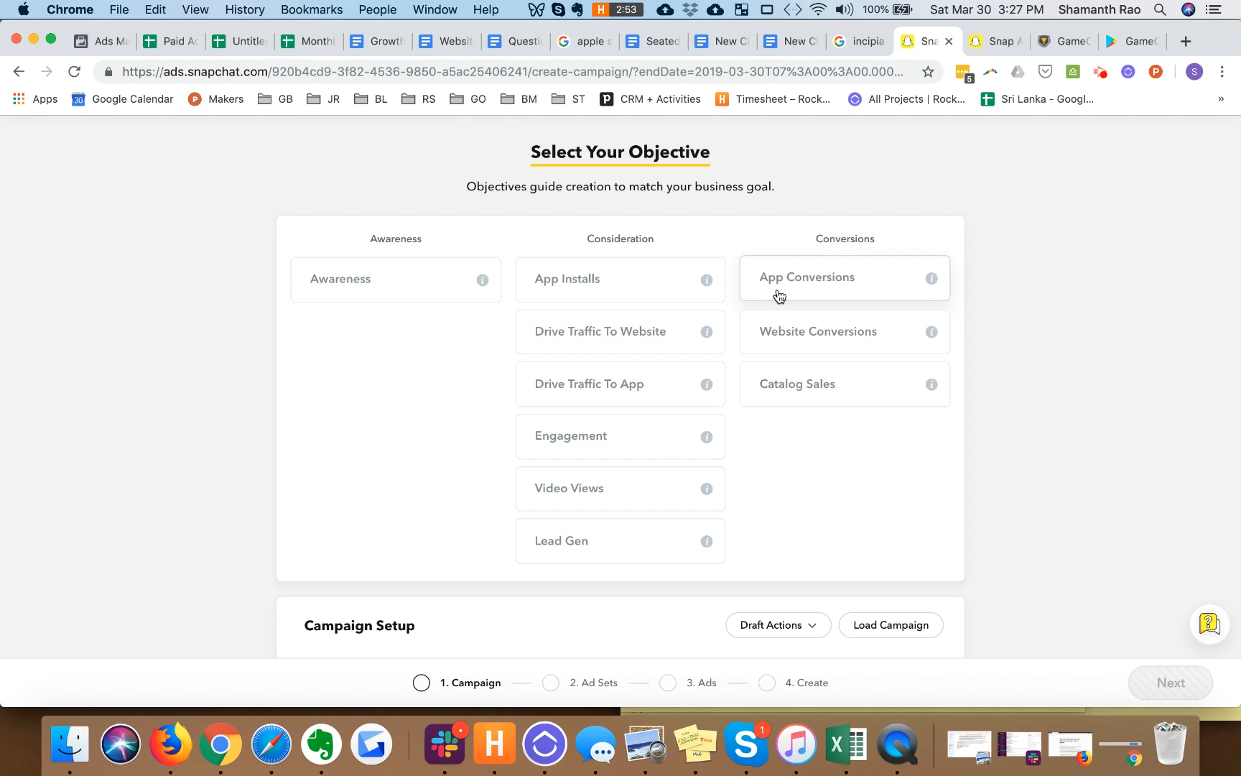
{"action": "mouse_move", "coordinate": [772, 315]}
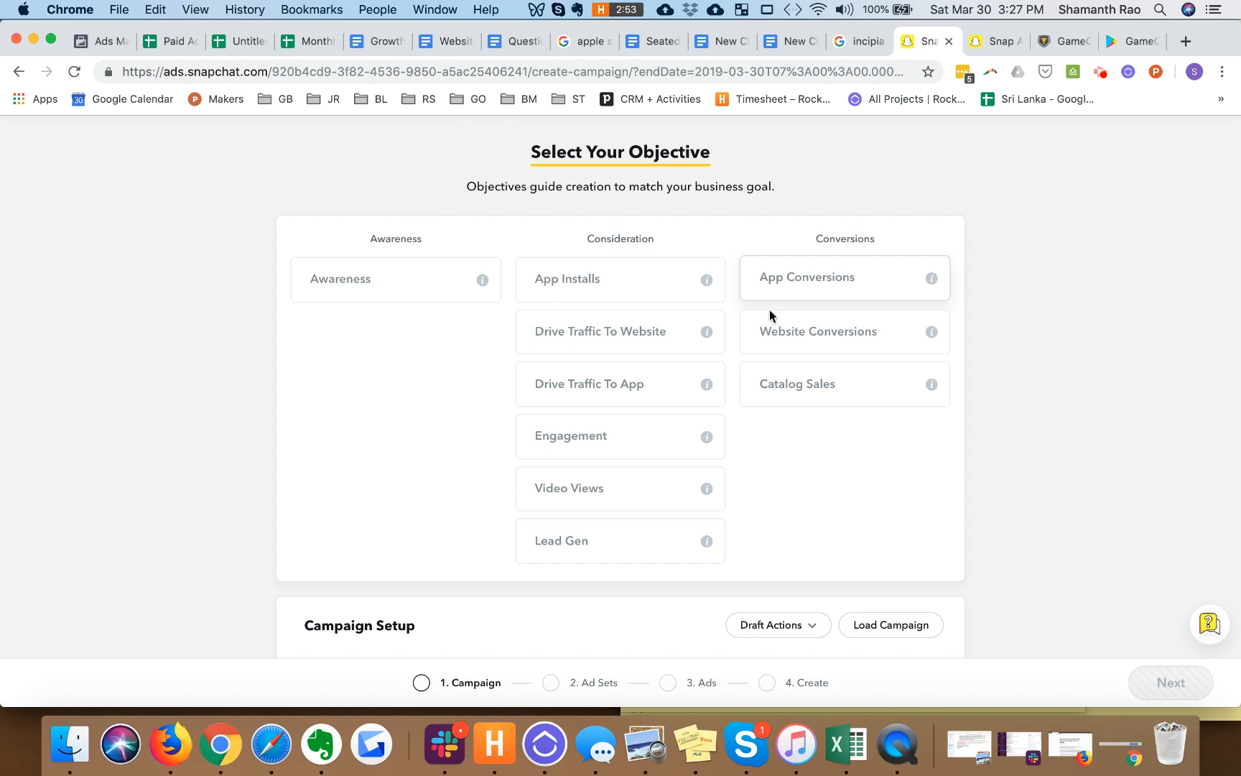
{"action": "mouse_move", "coordinate": [709, 331]}
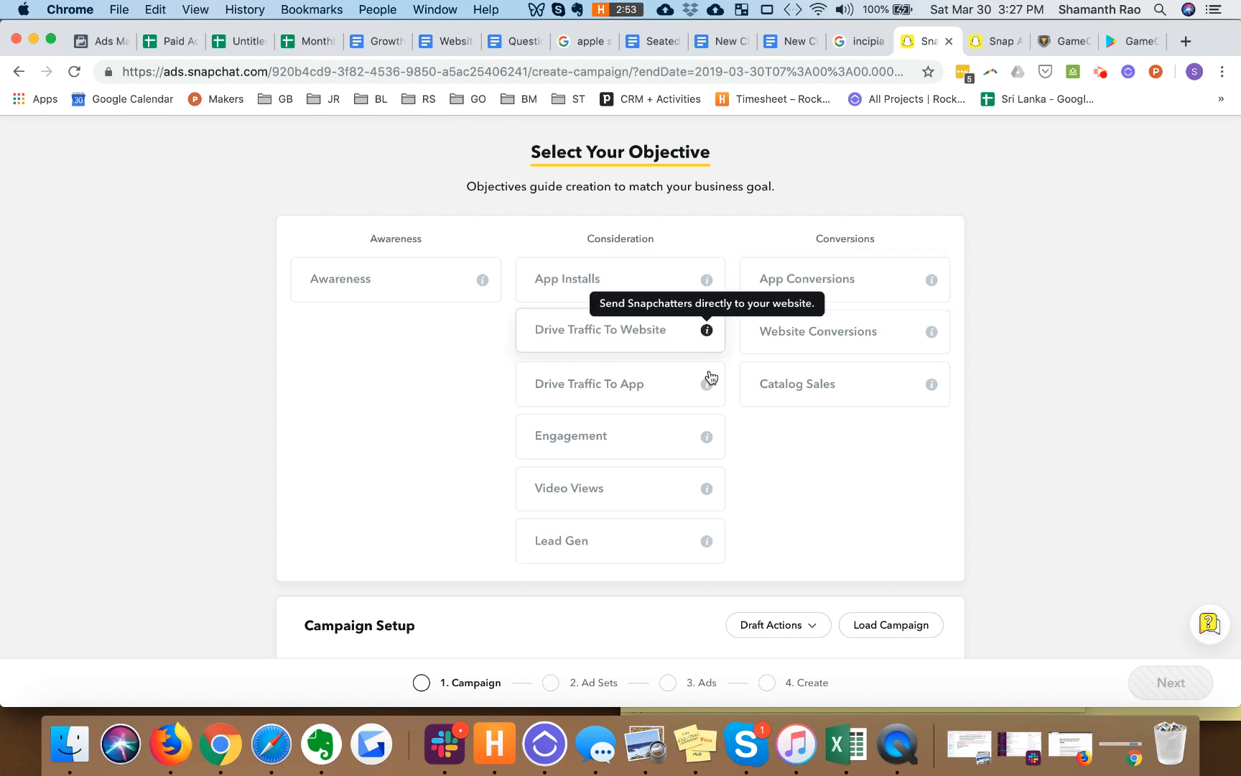
{"action": "mouse_move", "coordinate": [931, 331]}
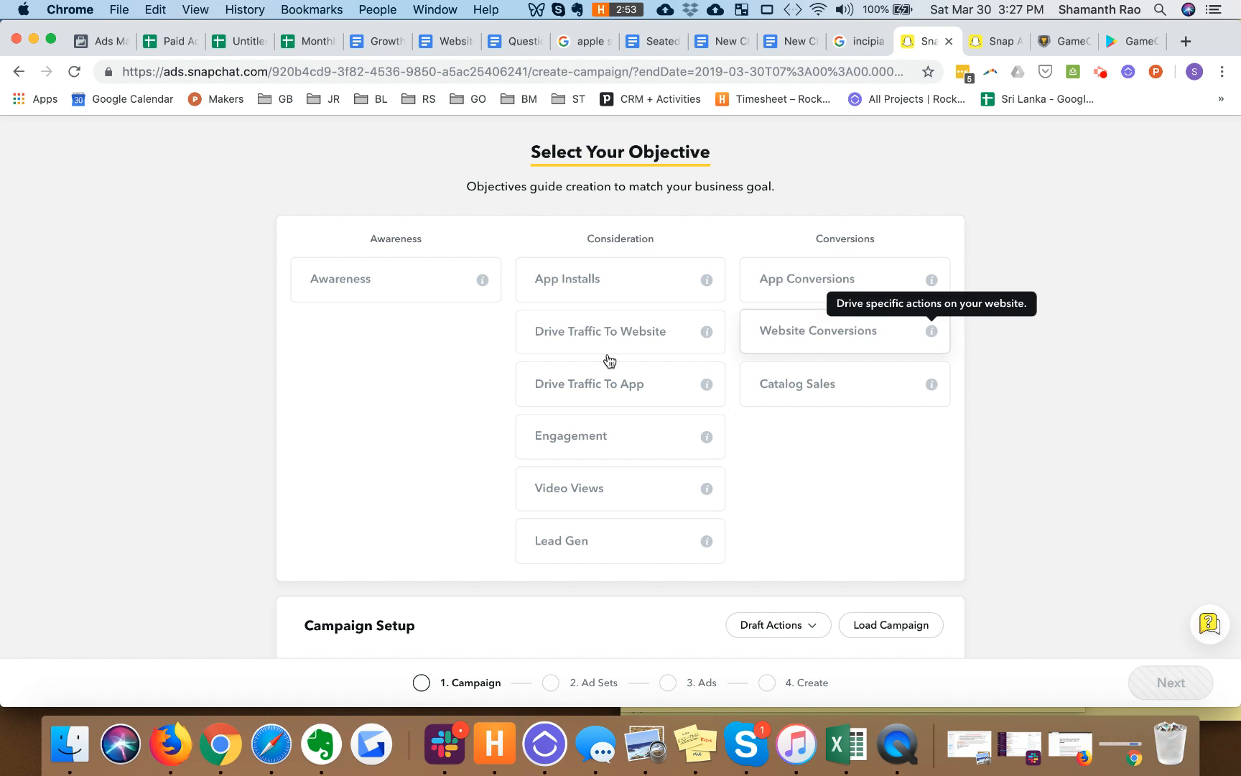
{"action": "mouse_move", "coordinate": [765, 355]}
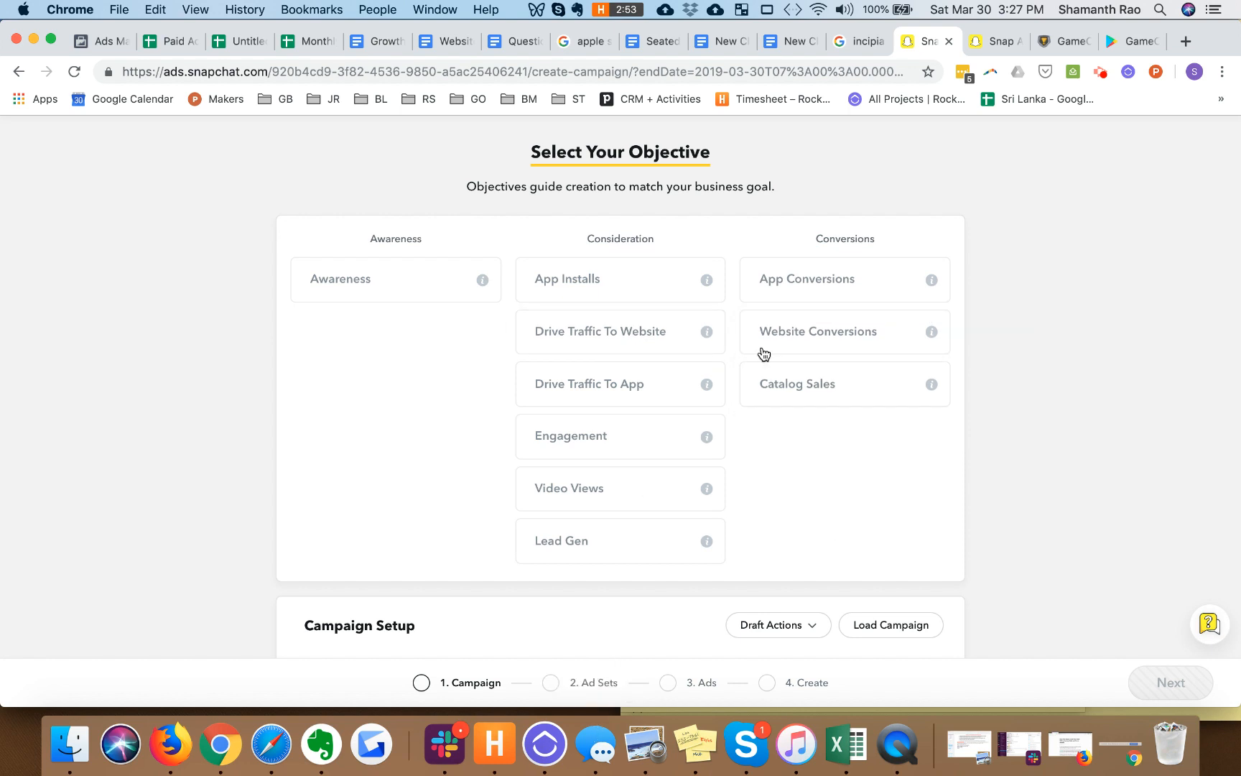
{"action": "mouse_move", "coordinate": [654, 500]}
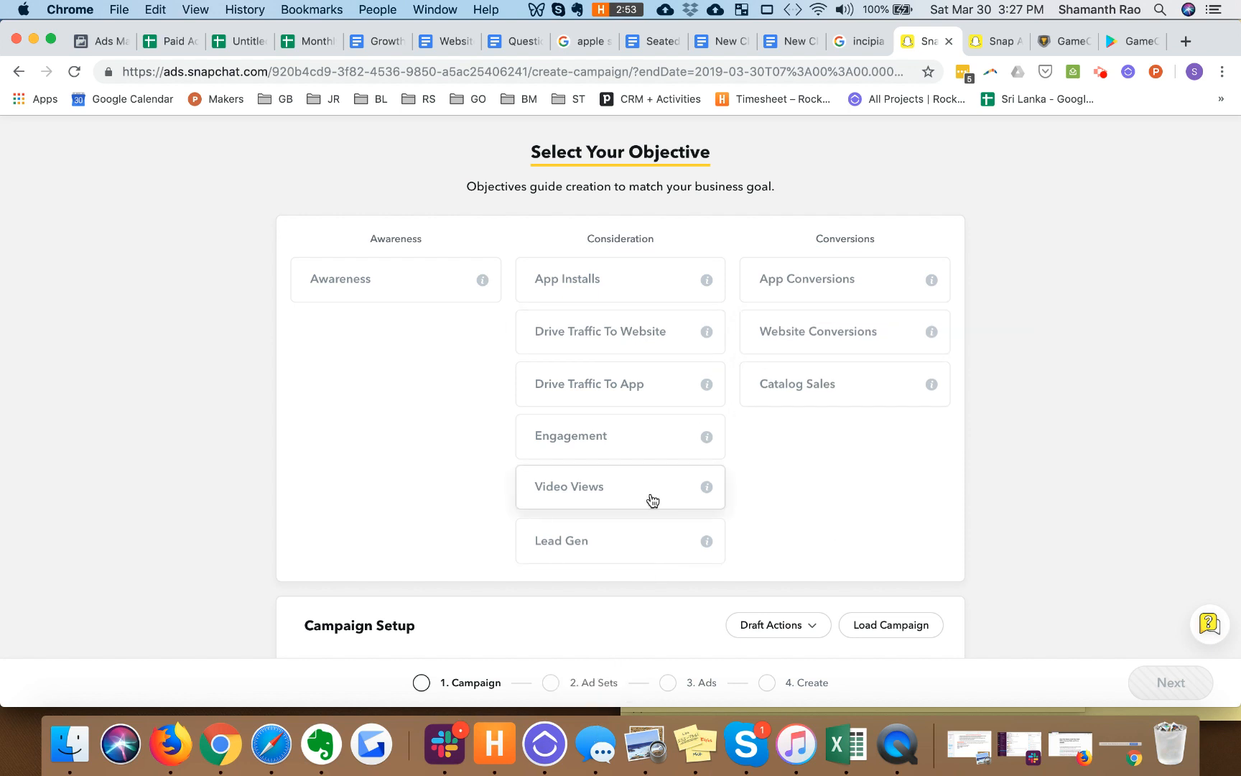
{"action": "mouse_move", "coordinate": [621, 596]}
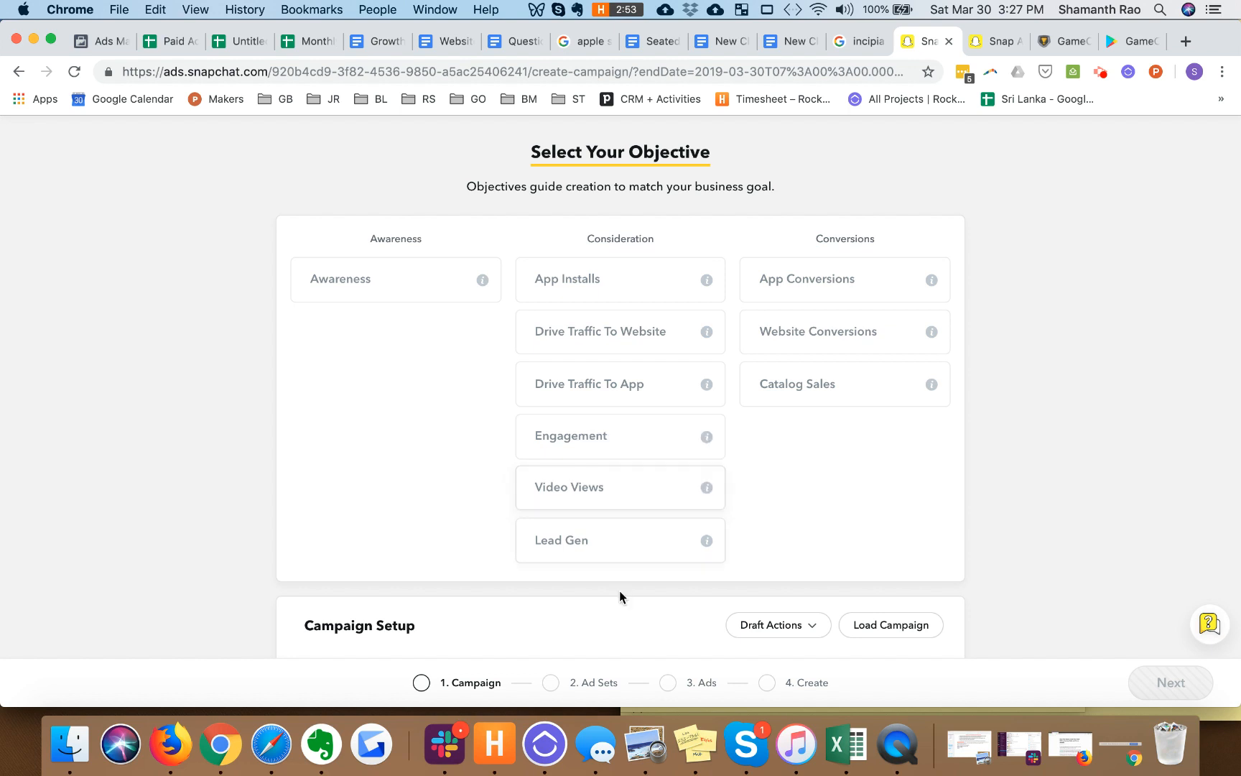
{"action": "mouse_move", "coordinate": [682, 444]}
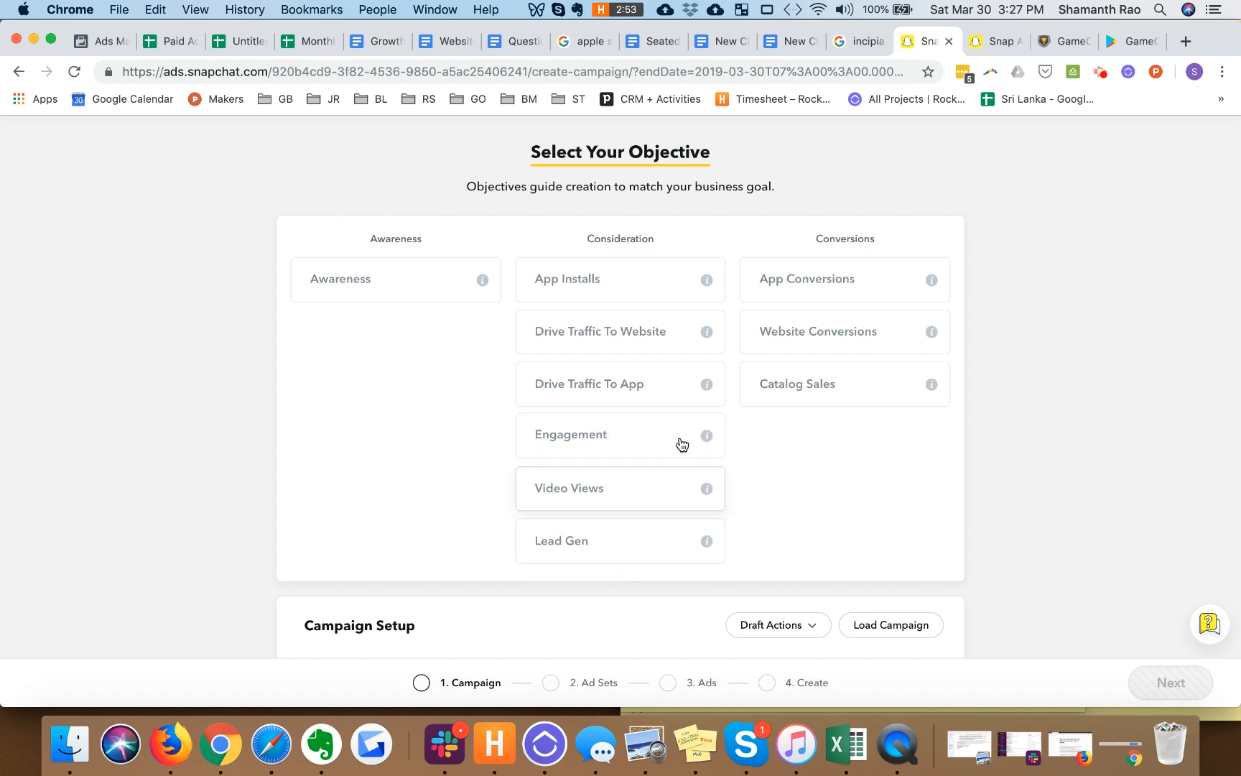
{"action": "mouse_move", "coordinate": [593, 479]}
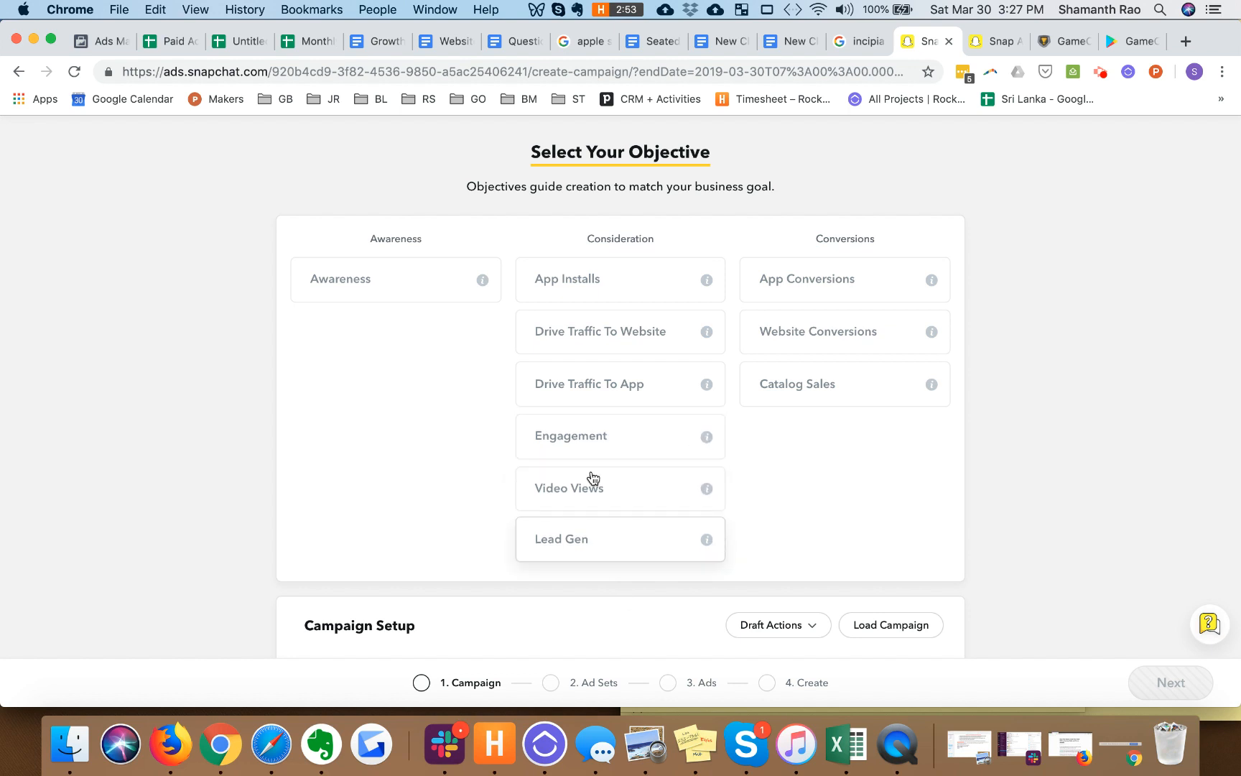
{"action": "mouse_move", "coordinate": [476, 307]}
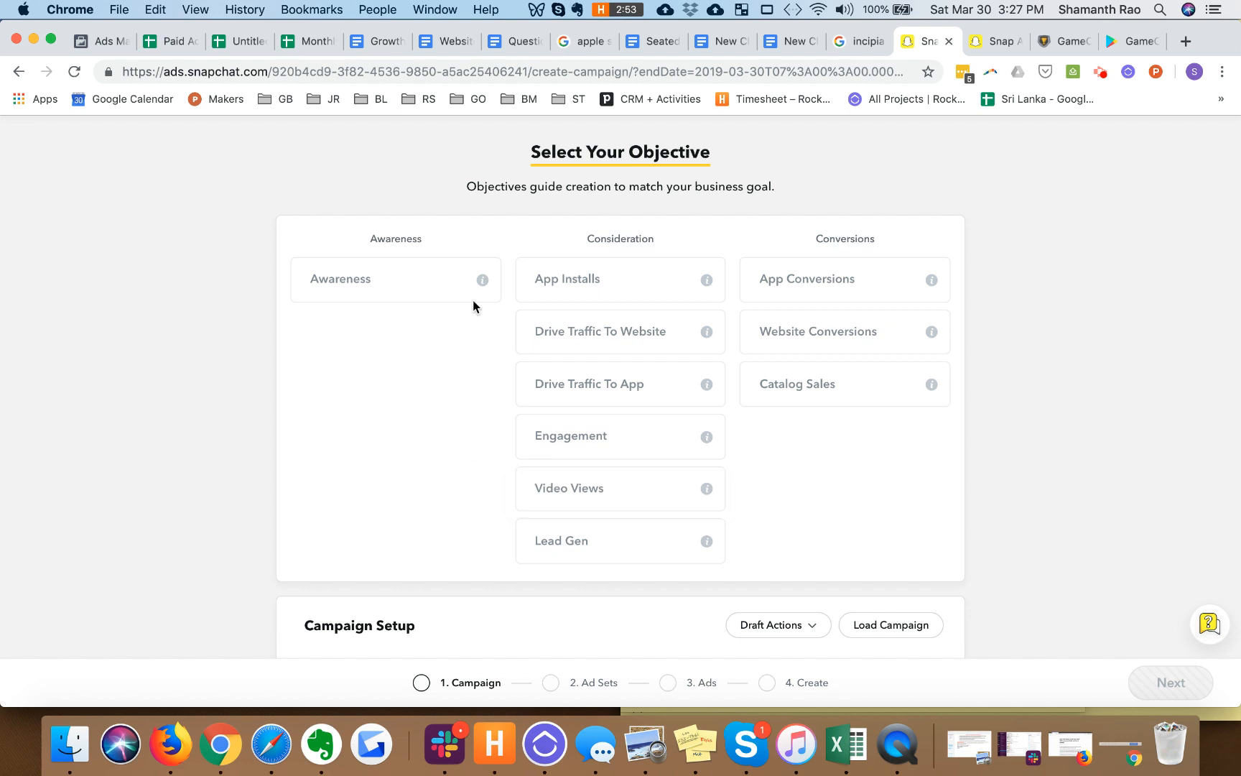
{"action": "mouse_move", "coordinate": [483, 281]}
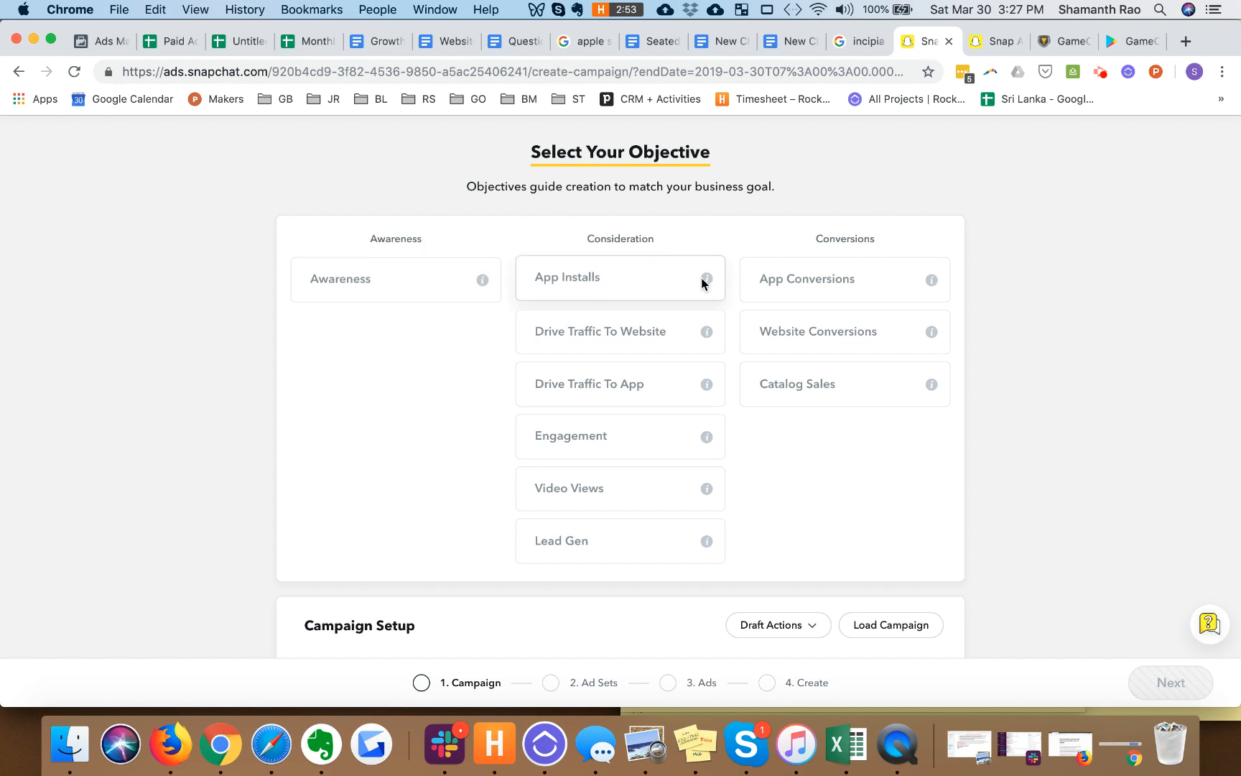
{"action": "mouse_move", "coordinate": [707, 279]}
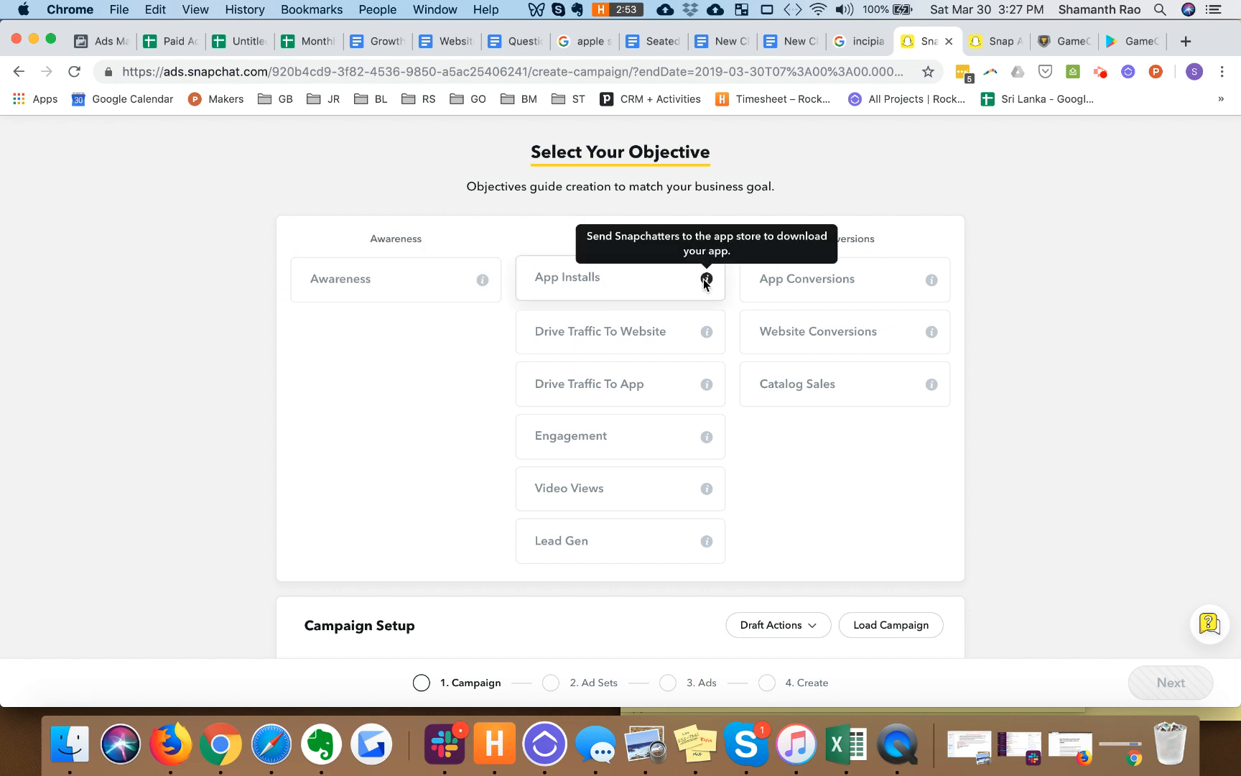
{"action": "mouse_move", "coordinate": [933, 280]}
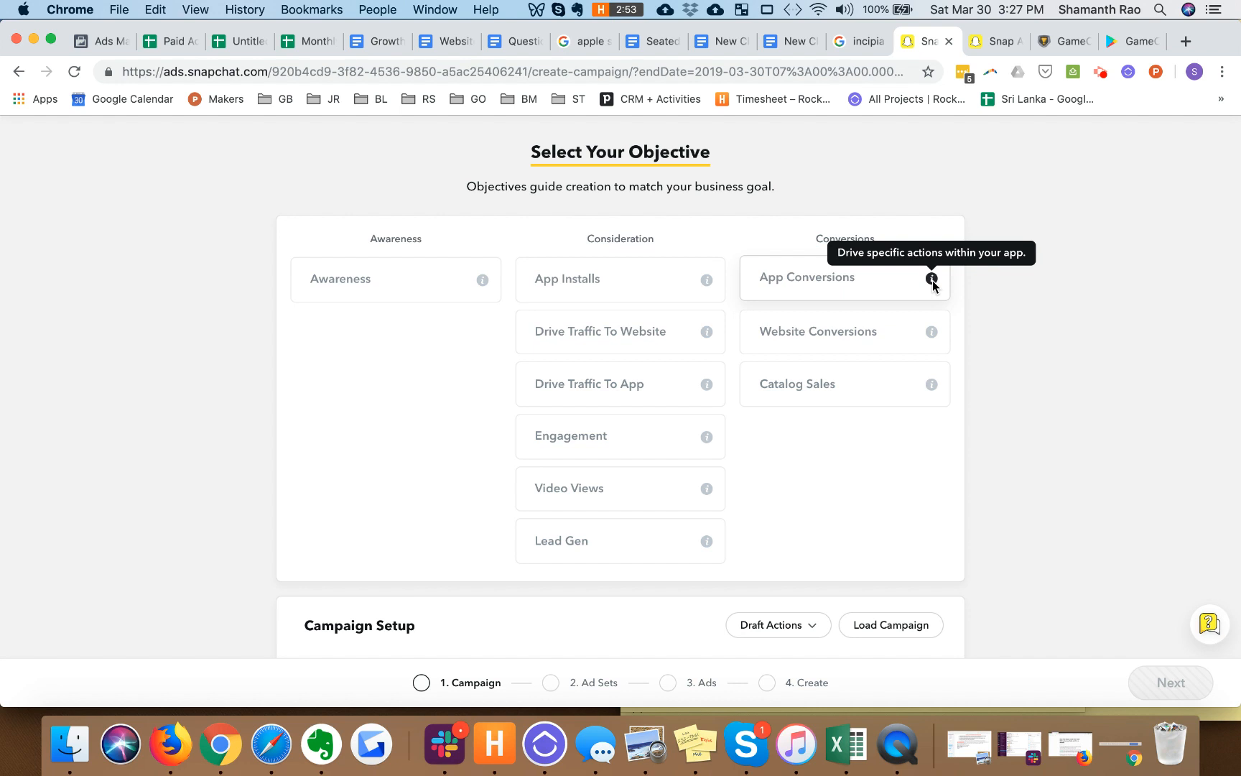
{"action": "mouse_move", "coordinate": [850, 278]}
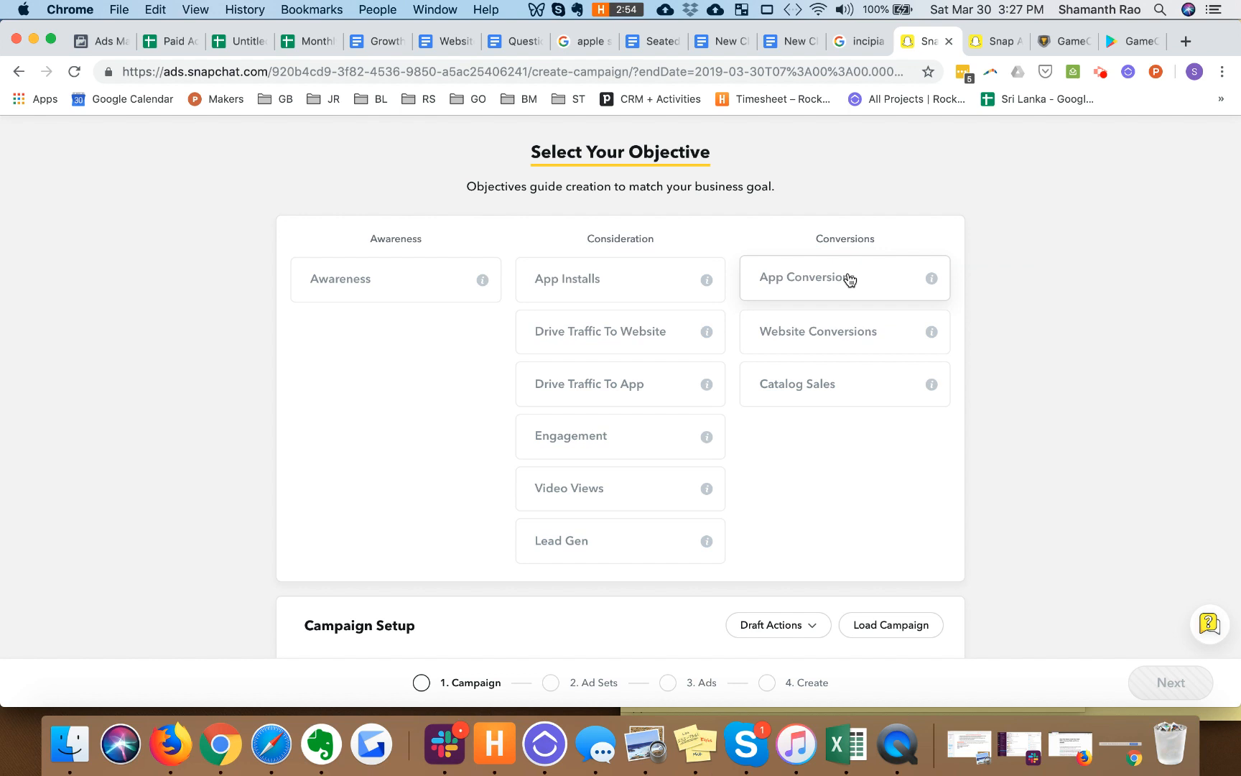
Step: Choose App Conversions as the campaign objective and continue past Campaign Setup
{"action": "left_click", "coordinate": [827, 278]}
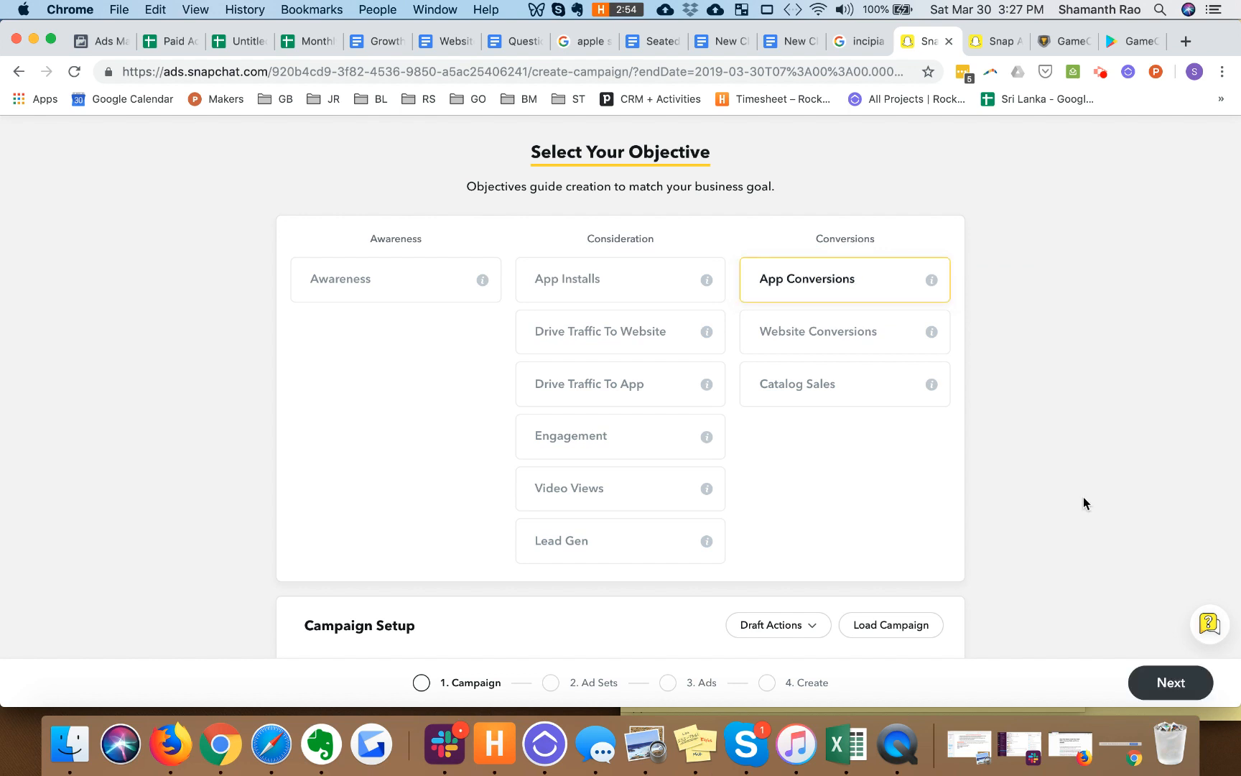
{"action": "scroll", "scroll_direction": "down", "scroll_amount": 3}
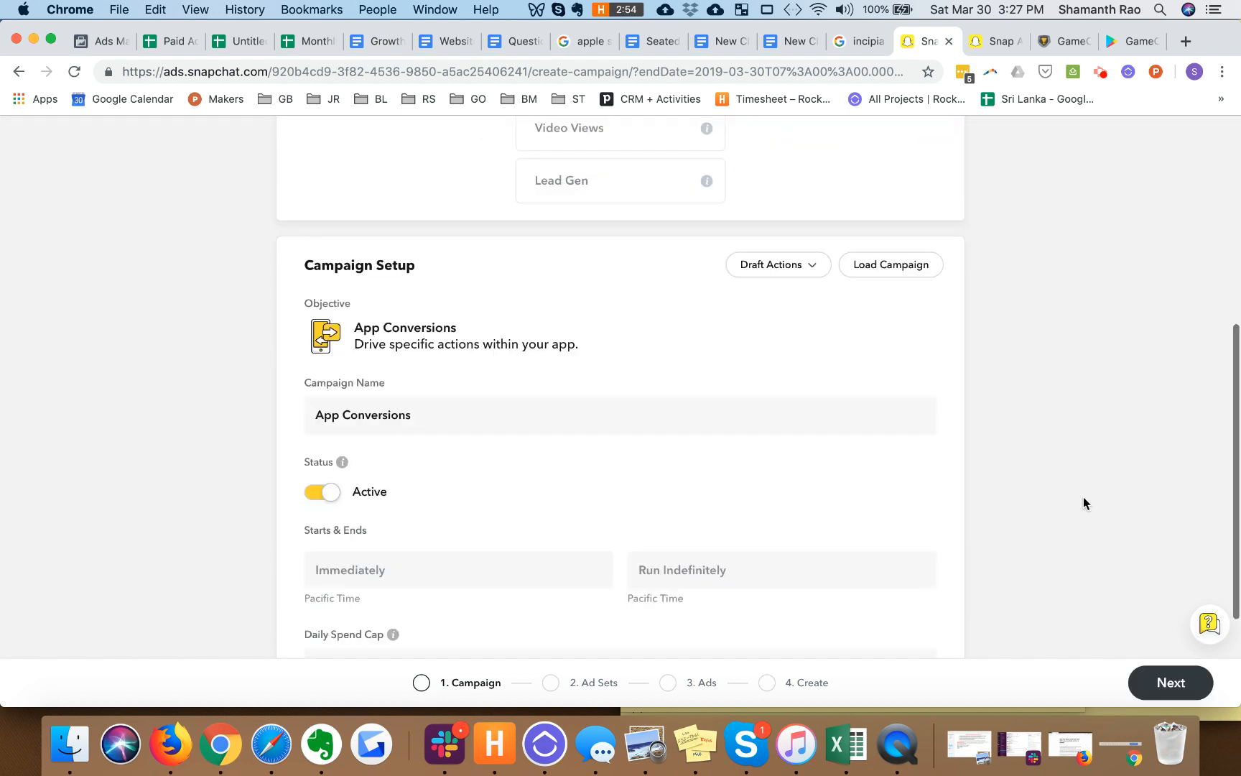
{"action": "scroll", "scroll_direction": "down", "scroll_amount": 3}
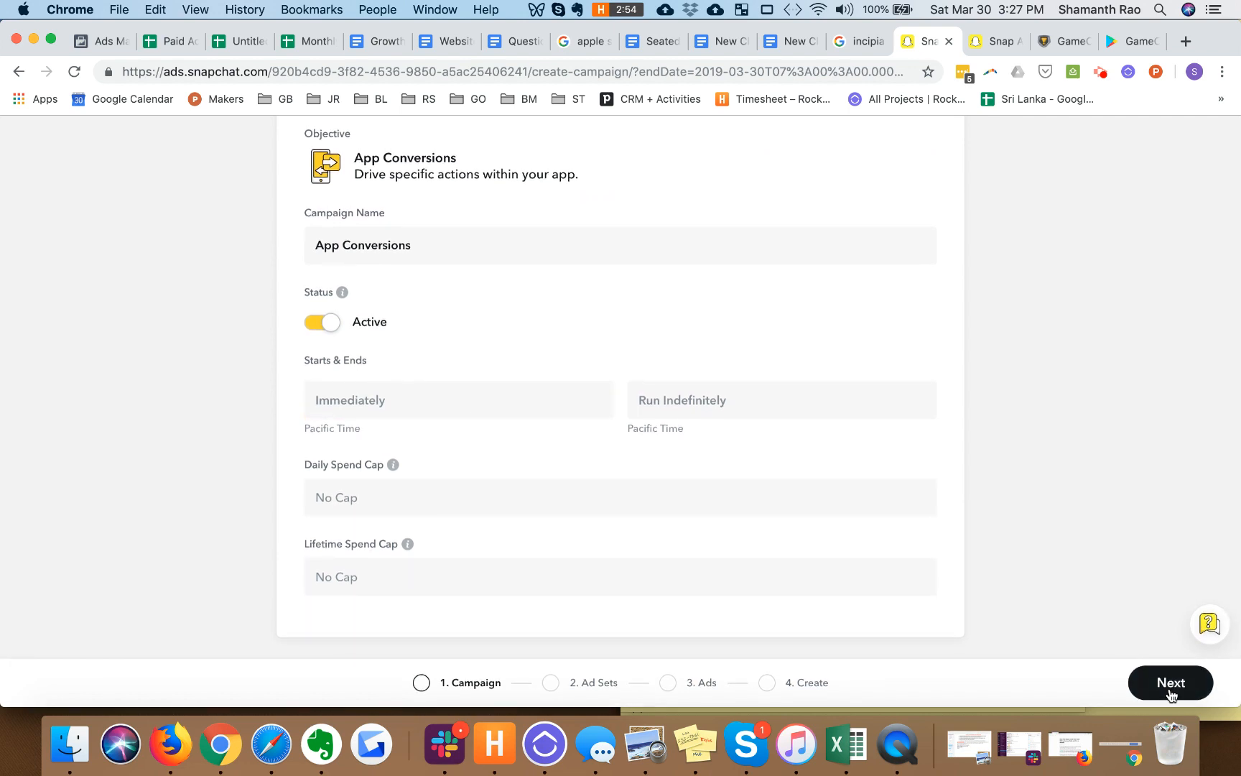
{"action": "left_click", "coordinate": [1171, 682]}
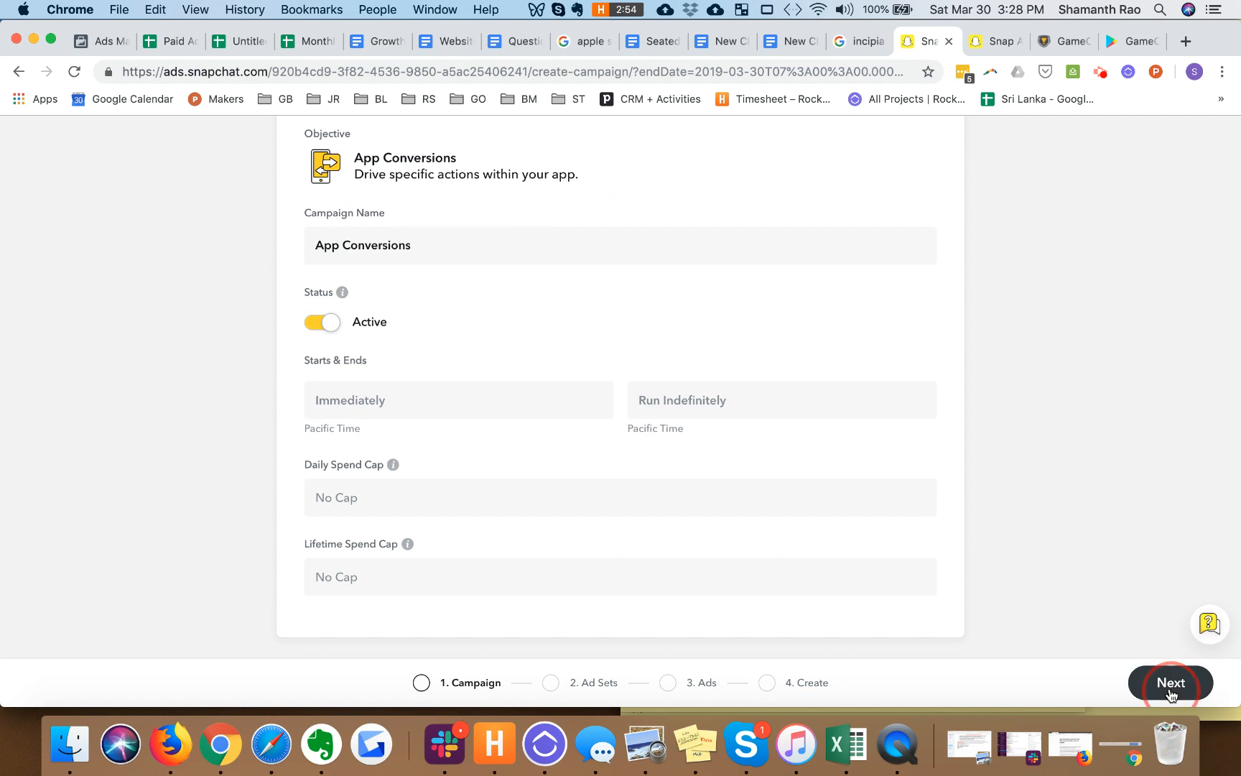
{"action": "left_click", "coordinate": [1172, 683]}
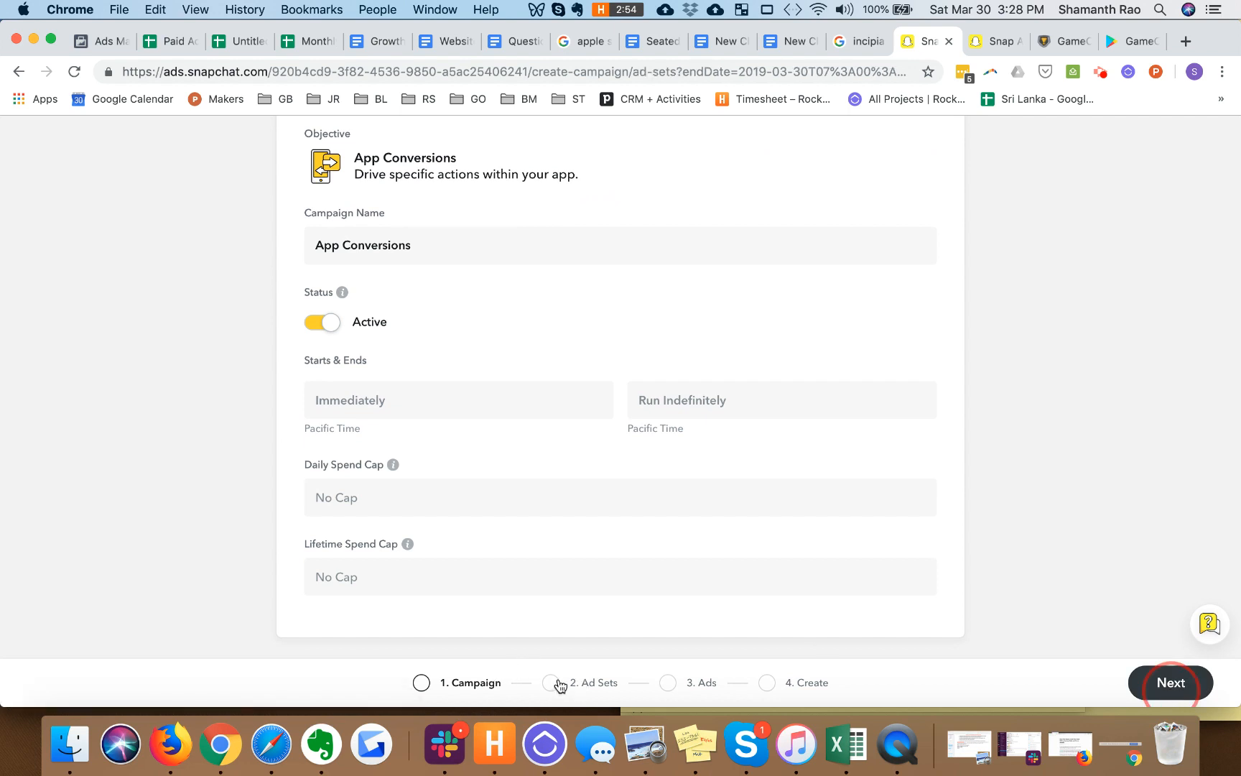
Step: Advance to Build Your Ad Sets showing the default Deep Link, United States ad set
{"action": "left_click", "coordinate": [1171, 683]}
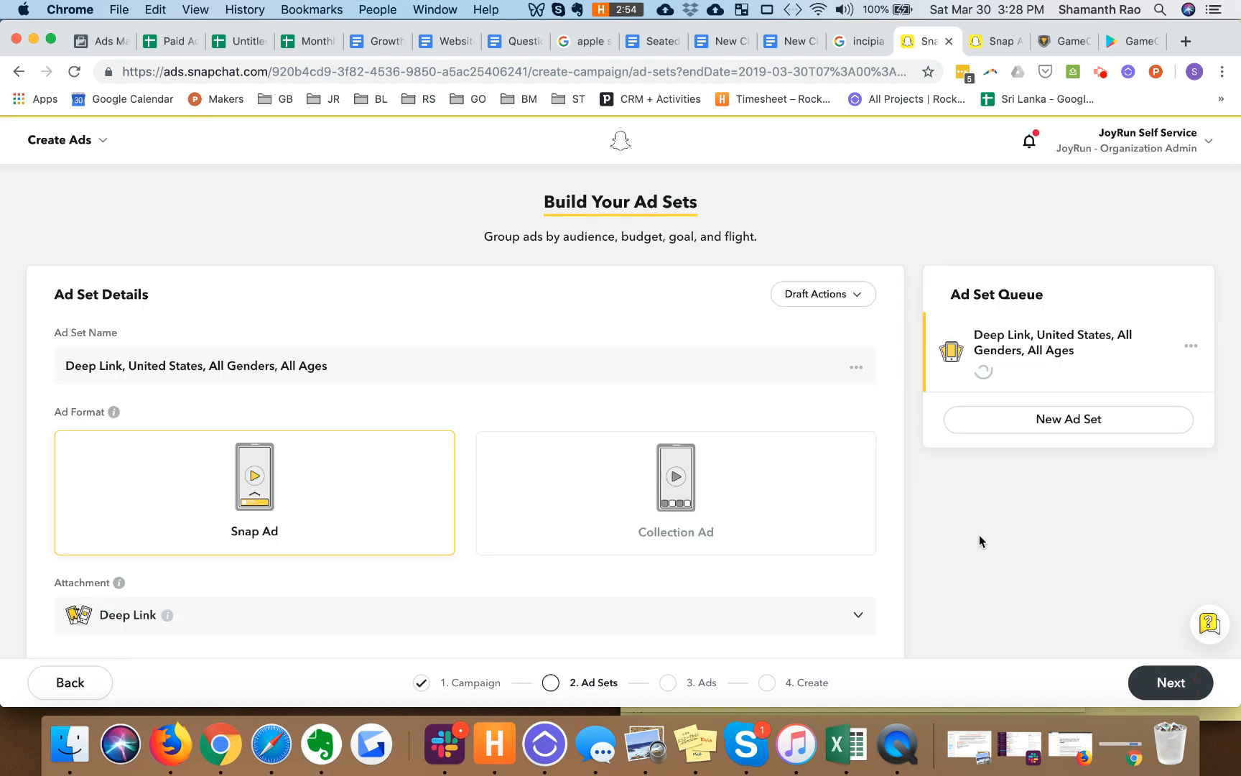
{"action": "scroll", "scroll_direction": "down", "scroll_amount": 3}
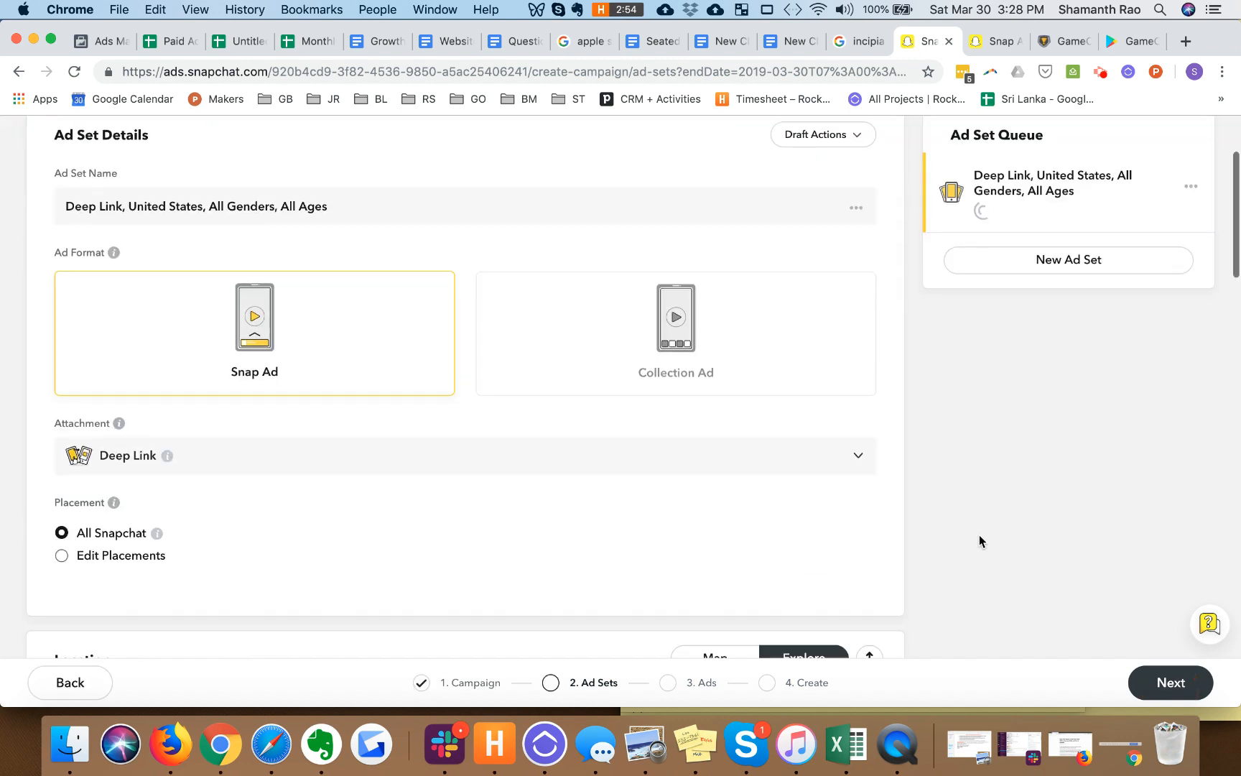
{"action": "mouse_move", "coordinate": [389, 528]}
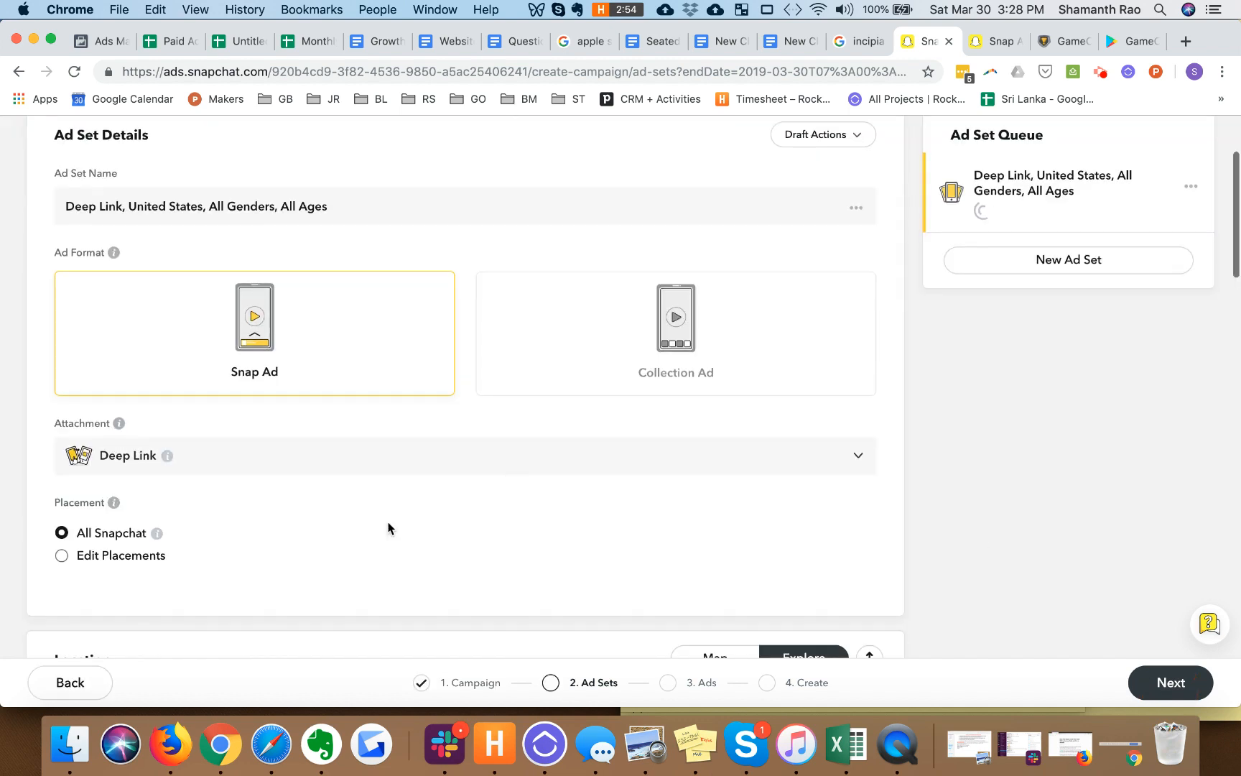
{"action": "mouse_move", "coordinate": [398, 334]}
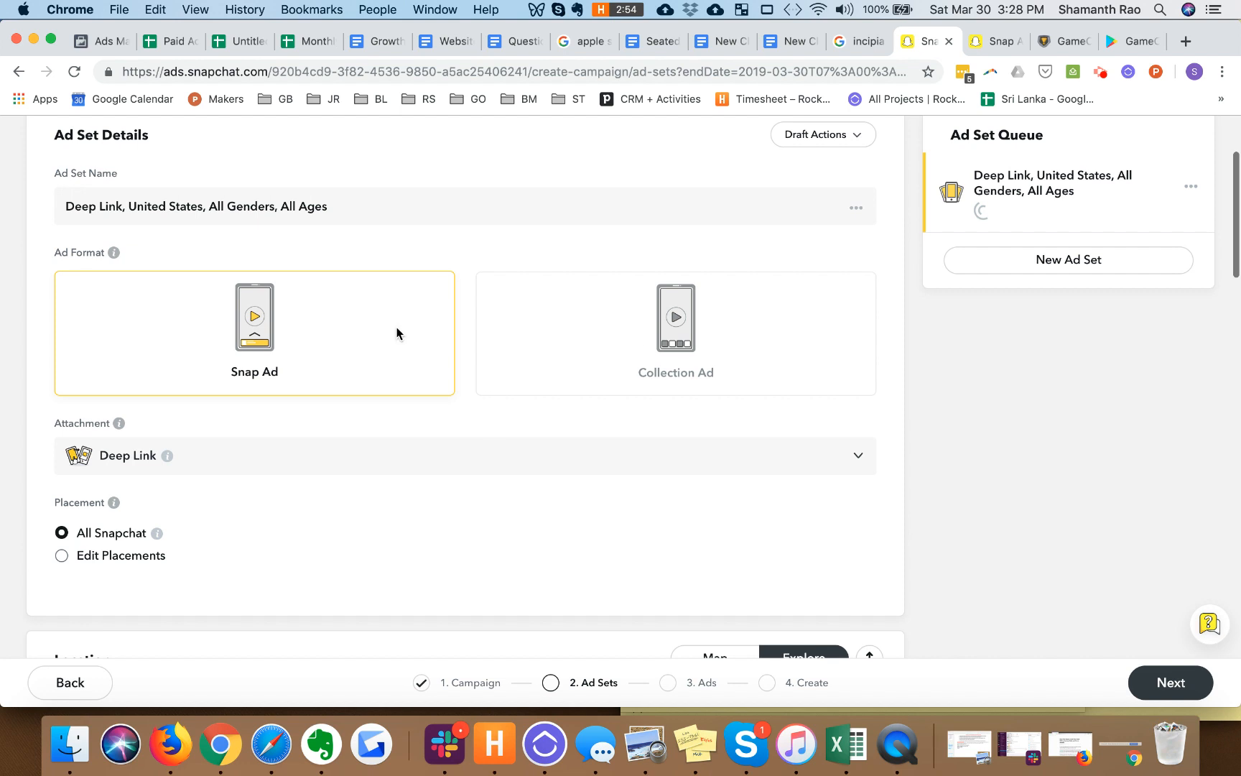
{"action": "mouse_move", "coordinate": [674, 346]}
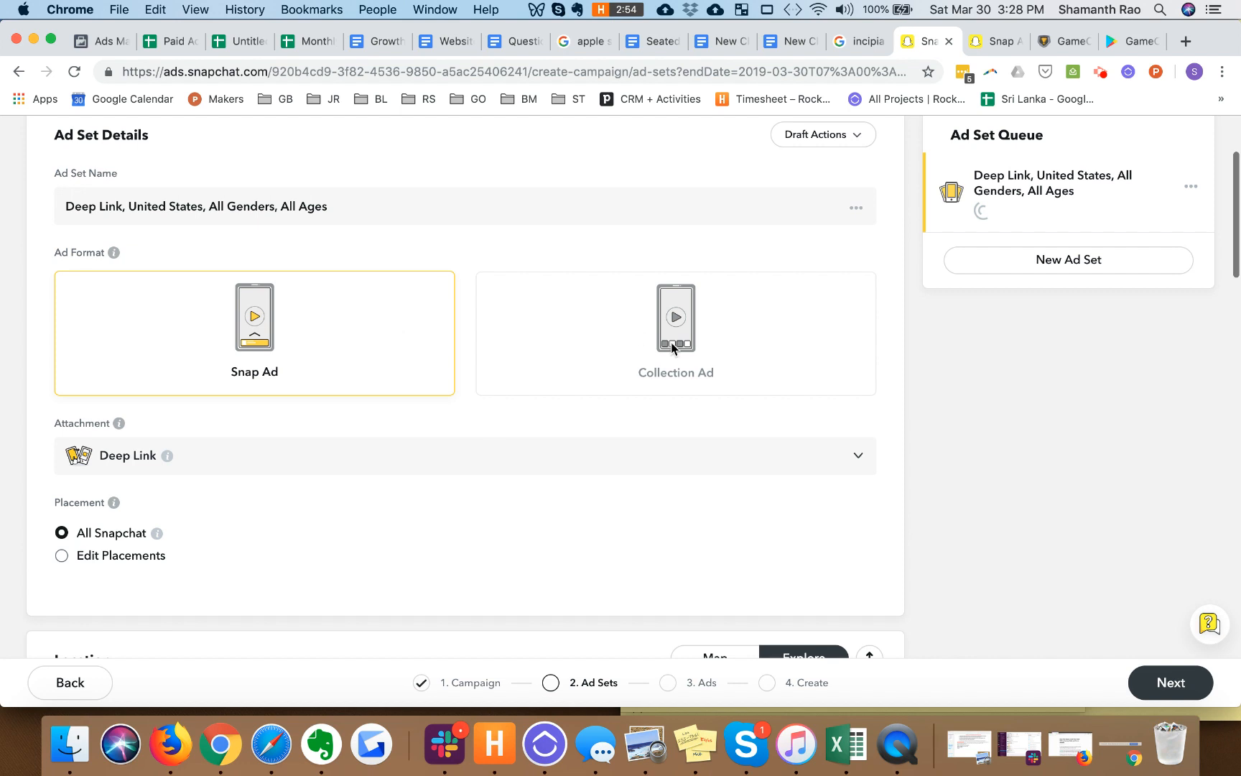
{"action": "mouse_move", "coordinate": [273, 220]}
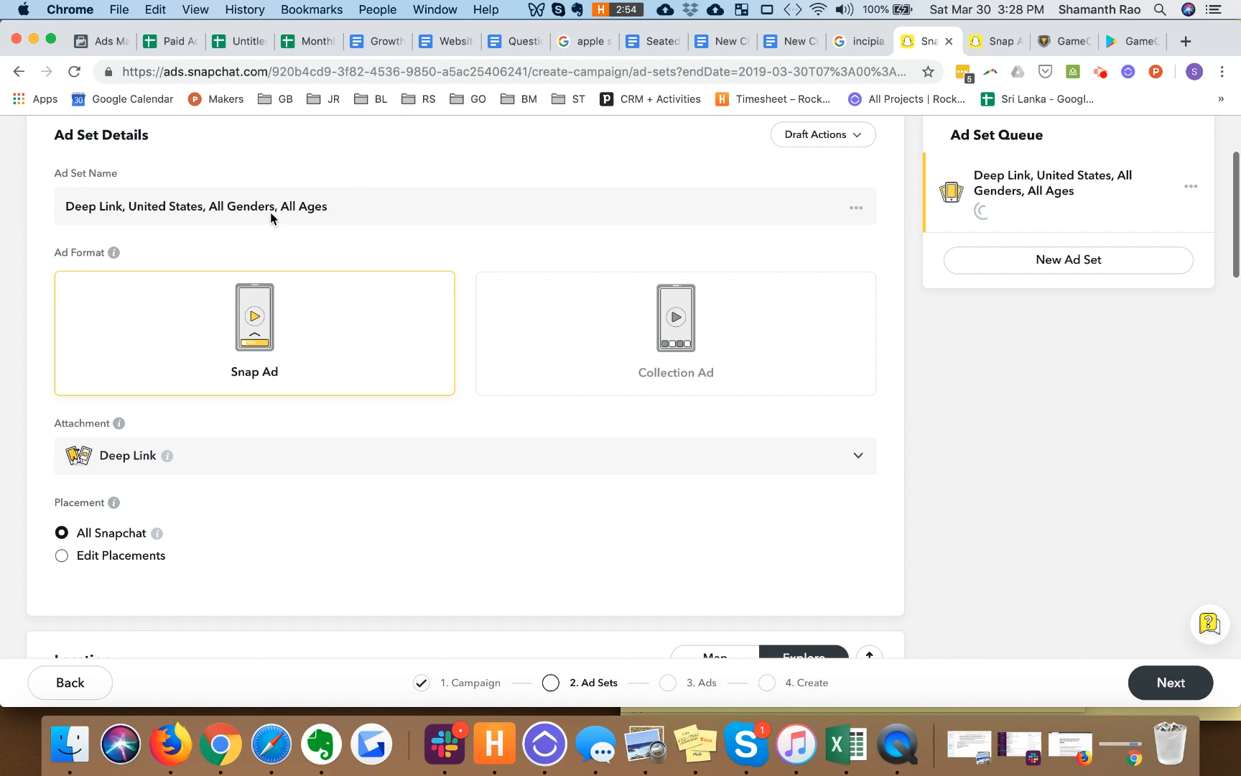
{"action": "mouse_move", "coordinate": [292, 210]}
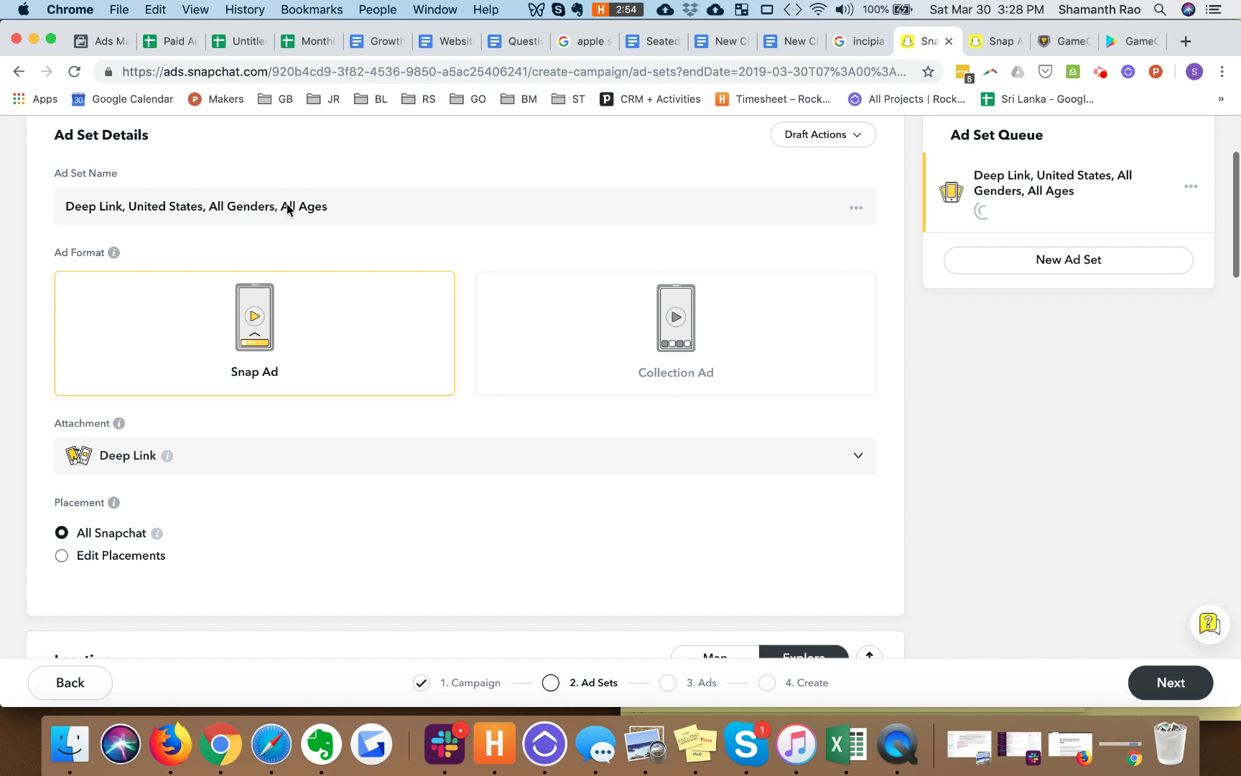
{"action": "mouse_move", "coordinate": [300, 208]}
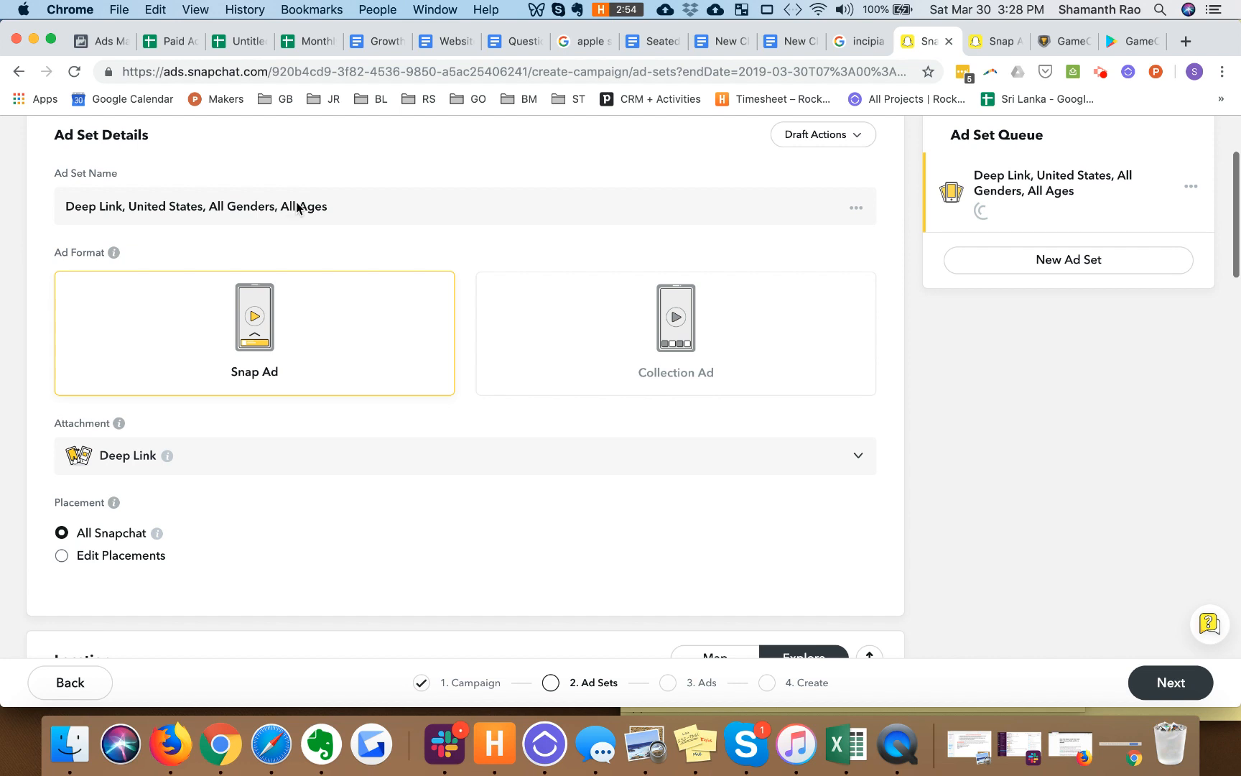
{"action": "mouse_move", "coordinate": [334, 213]}
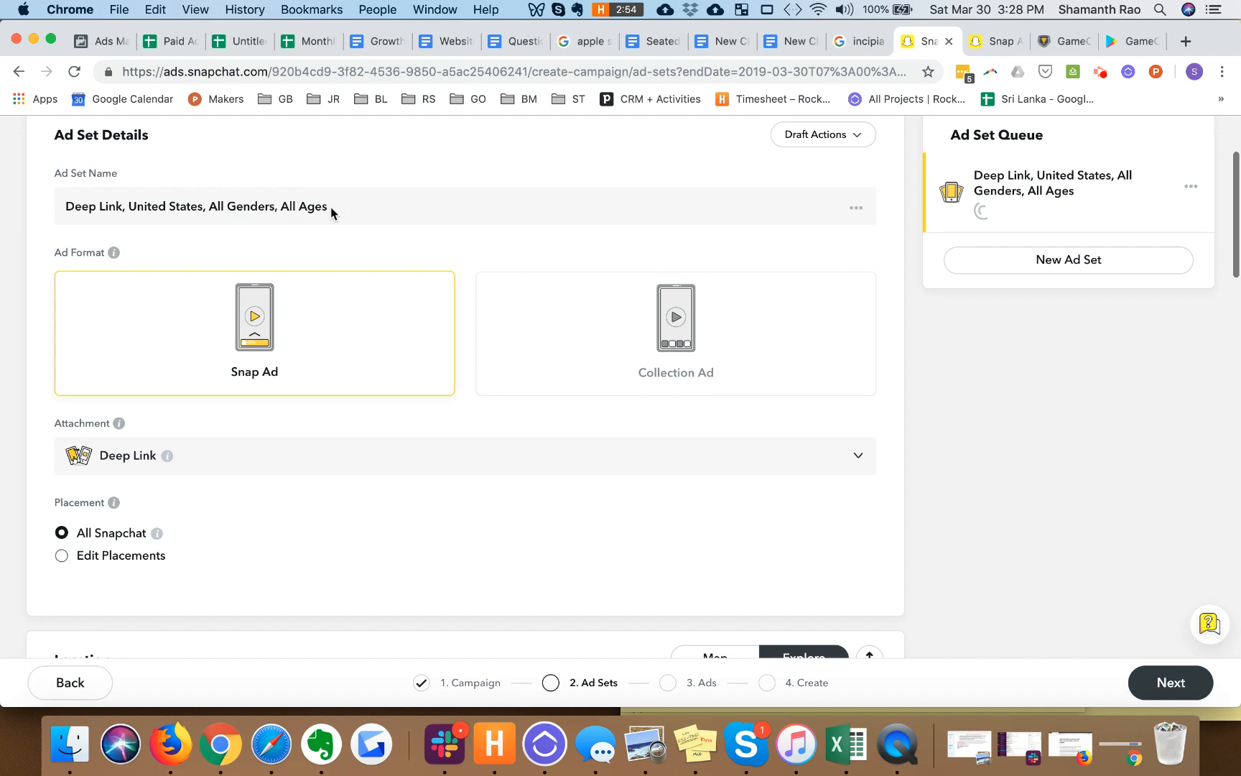
{"action": "mouse_move", "coordinate": [279, 212]}
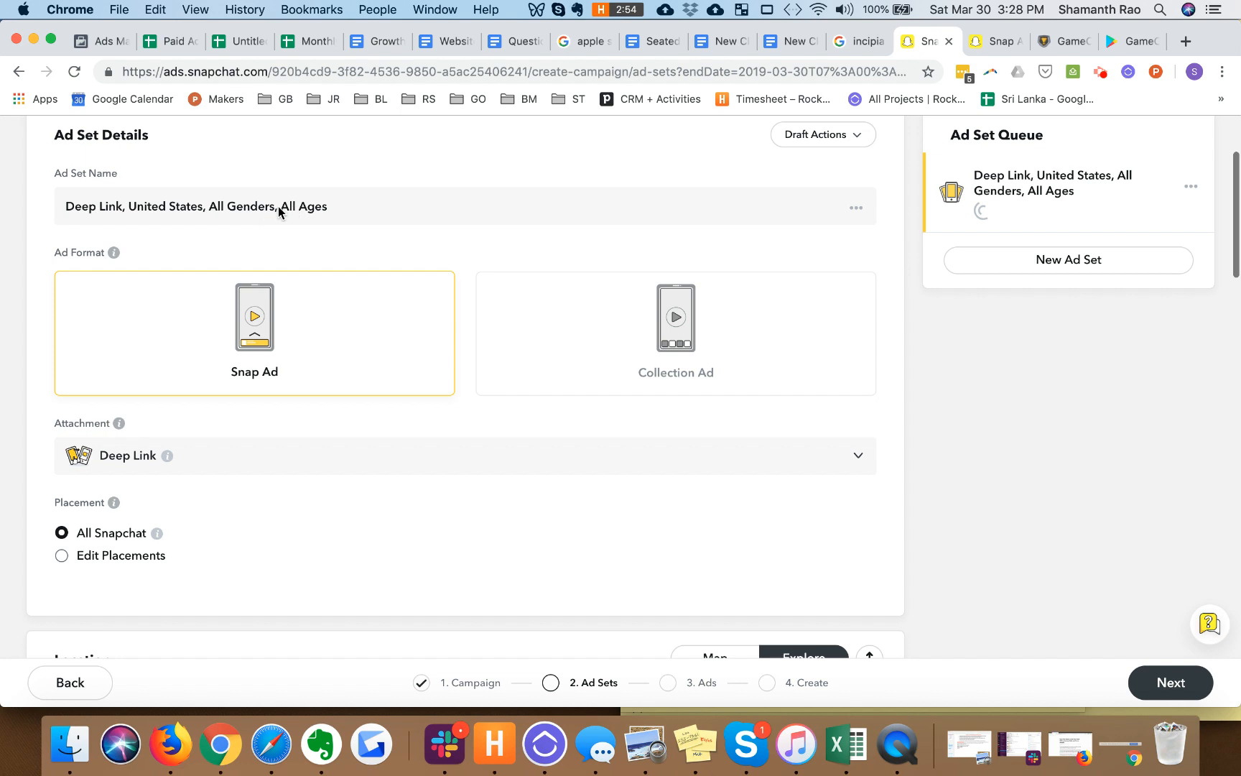
{"action": "mouse_move", "coordinate": [462, 463]}
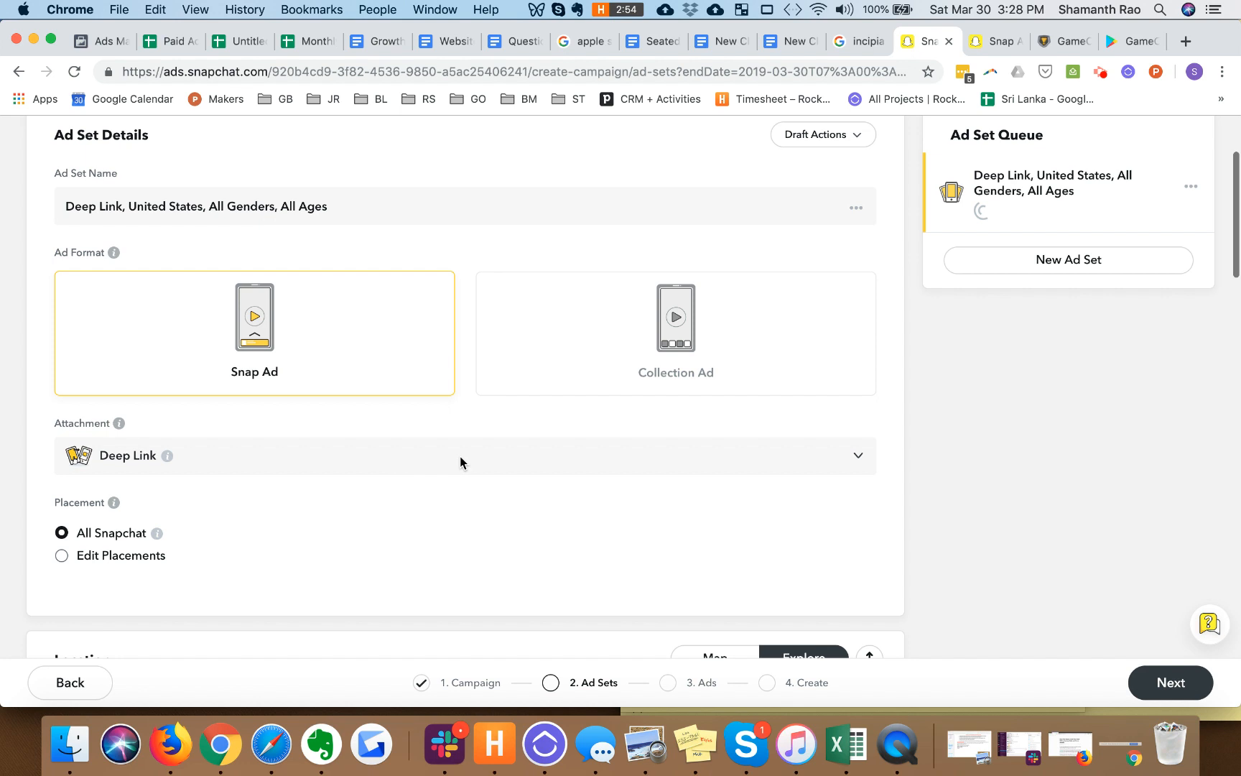
{"action": "mouse_move", "coordinate": [875, 433]}
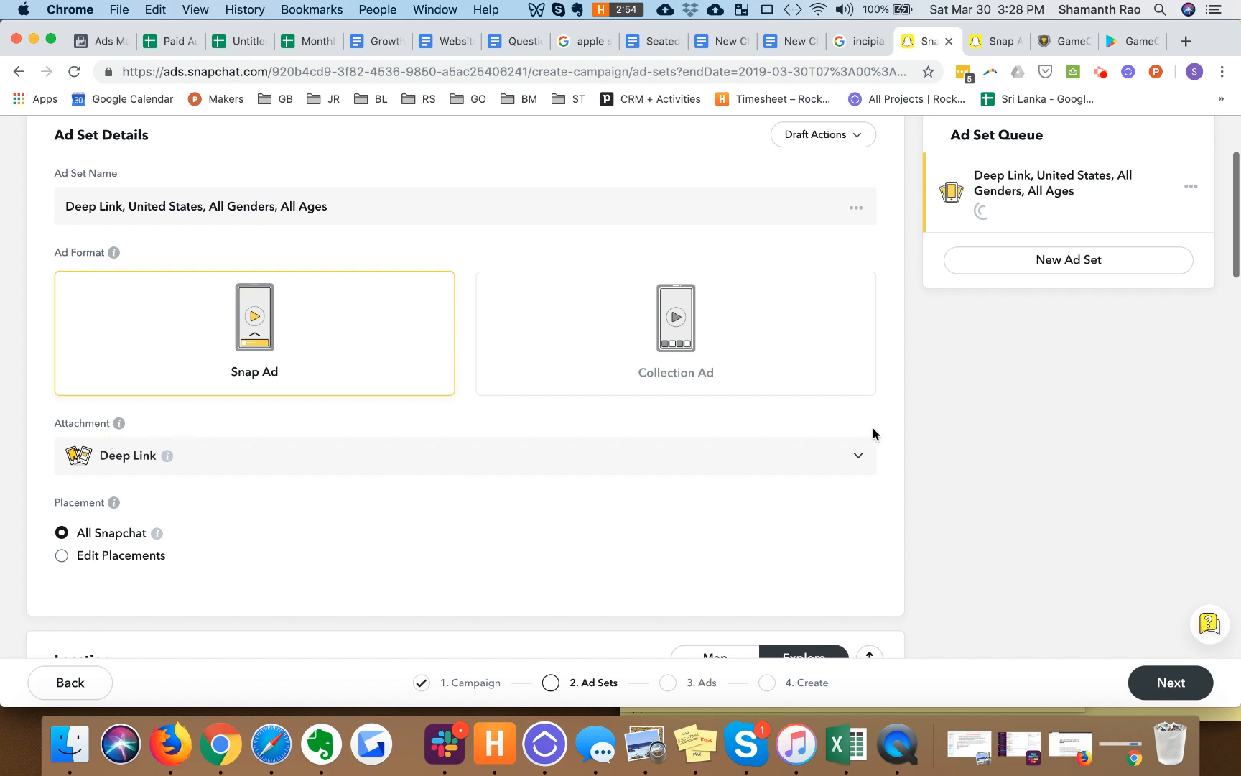
{"action": "mouse_move", "coordinate": [952, 324]}
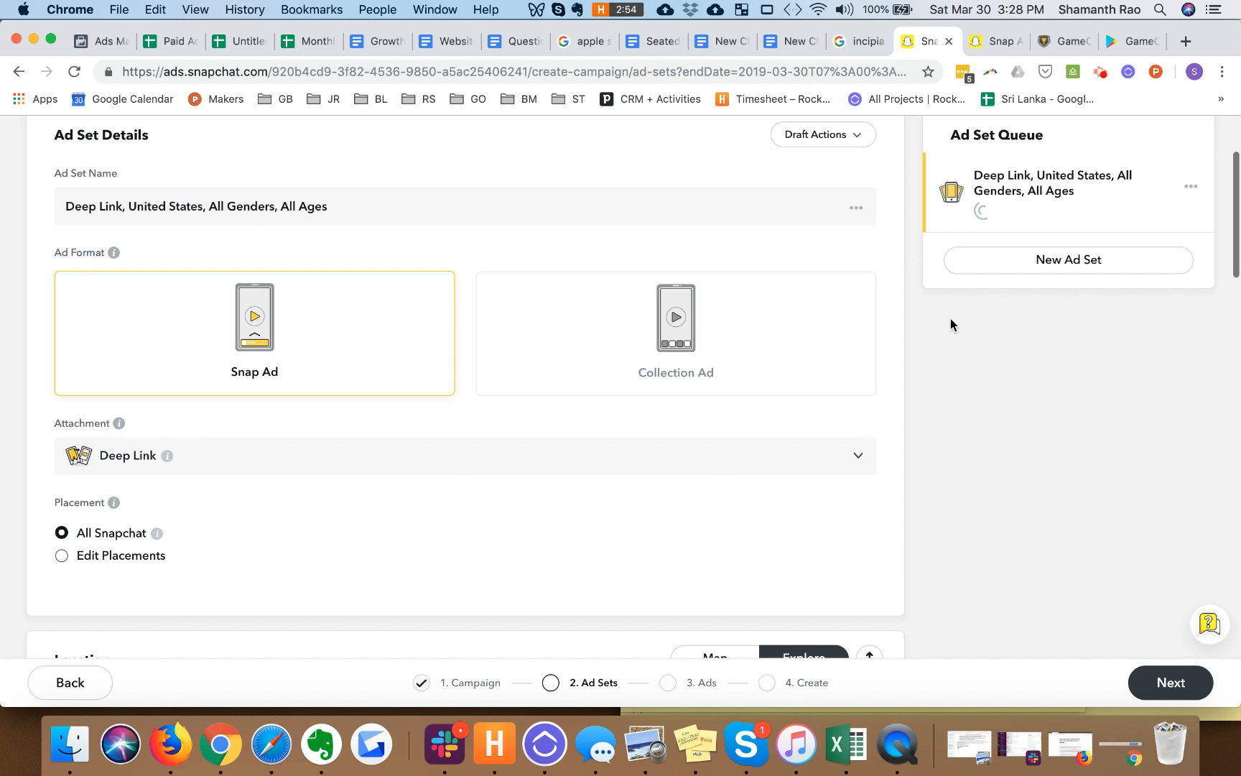
{"action": "mouse_move", "coordinate": [944, 267]}
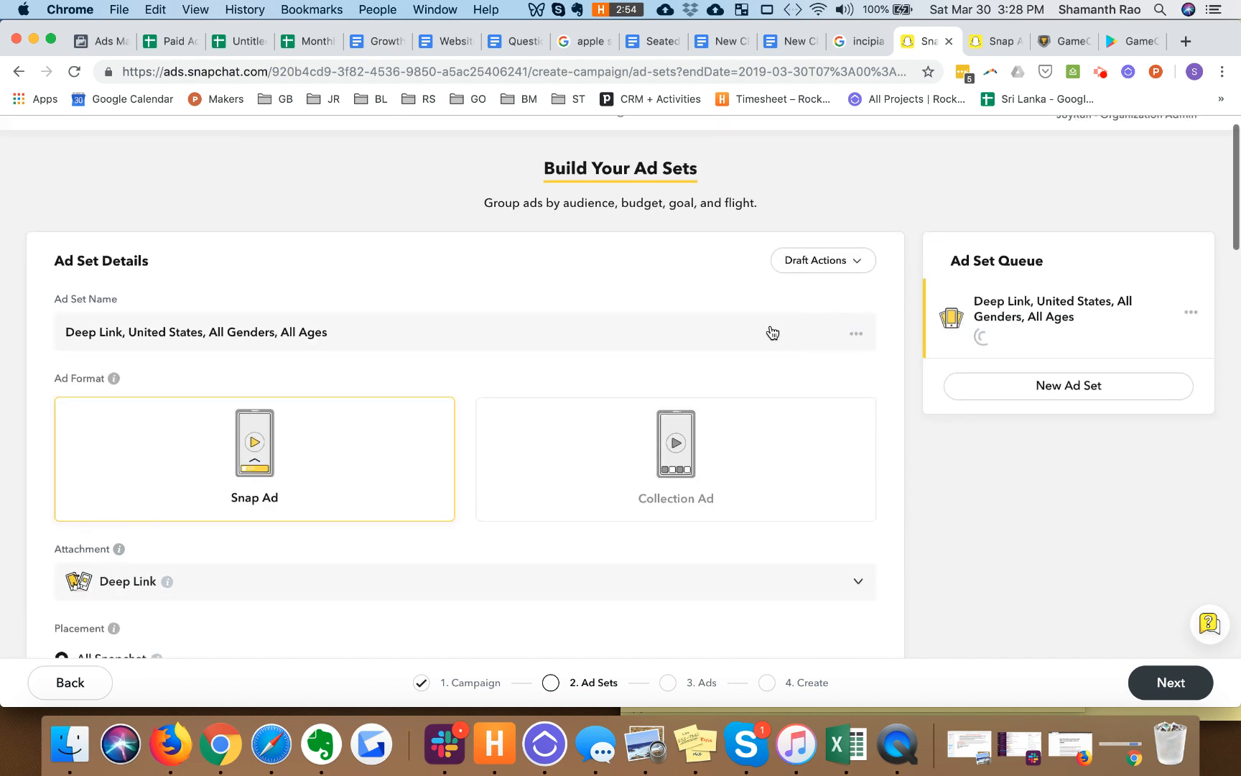
{"action": "scroll", "scroll_direction": "down", "scroll_amount": 3}
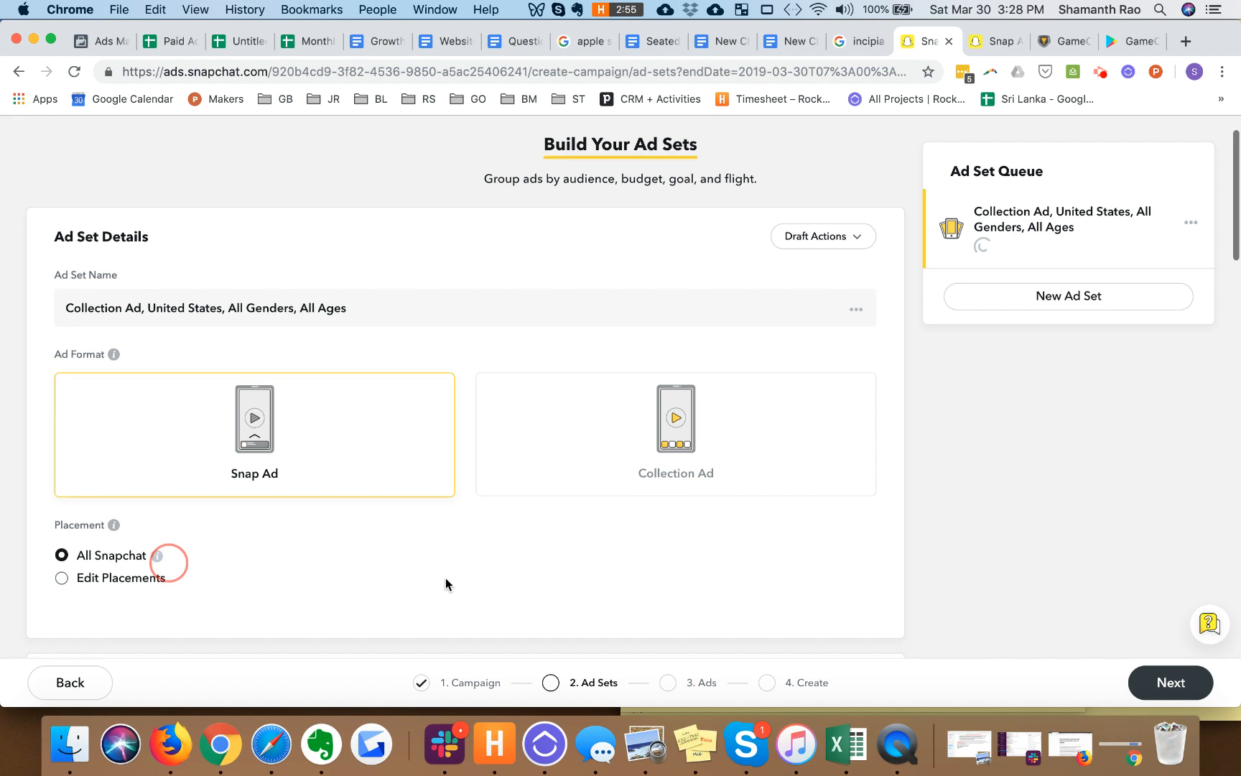
{"action": "scroll", "scroll_direction": "down", "scroll_amount": 3}
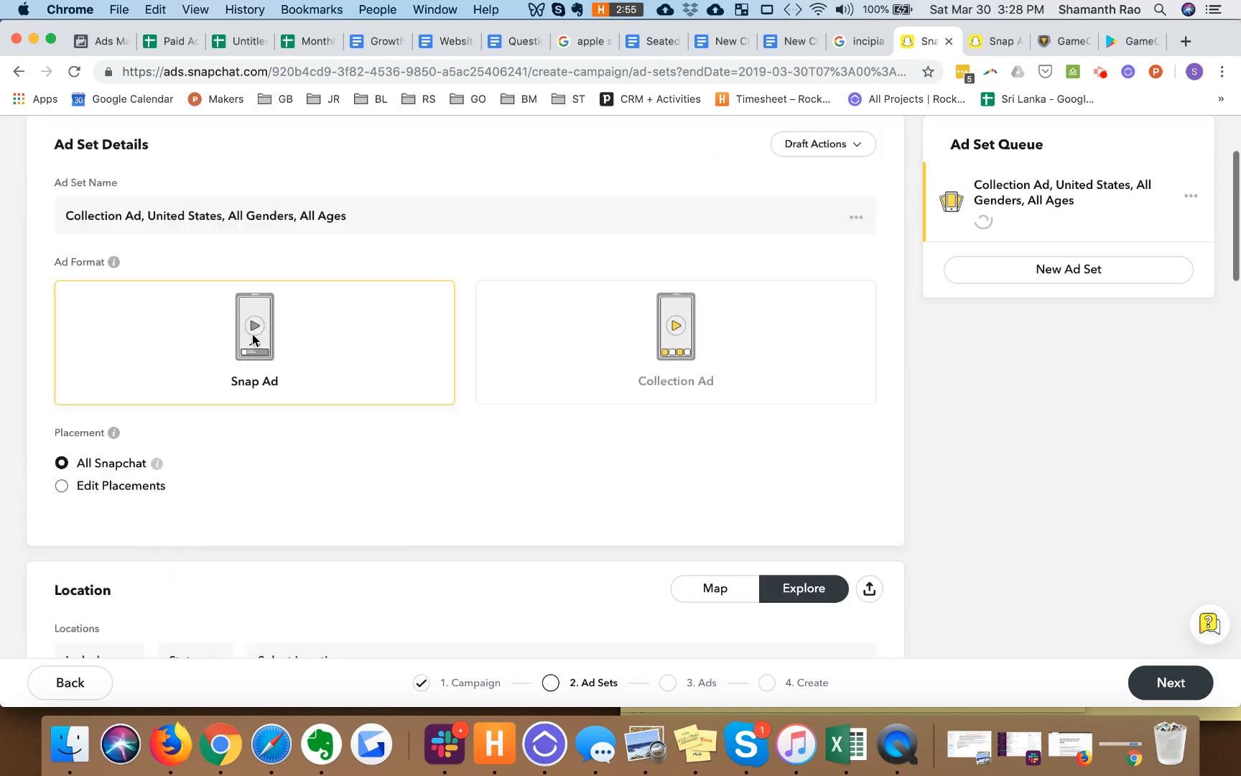
{"action": "left_click", "coordinate": [675, 342]}
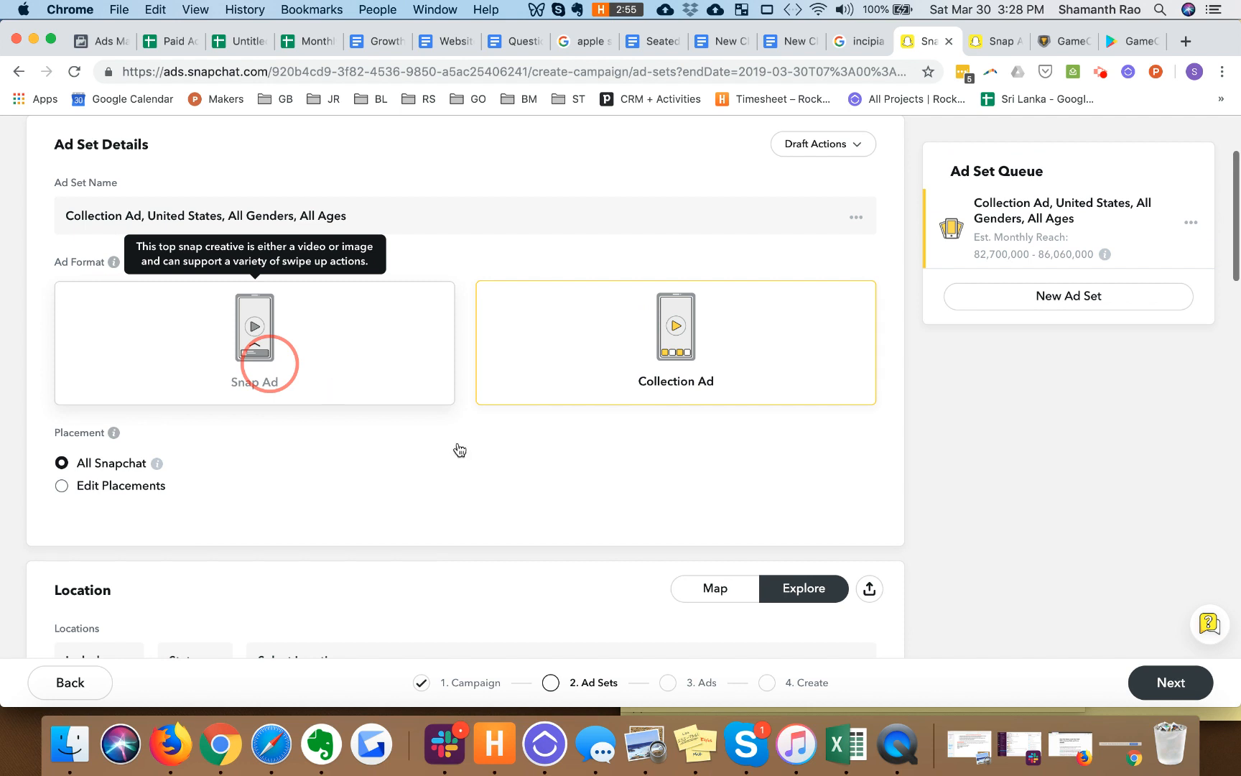
{"action": "left_click", "coordinate": [254, 343]}
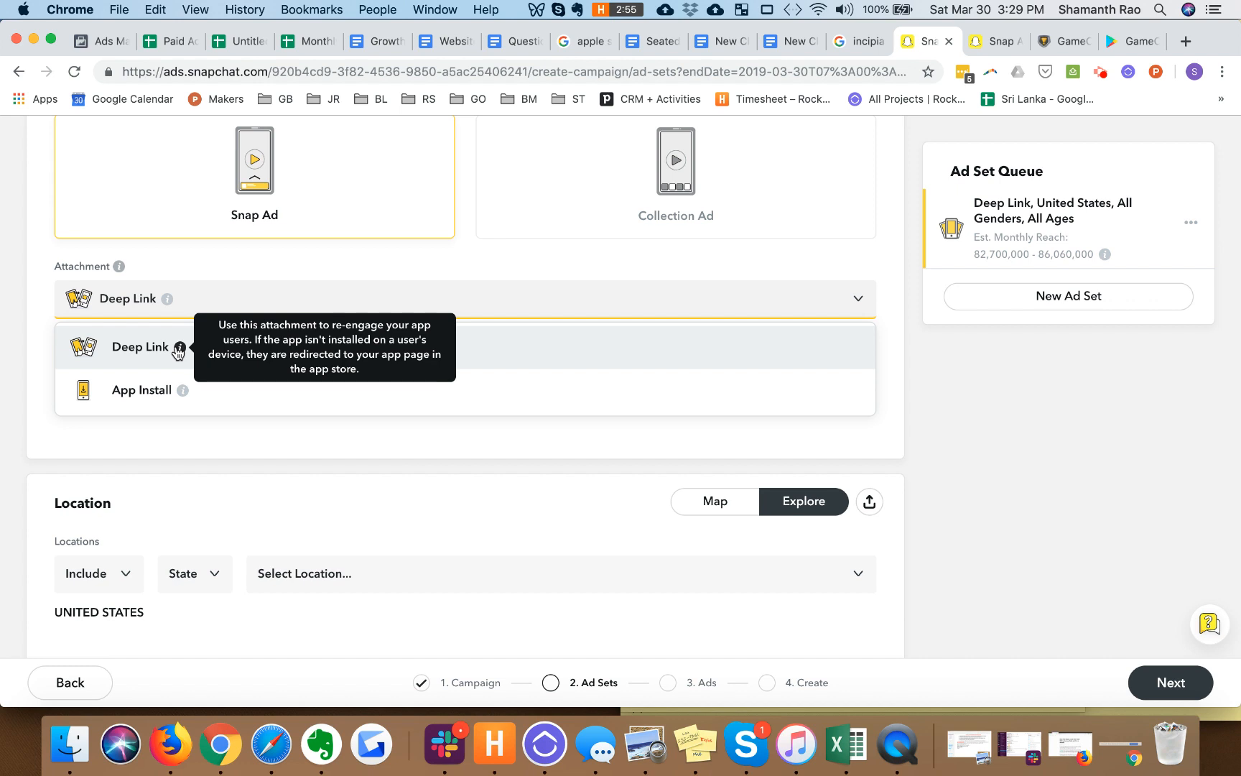
{"action": "mouse_move", "coordinate": [177, 377]}
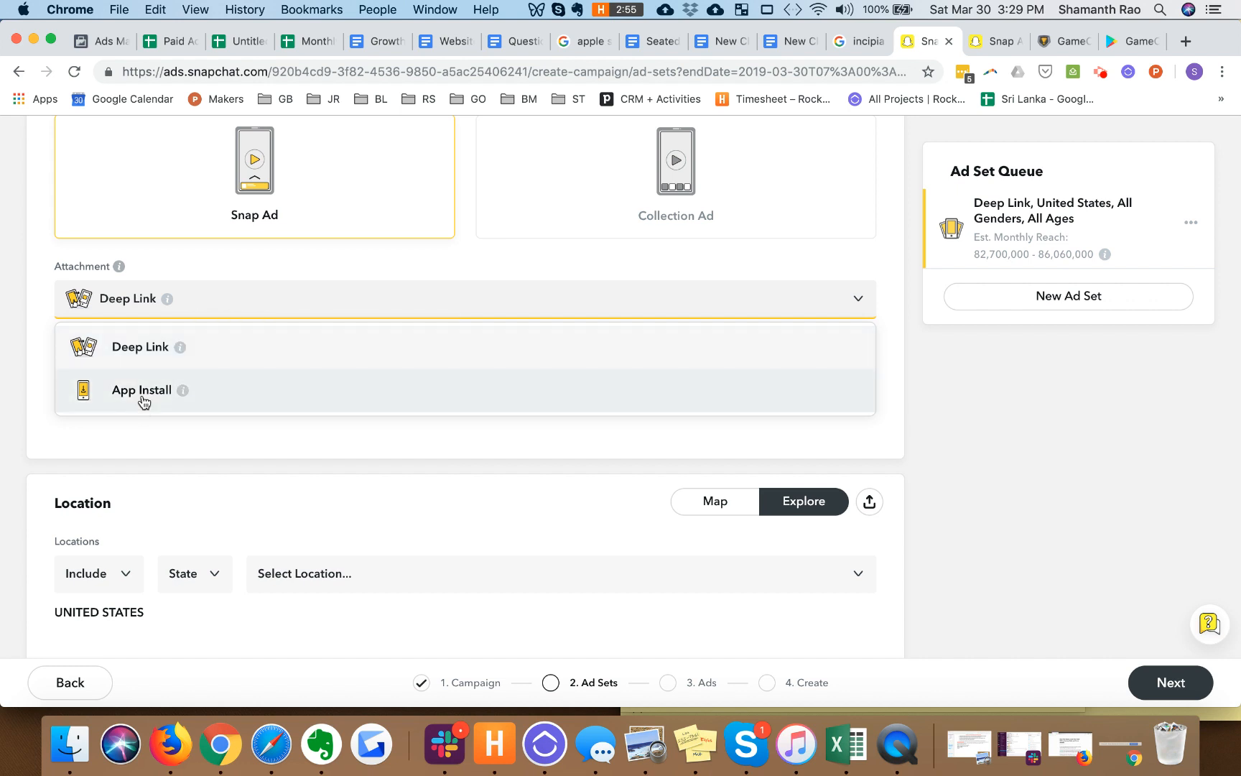
Step: Change the Snap Ad's attachment from Deep Link to App Install
{"action": "left_click", "coordinate": [144, 398]}
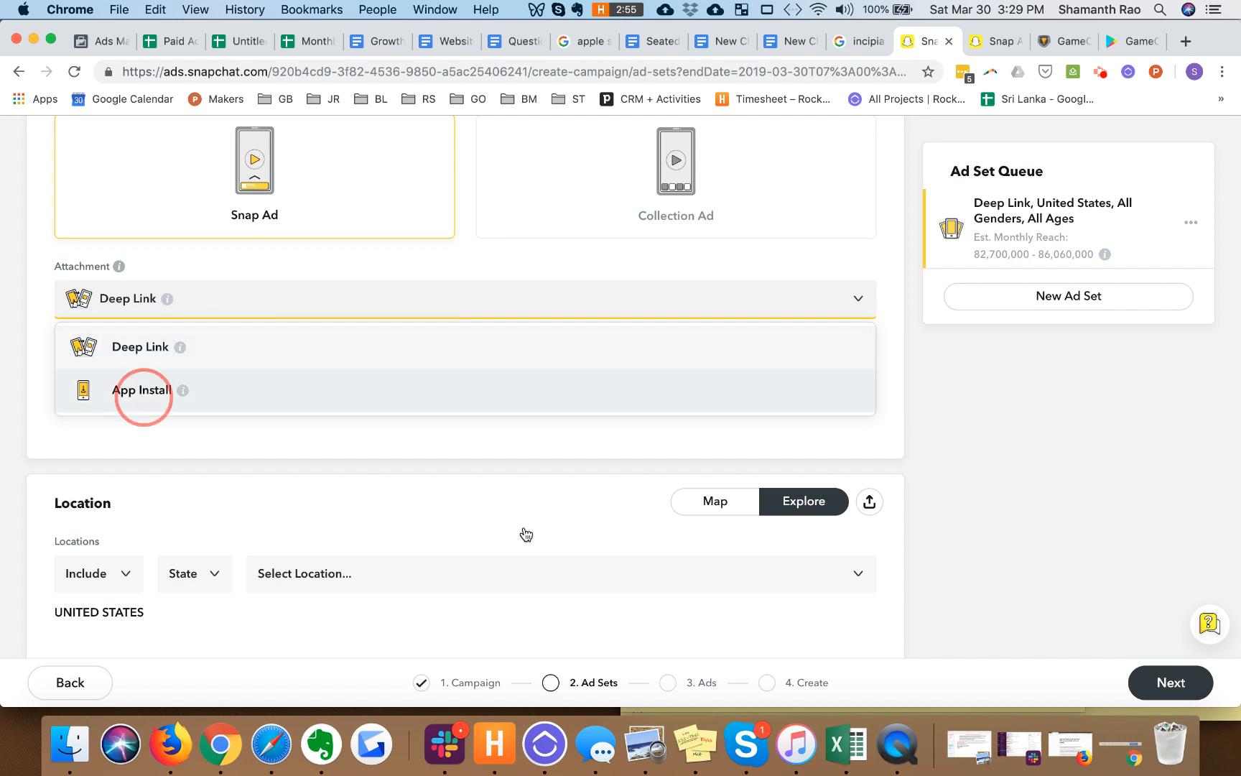
{"action": "left_click", "coordinate": [141, 391]}
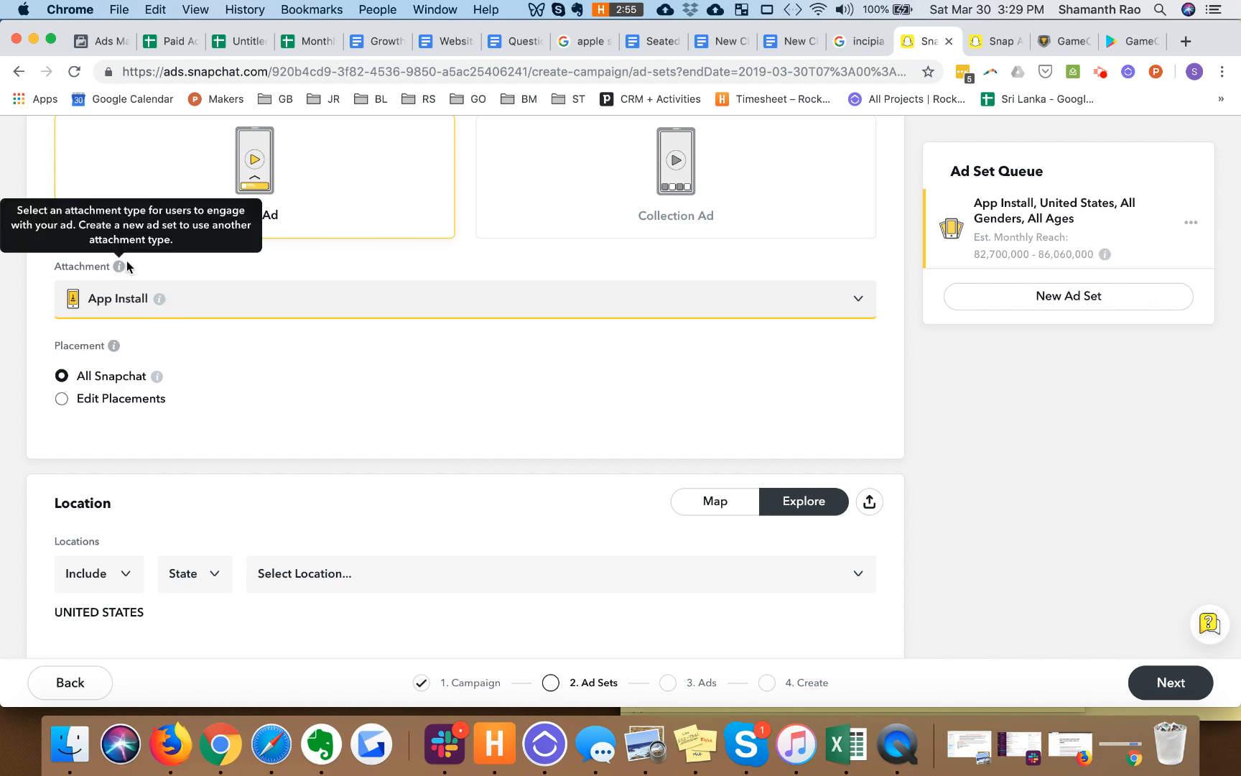
{"action": "mouse_move", "coordinate": [118, 267]}
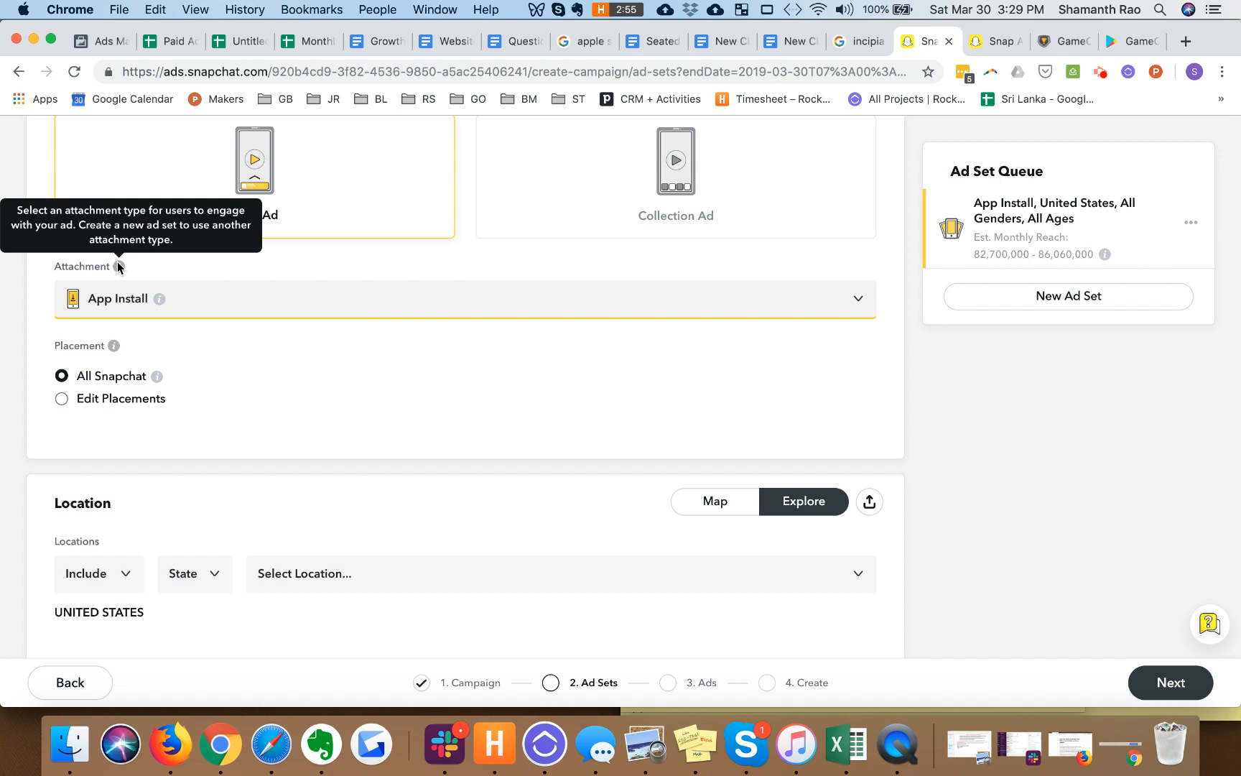
{"action": "mouse_move", "coordinate": [332, 423]}
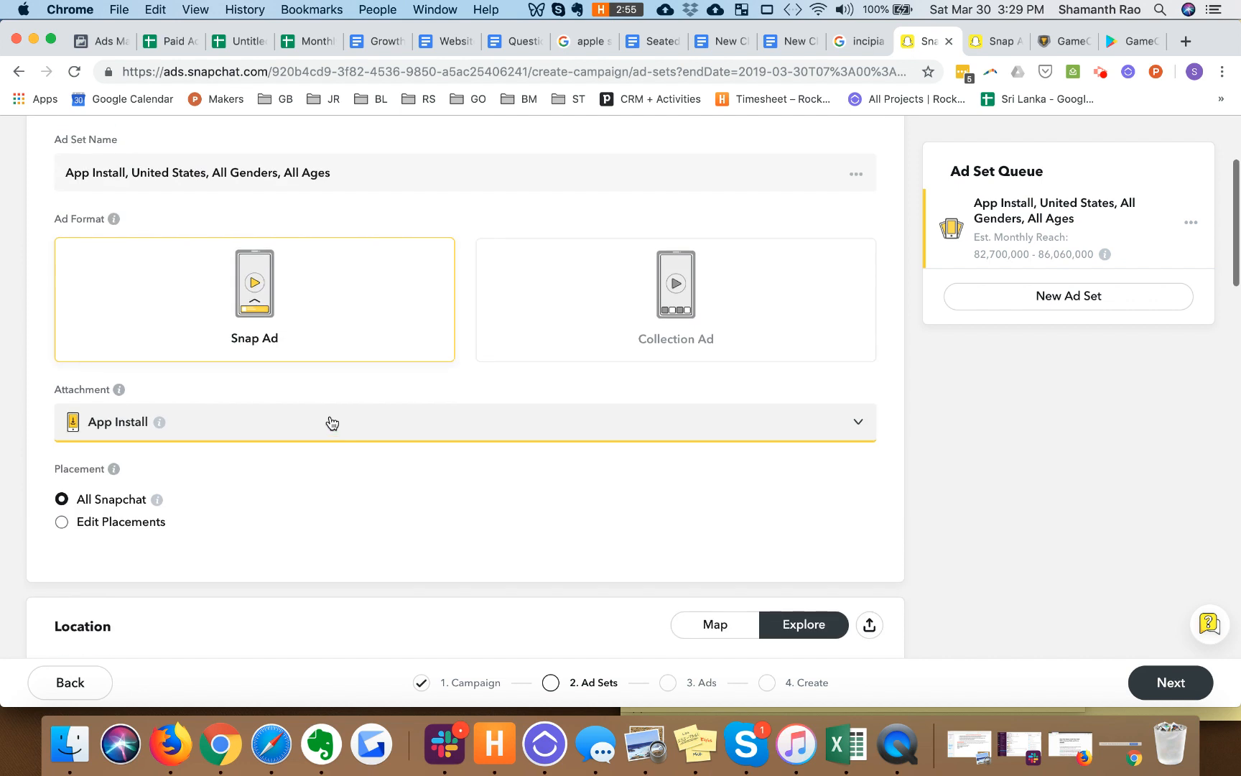
{"action": "scroll", "scroll_direction": "down", "scroll_amount": 3}
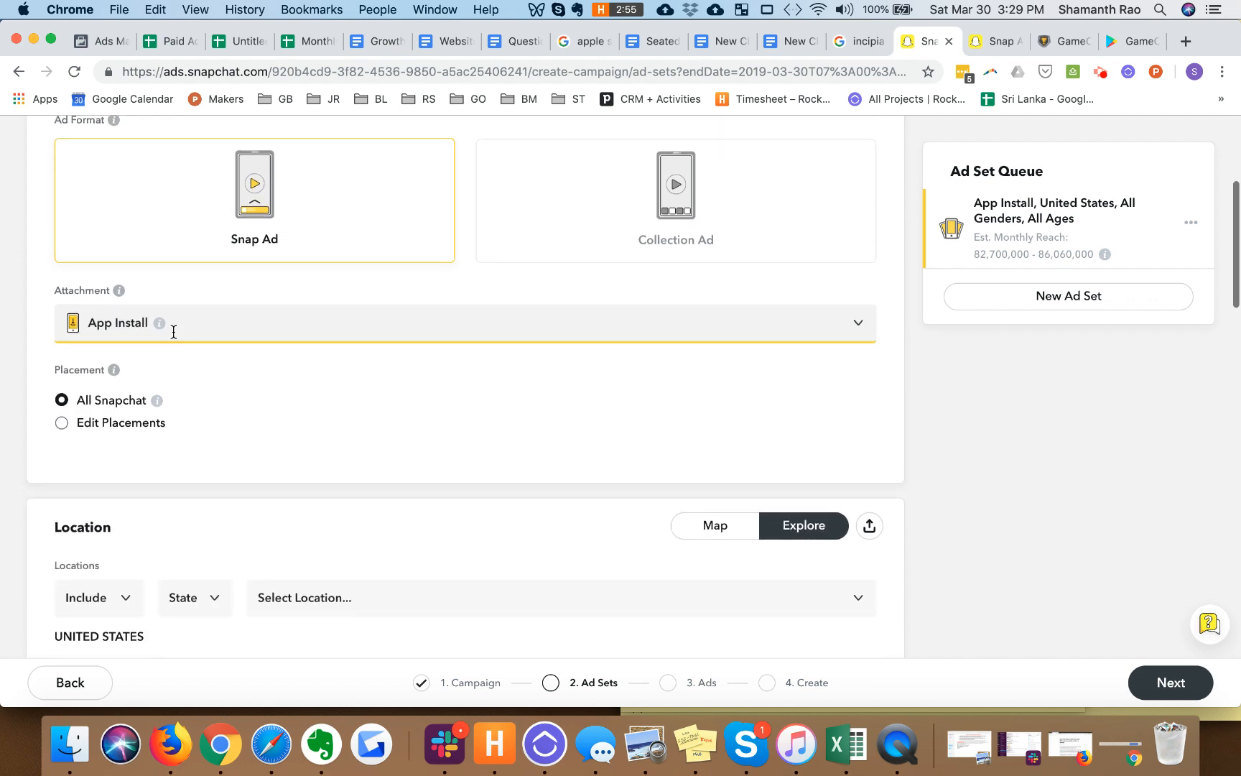
{"action": "mouse_move", "coordinate": [371, 514]}
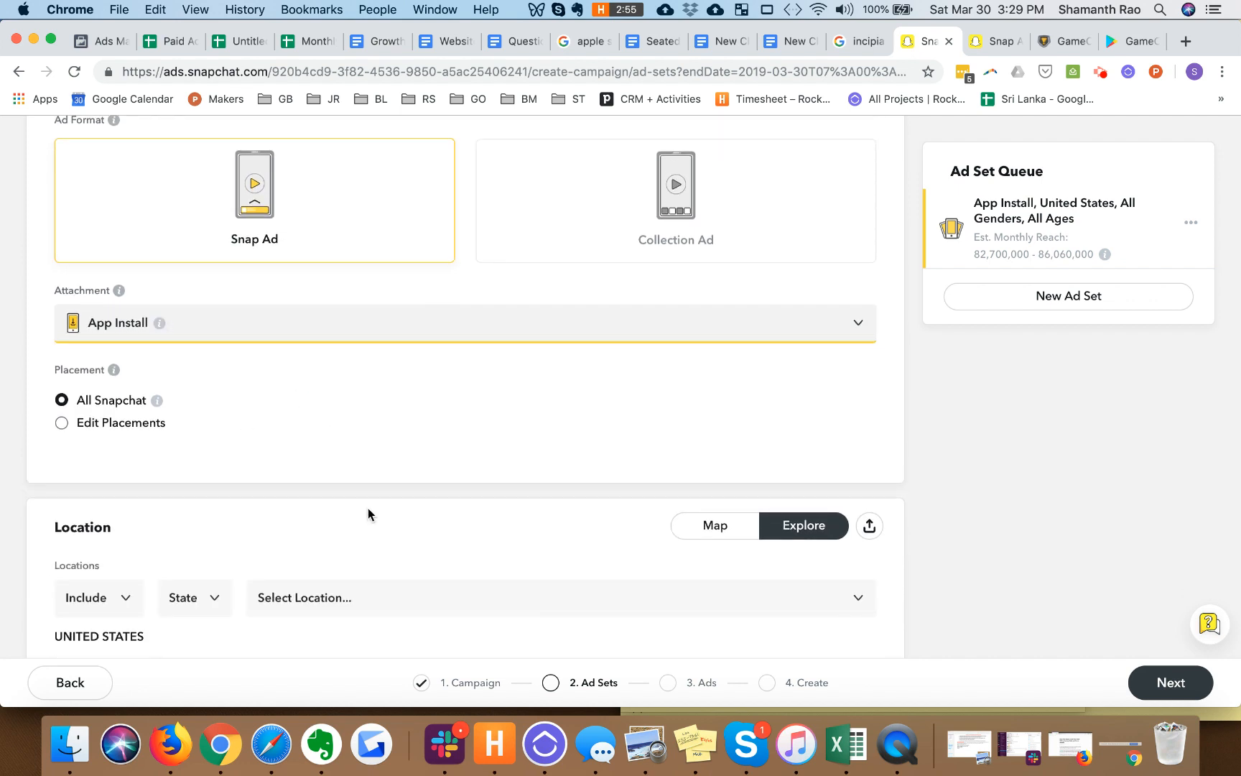
{"action": "scroll", "scroll_direction": "down", "scroll_amount": 3}
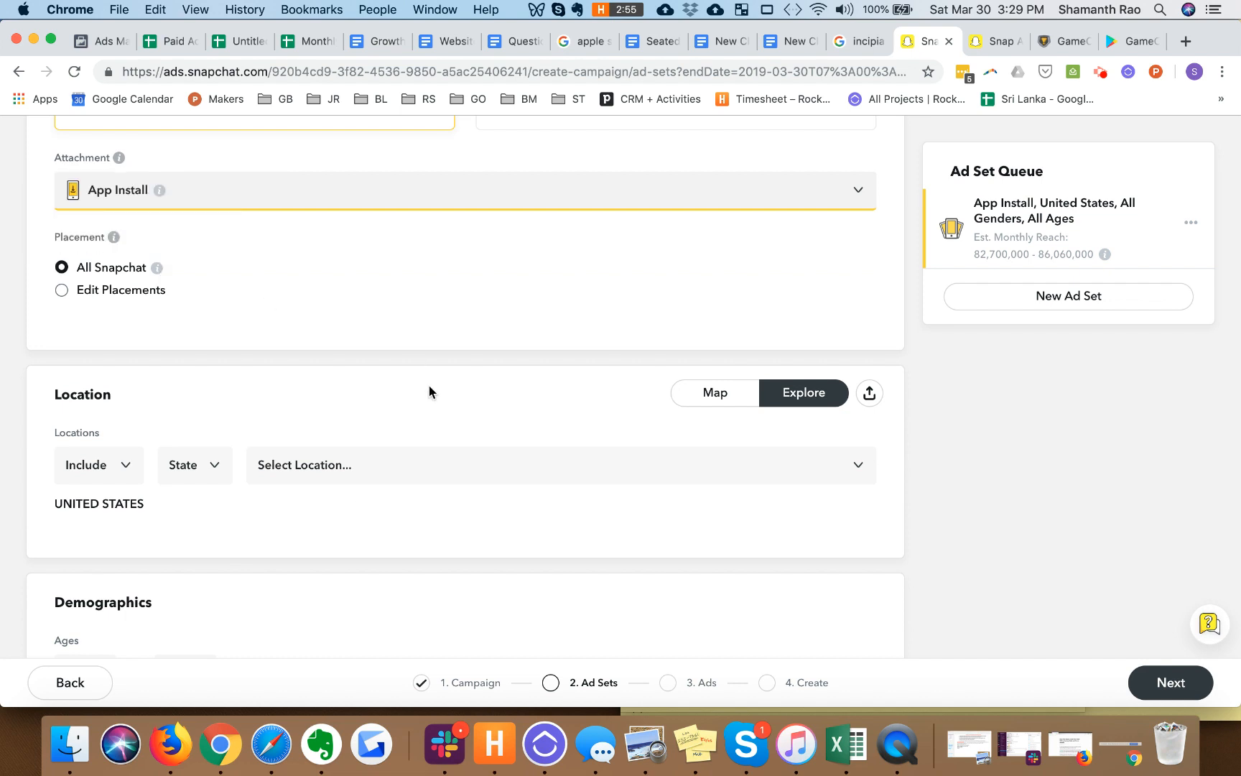
{"action": "scroll", "scroll_direction": "down", "scroll_amount": 3}
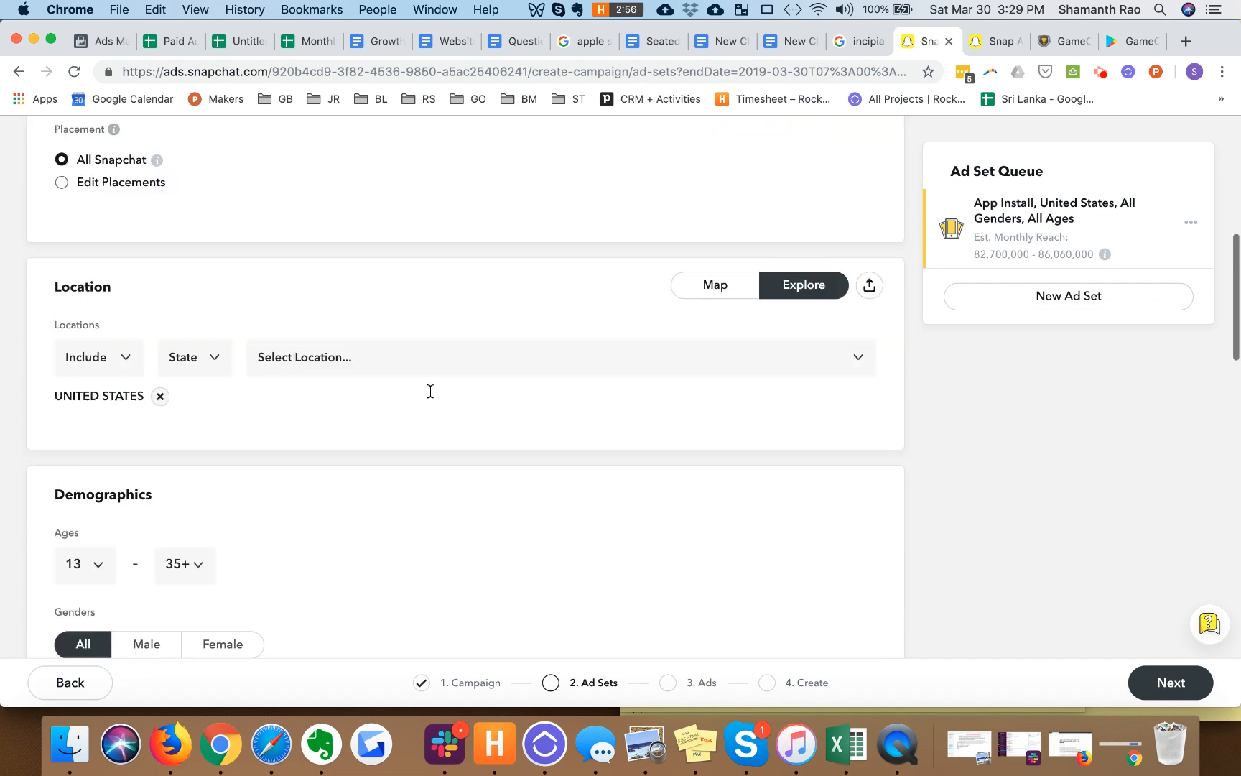
{"action": "scroll", "scroll_direction": "down", "scroll_amount": 3}
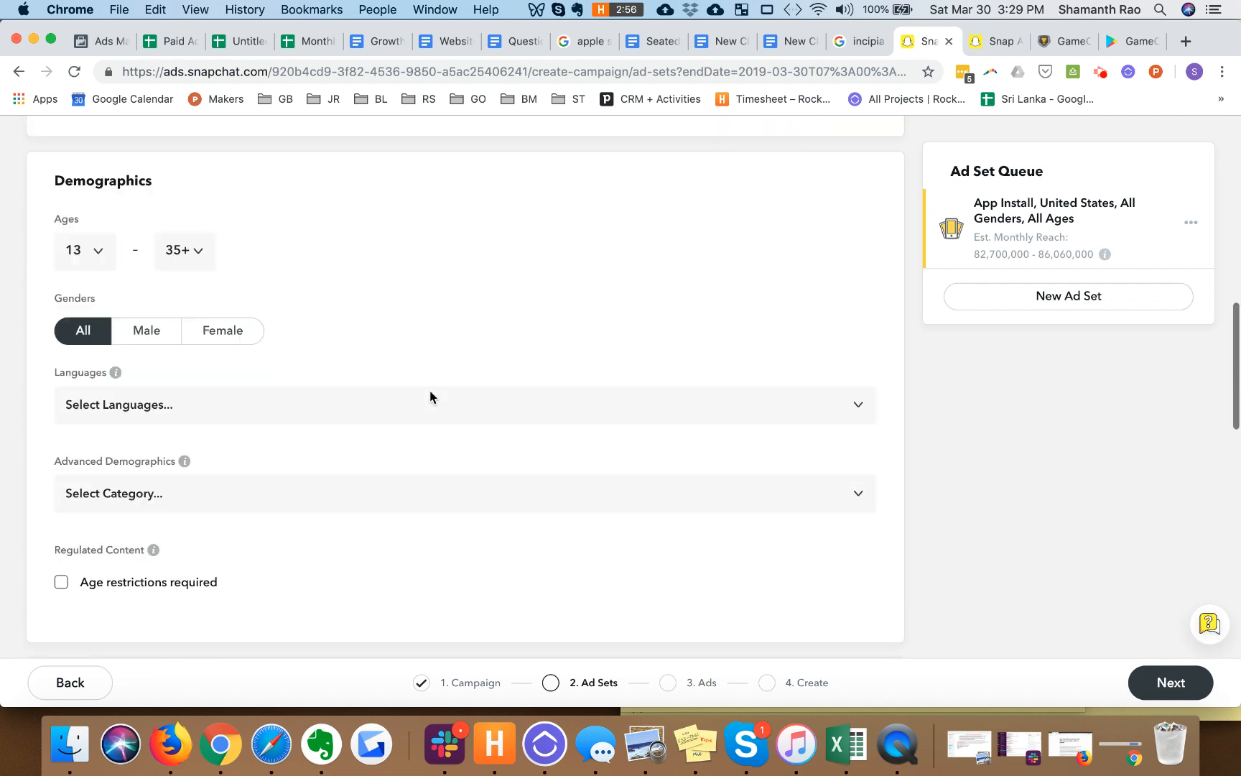
{"action": "scroll", "scroll_direction": "down", "scroll_amount": 3}
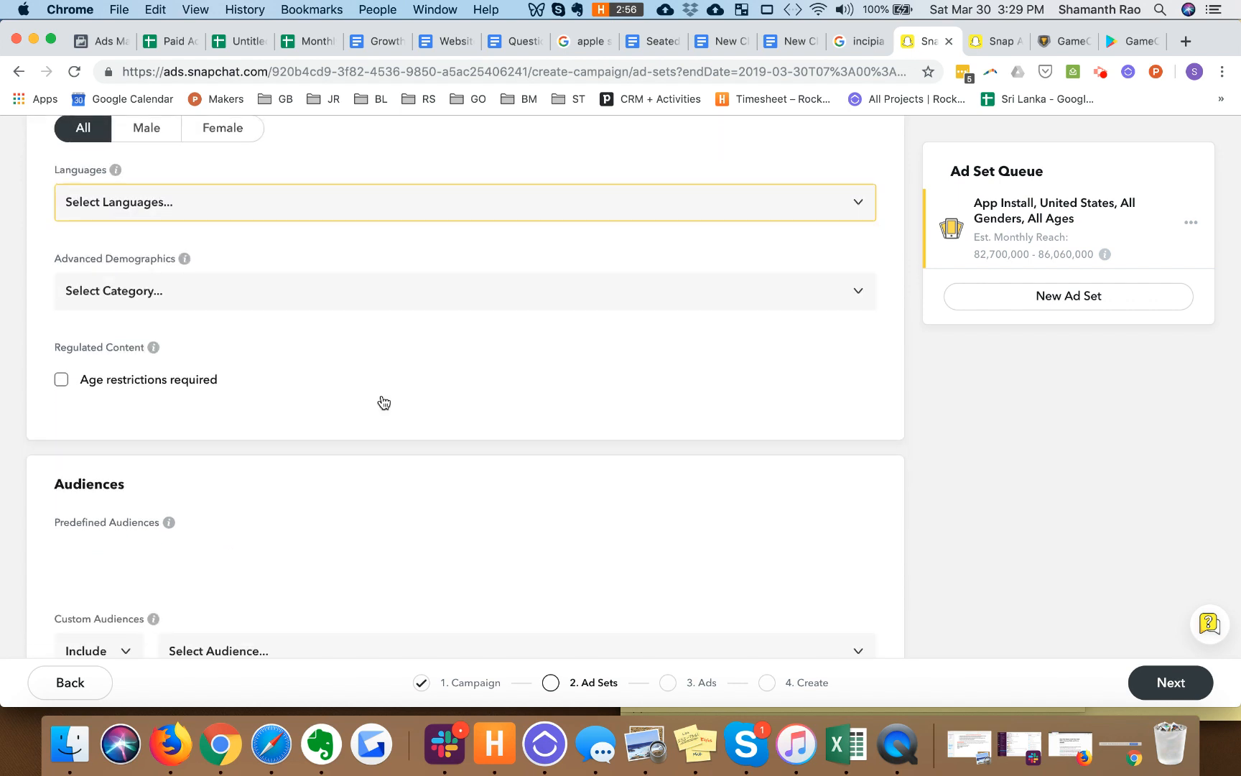
{"action": "scroll", "scroll_direction": "down", "scroll_amount": 3}
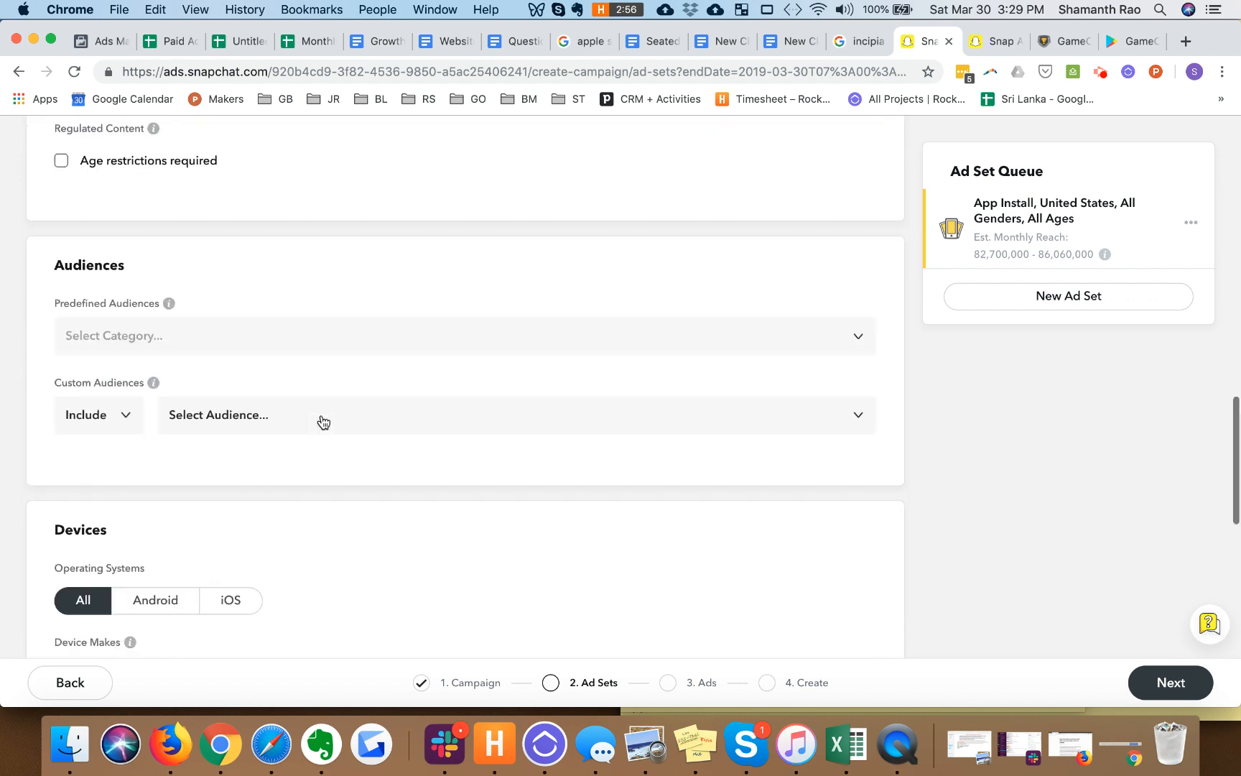
{"action": "mouse_move", "coordinate": [489, 348]}
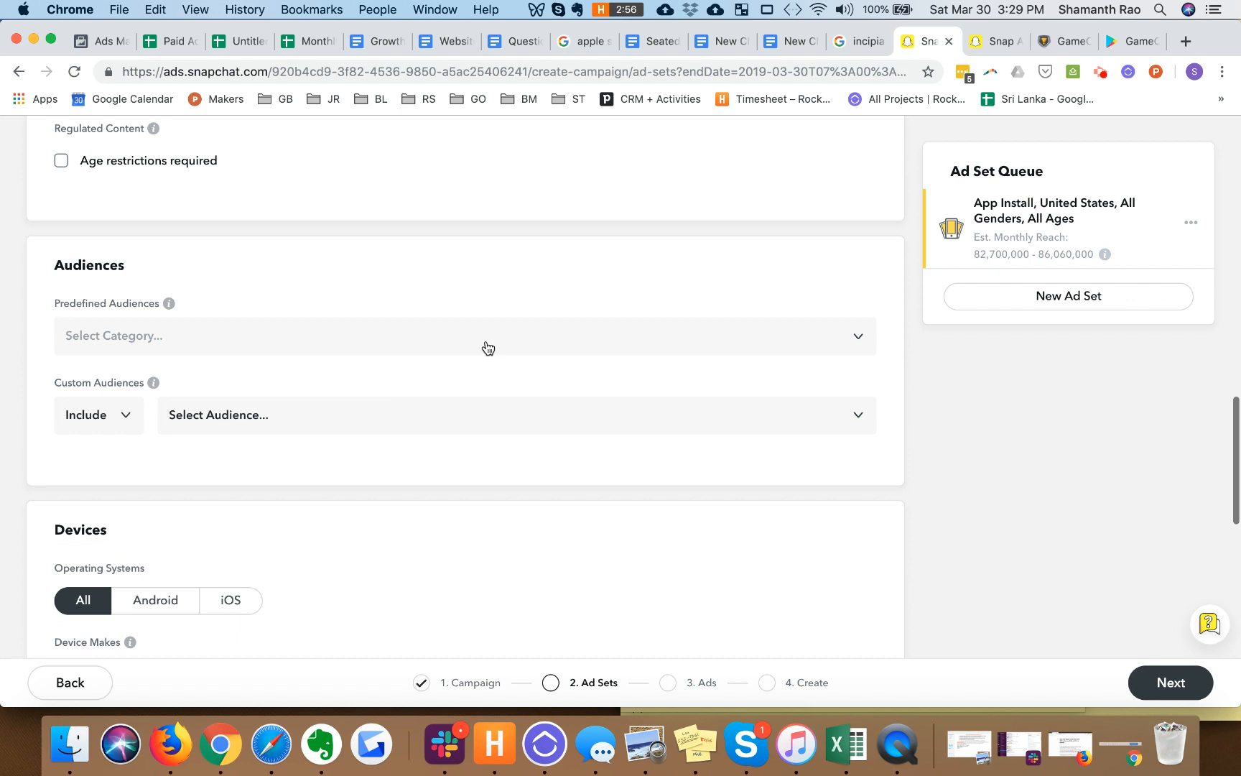
Step: Search predefined audience categories and add Lifestyles > Beauty Mavens to targeting
{"action": "left_click", "coordinate": [489, 348]}
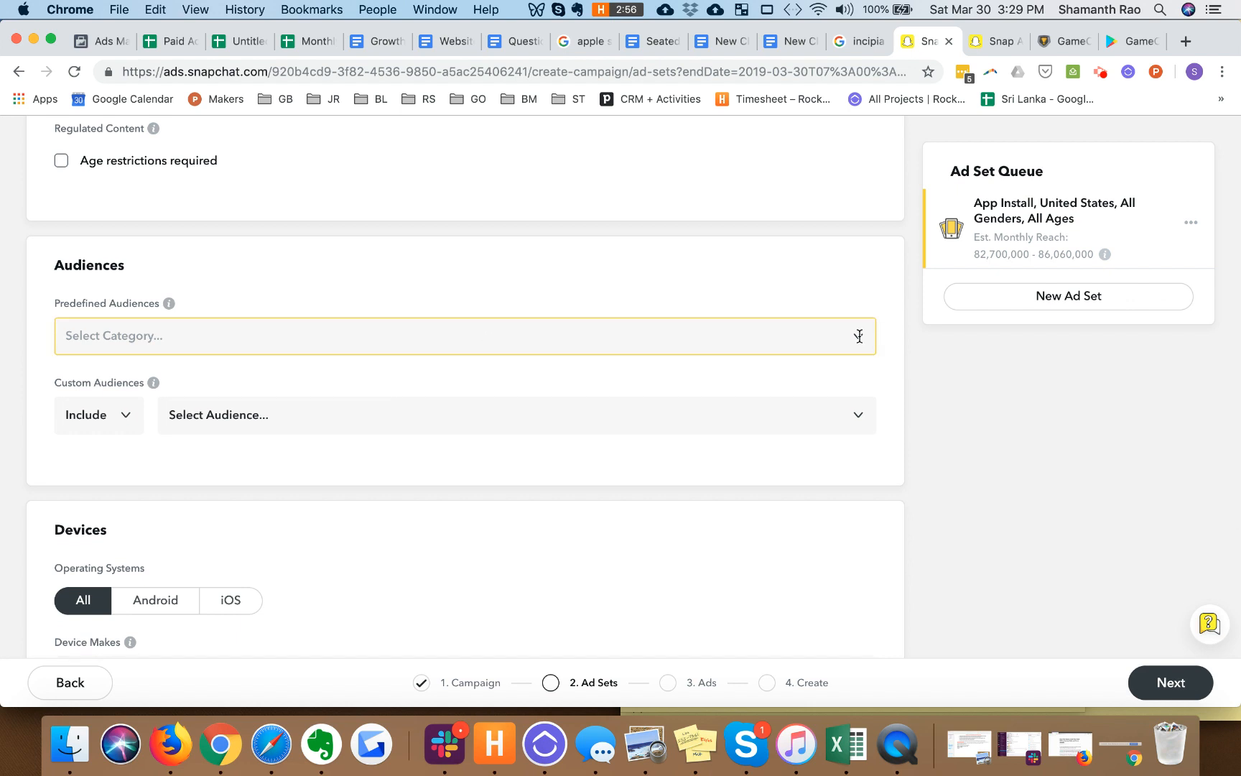
{"action": "left_click", "coordinate": [464, 337]}
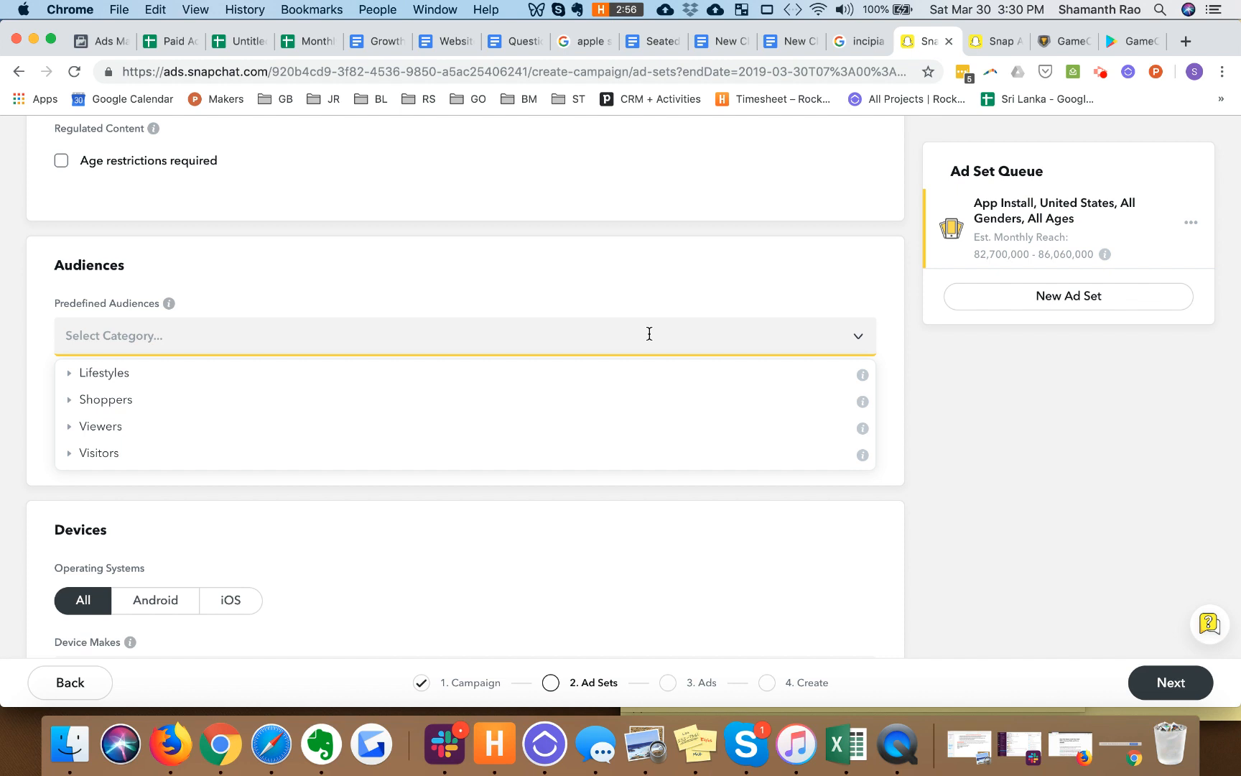
{"action": "type", "text": "mobil"}
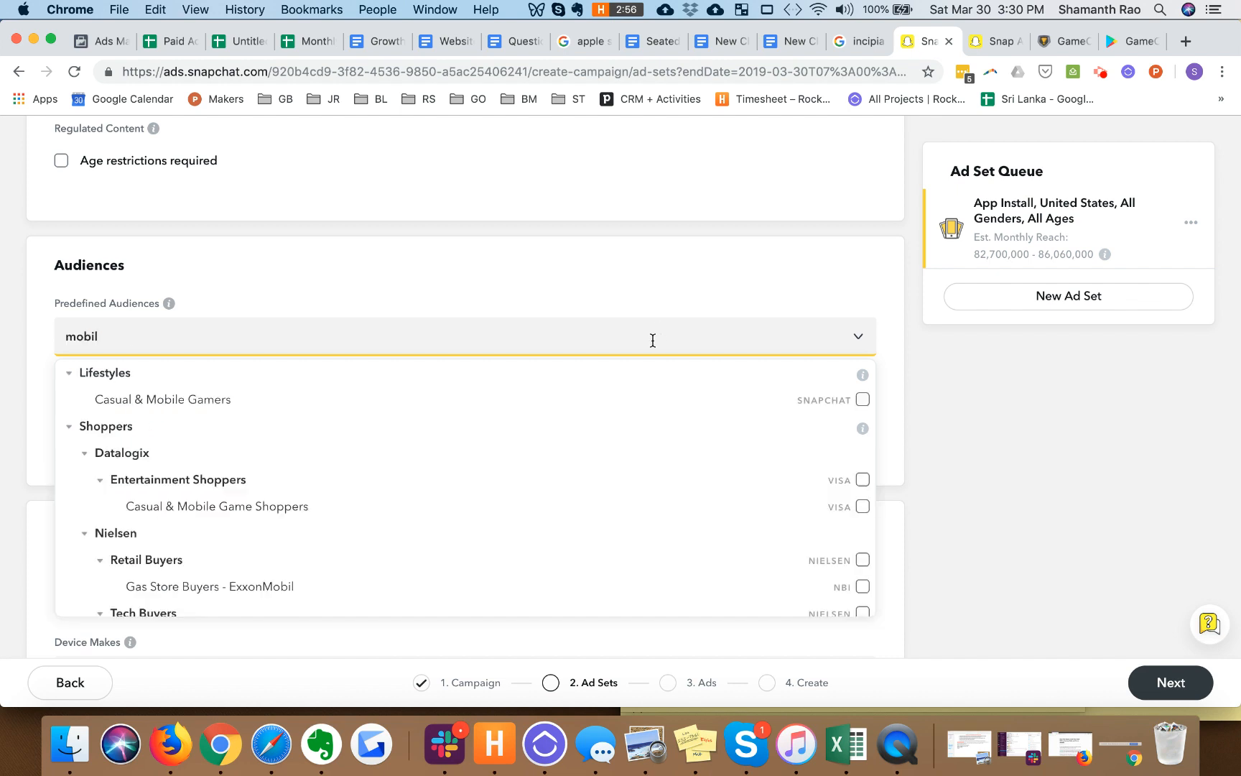
{"action": "mouse_move", "coordinate": [688, 325]}
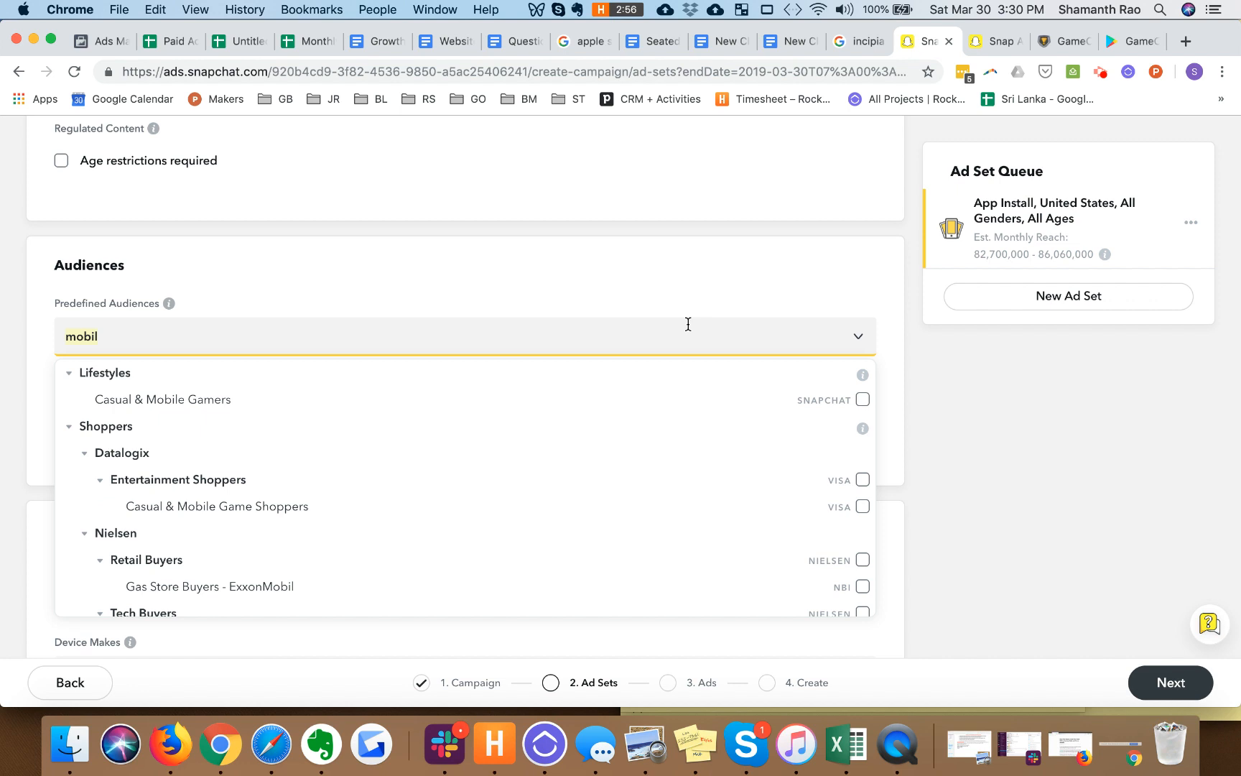
{"action": "mouse_move", "coordinate": [1026, 414]}
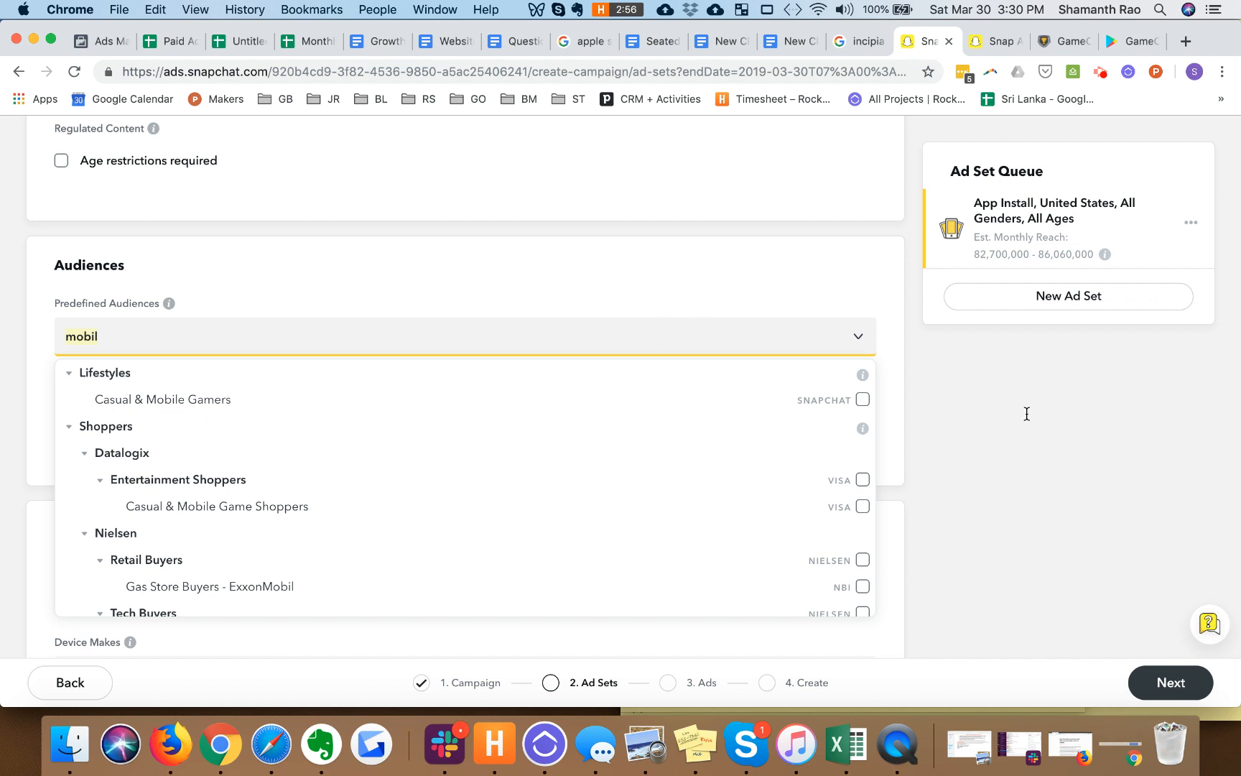
{"action": "mouse_move", "coordinate": [753, 279]}
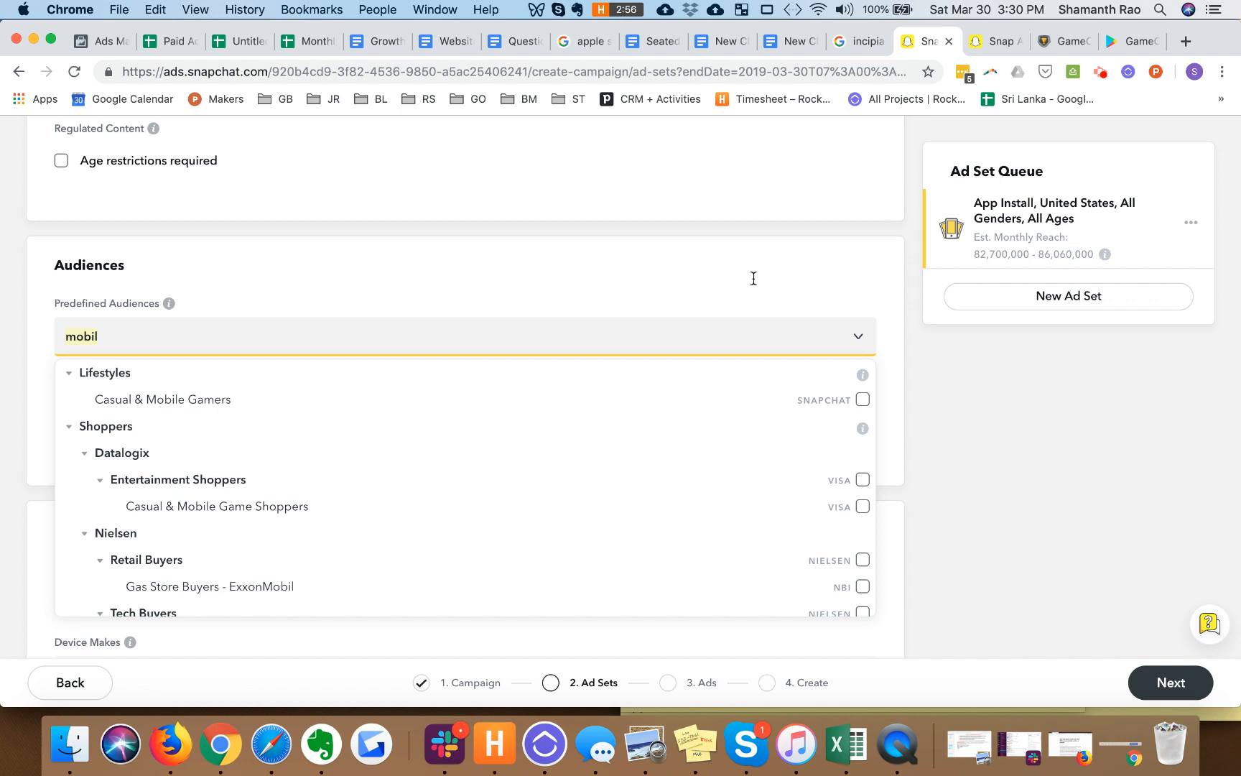
{"action": "mouse_move", "coordinate": [796, 341]}
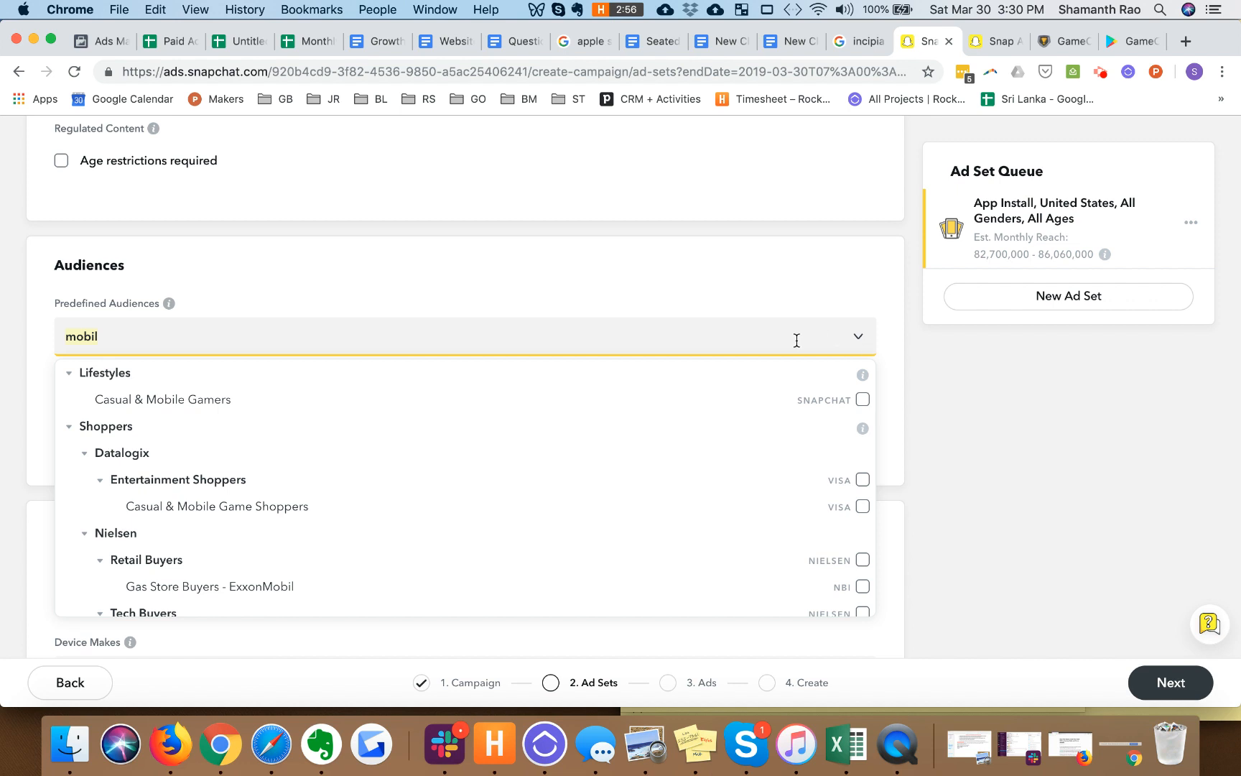
{"action": "mouse_move", "coordinate": [961, 435]}
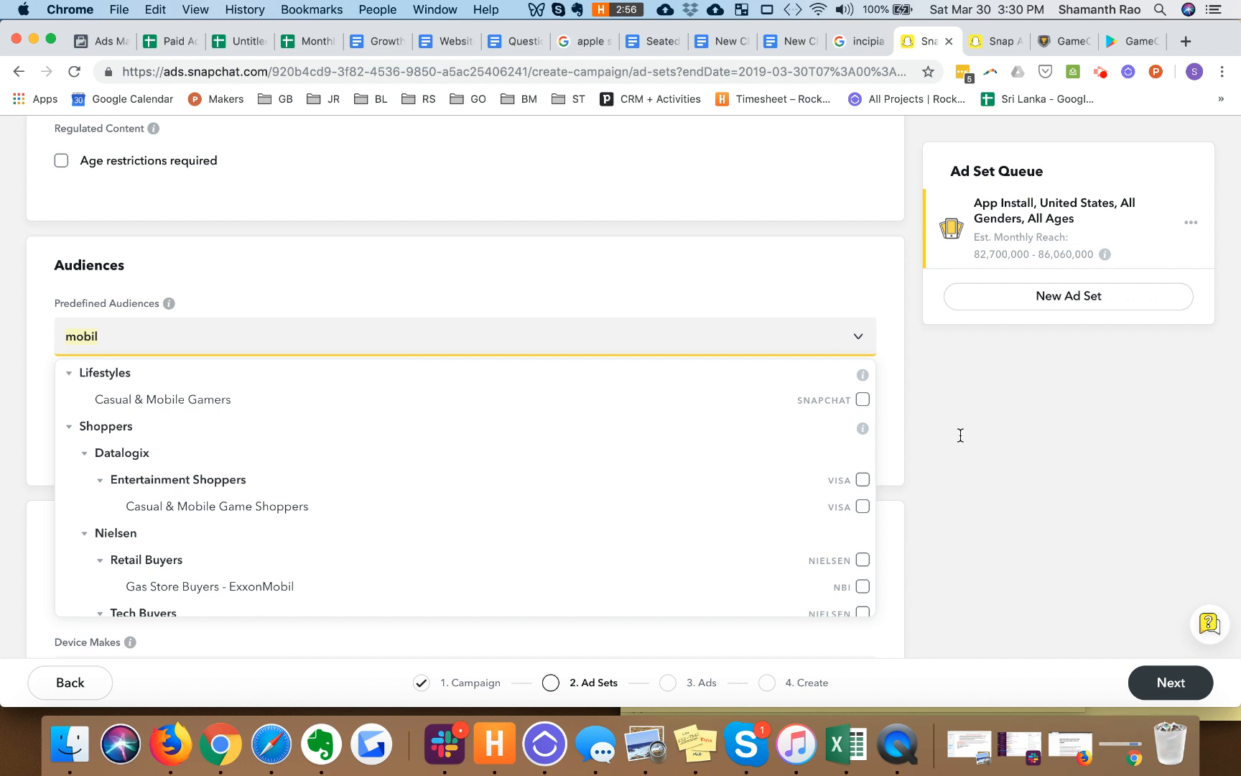
{"action": "mouse_move", "coordinate": [858, 335]}
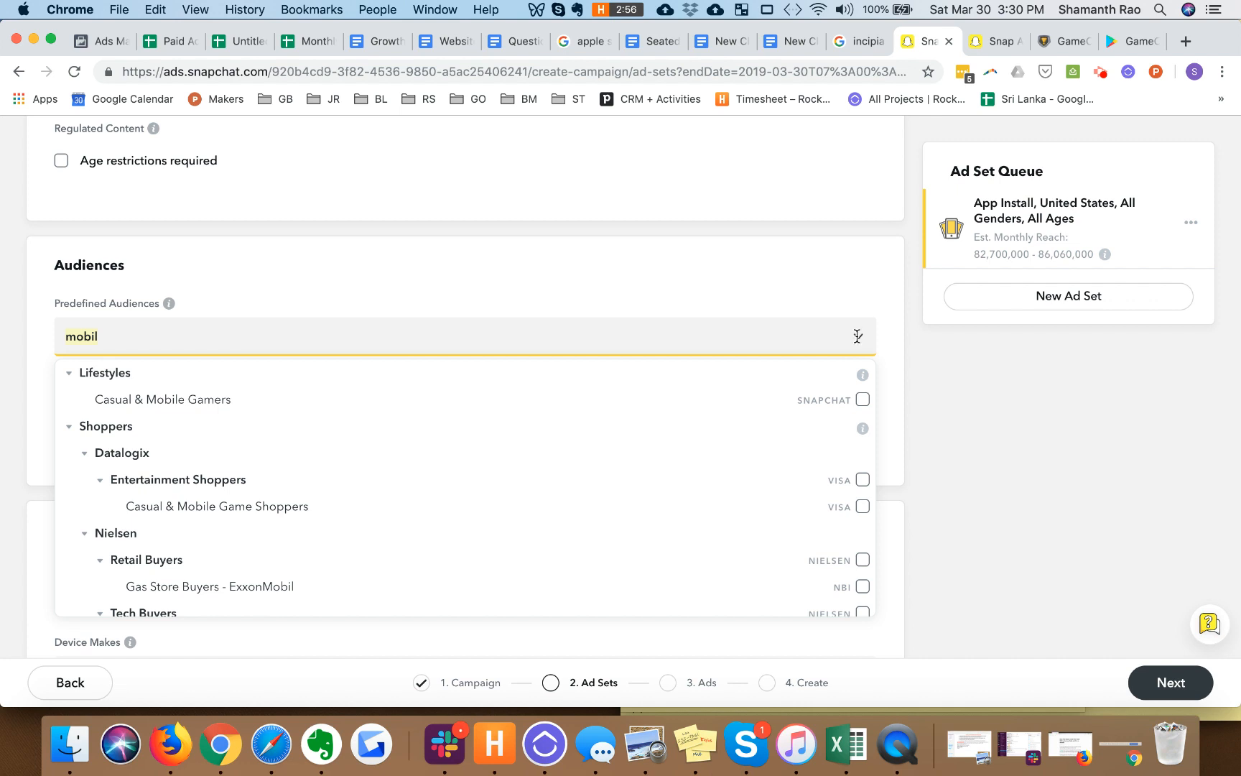
{"action": "mouse_move", "coordinate": [957, 434]}
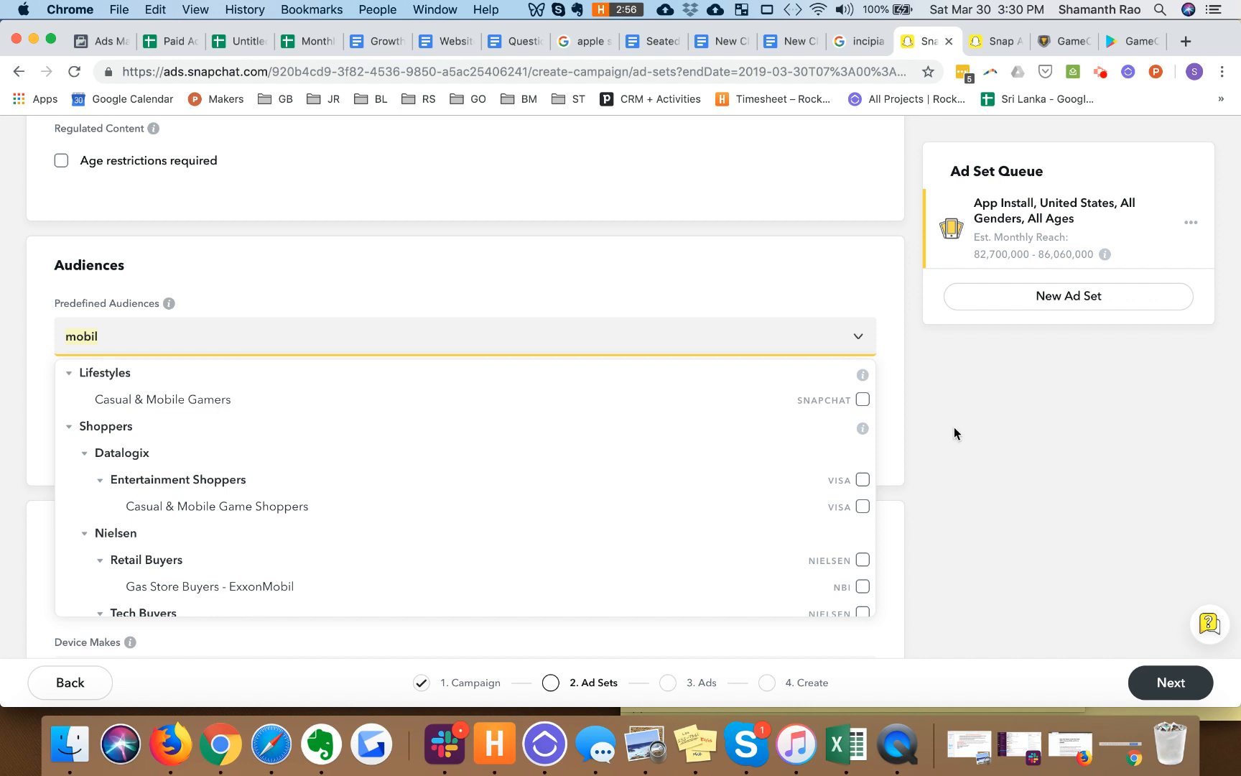
{"action": "mouse_move", "coordinate": [902, 474]}
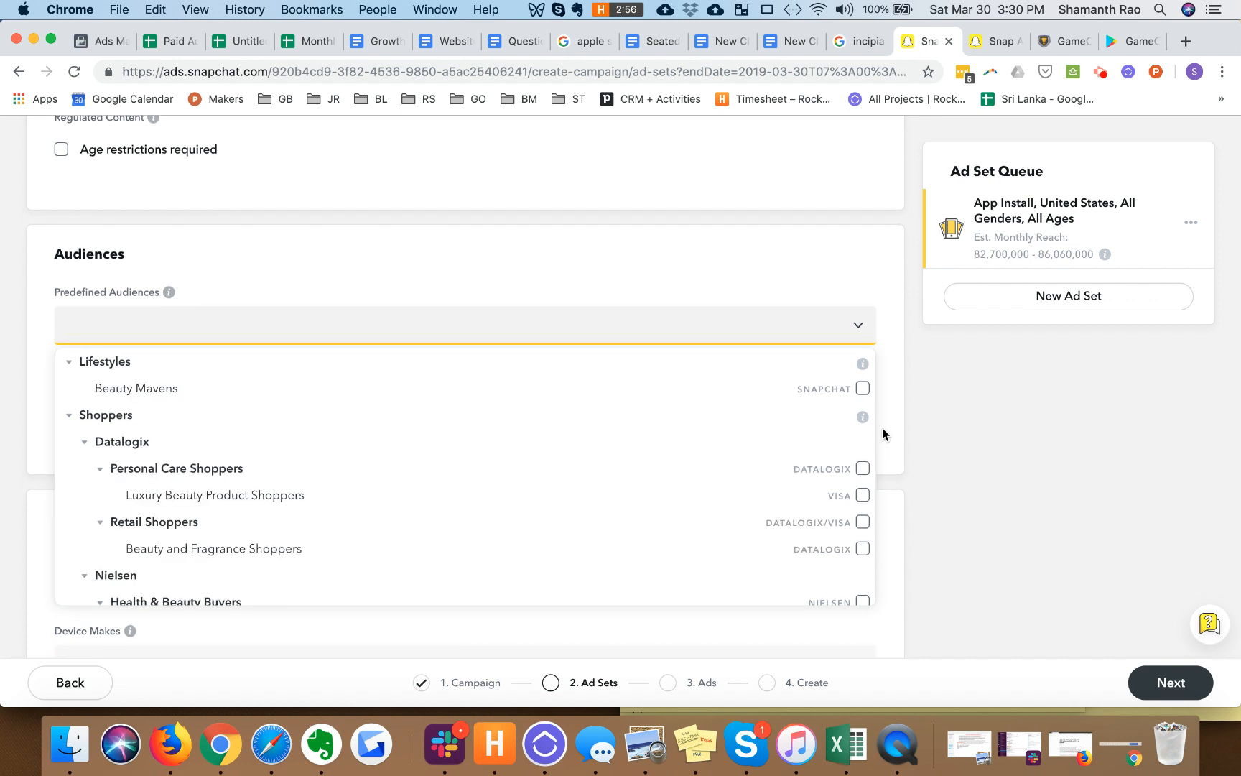
{"action": "type", "text": "beauty"}
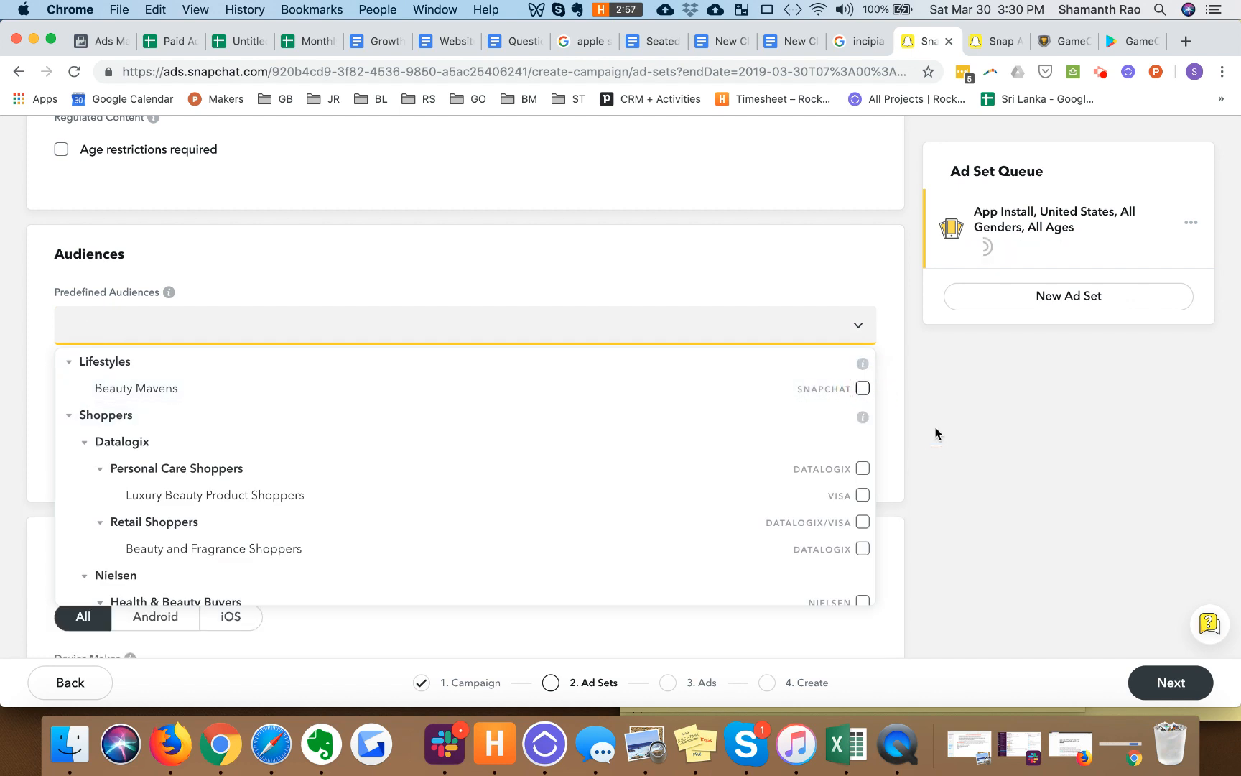
{"action": "left_click", "coordinate": [862, 389]}
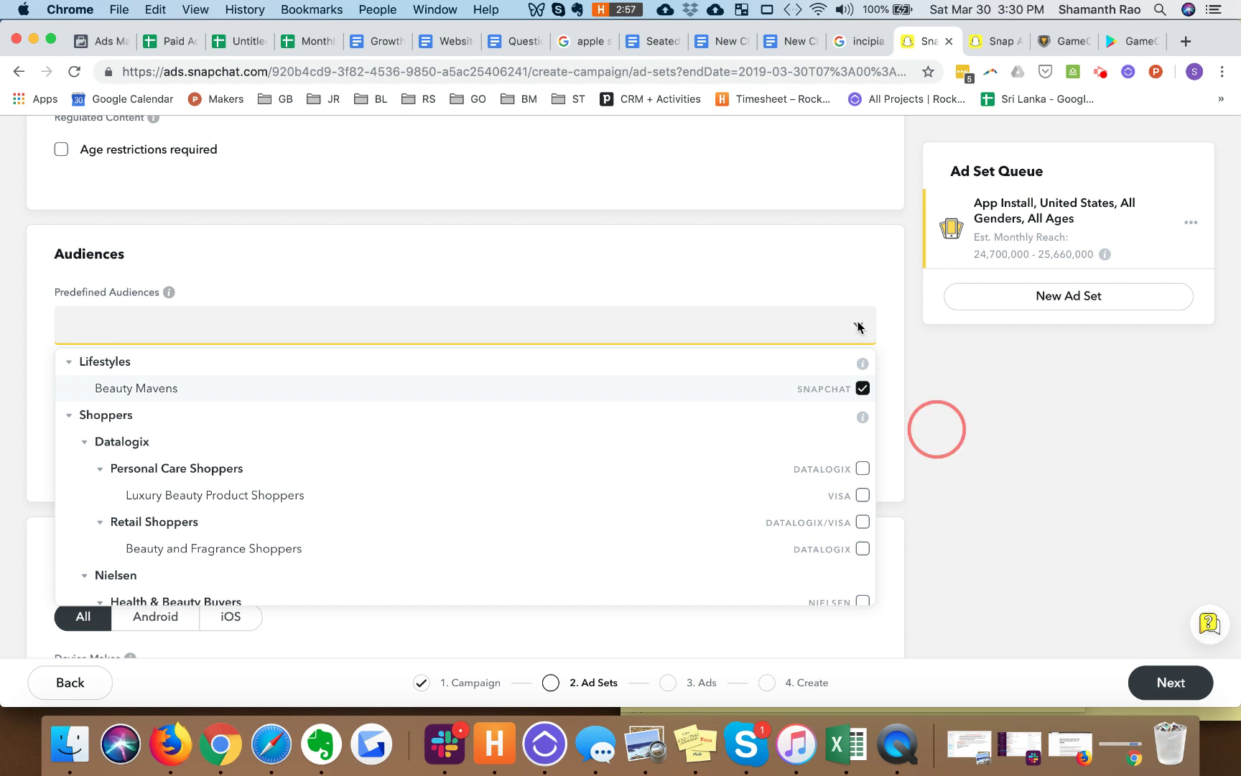
{"action": "left_click", "coordinate": [859, 325]}
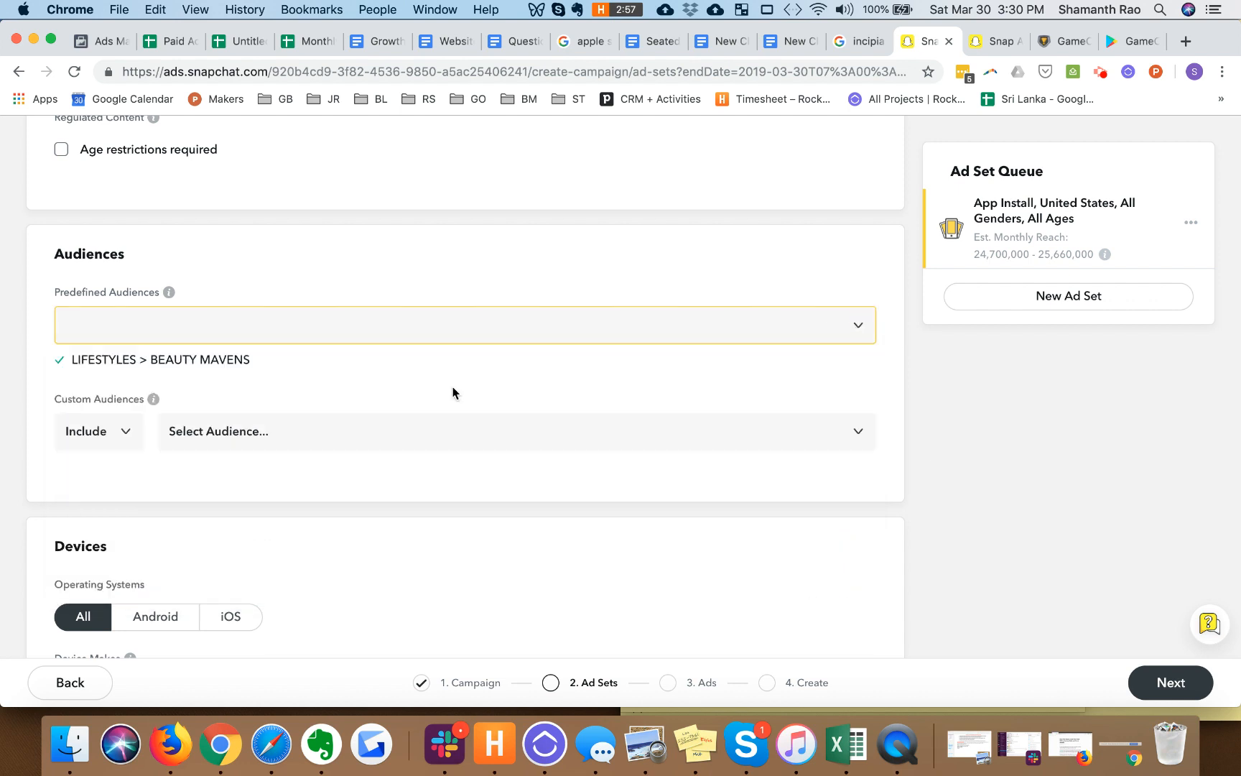
{"action": "left_click", "coordinate": [313, 440]}
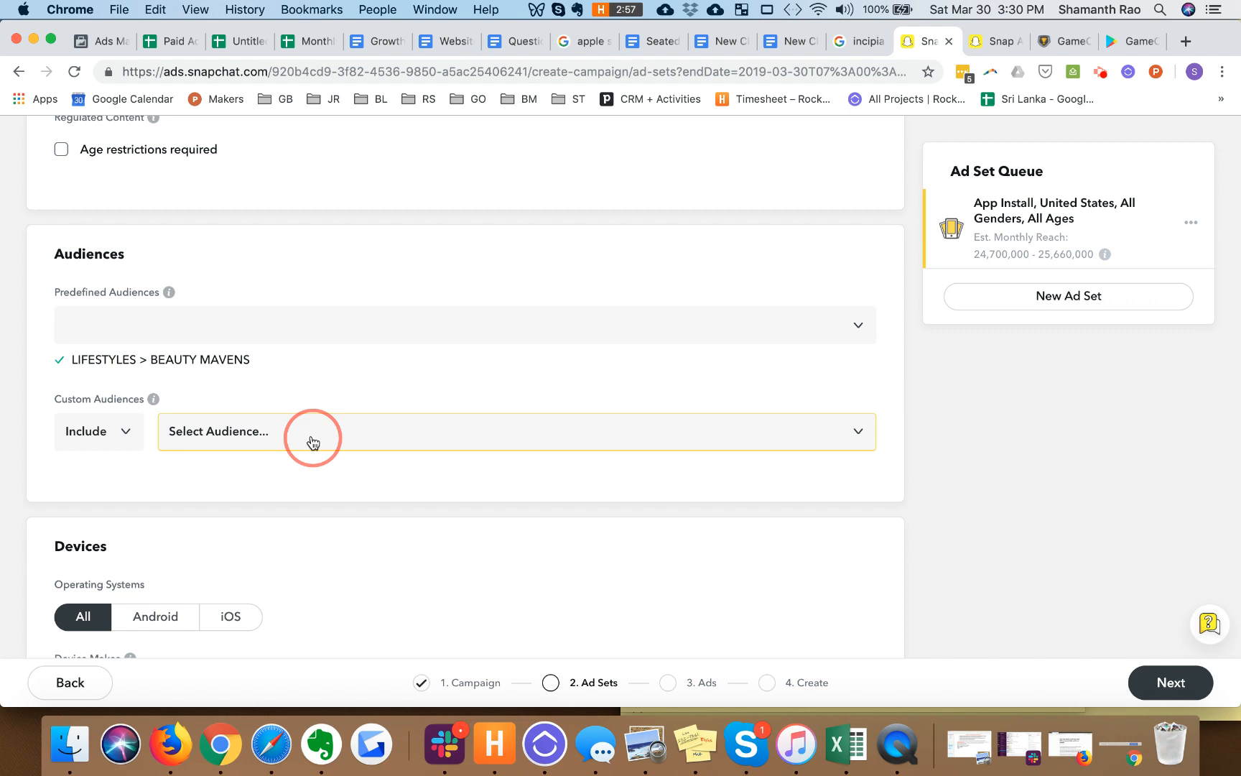
{"action": "left_click", "coordinate": [315, 438]}
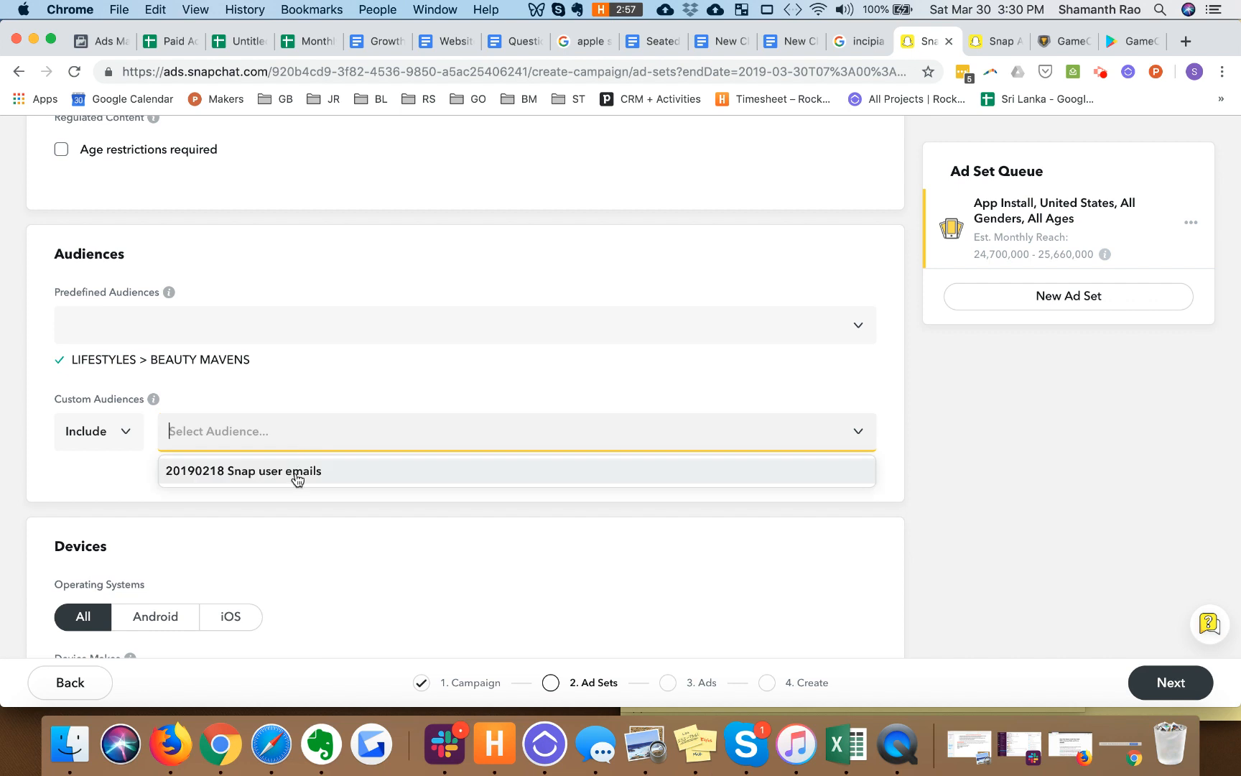
{"action": "left_click", "coordinate": [316, 532]}
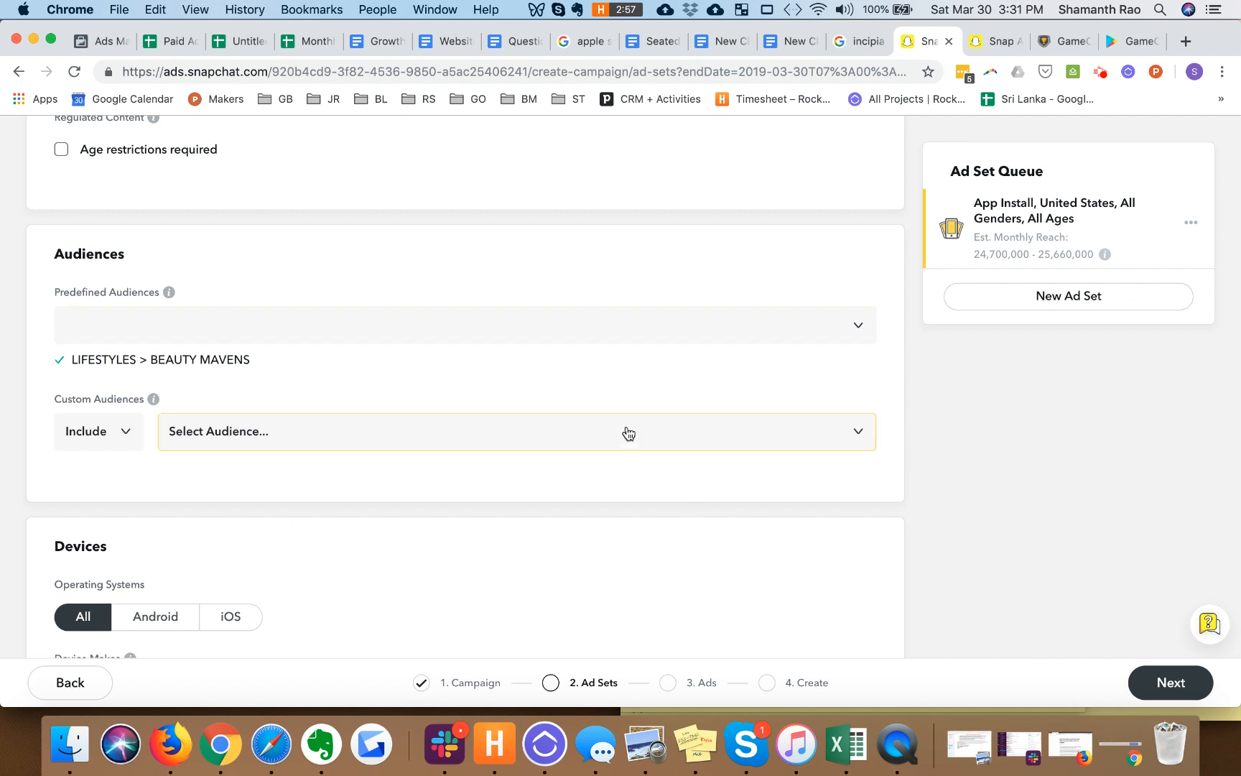
{"action": "scroll", "scroll_direction": "up", "scroll_amount": 3}
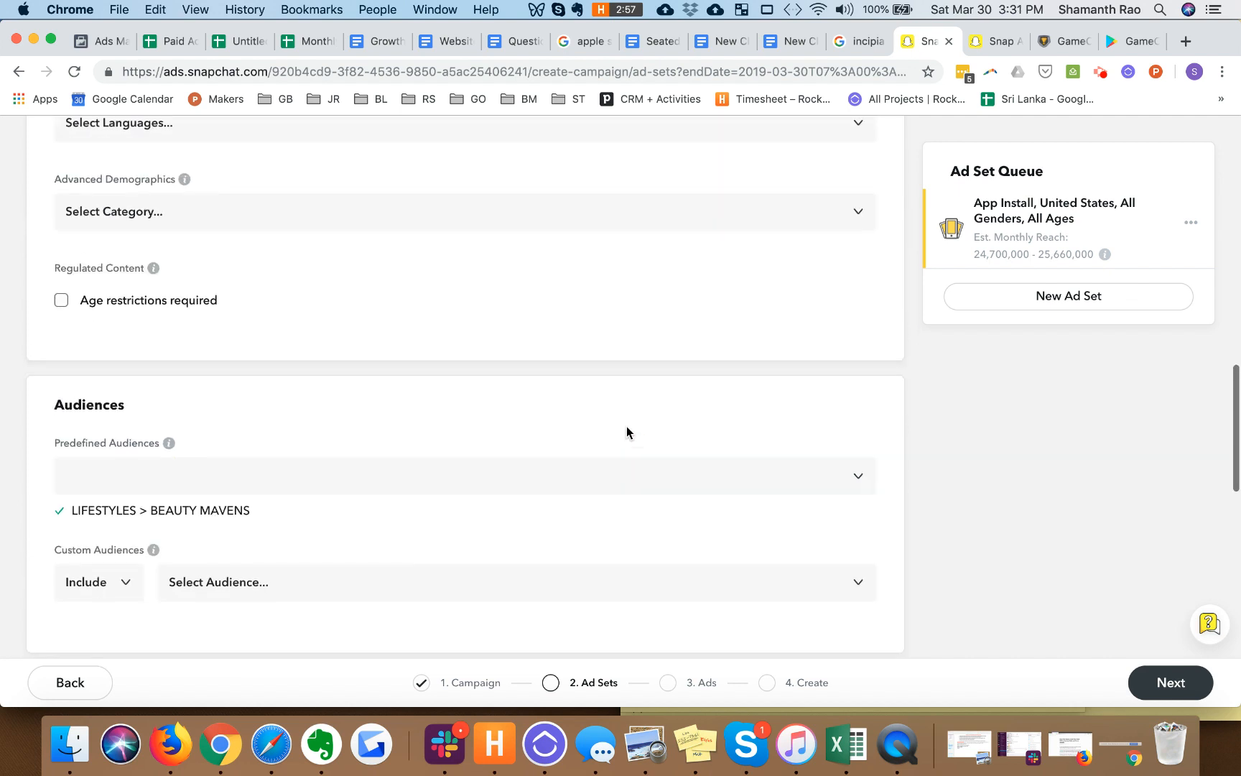
Step: Under Devices, restrict Operating Systems to iOS only, reducing reach to about 20 million
{"action": "scroll", "scroll_direction": "down", "scroll_amount": 3}
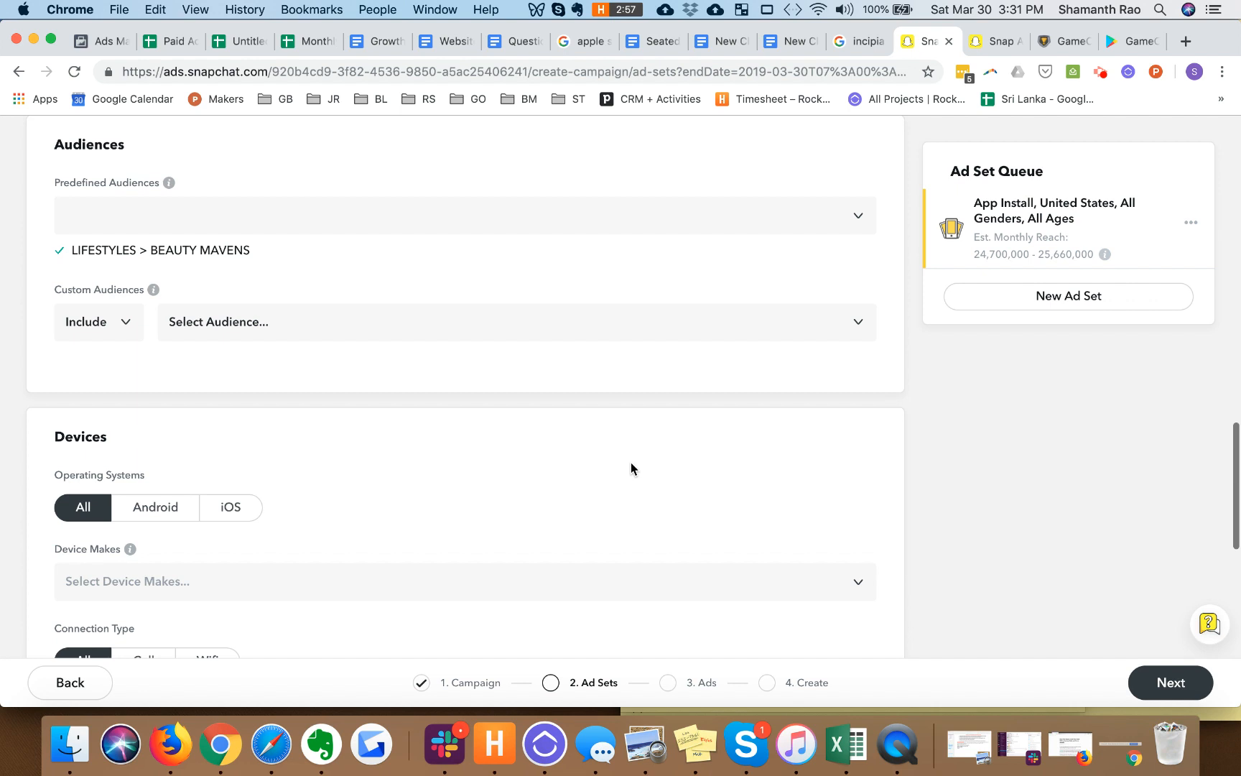
{"action": "scroll", "scroll_direction": "down", "scroll_amount": 3}
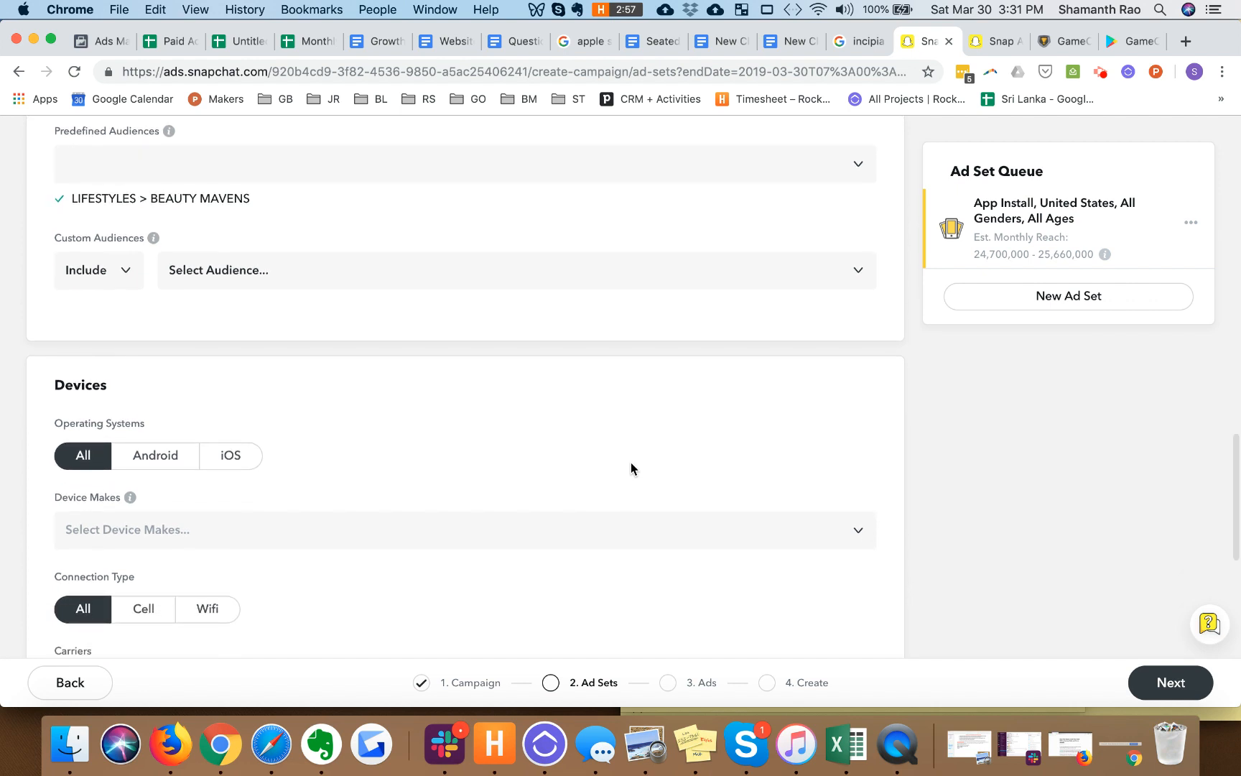
{"action": "mouse_move", "coordinate": [239, 451]}
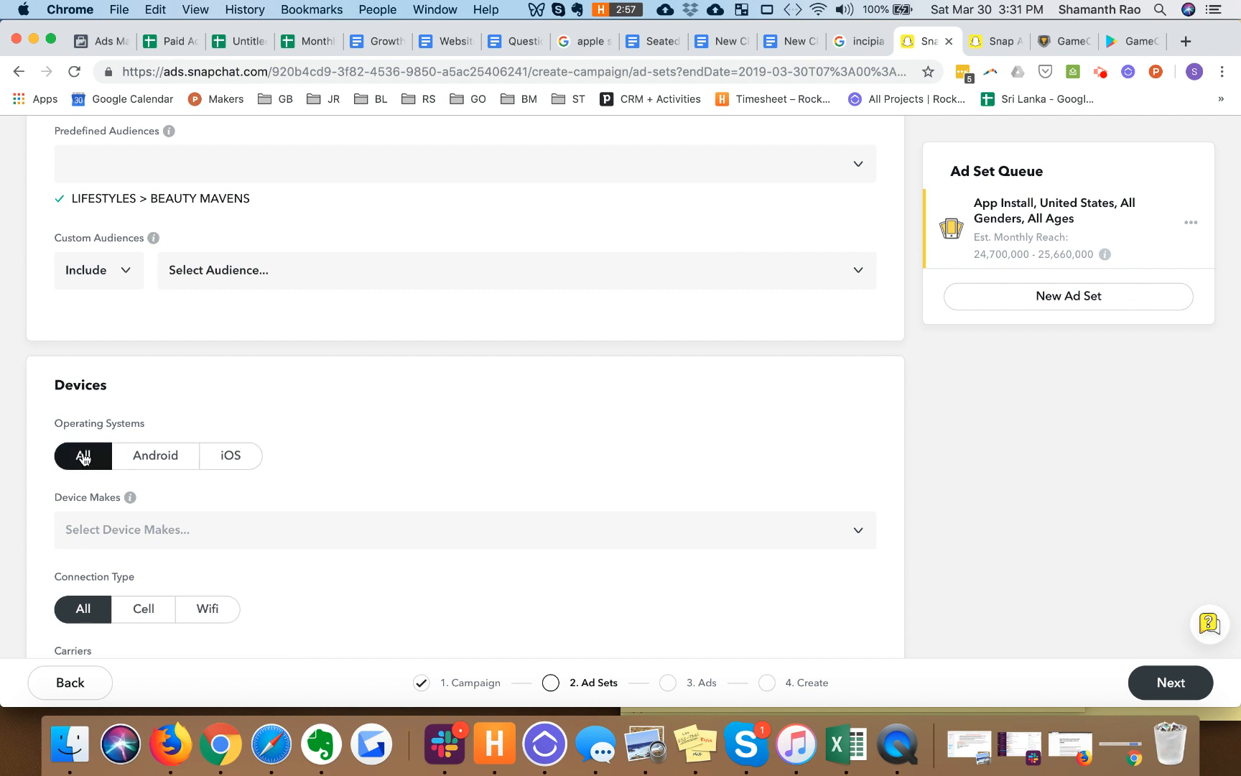
{"action": "mouse_move", "coordinate": [234, 459]}
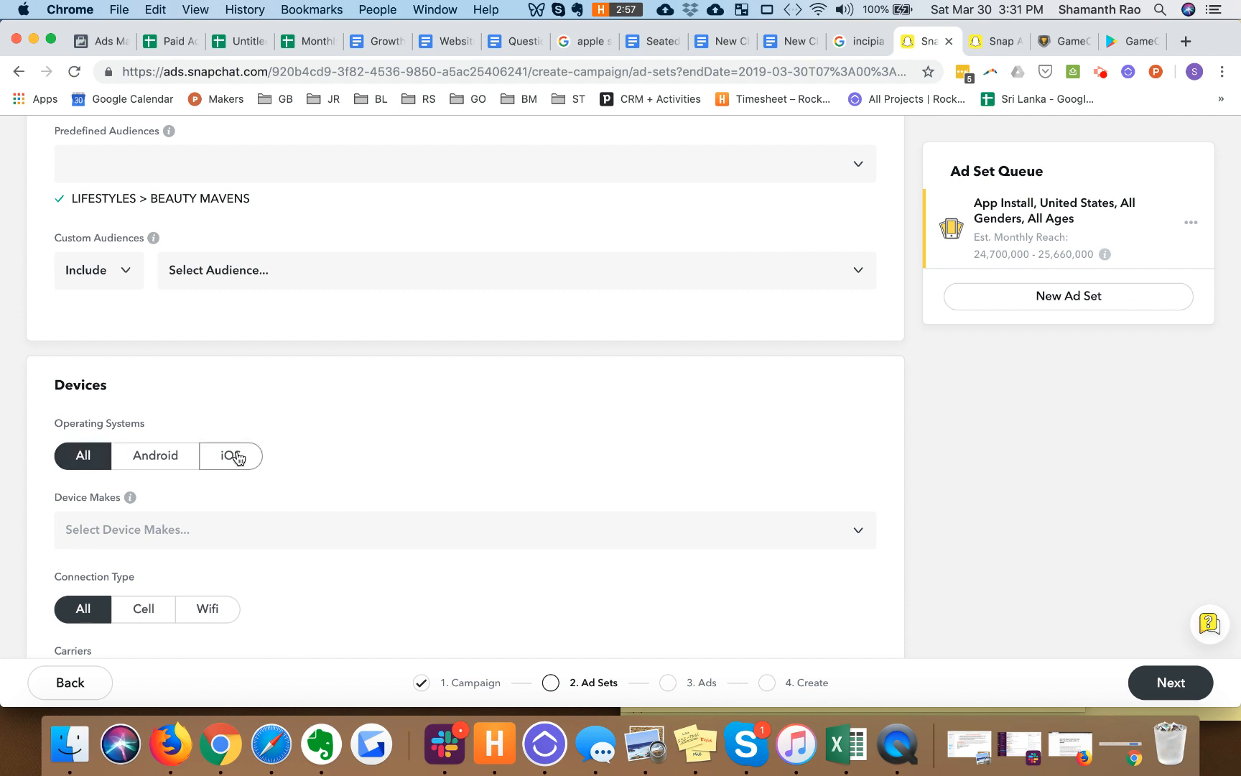
{"action": "left_click", "coordinate": [233, 456]}
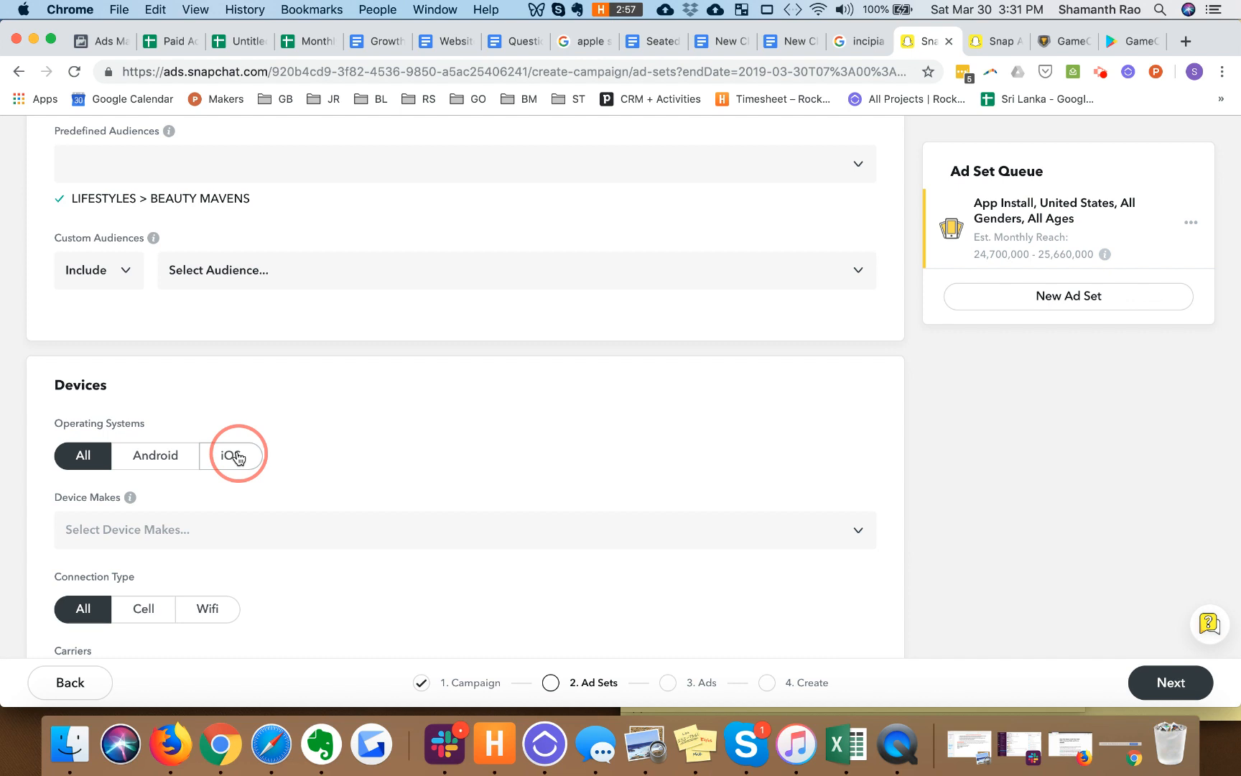
{"action": "left_click", "coordinate": [232, 455]}
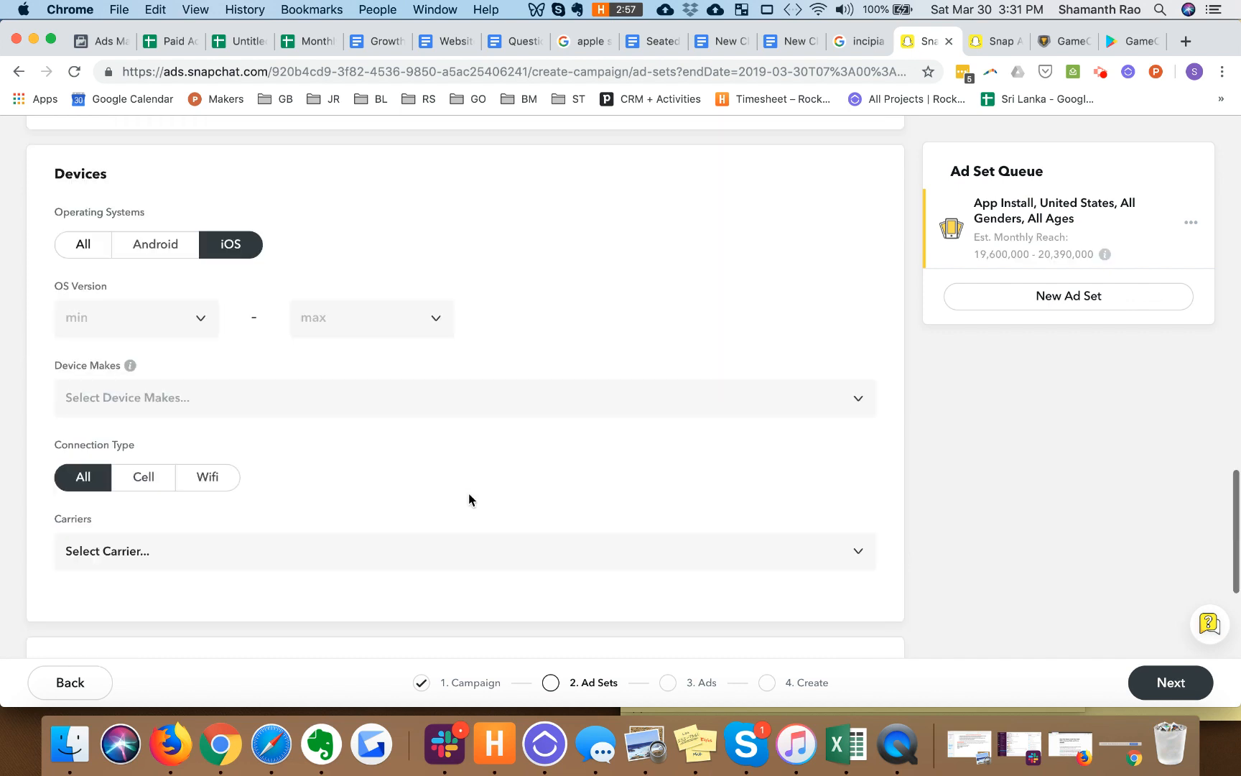
{"action": "scroll", "scroll_direction": "down", "scroll_amount": 3}
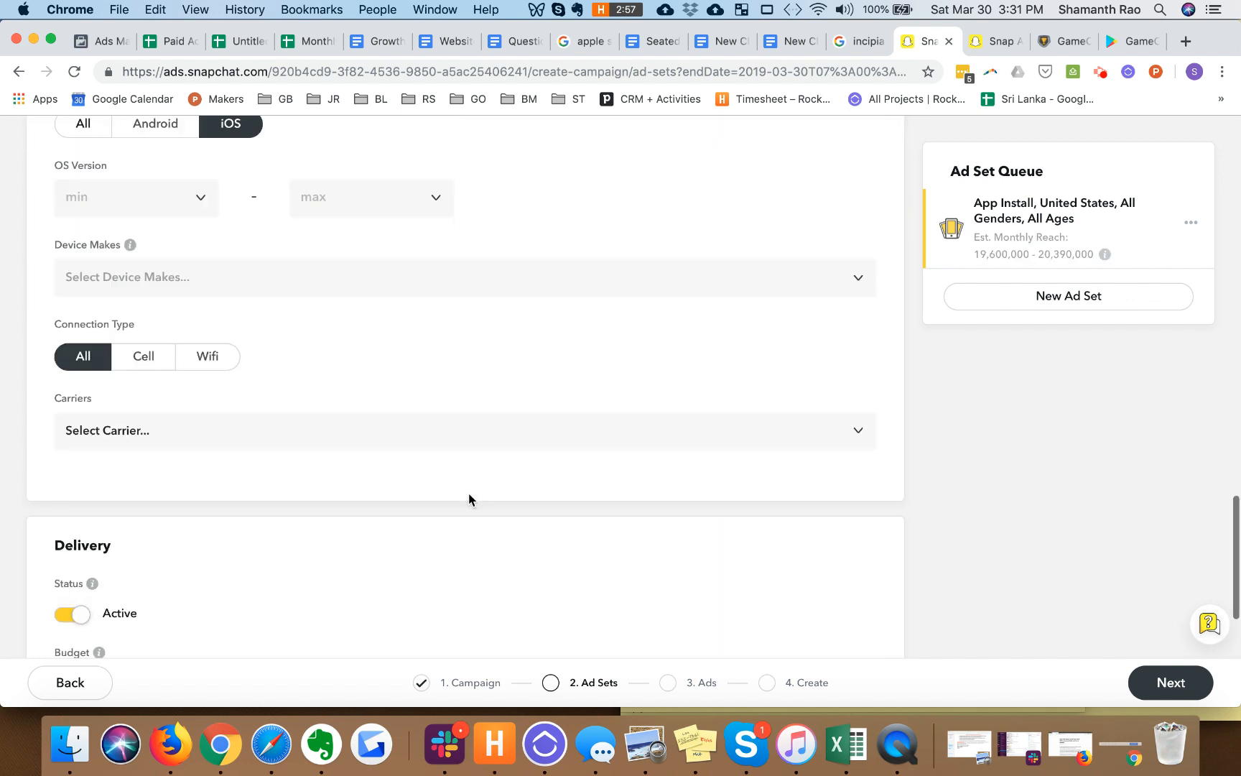
{"action": "scroll", "scroll_direction": "down", "scroll_amount": 3}
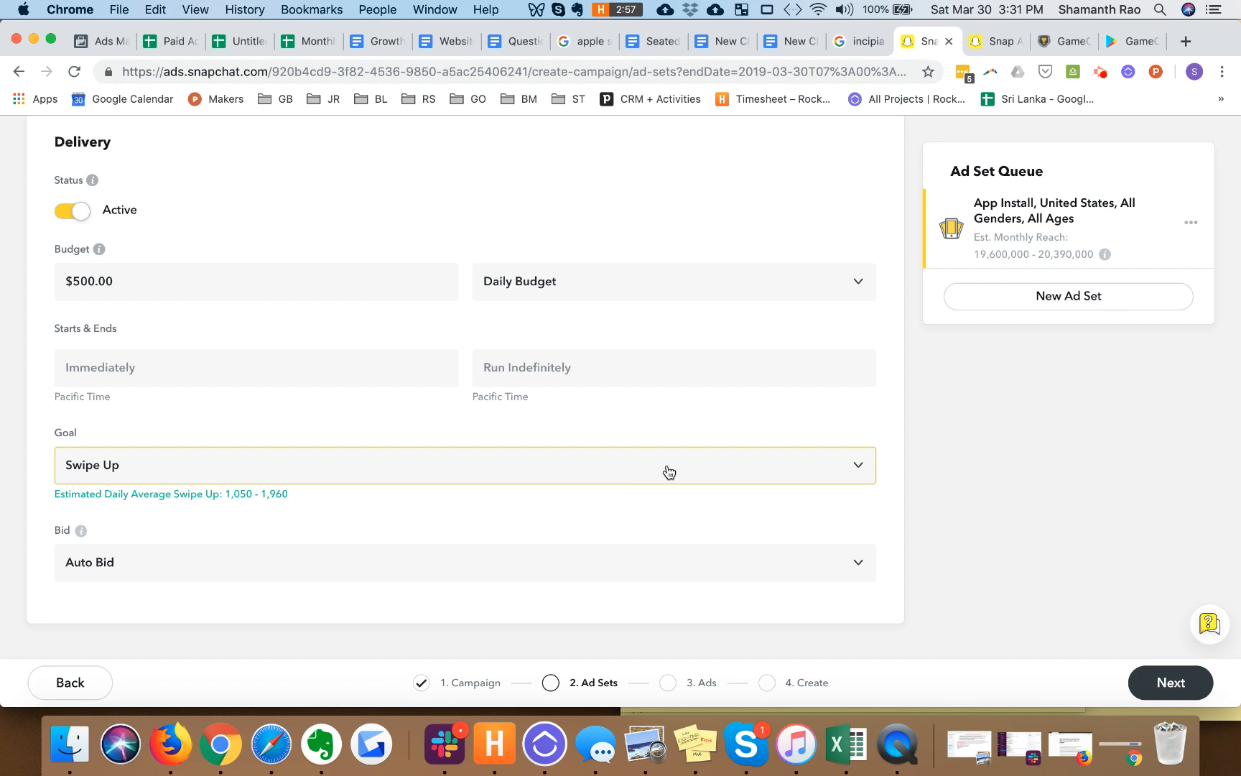
Step: Change the goal from Swipe Up to App Purchase with a Max Bid of $50.00
{"action": "left_click", "coordinate": [670, 473]}
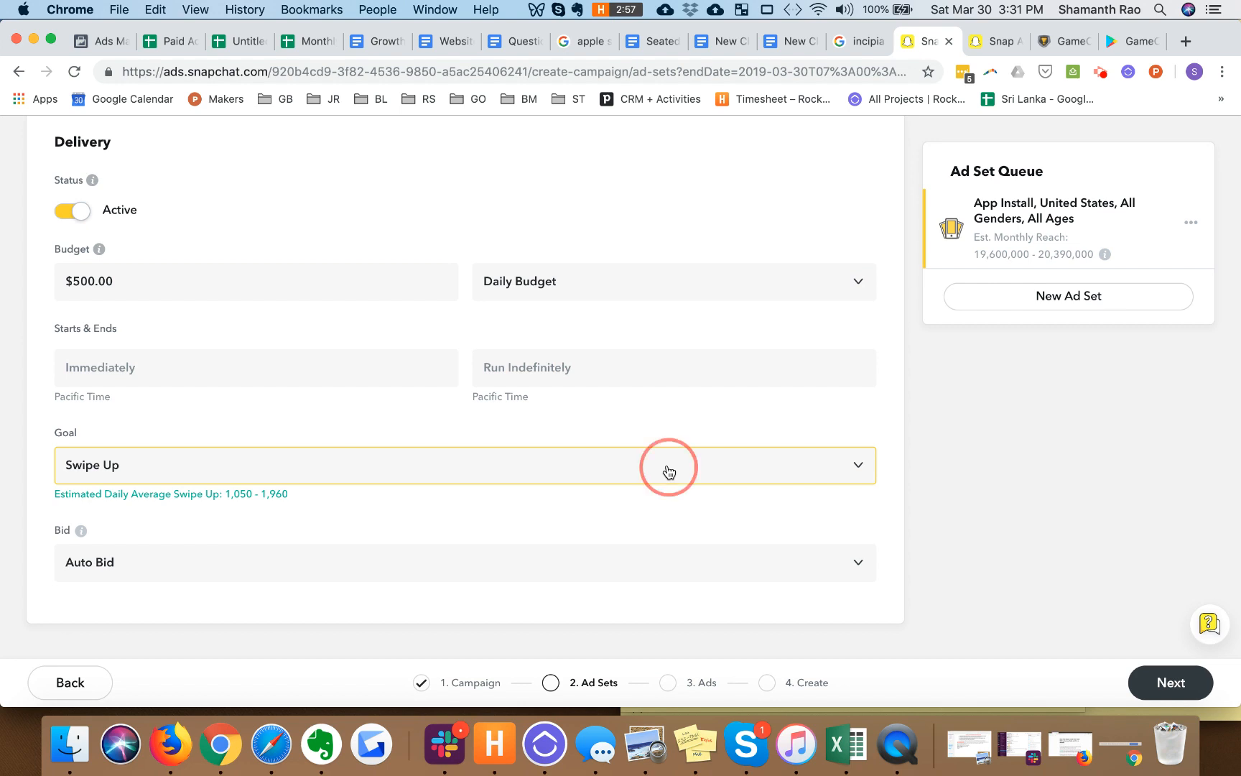
{"action": "left_click", "coordinate": [670, 465]}
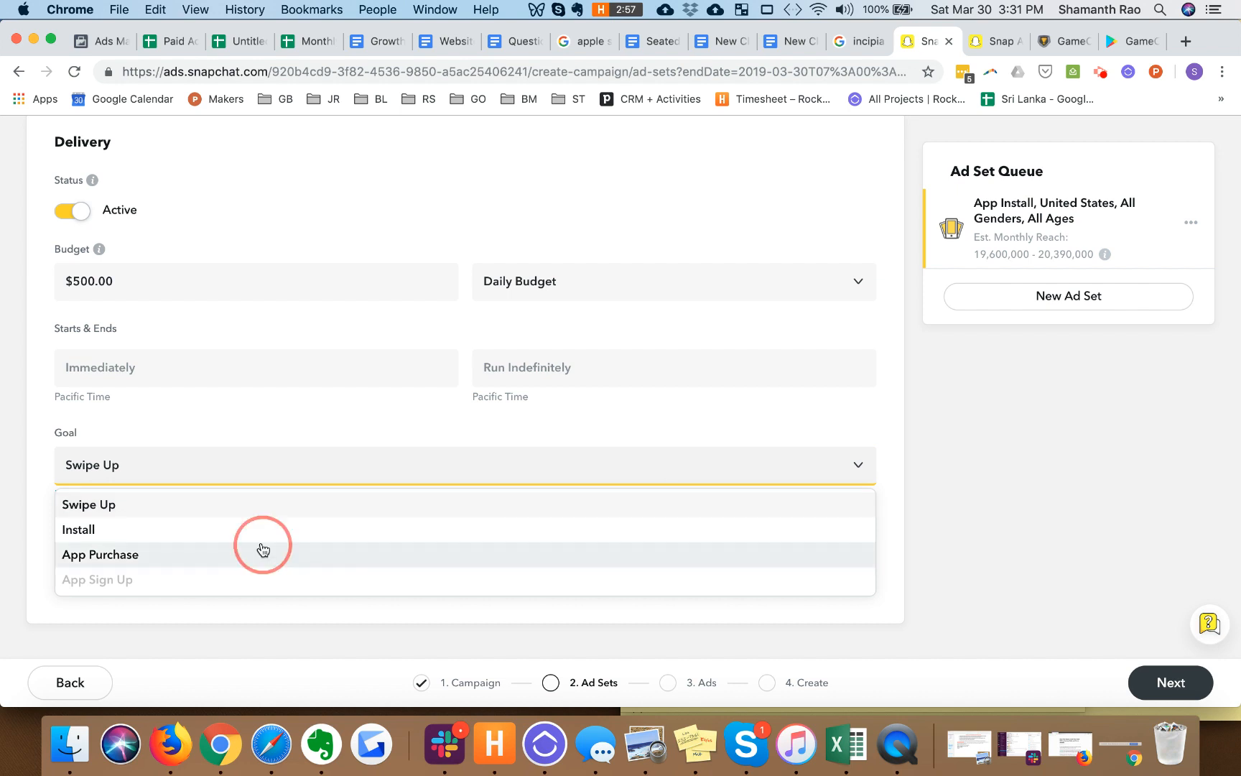
{"action": "left_click", "coordinate": [101, 555]}
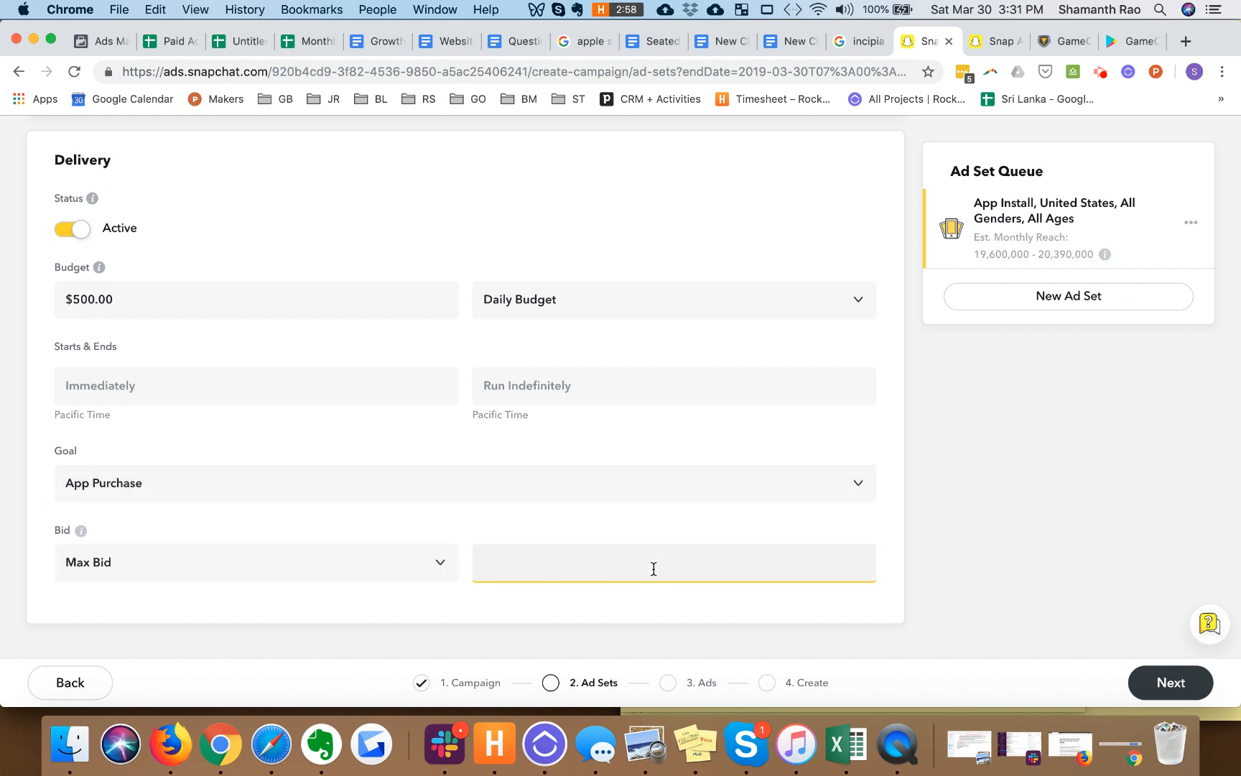
{"action": "type", "text": "50.00"}
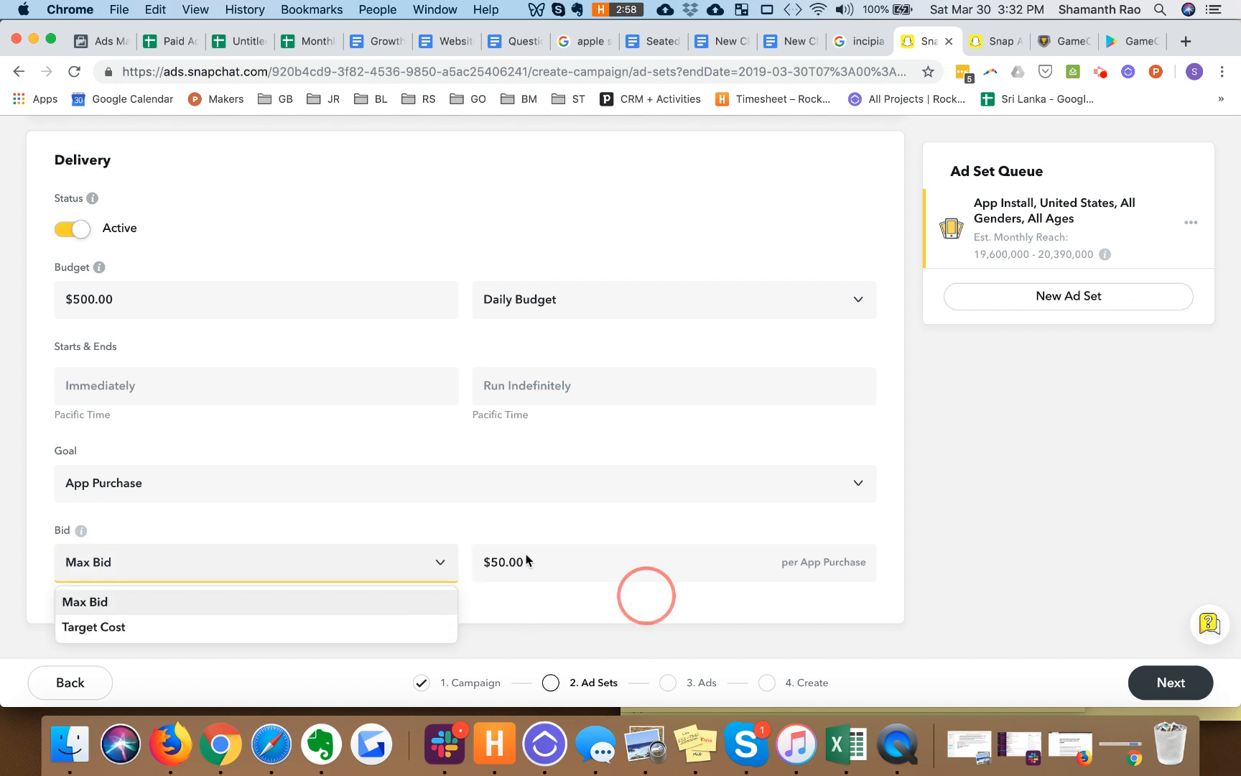
{"action": "left_click", "coordinate": [84, 602]}
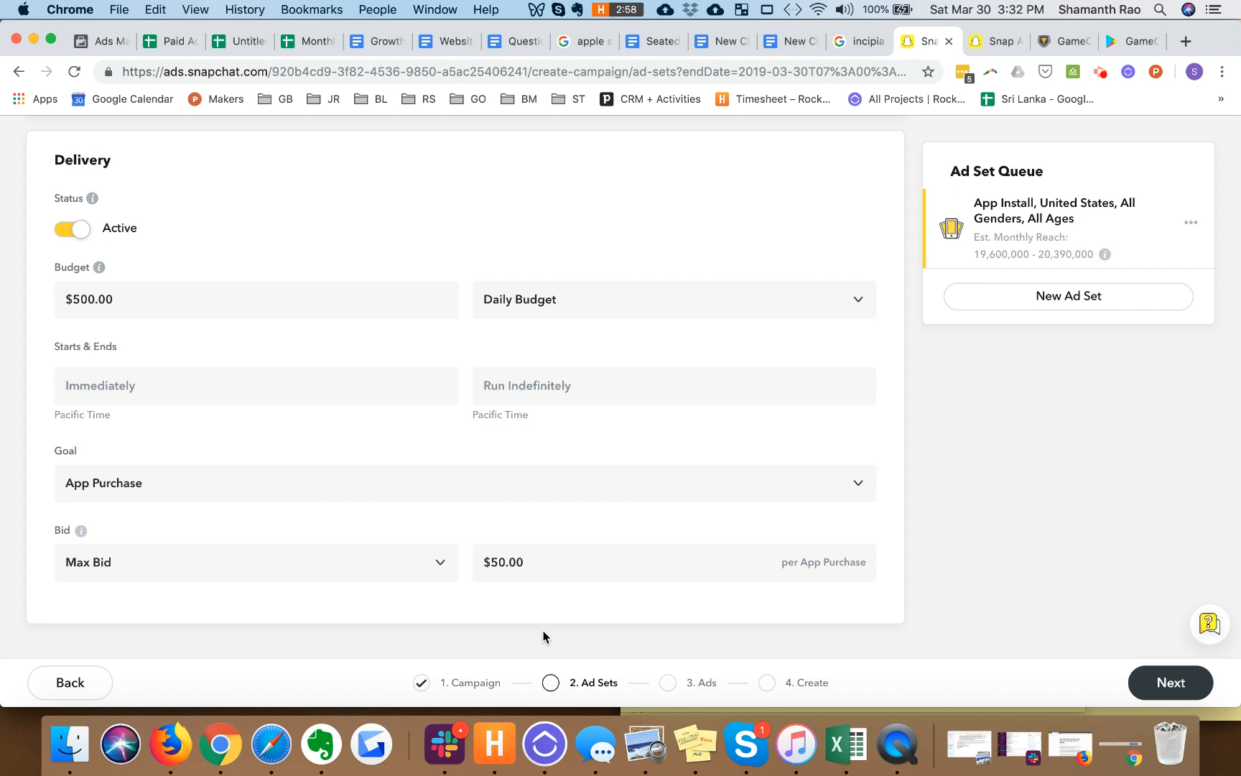
{"action": "mouse_move", "coordinate": [1161, 690]}
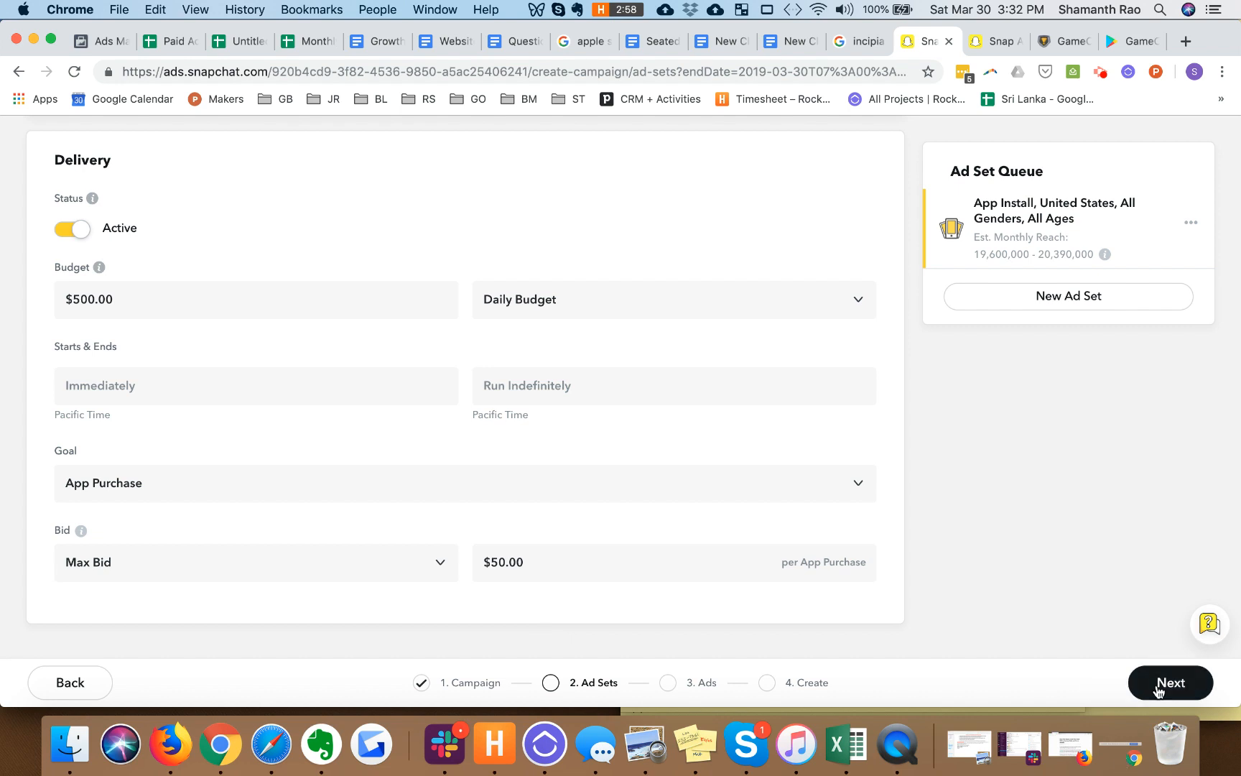
Step: Move to the Ads step and enter ad name TestAd, brand TestApp and headline TestHeadline
{"action": "left_click", "coordinate": [1170, 683]}
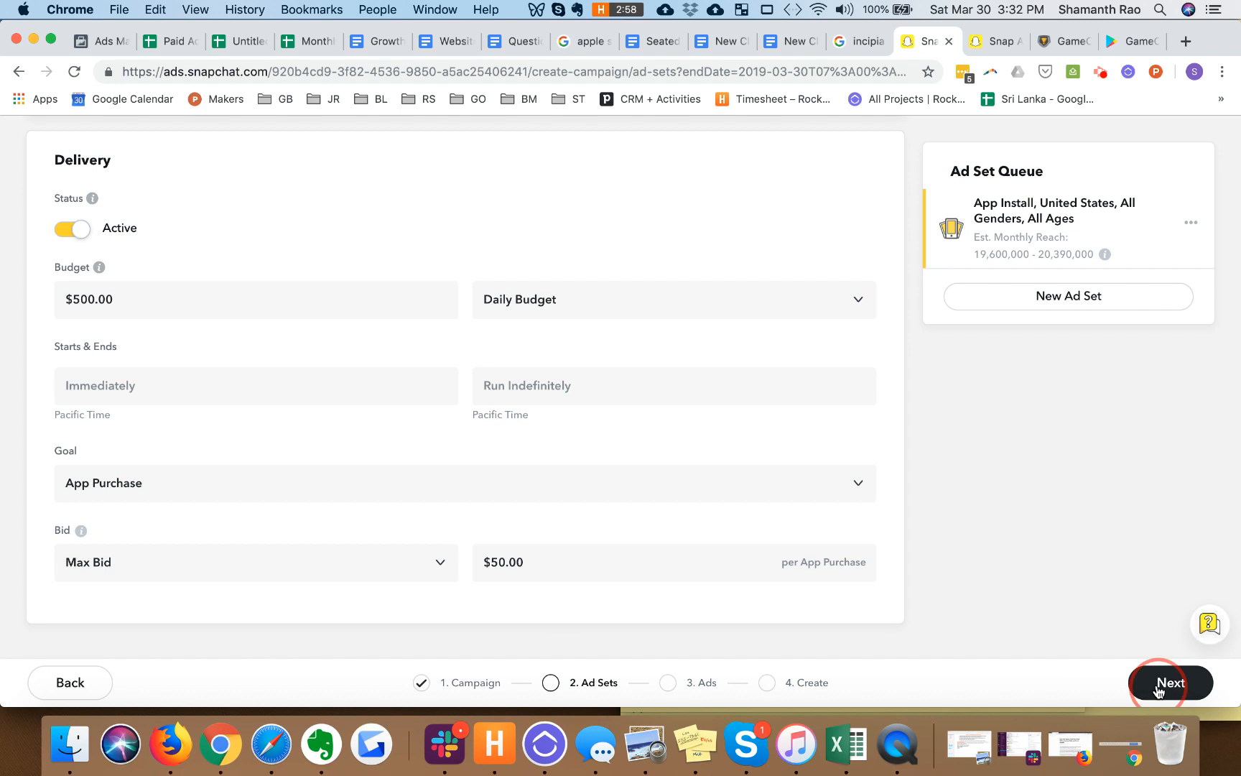
{"action": "left_click", "coordinate": [1171, 682]}
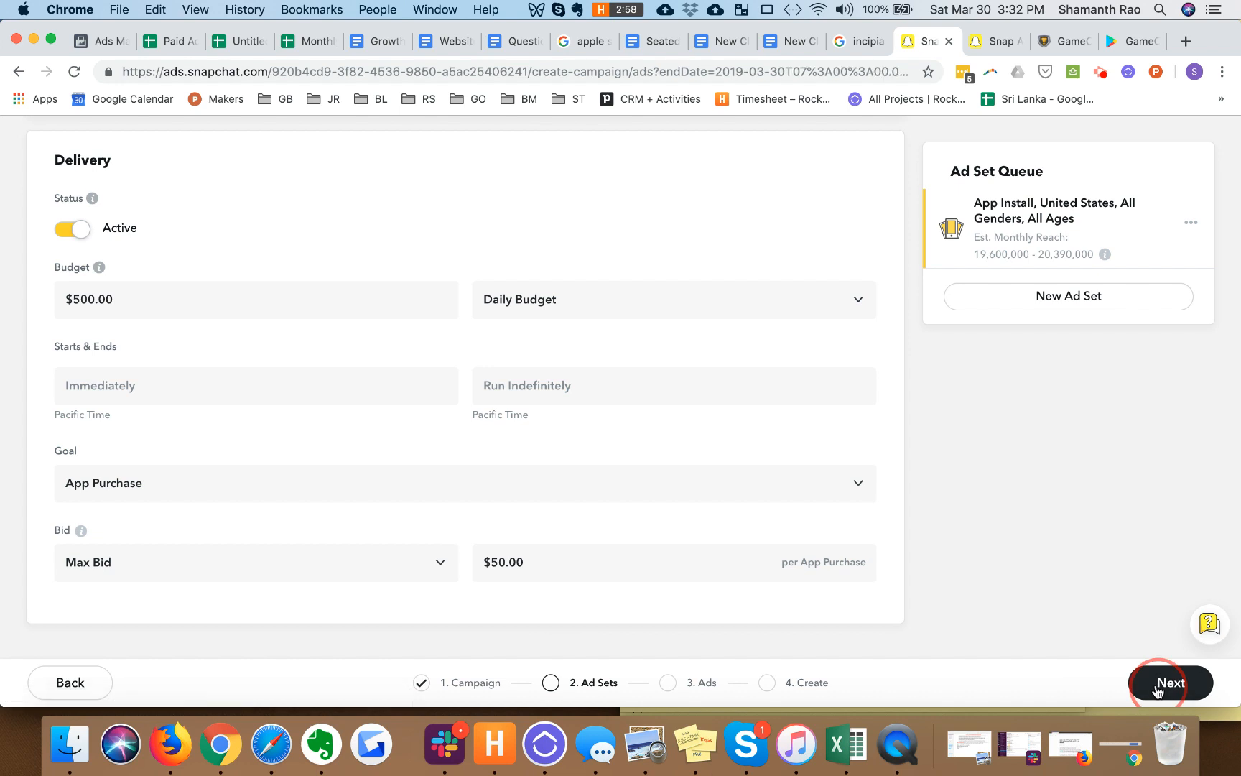
{"action": "left_click", "coordinate": [1171, 683]}
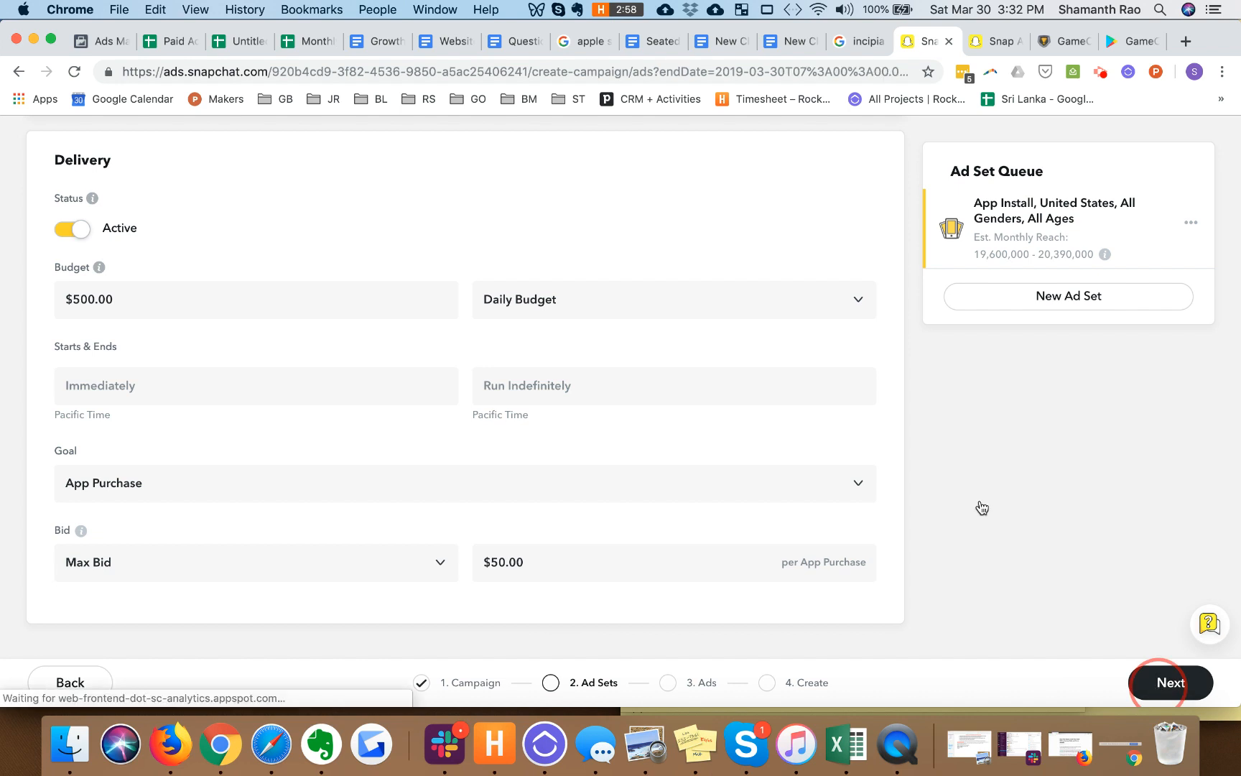
{"action": "left_click", "coordinate": [1170, 682]}
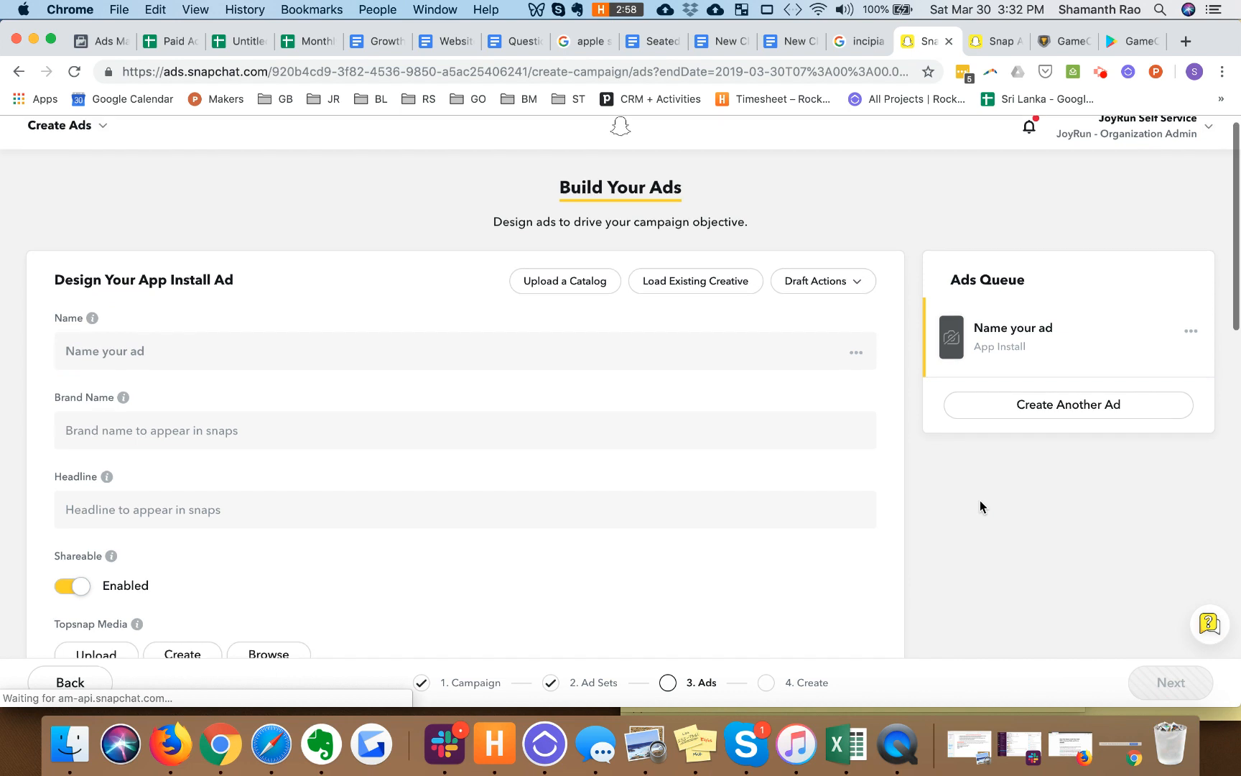
{"action": "scroll", "scroll_direction": "down", "scroll_amount": 3}
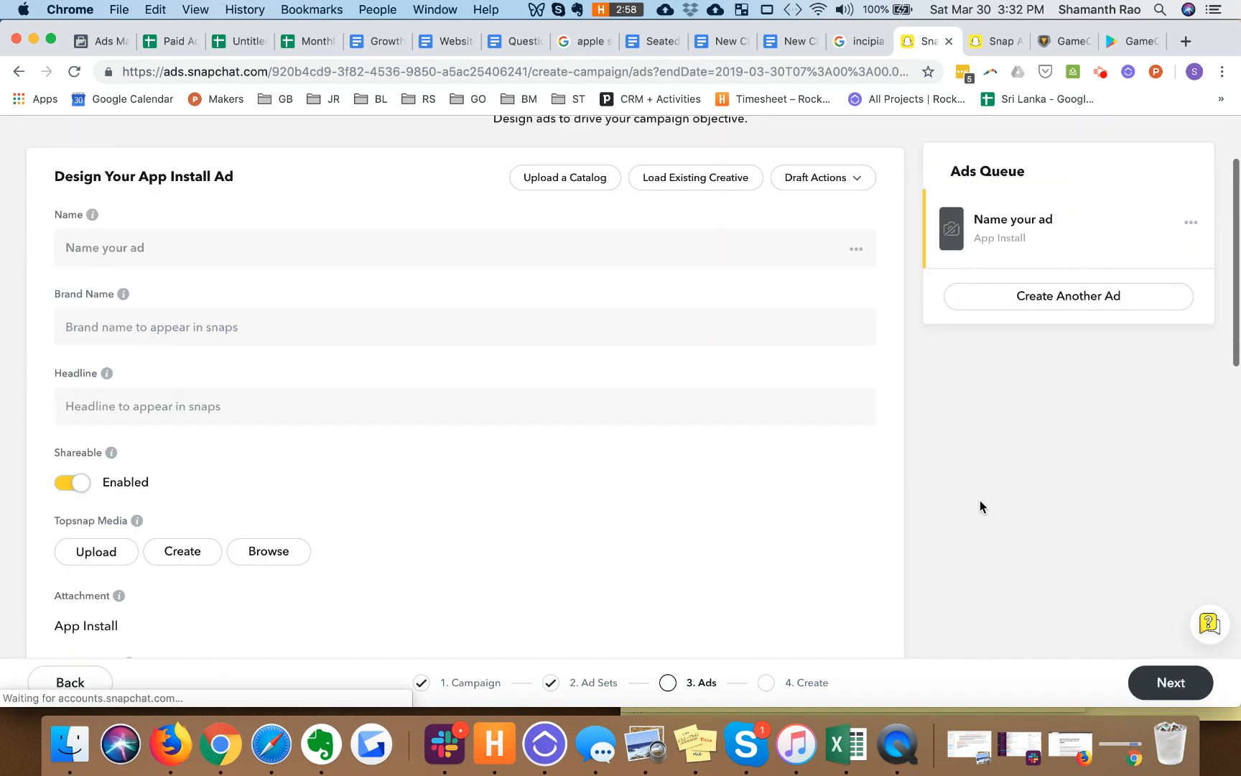
{"action": "left_click", "coordinate": [337, 254]}
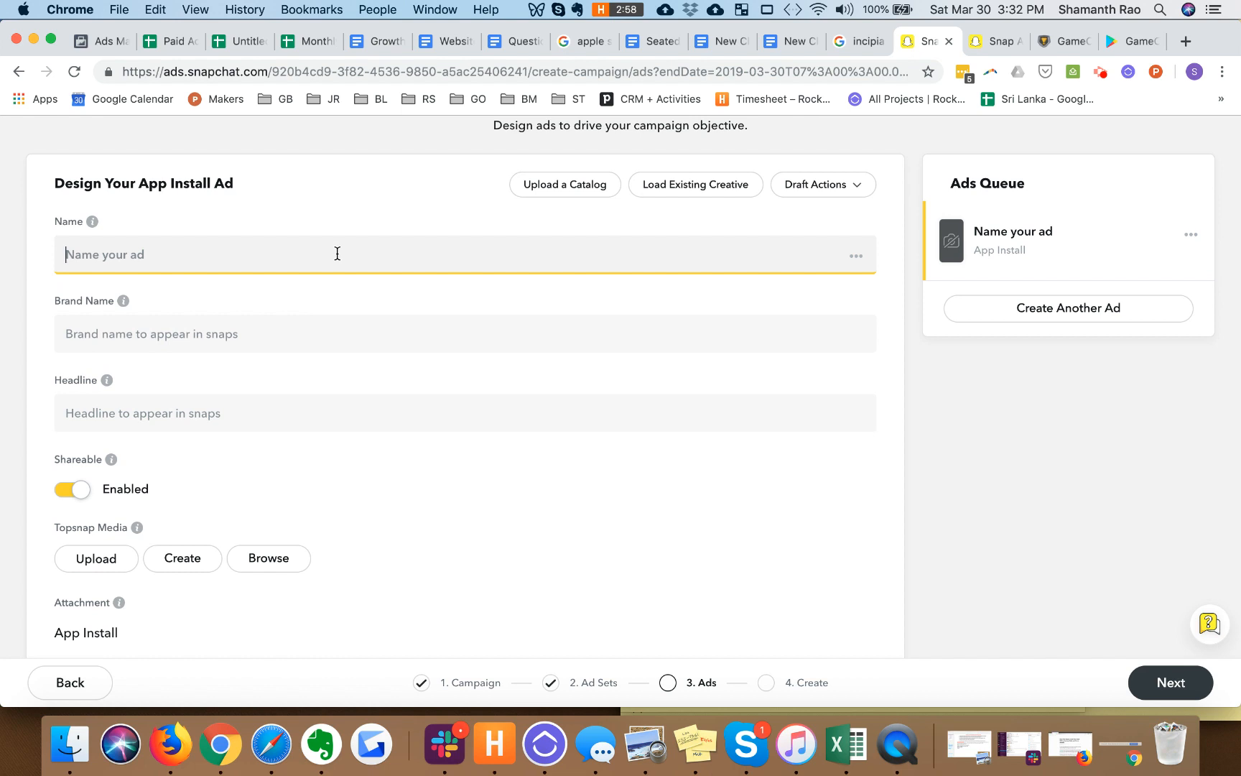
{"action": "mouse_move", "coordinate": [288, 335]}
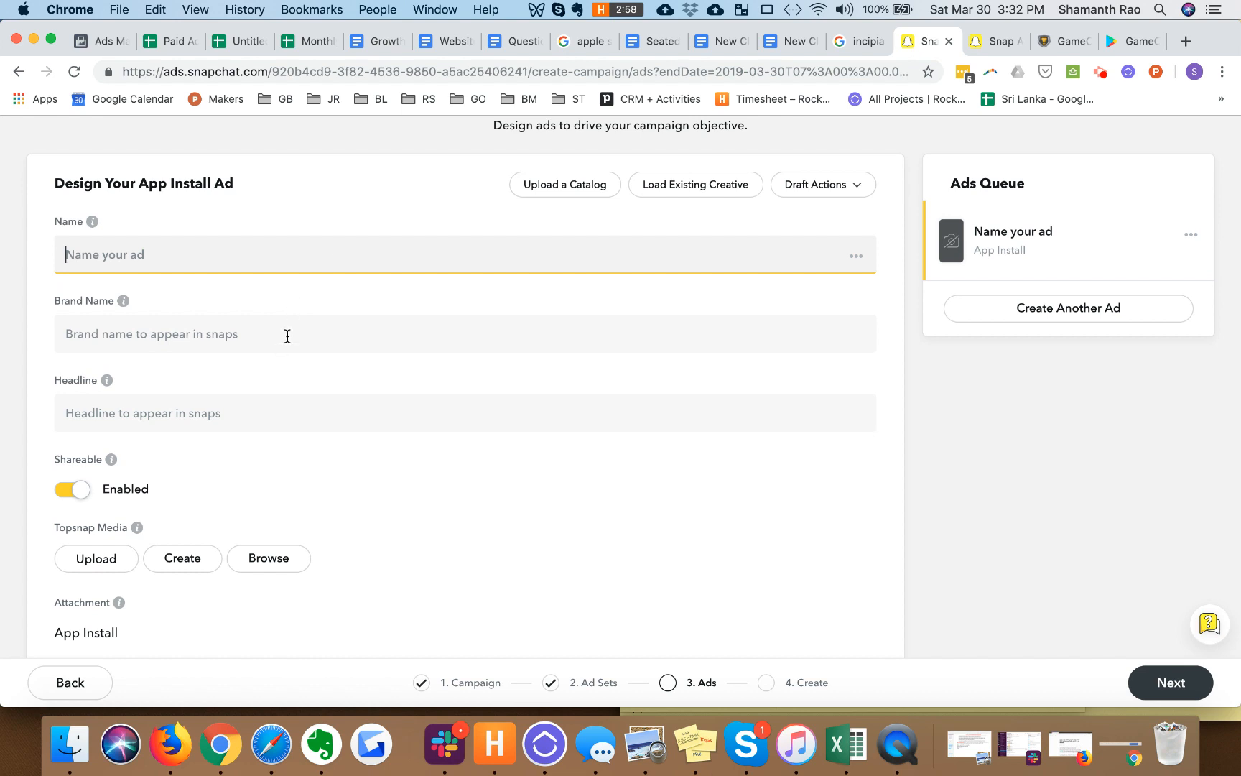
{"action": "type", "text": "TestAd"}
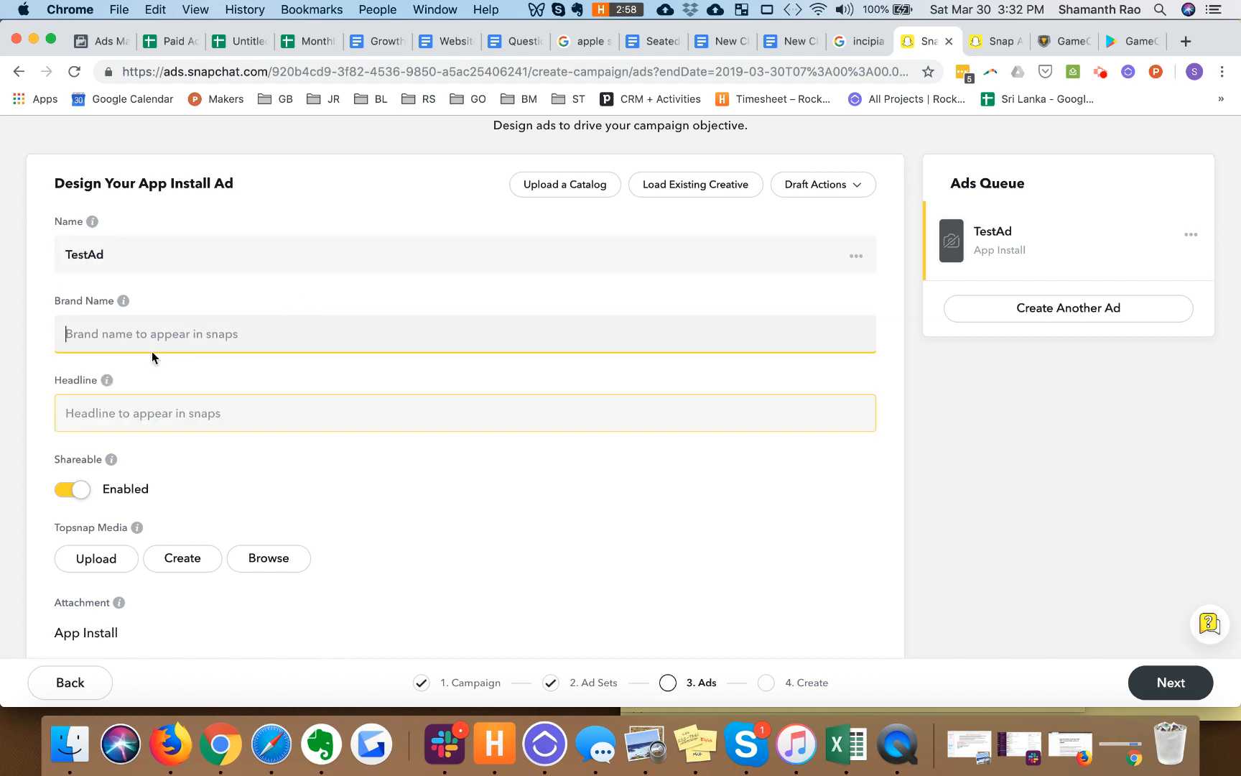
{"action": "type", "text": "TestApp"}
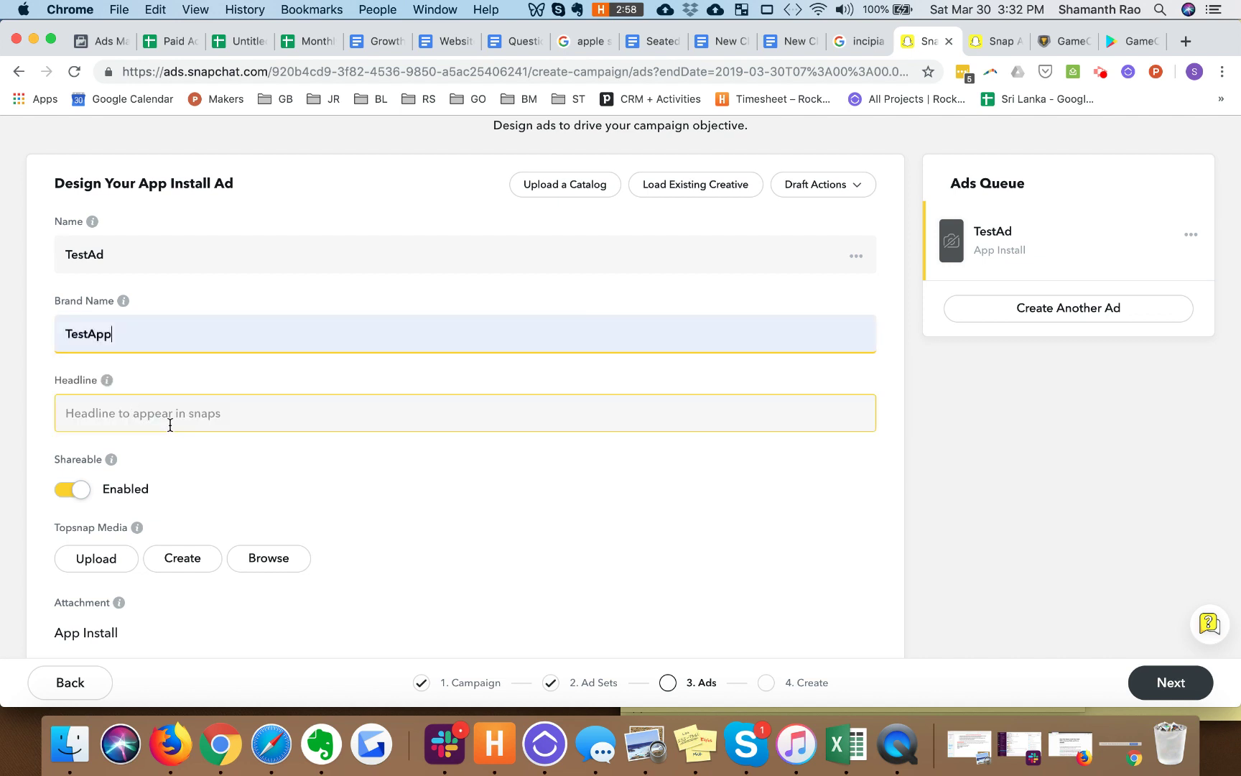
{"action": "type", "text": "TestHeadline"}
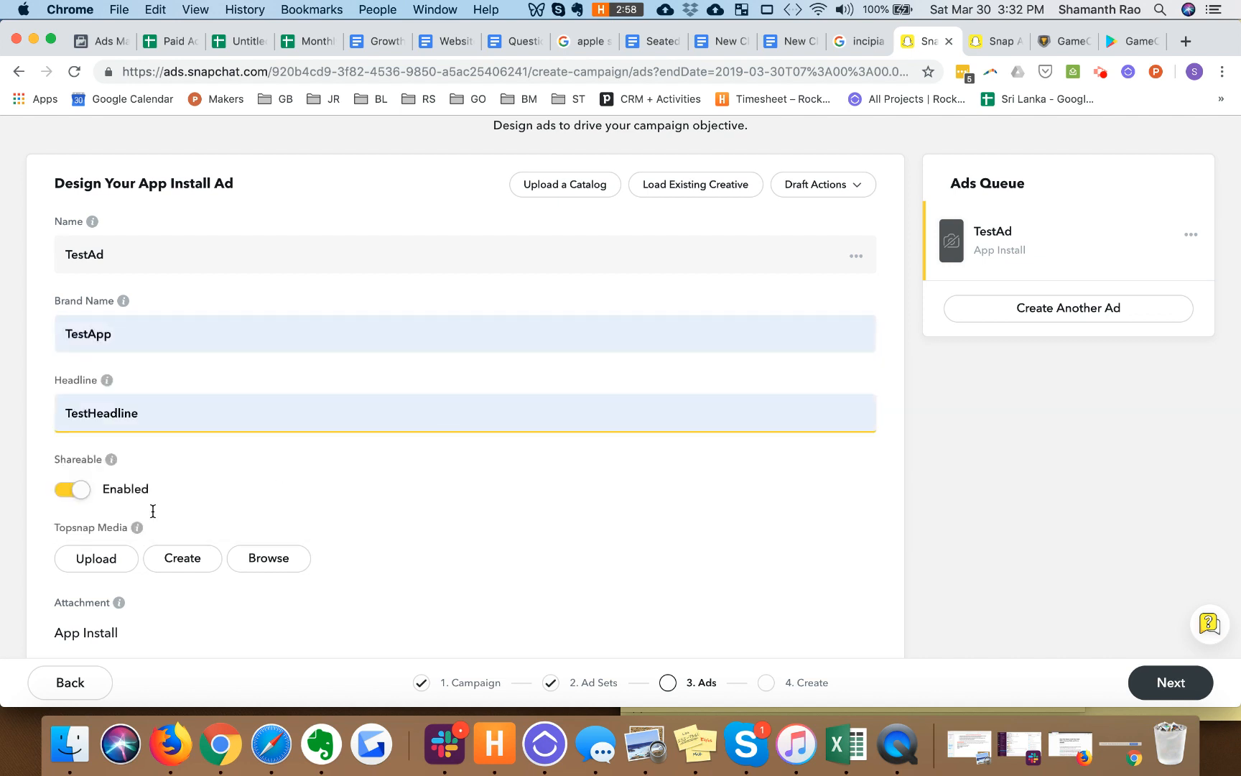
Step: Re-enter headline TestHeadline, browse iCloud Desktop for Topsnap media, and focus the App Name field
{"action": "scroll", "scroll_direction": "down", "scroll_amount": 3}
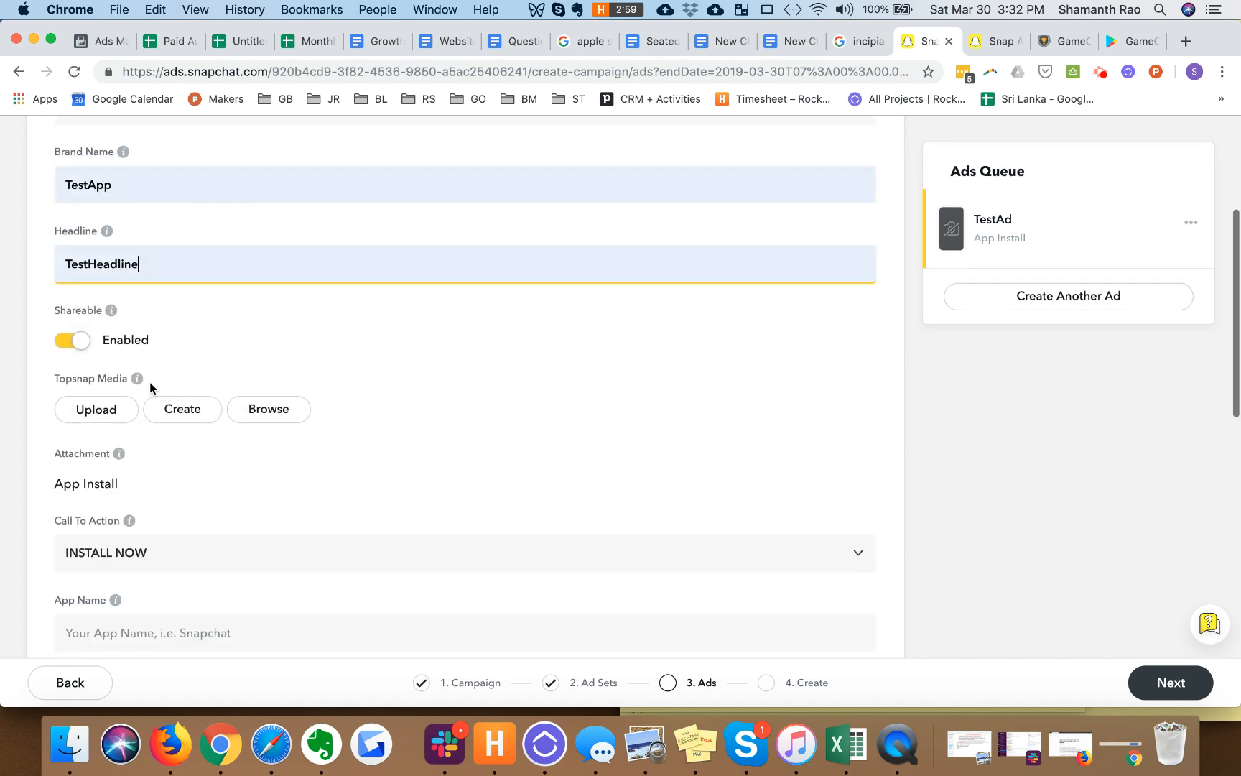
{"action": "mouse_move", "coordinate": [138, 379]}
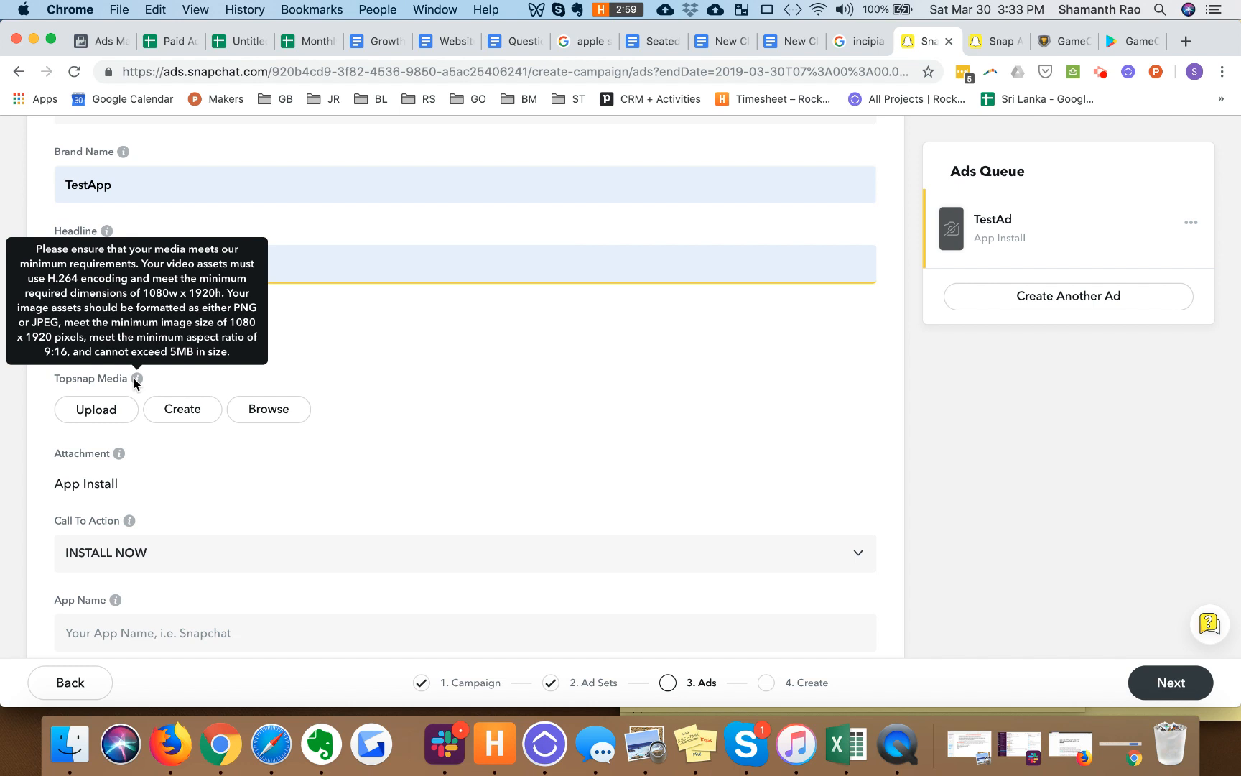
{"action": "type", "text": "TestHeadline"}
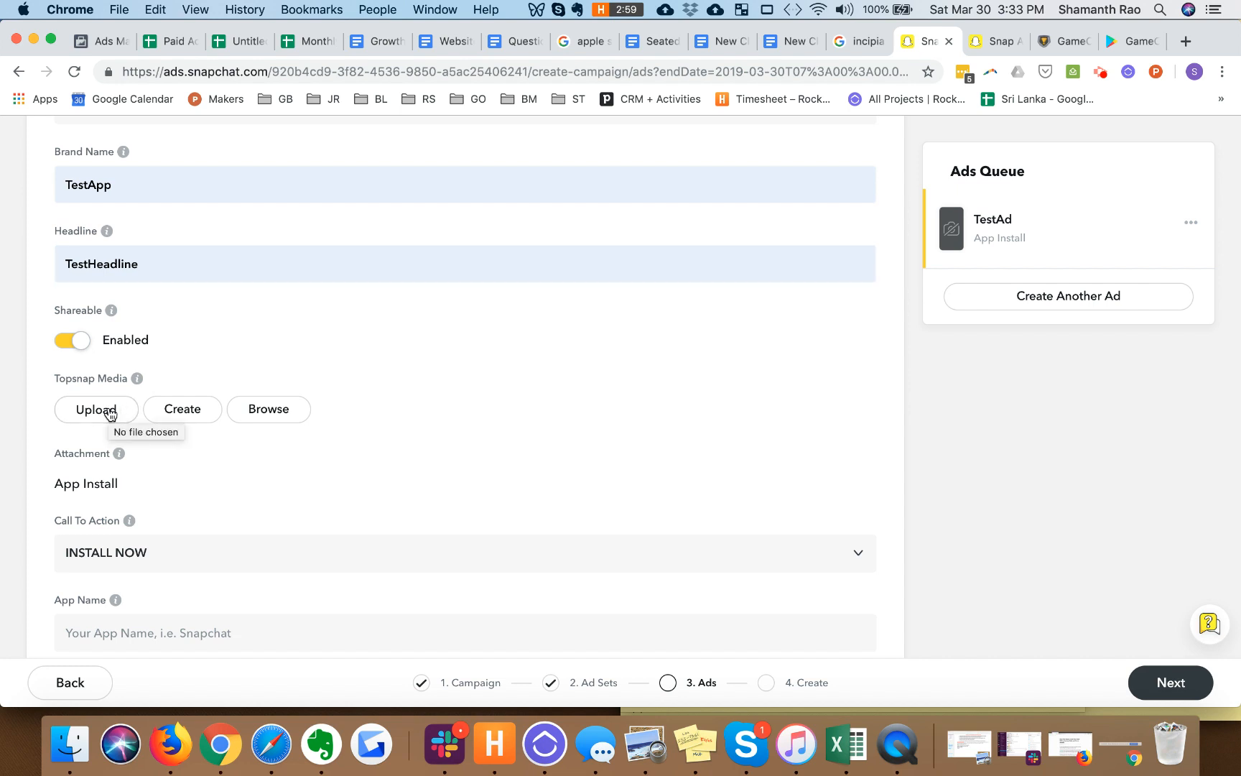
{"action": "left_click", "coordinate": [96, 410]}
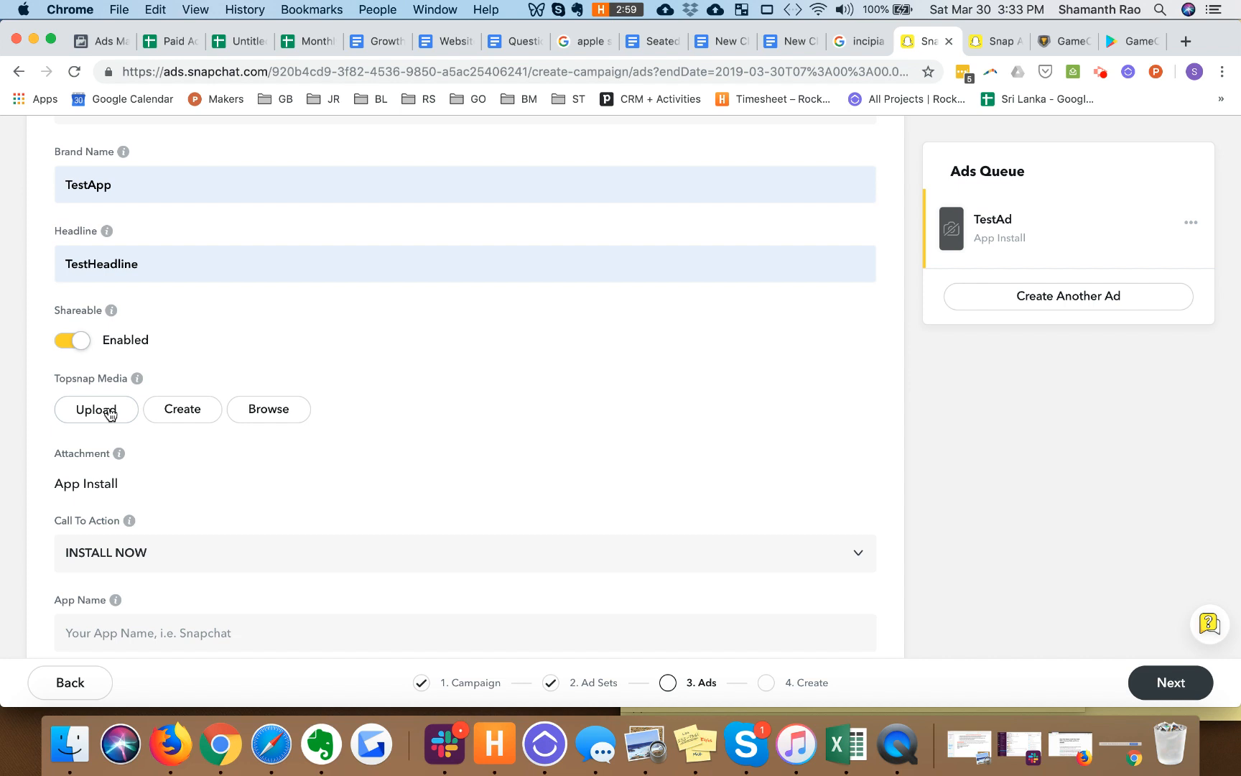
{"action": "left_click", "coordinate": [96, 409]}
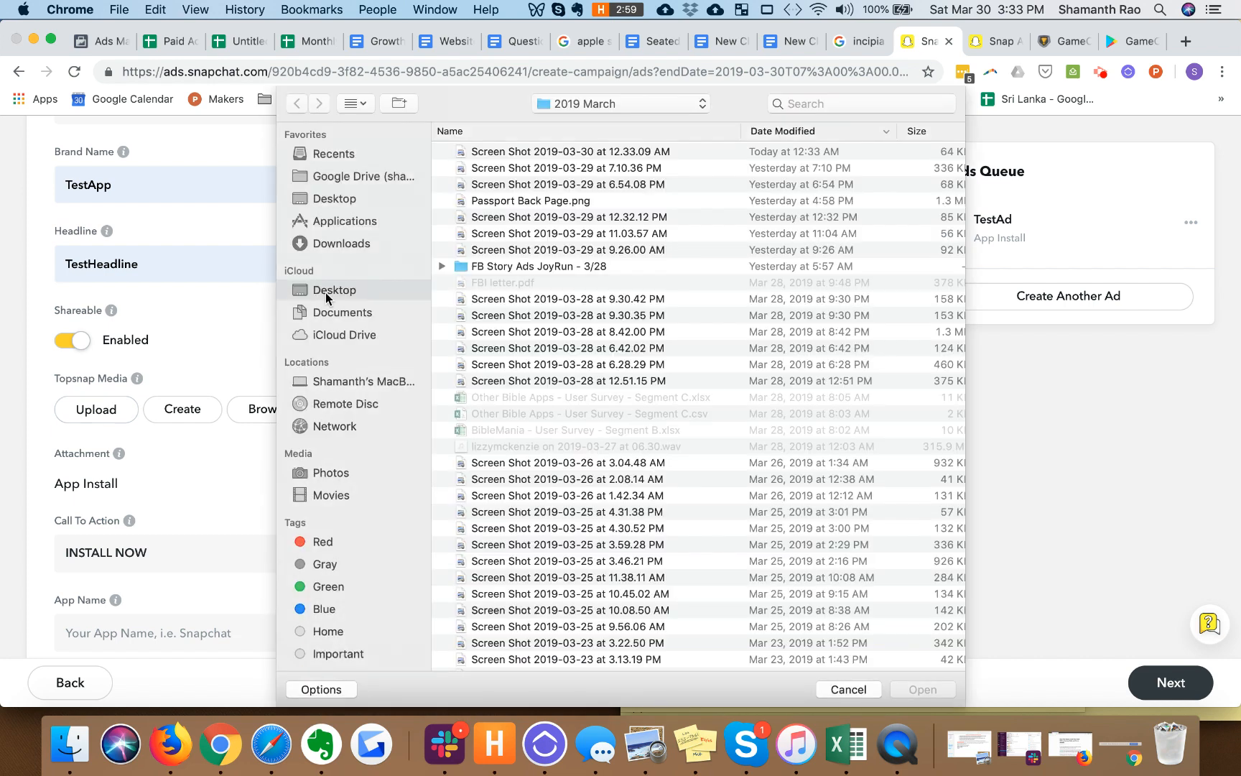
{"action": "left_click", "coordinate": [334, 291]}
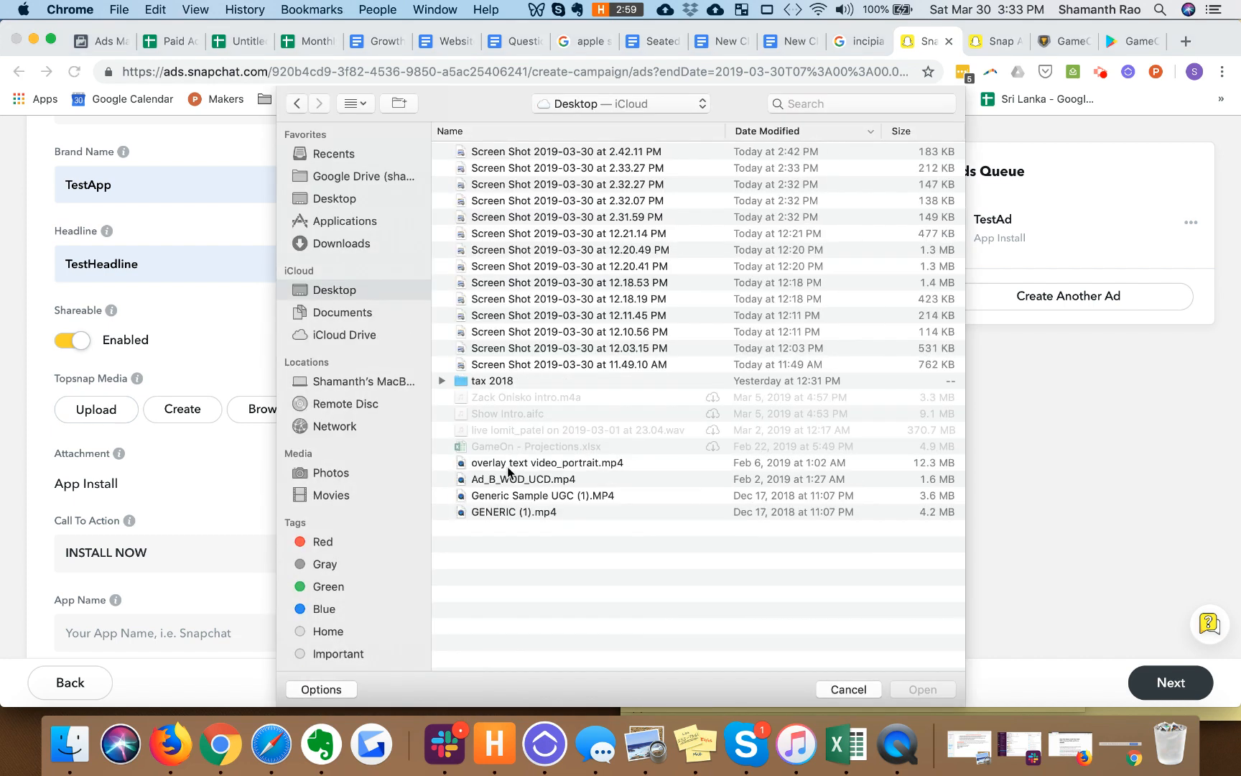
{"action": "left_click", "coordinate": [849, 689]}
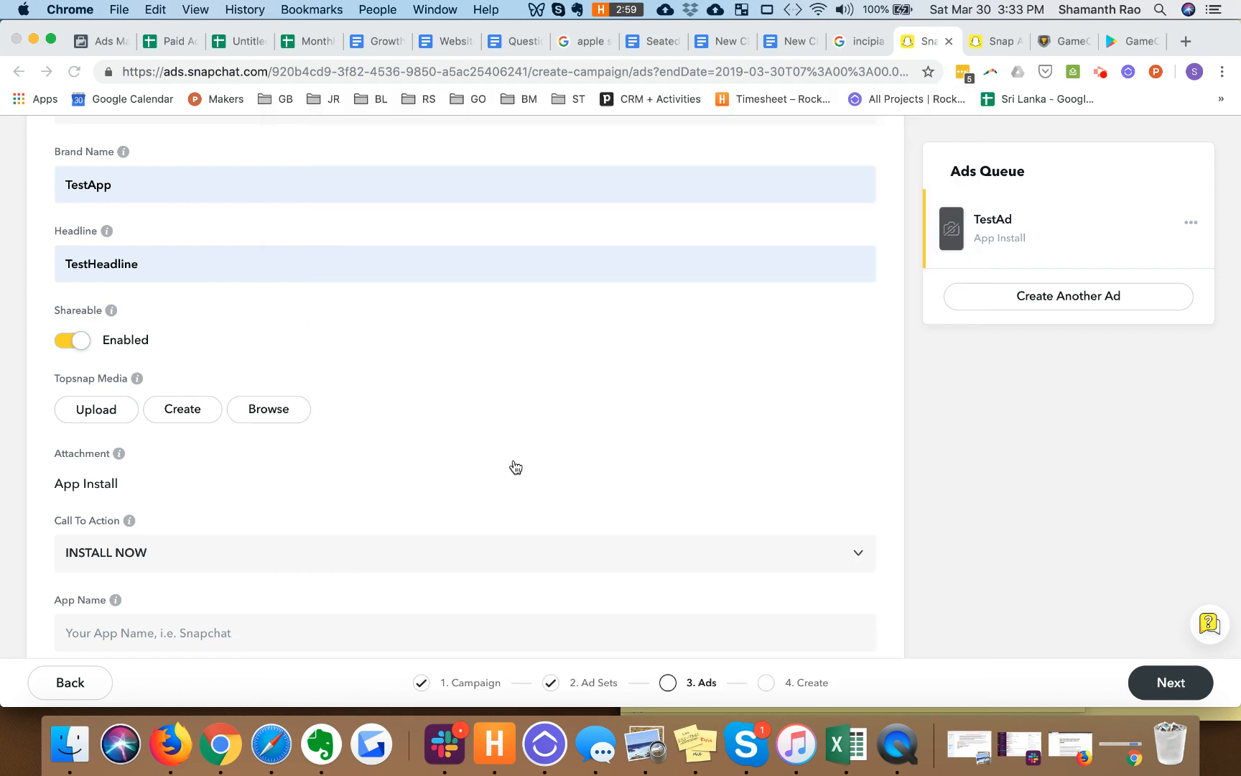
{"action": "mouse_move", "coordinate": [516, 466]}
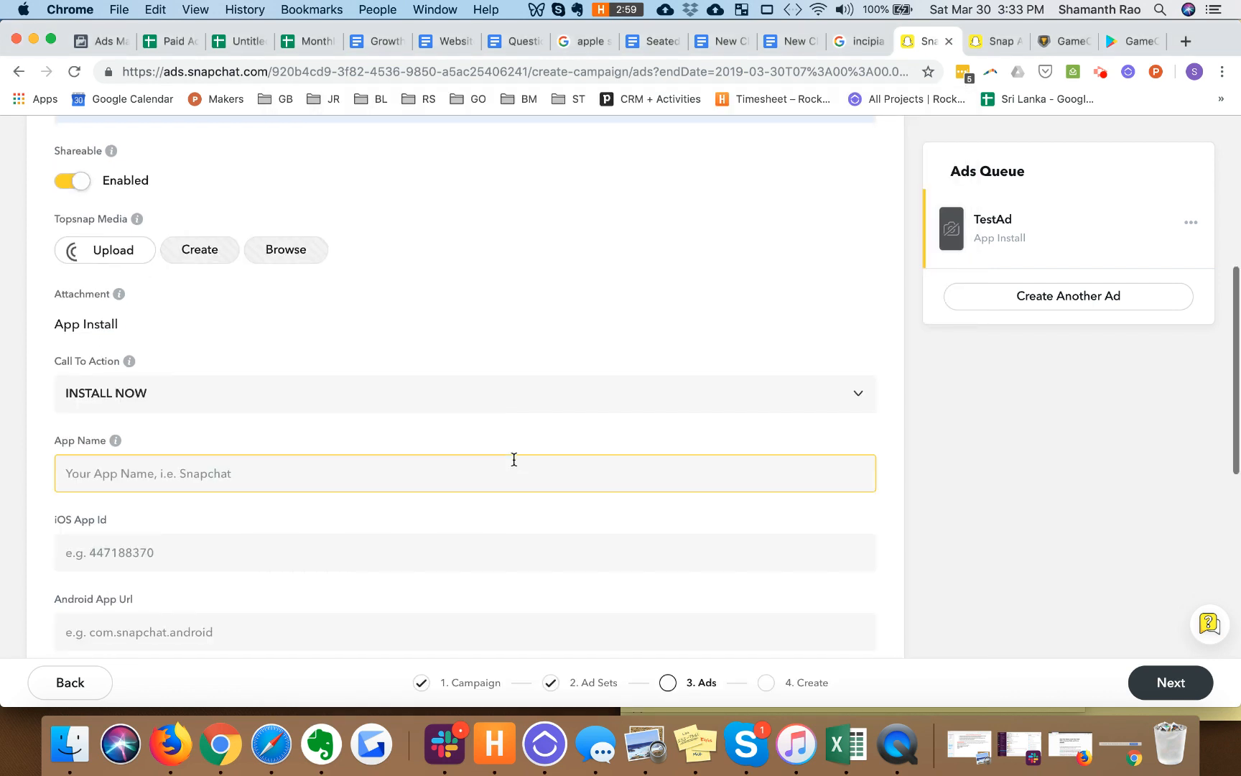
Step: Pick TestApp as the app name and enter Android App Url com.gameonandroid.gameon
{"action": "scroll", "scroll_direction": "down", "scroll_amount": 3}
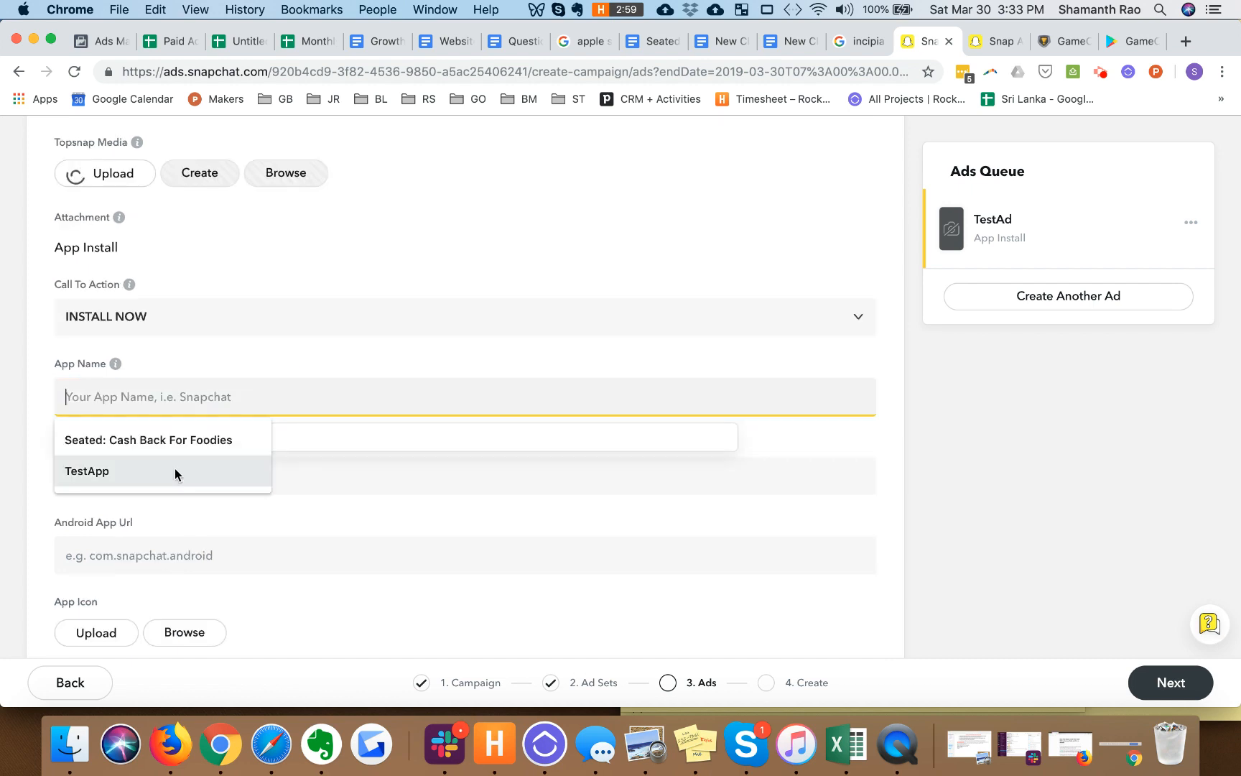
{"action": "left_click", "coordinate": [88, 471]}
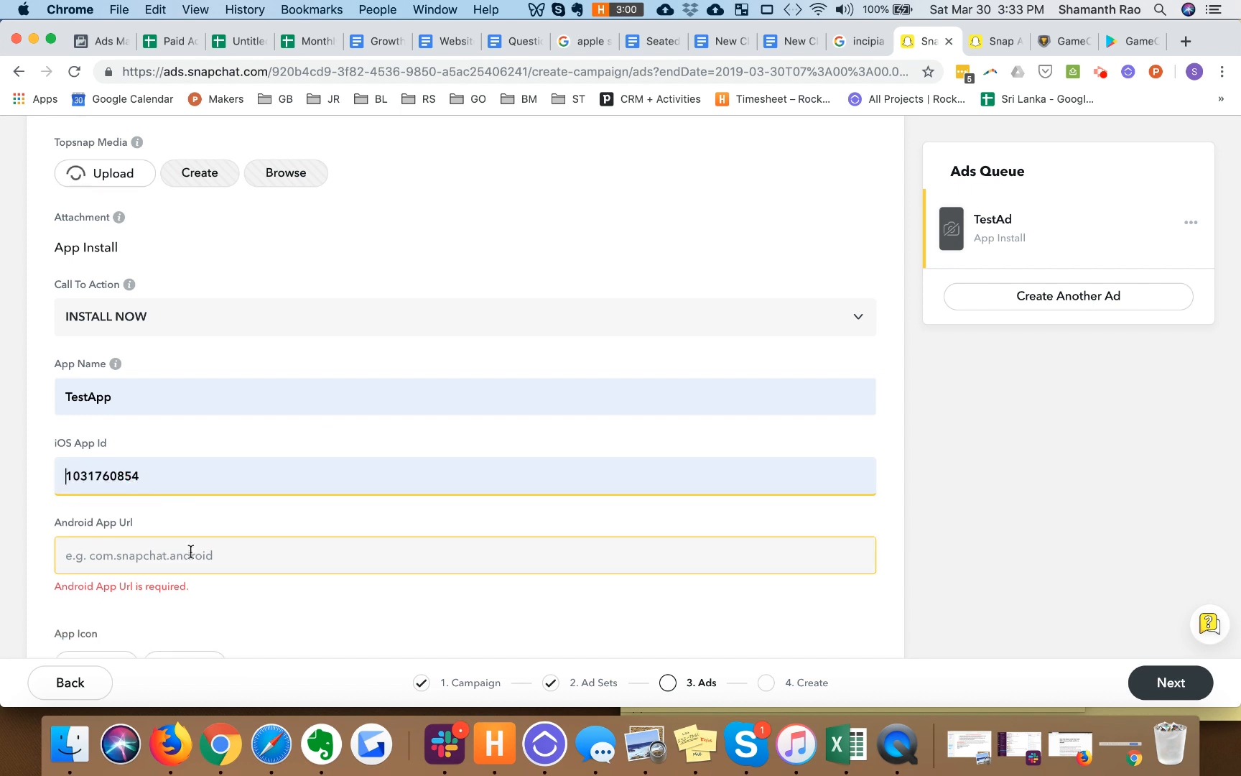
{"action": "type", "text": "com.gameonandroid.gameon"}
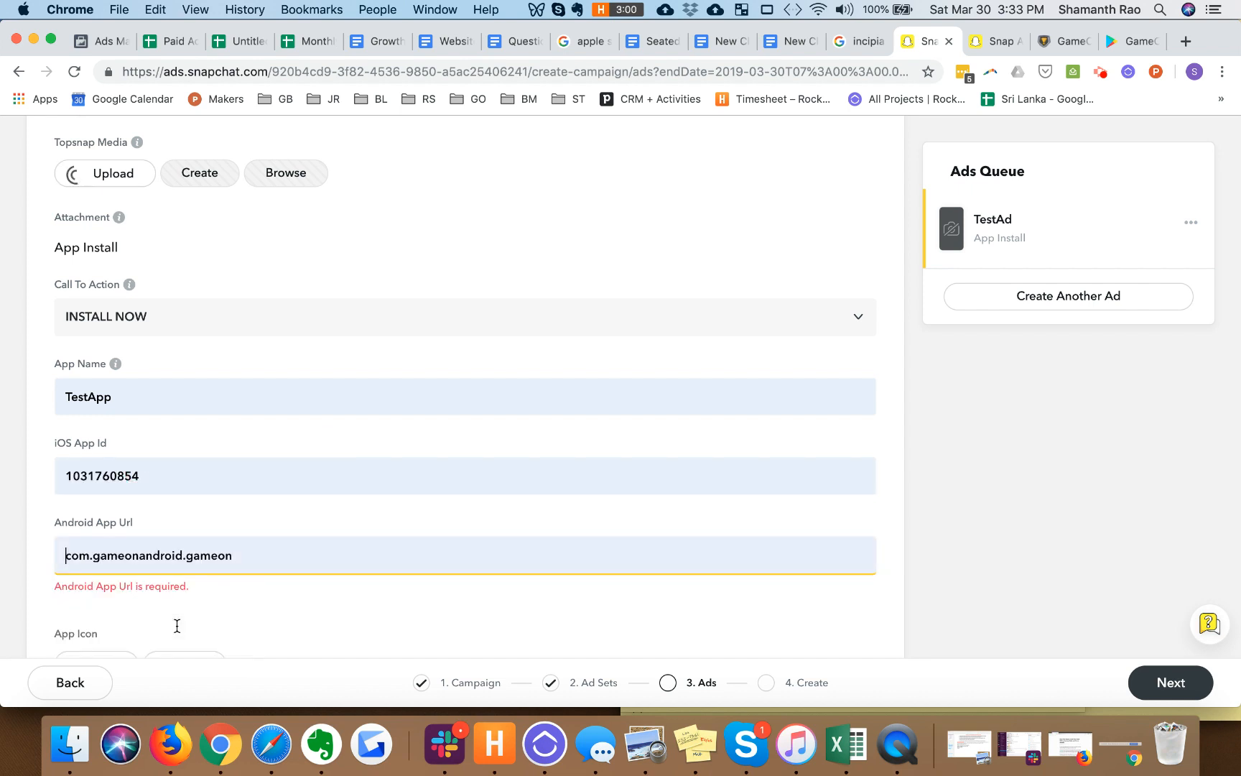
{"action": "scroll", "scroll_direction": "down", "scroll_amount": 3}
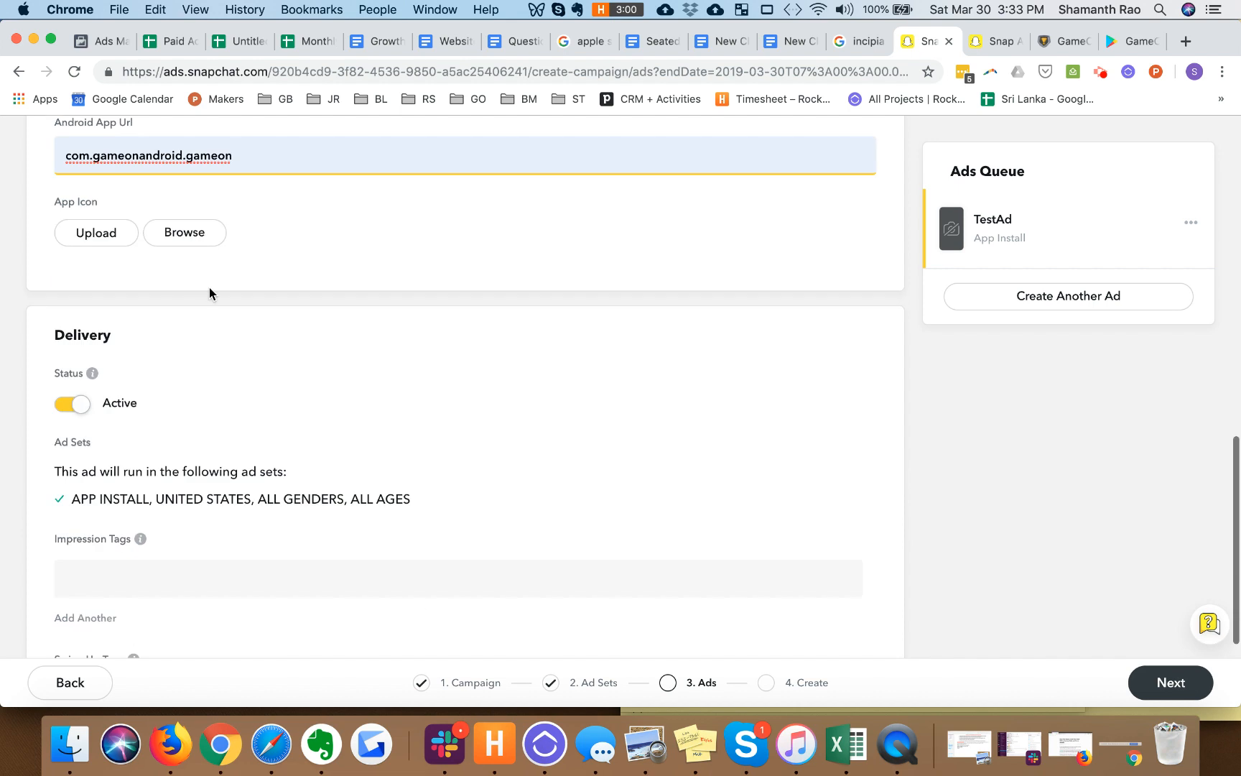
Step: Upload the Icon Game On image as the app icon, found by searching 'icon'
{"action": "left_click", "coordinate": [96, 232]}
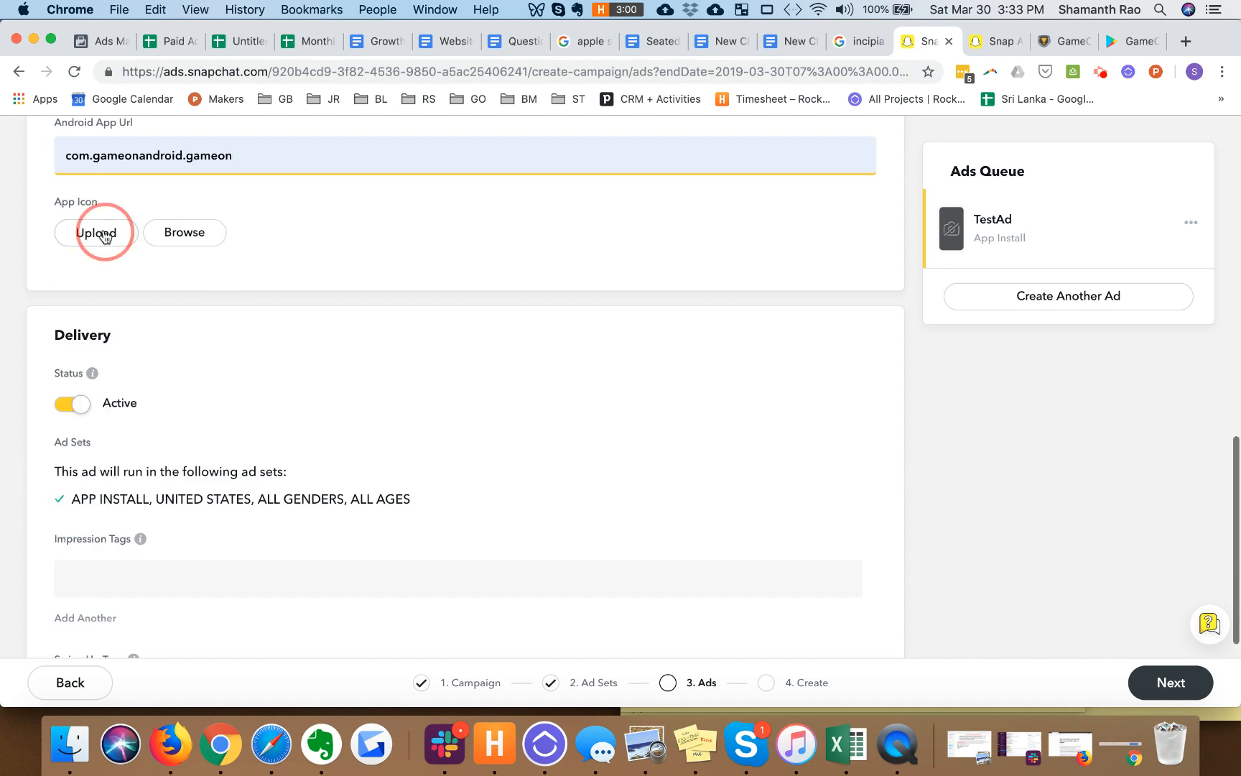
{"action": "mouse_move", "coordinate": [169, 235]}
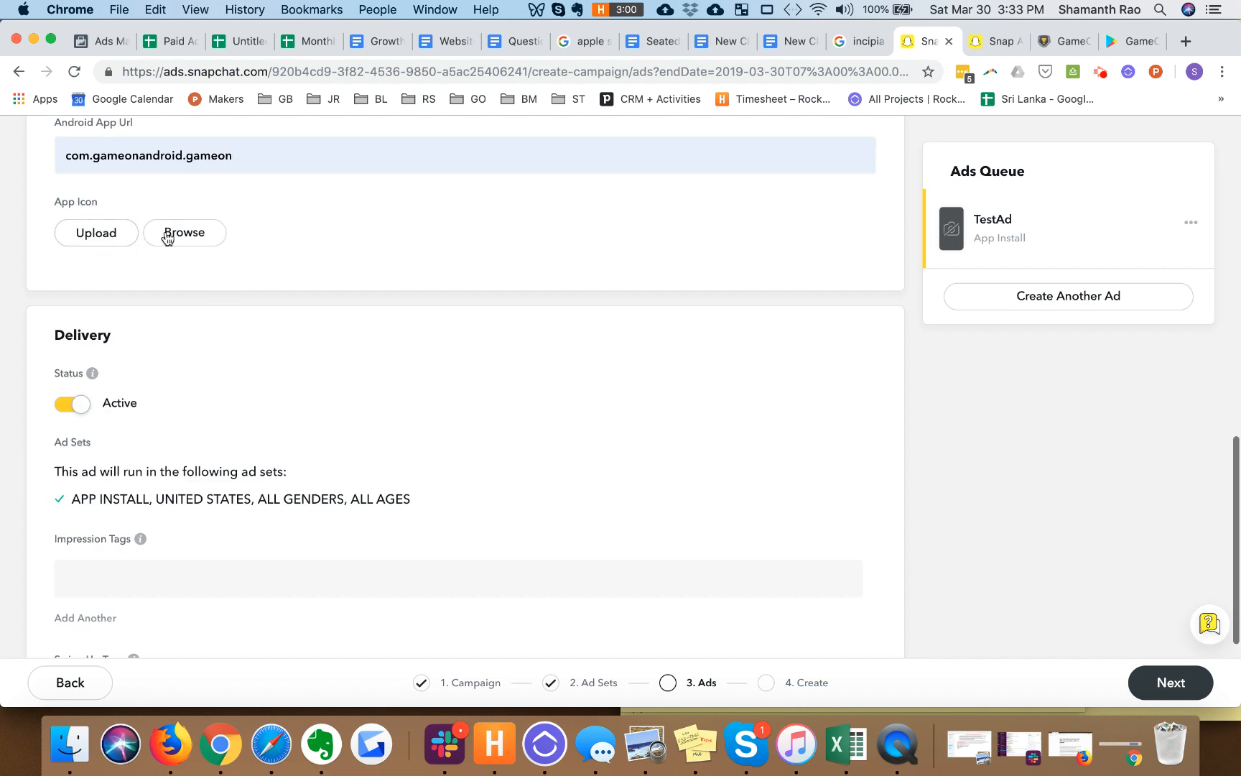
{"action": "left_click", "coordinate": [184, 233]}
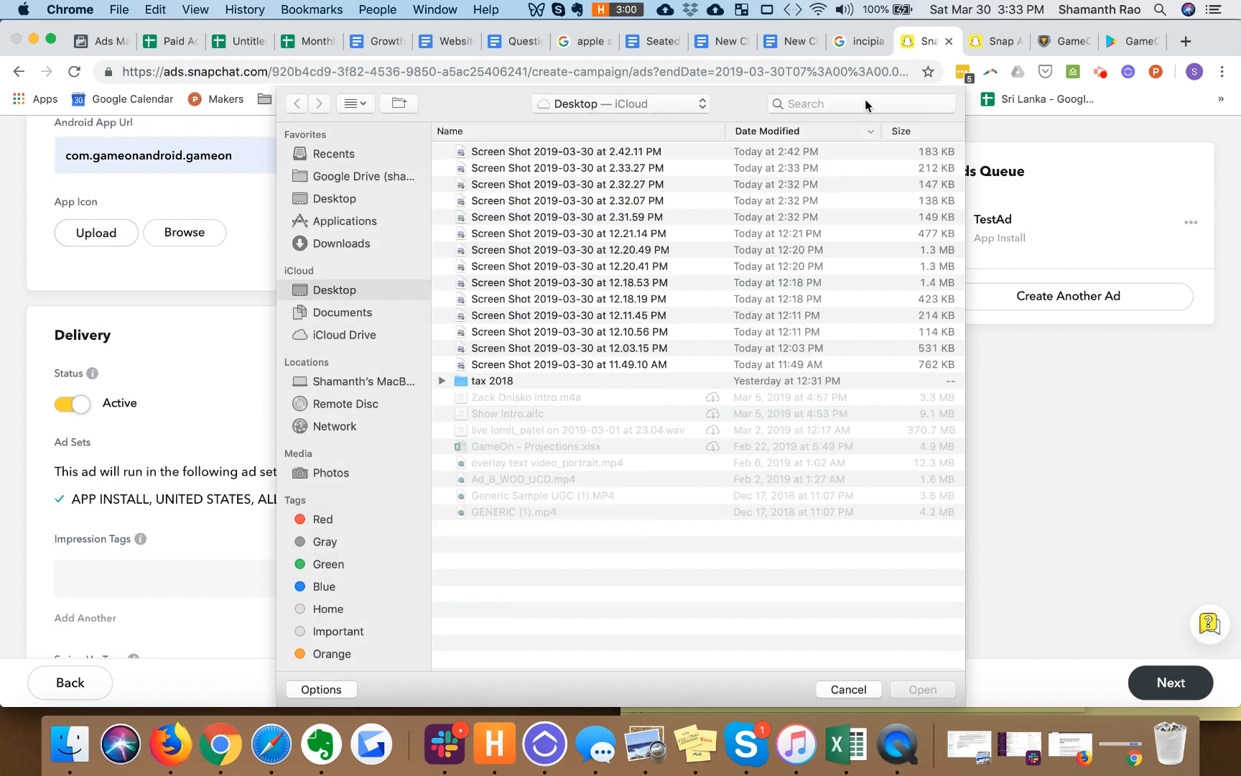
{"action": "type", "text": "icon"}
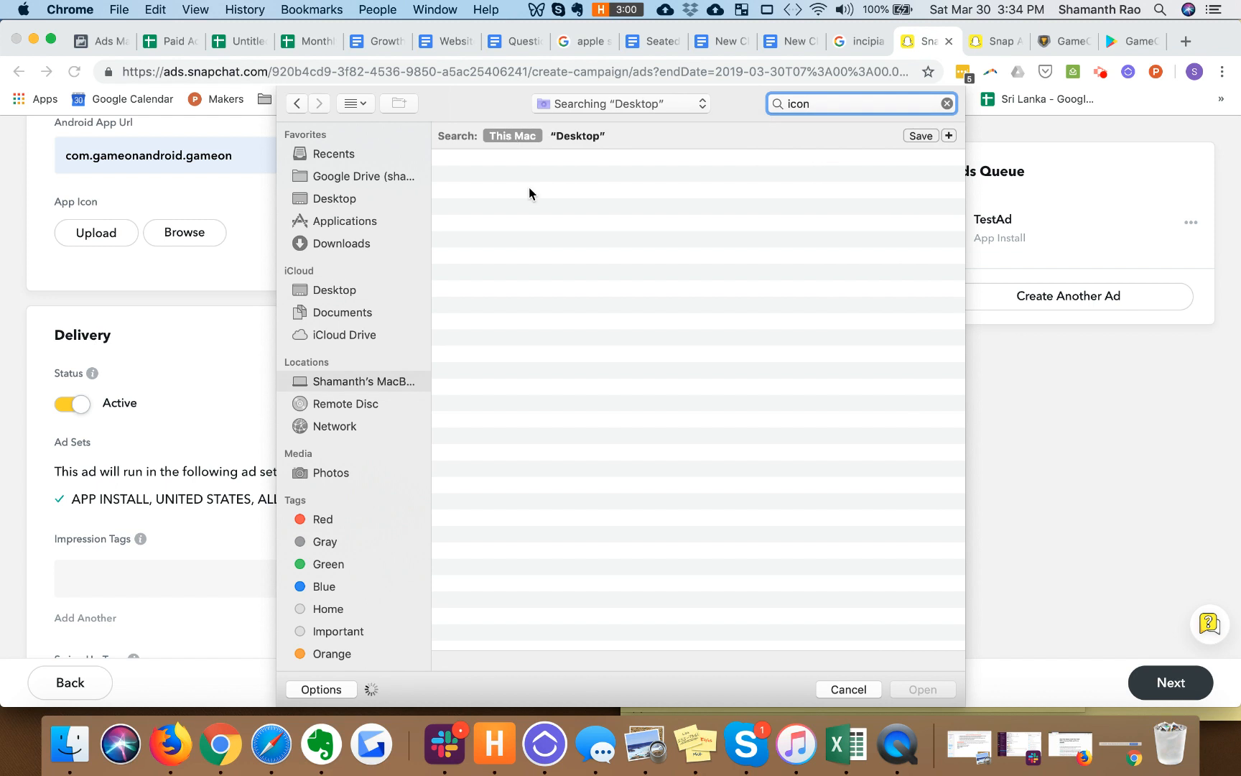
{"action": "left_click", "coordinate": [506, 180]}
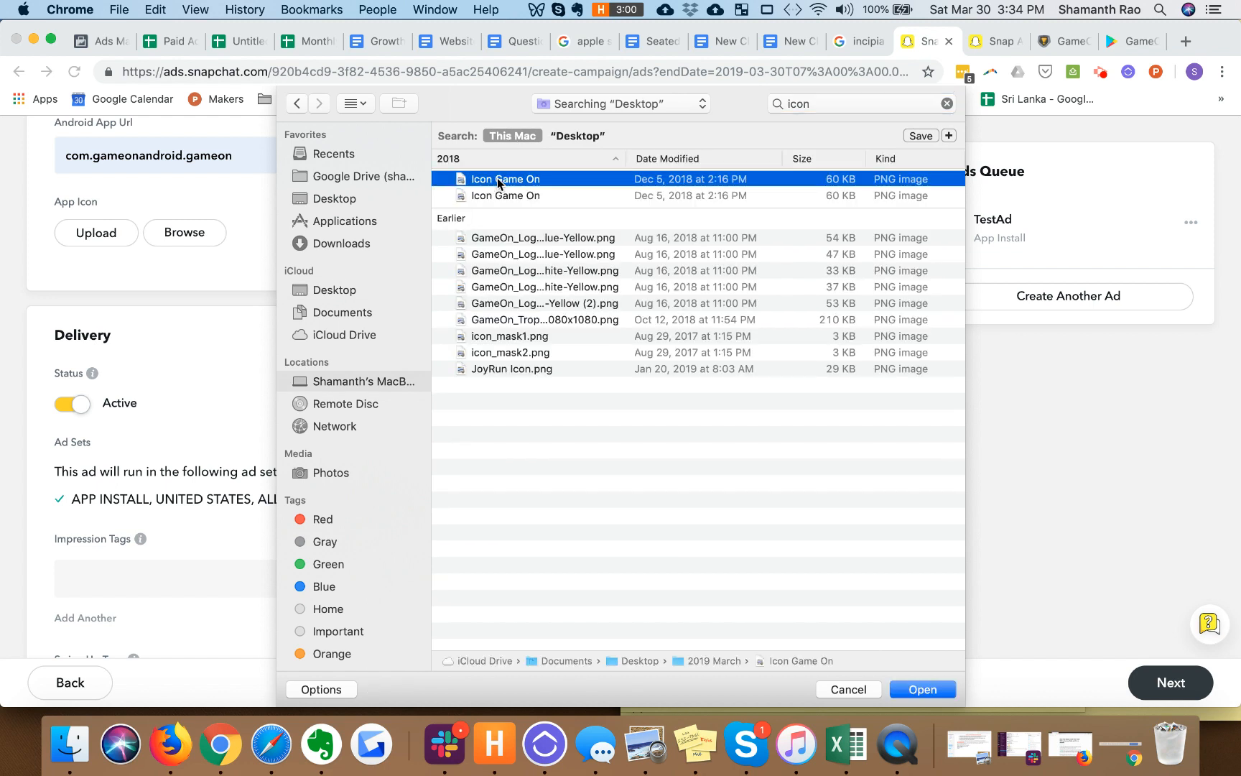
{"action": "left_click", "coordinate": [922, 690]}
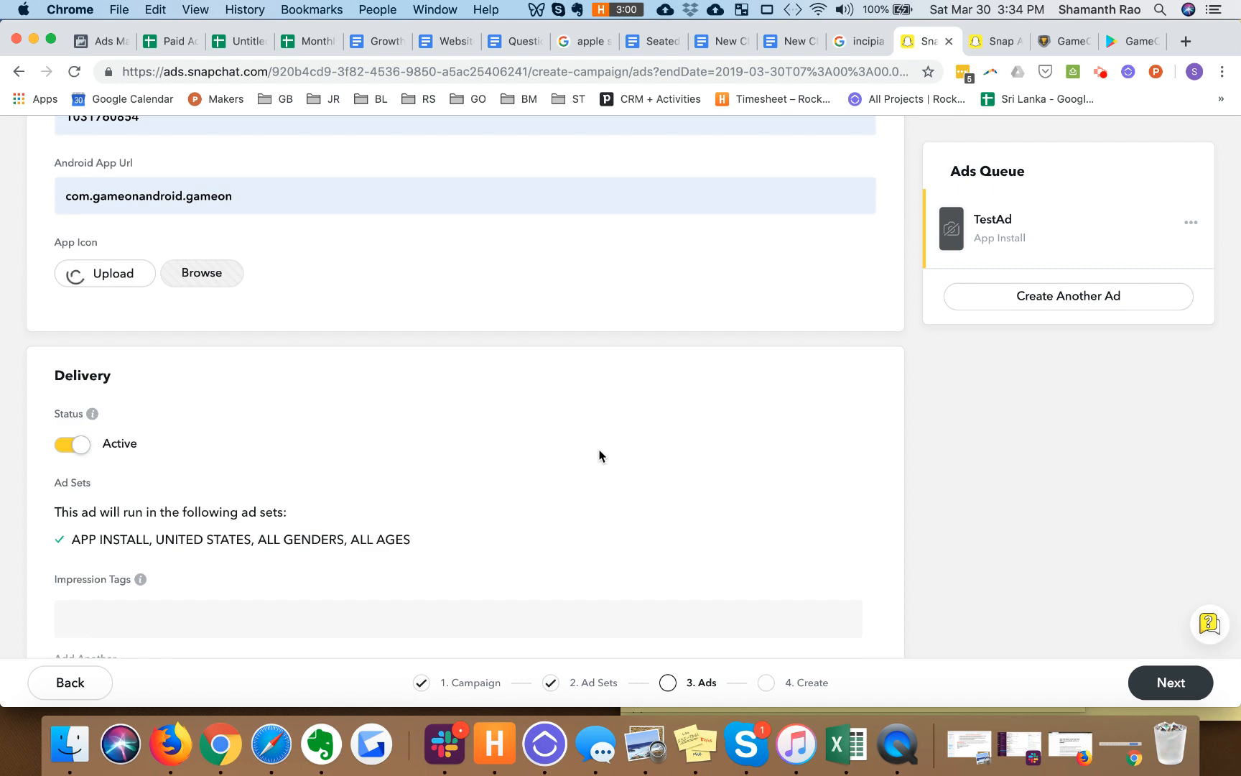
{"action": "scroll", "scroll_direction": "up", "scroll_amount": 3}
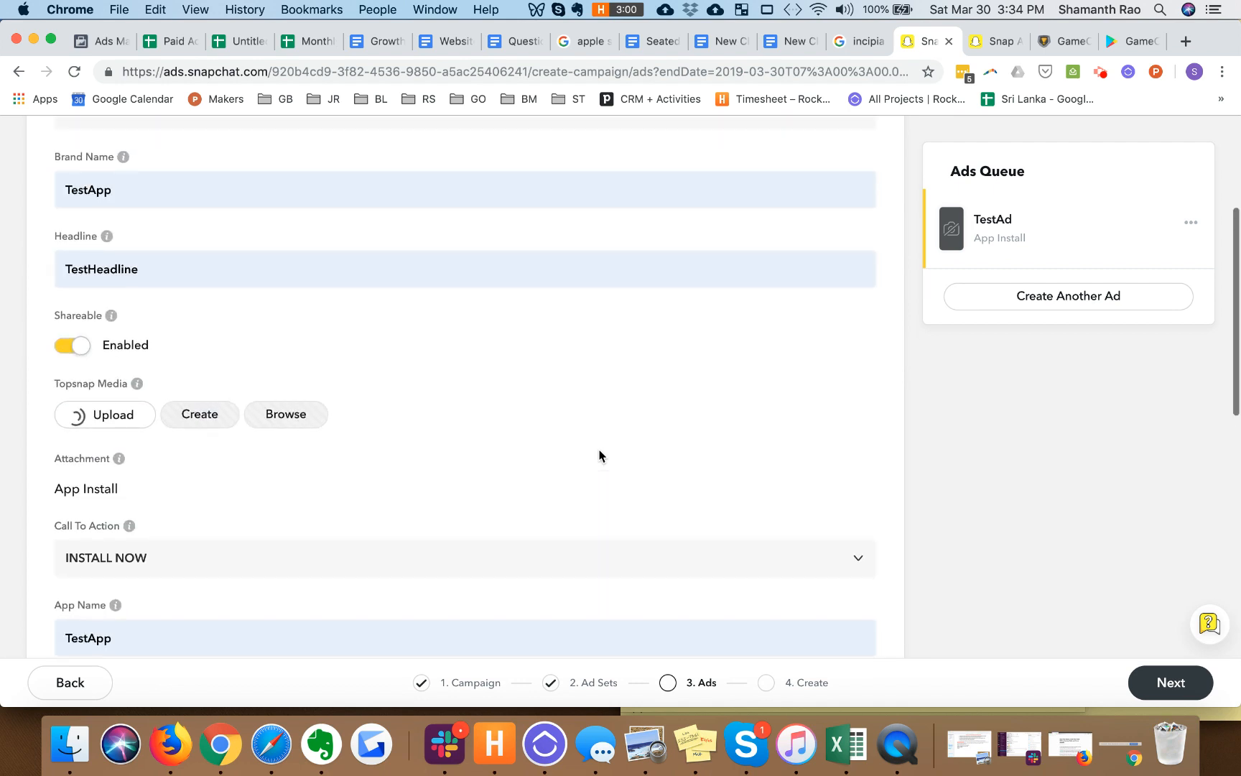
{"action": "scroll", "scroll_direction": "down", "scroll_amount": 3}
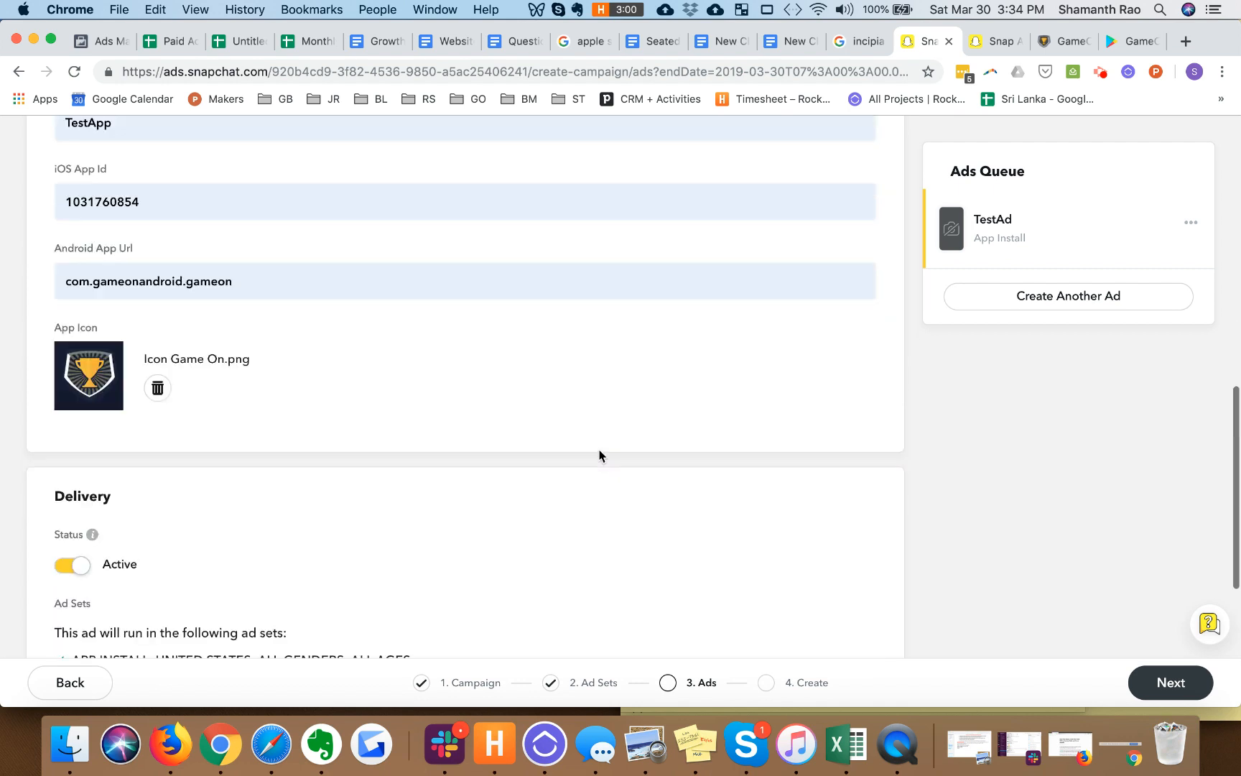
{"action": "scroll", "scroll_direction": "up", "scroll_amount": 3}
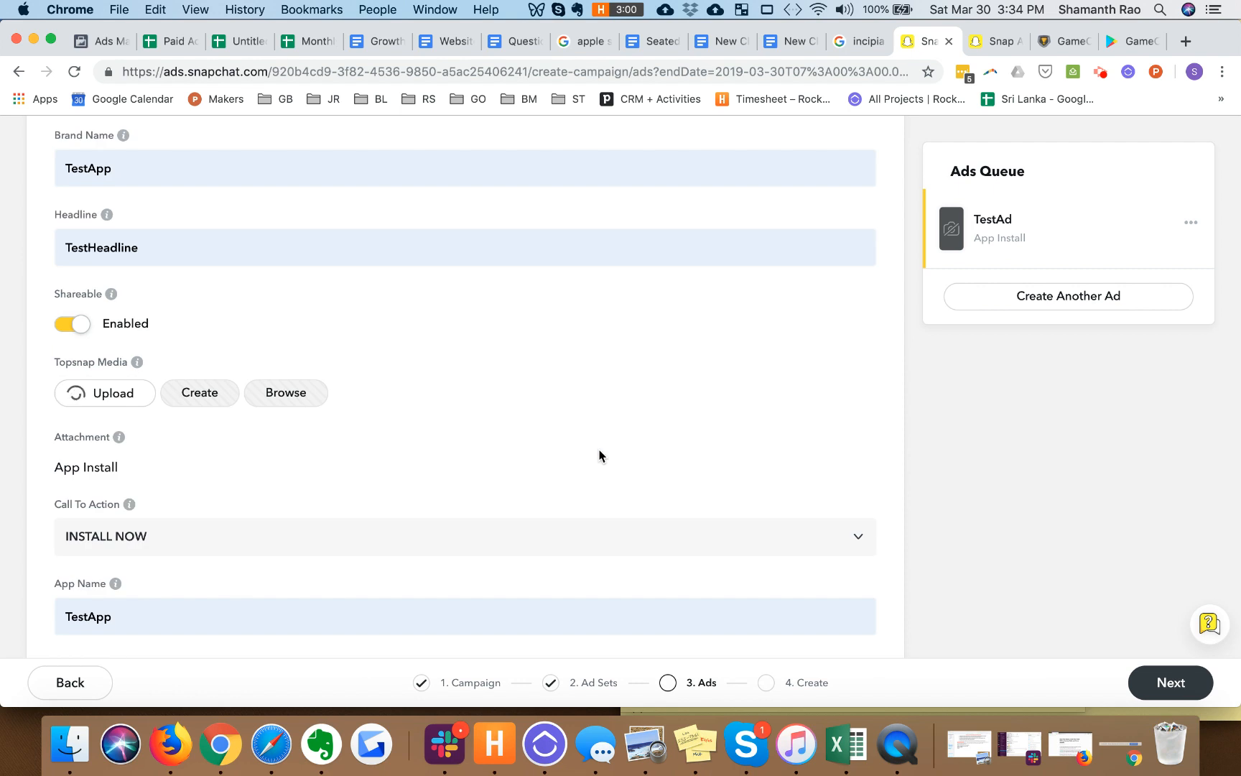
{"action": "scroll", "scroll_direction": "down", "scroll_amount": 3}
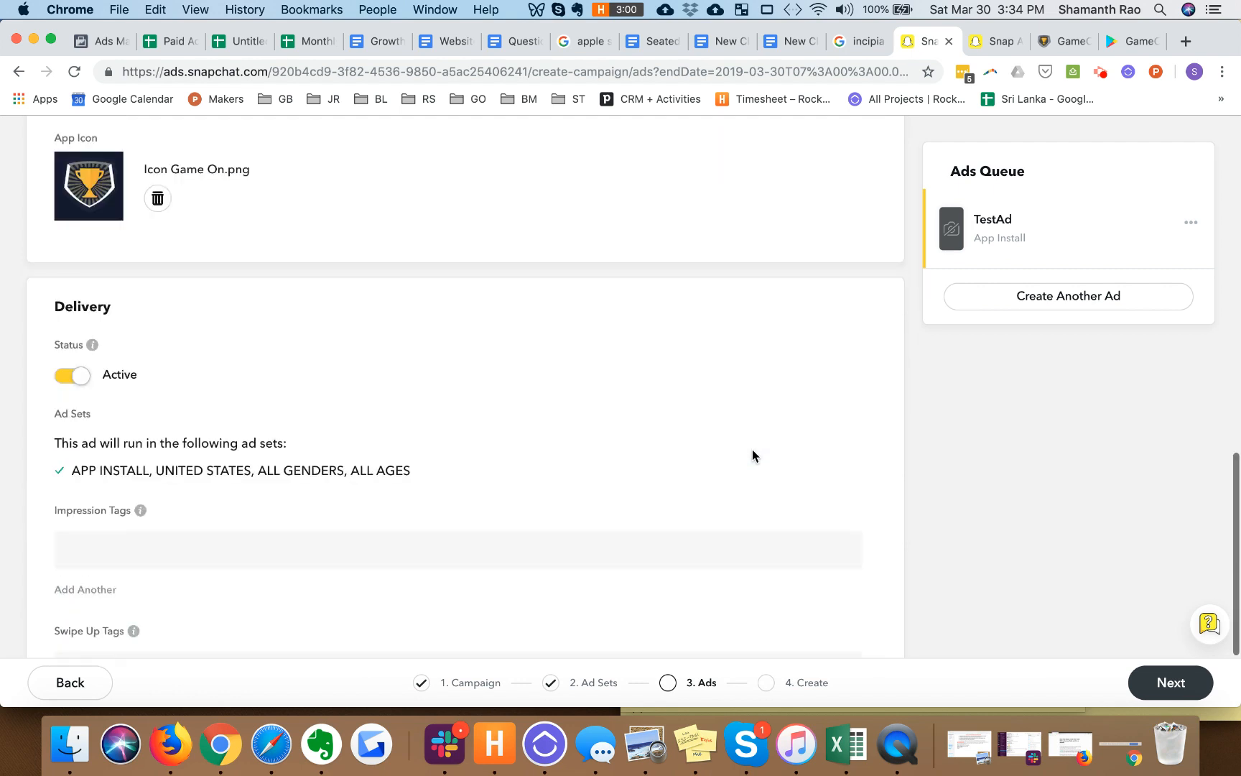
{"action": "scroll", "scroll_direction": "down", "scroll_amount": 3}
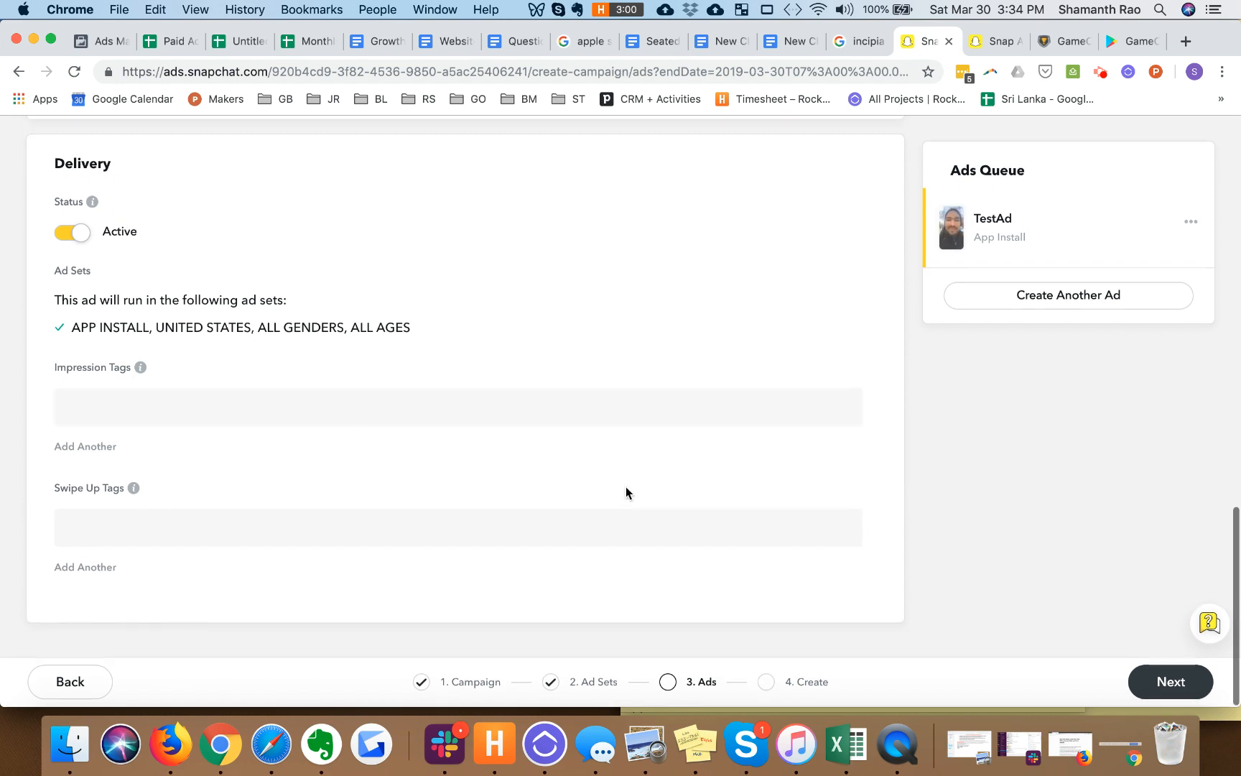
{"action": "mouse_move", "coordinate": [144, 490]}
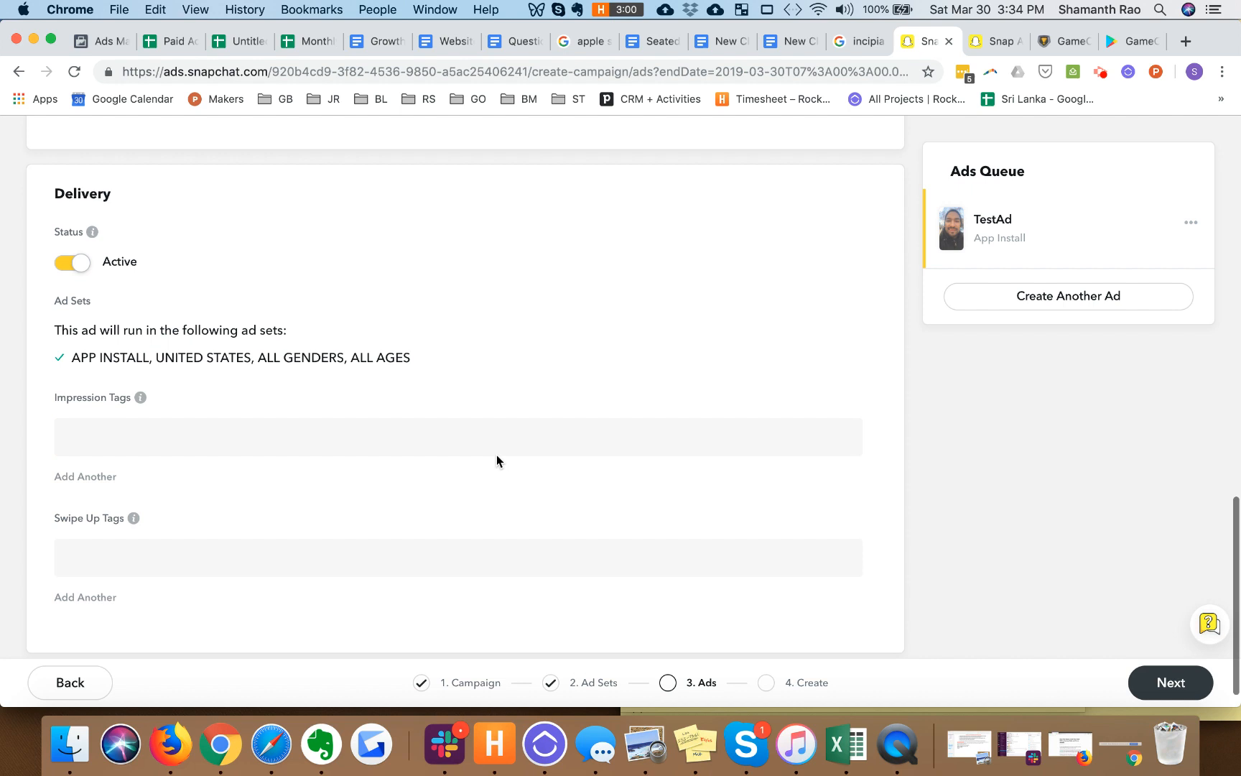
{"action": "scroll", "scroll_direction": "up", "scroll_amount": 3}
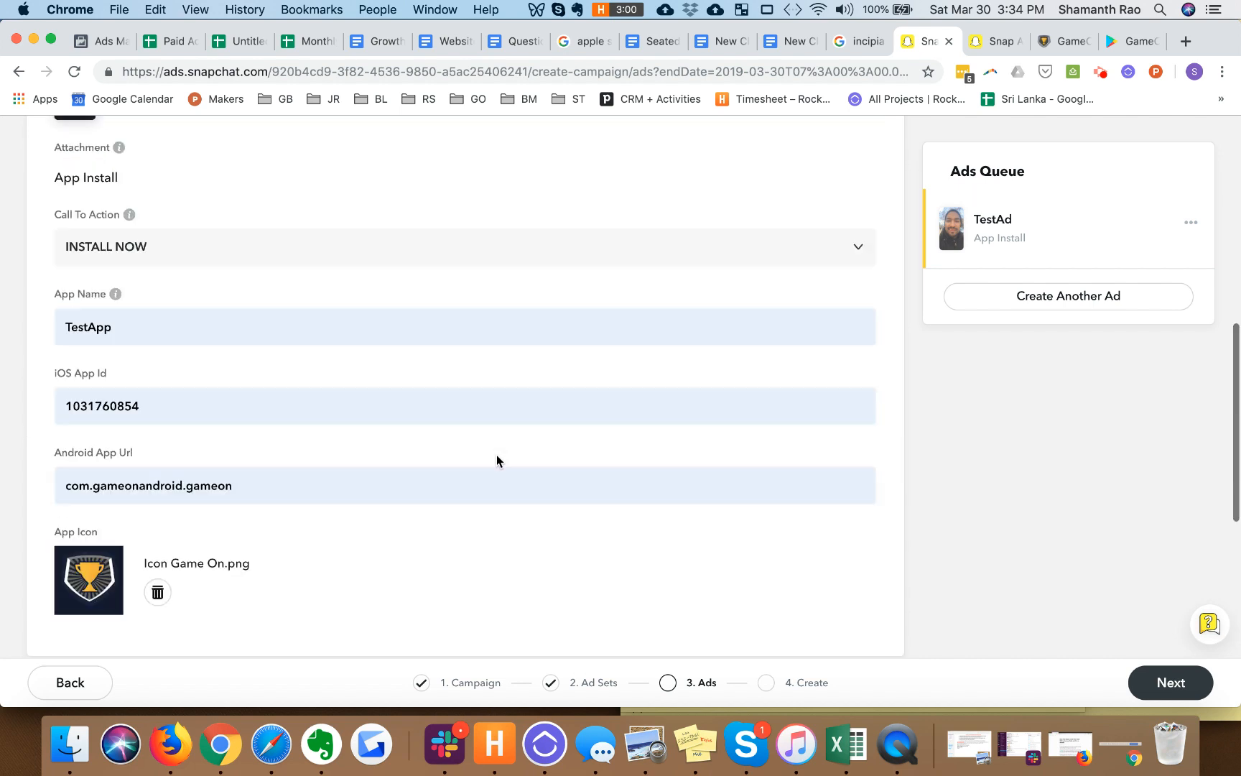
{"action": "scroll", "scroll_direction": "down", "scroll_amount": 3}
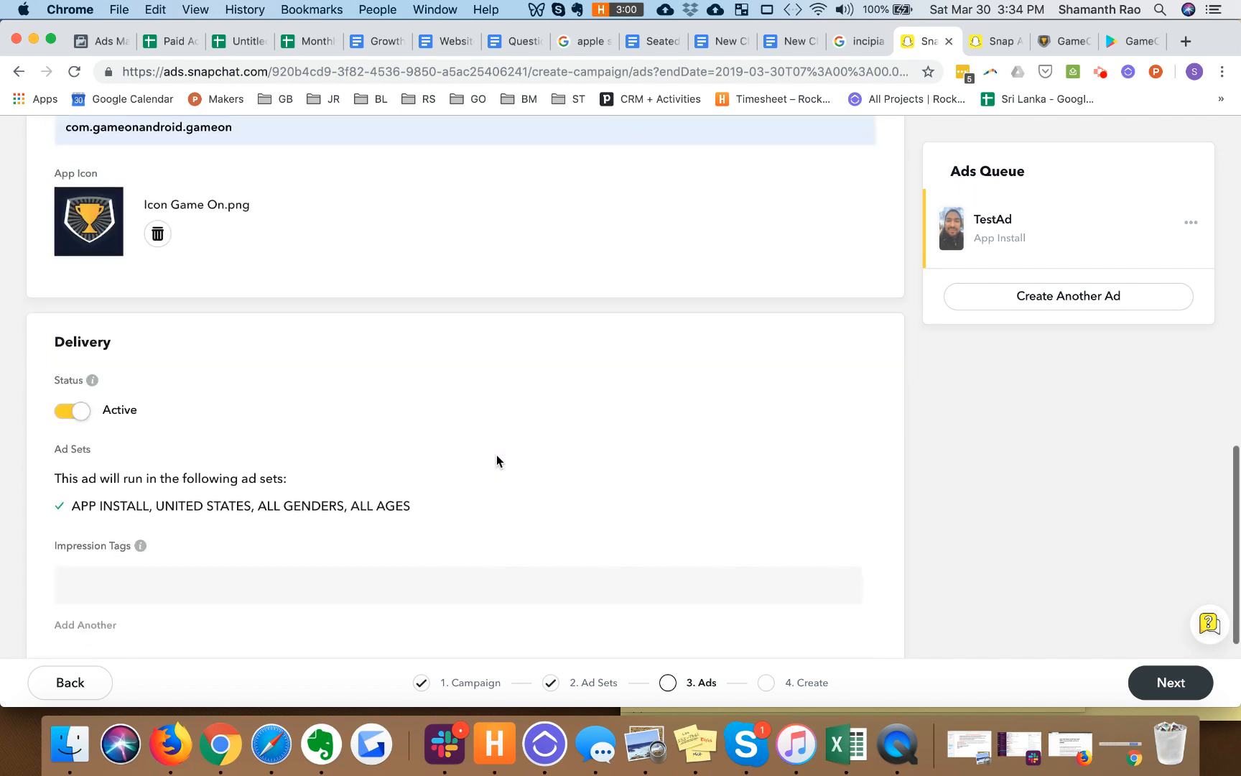
{"action": "scroll", "scroll_direction": "down", "scroll_amount": 3}
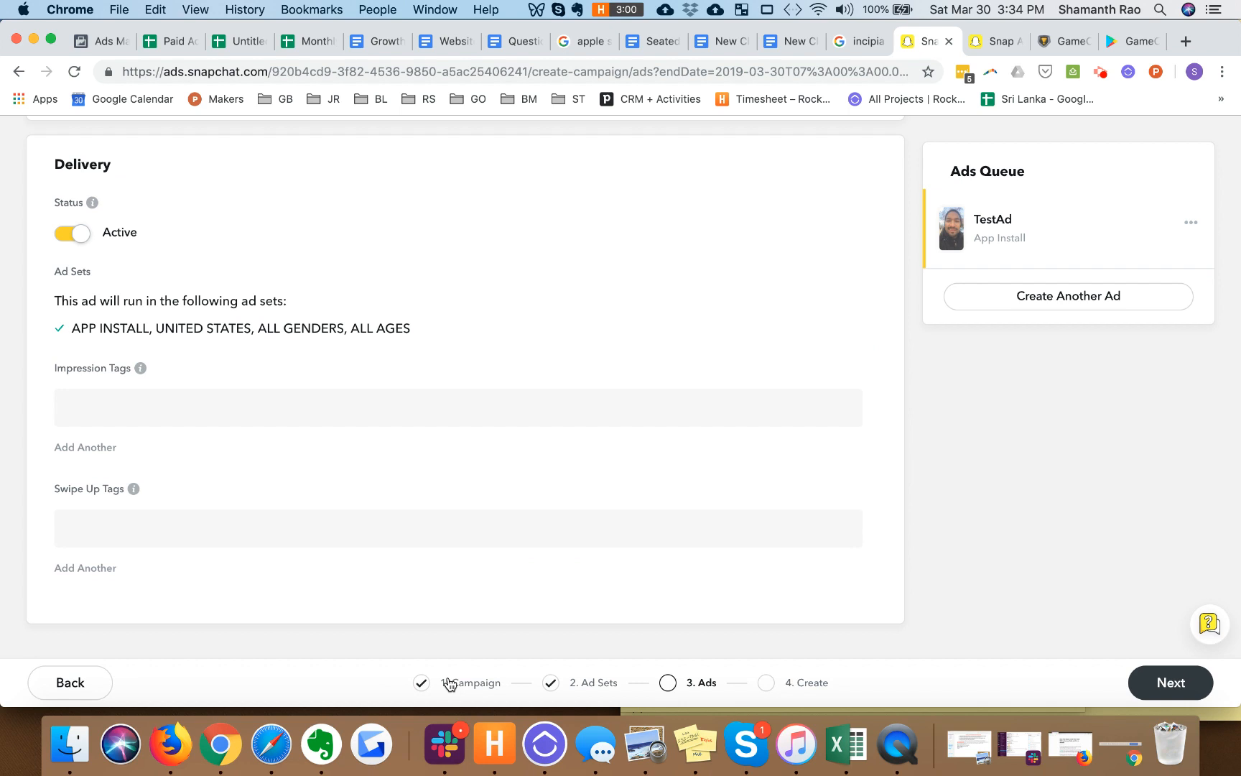
{"action": "mouse_move", "coordinate": [675, 685]}
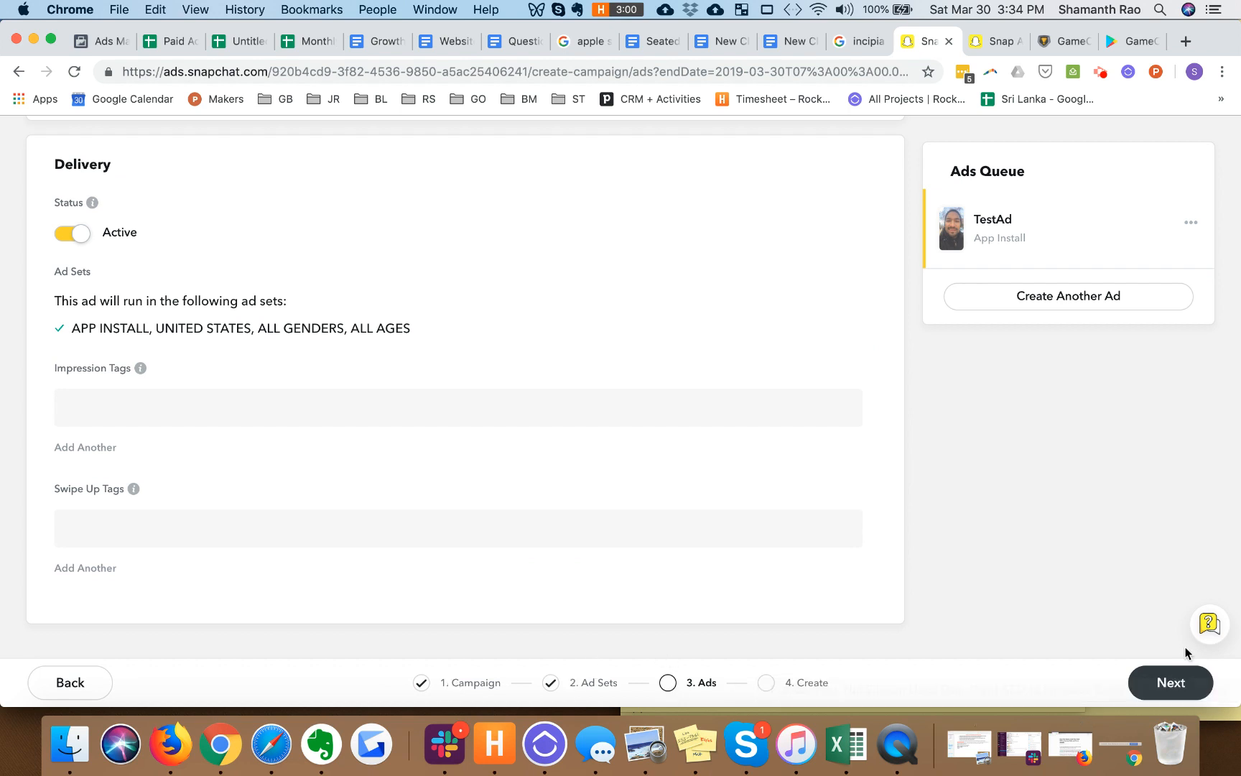
{"action": "mouse_move", "coordinate": [1176, 691]}
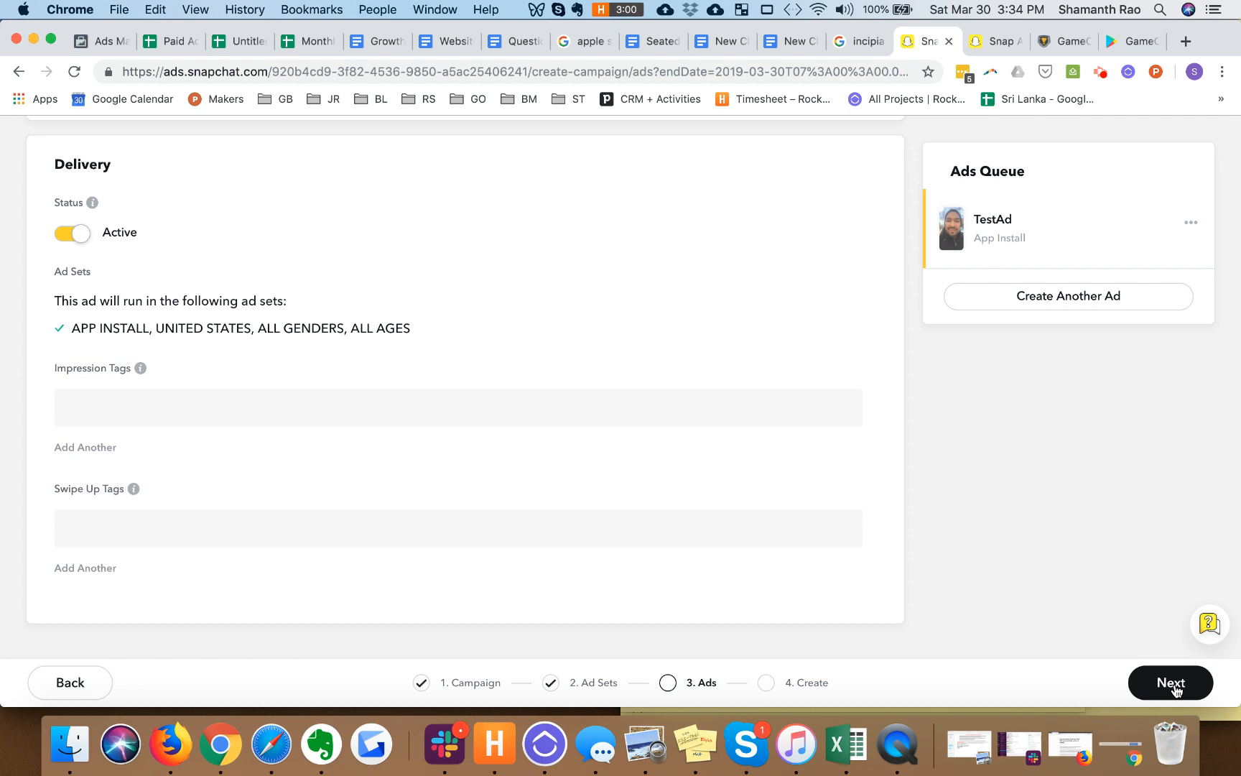
Step: Advance to Review & Publish, look over the summary and submit with Publish Campaign
{"action": "left_click", "coordinate": [1171, 683]}
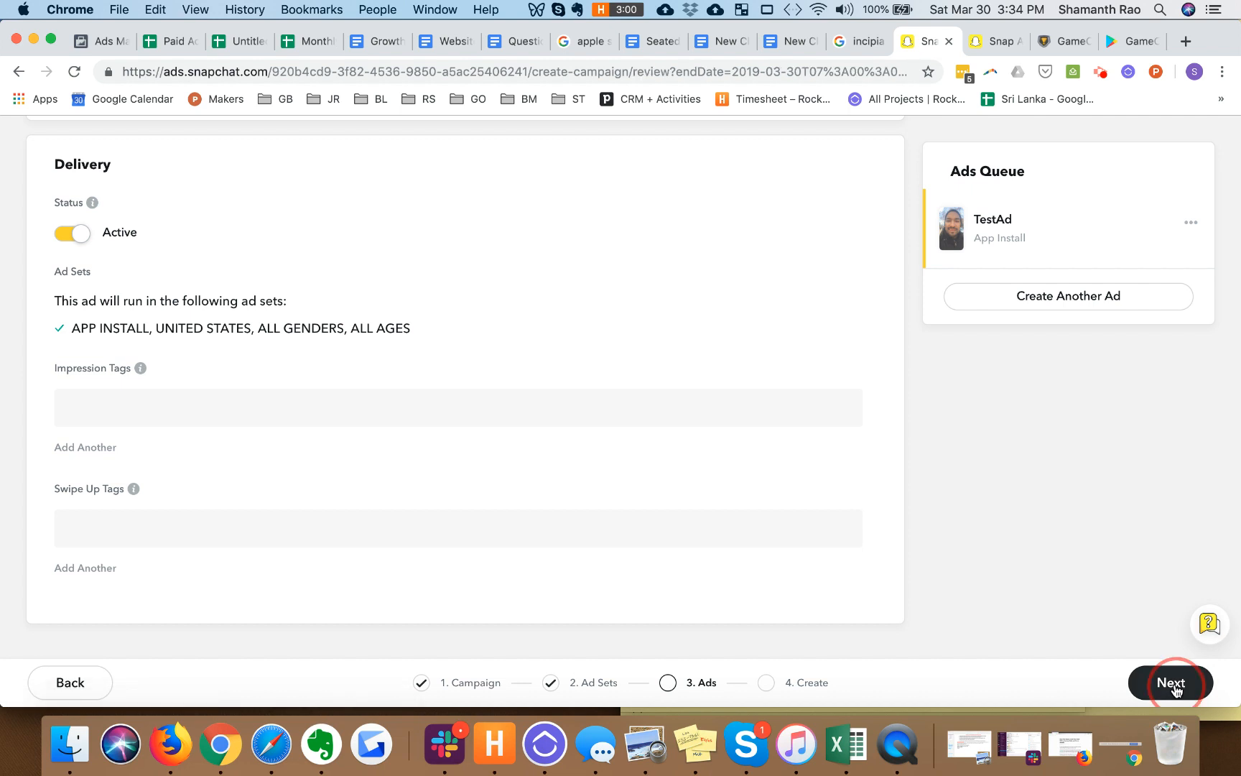
{"action": "left_click", "coordinate": [1170, 682]}
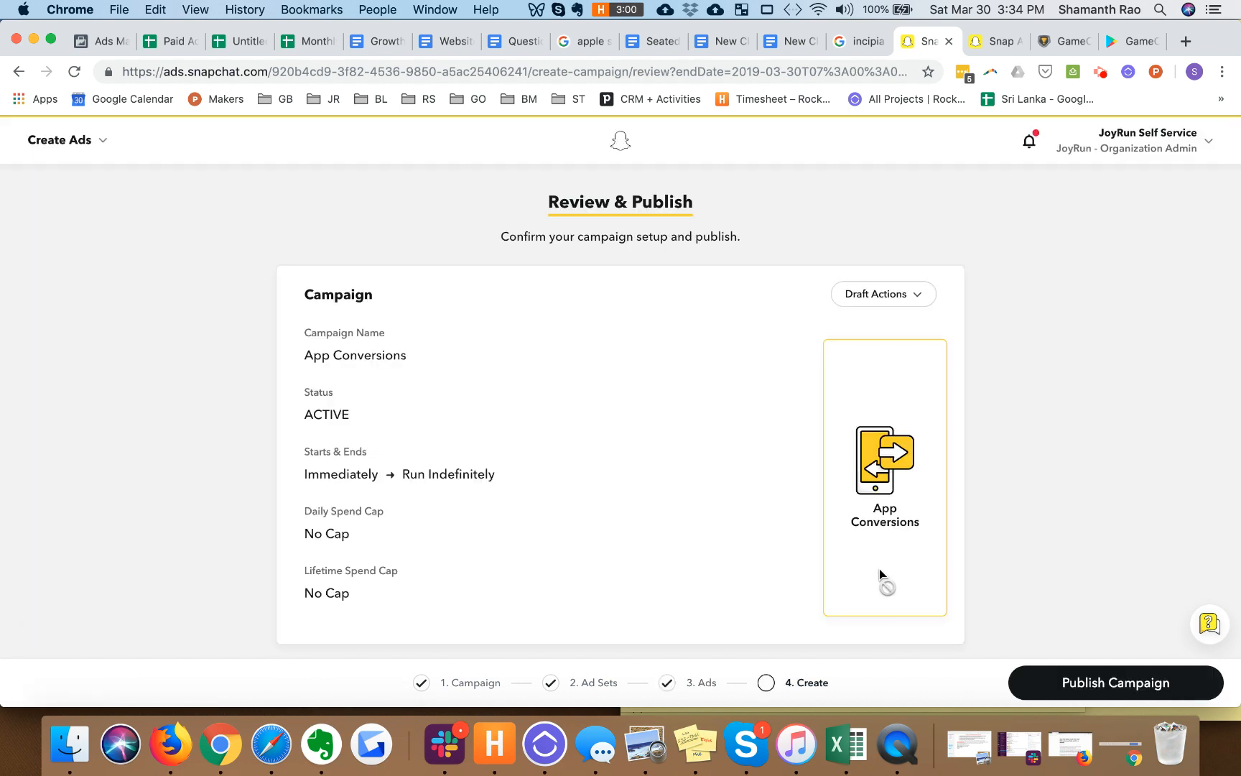
{"action": "scroll", "scroll_direction": "down", "scroll_amount": 3}
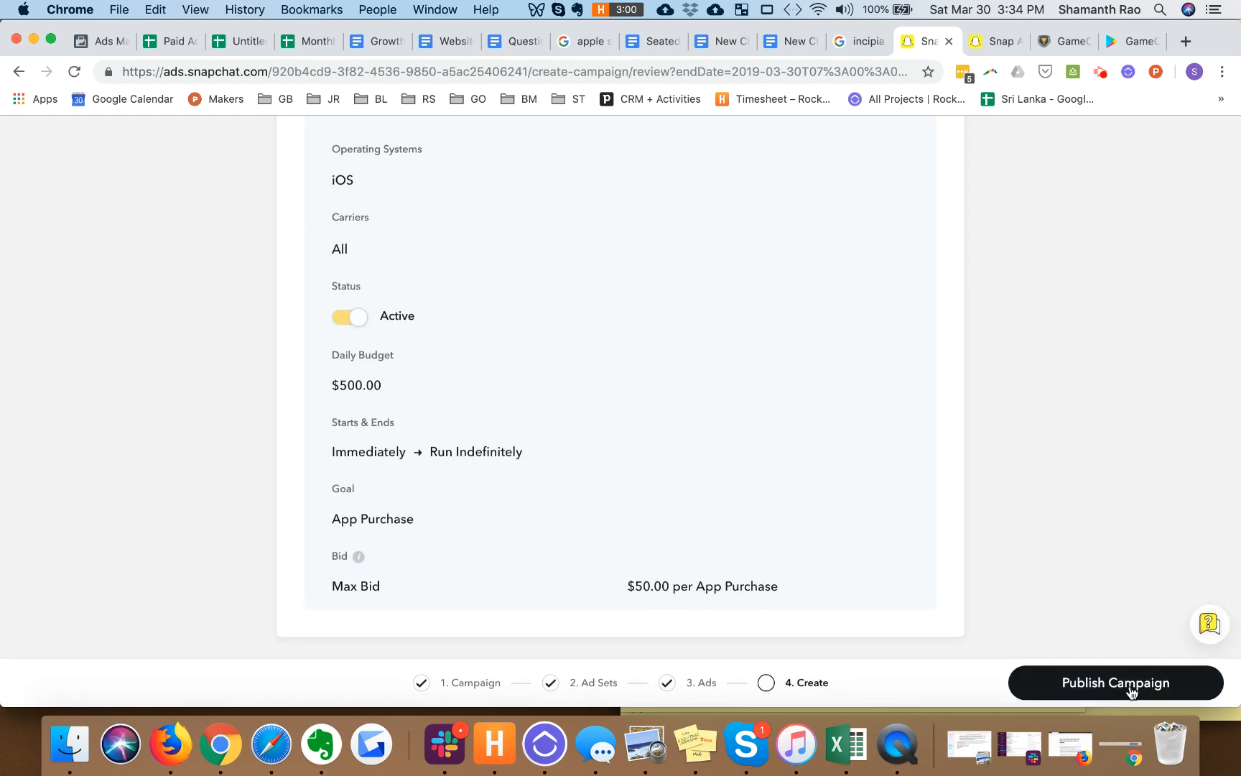
{"action": "left_click", "coordinate": [1117, 683]}
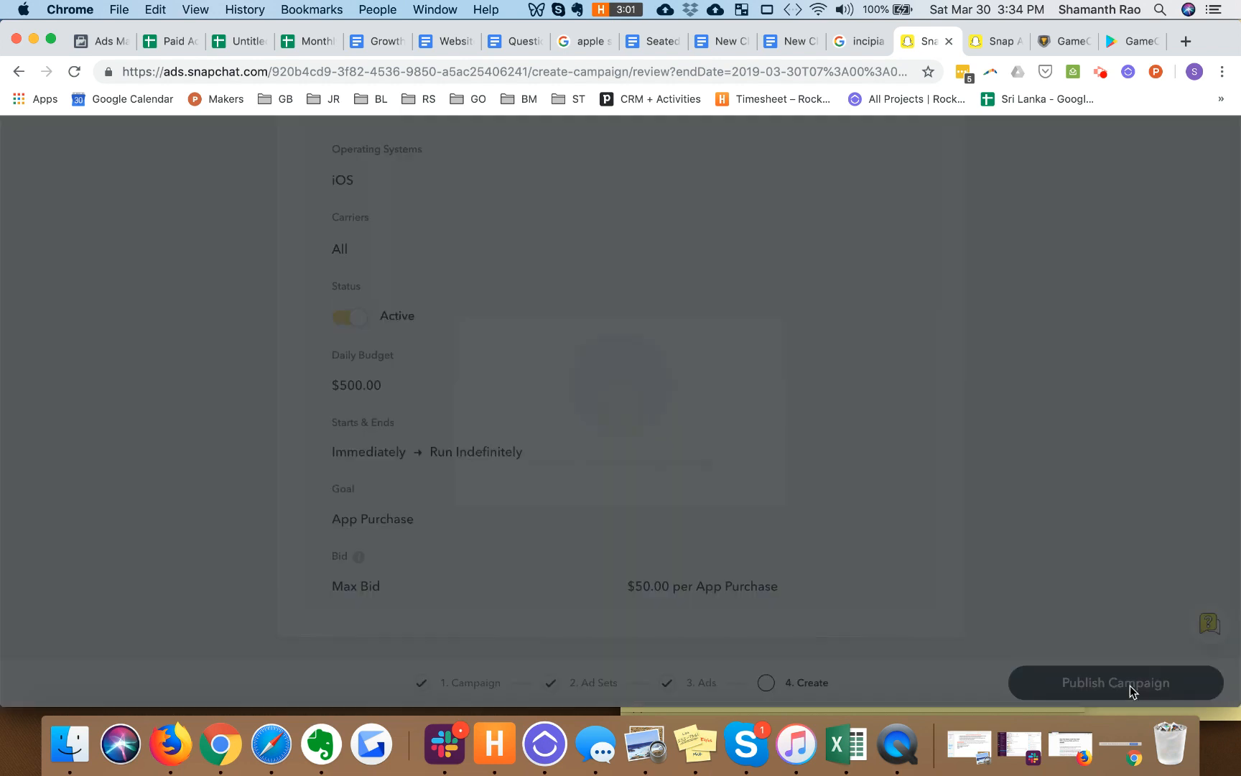
Step: Confirm publishing so the Success dialog reports the campaign's ads under review
{"action": "left_click", "coordinate": [1116, 683]}
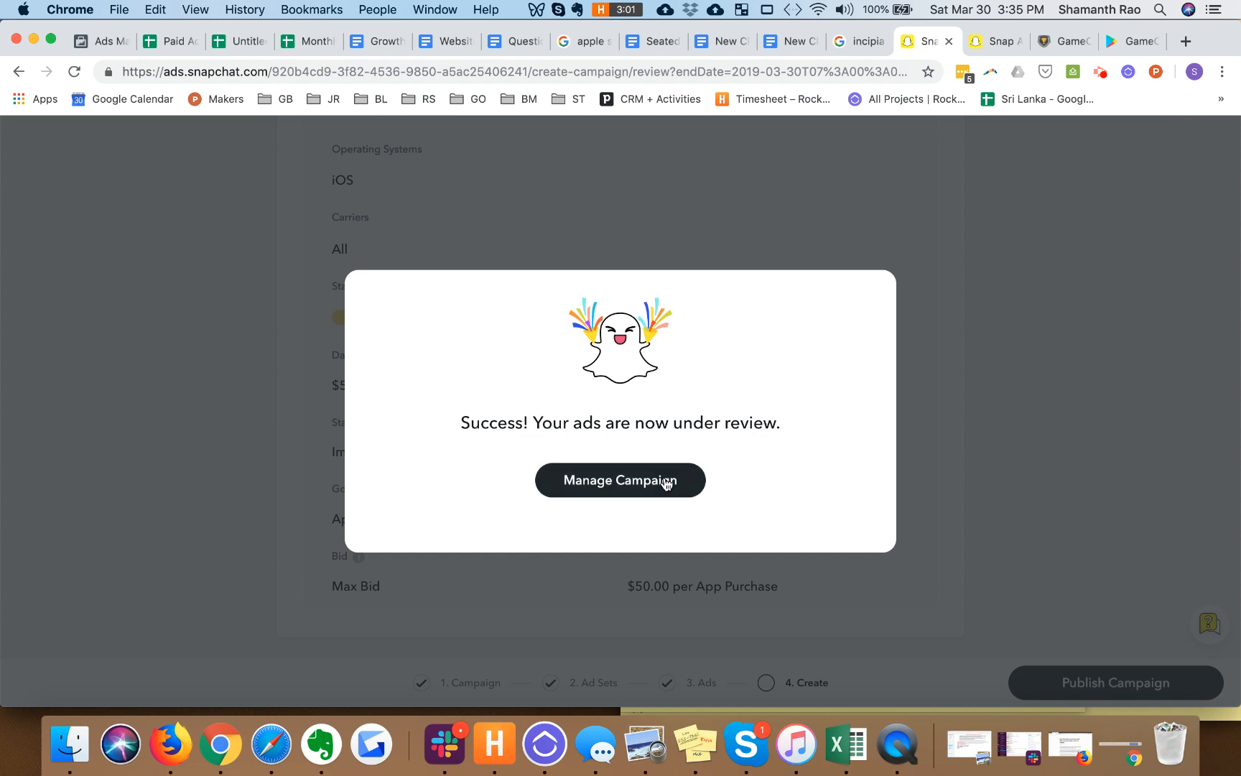
{"action": "mouse_move", "coordinate": [1133, 23]}
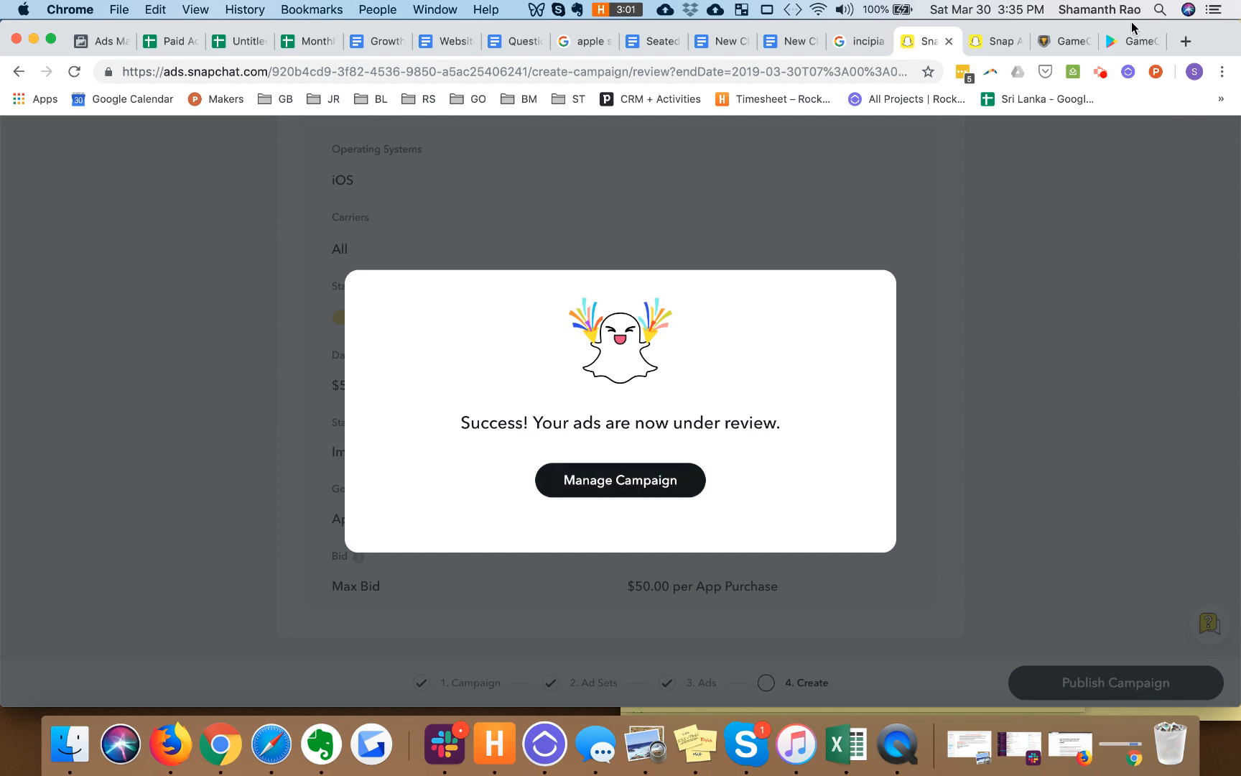